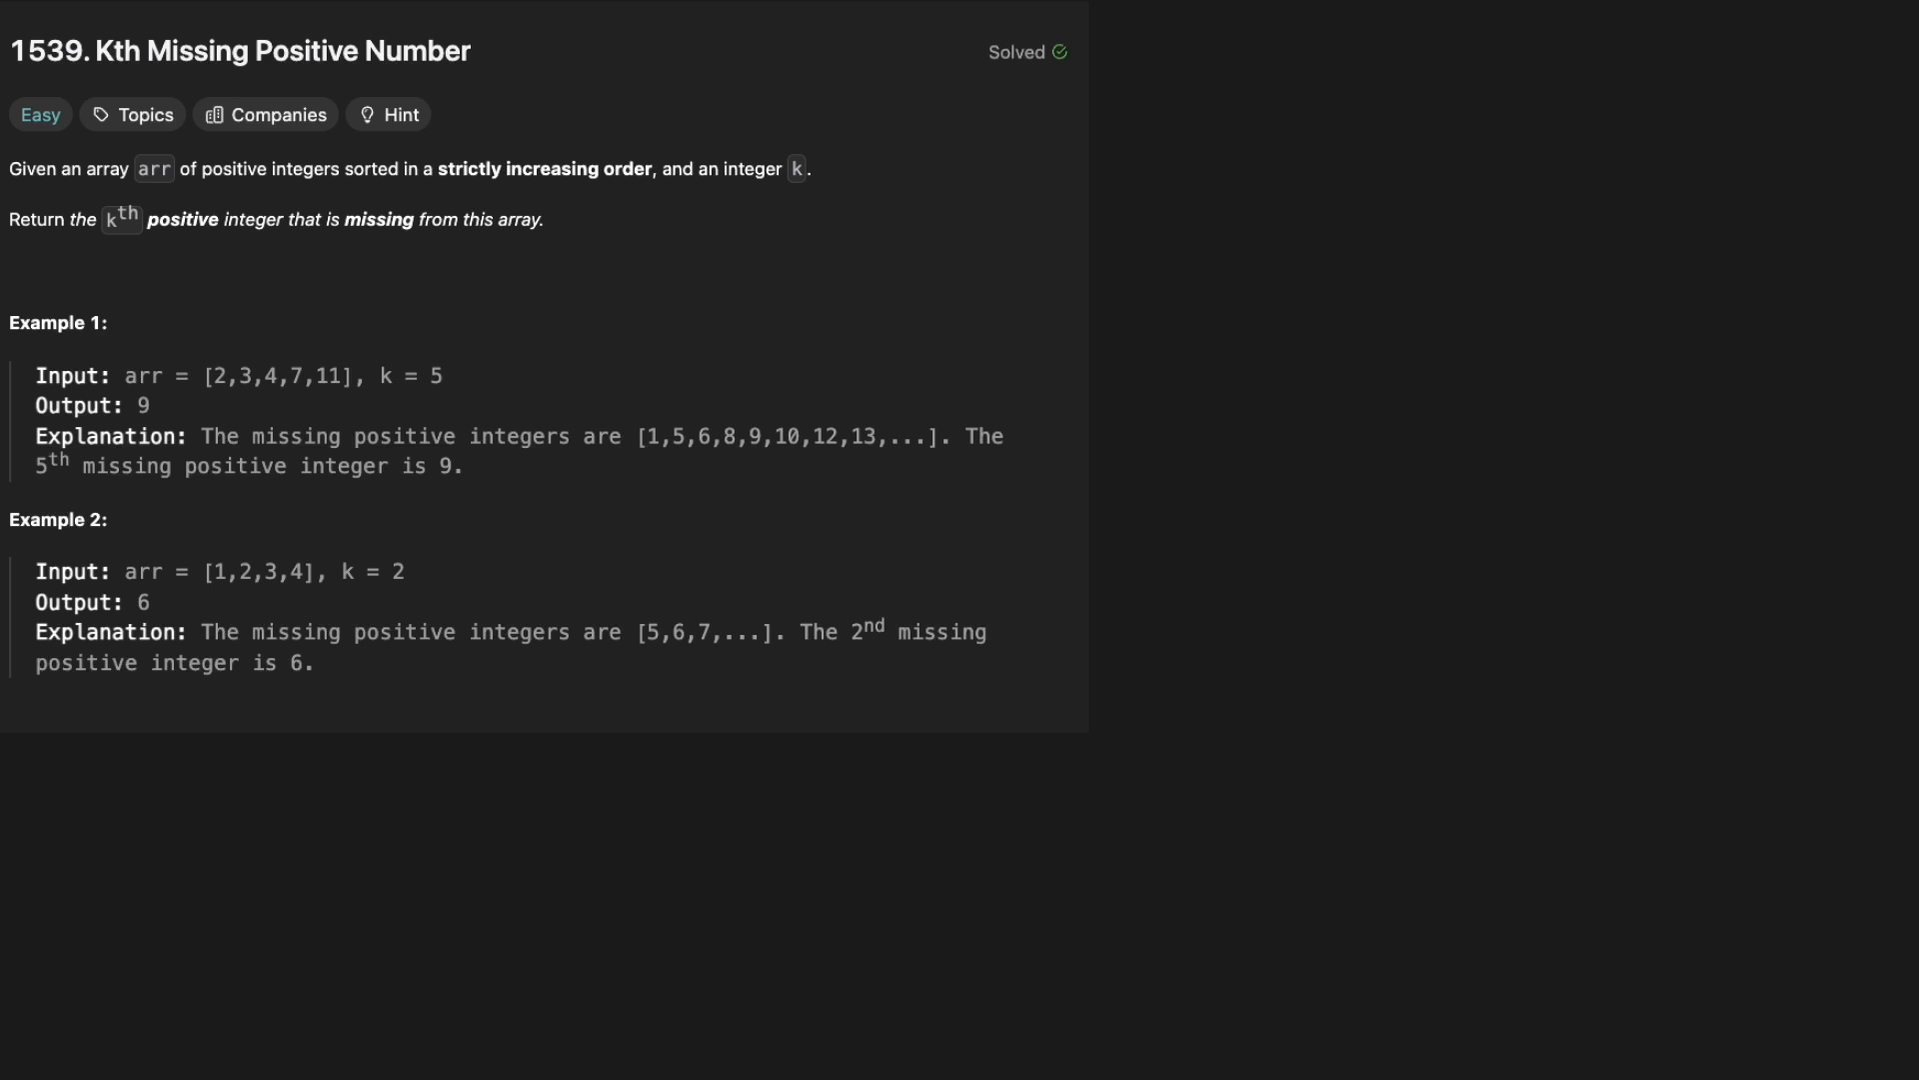
{"action": "mouse_move", "coordinate": [351, 304]}
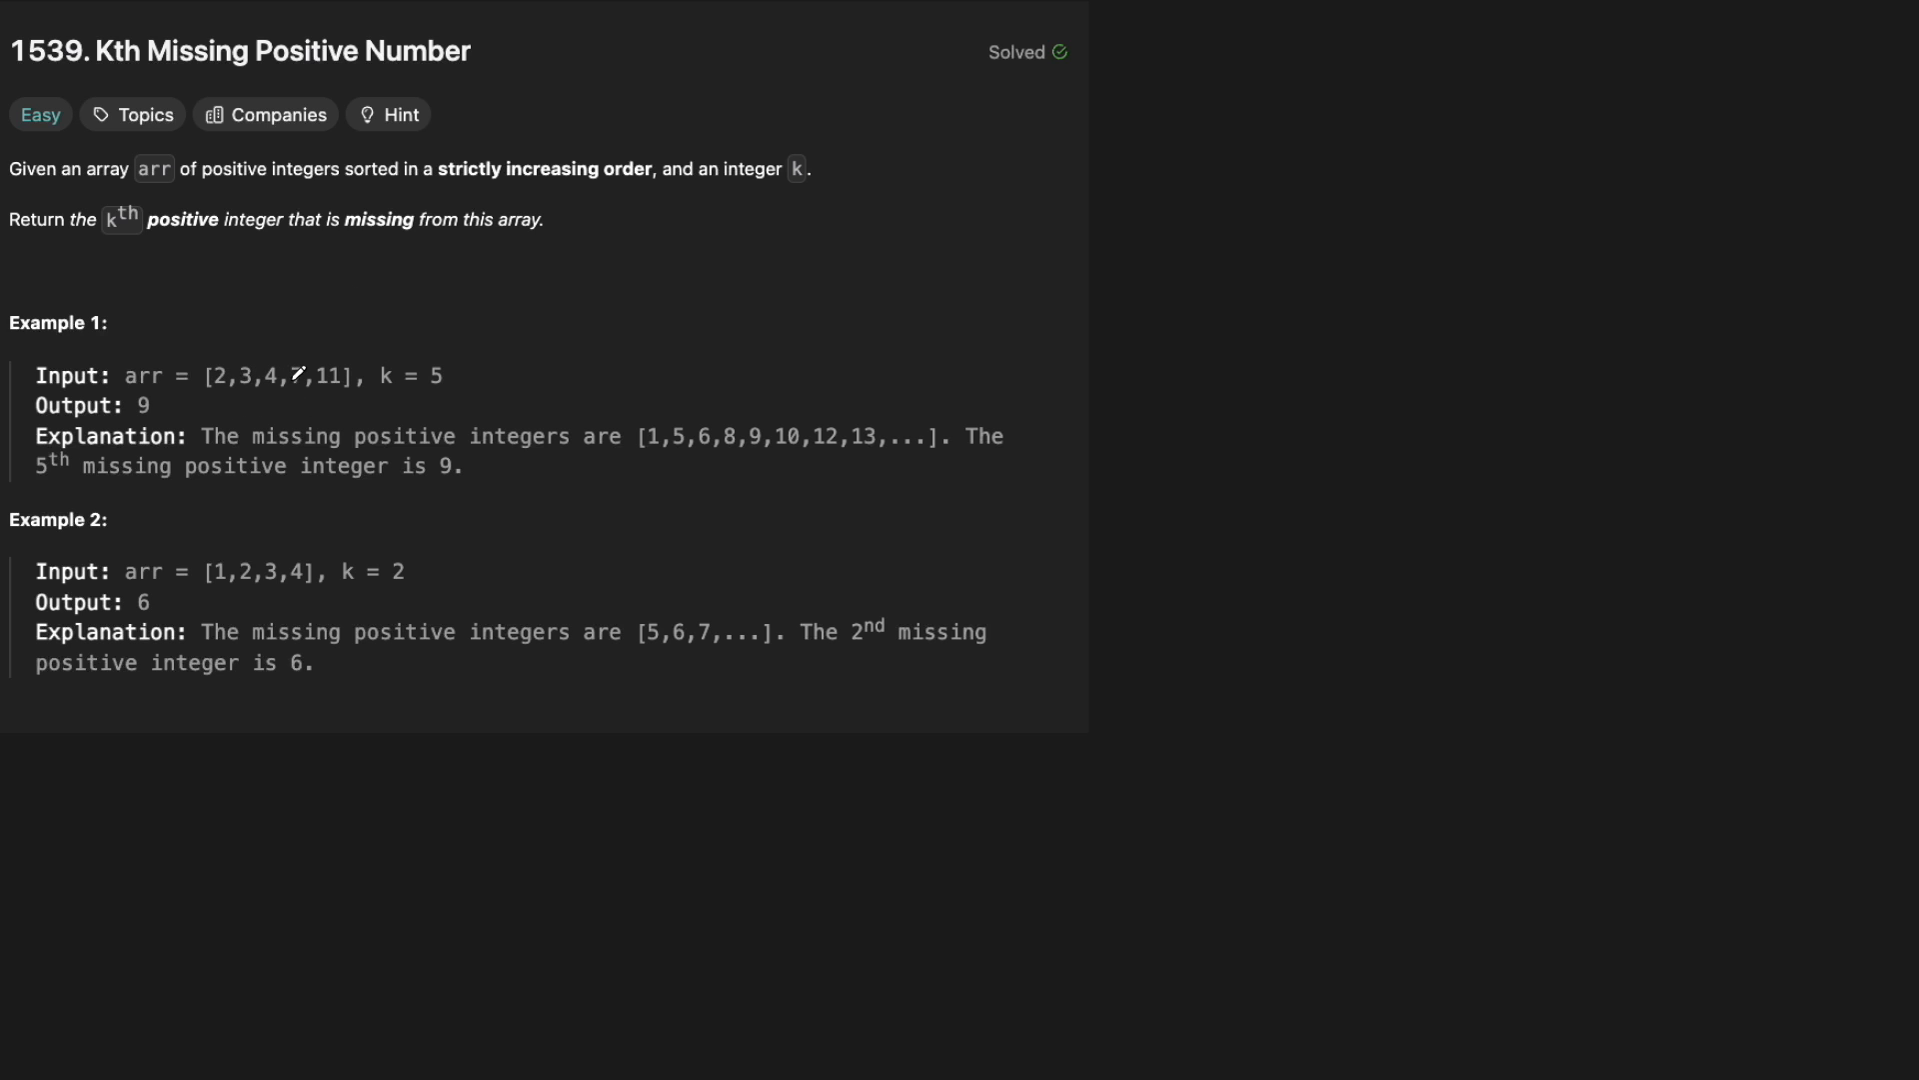
{"action": "mouse_move", "coordinate": [488, 370]}
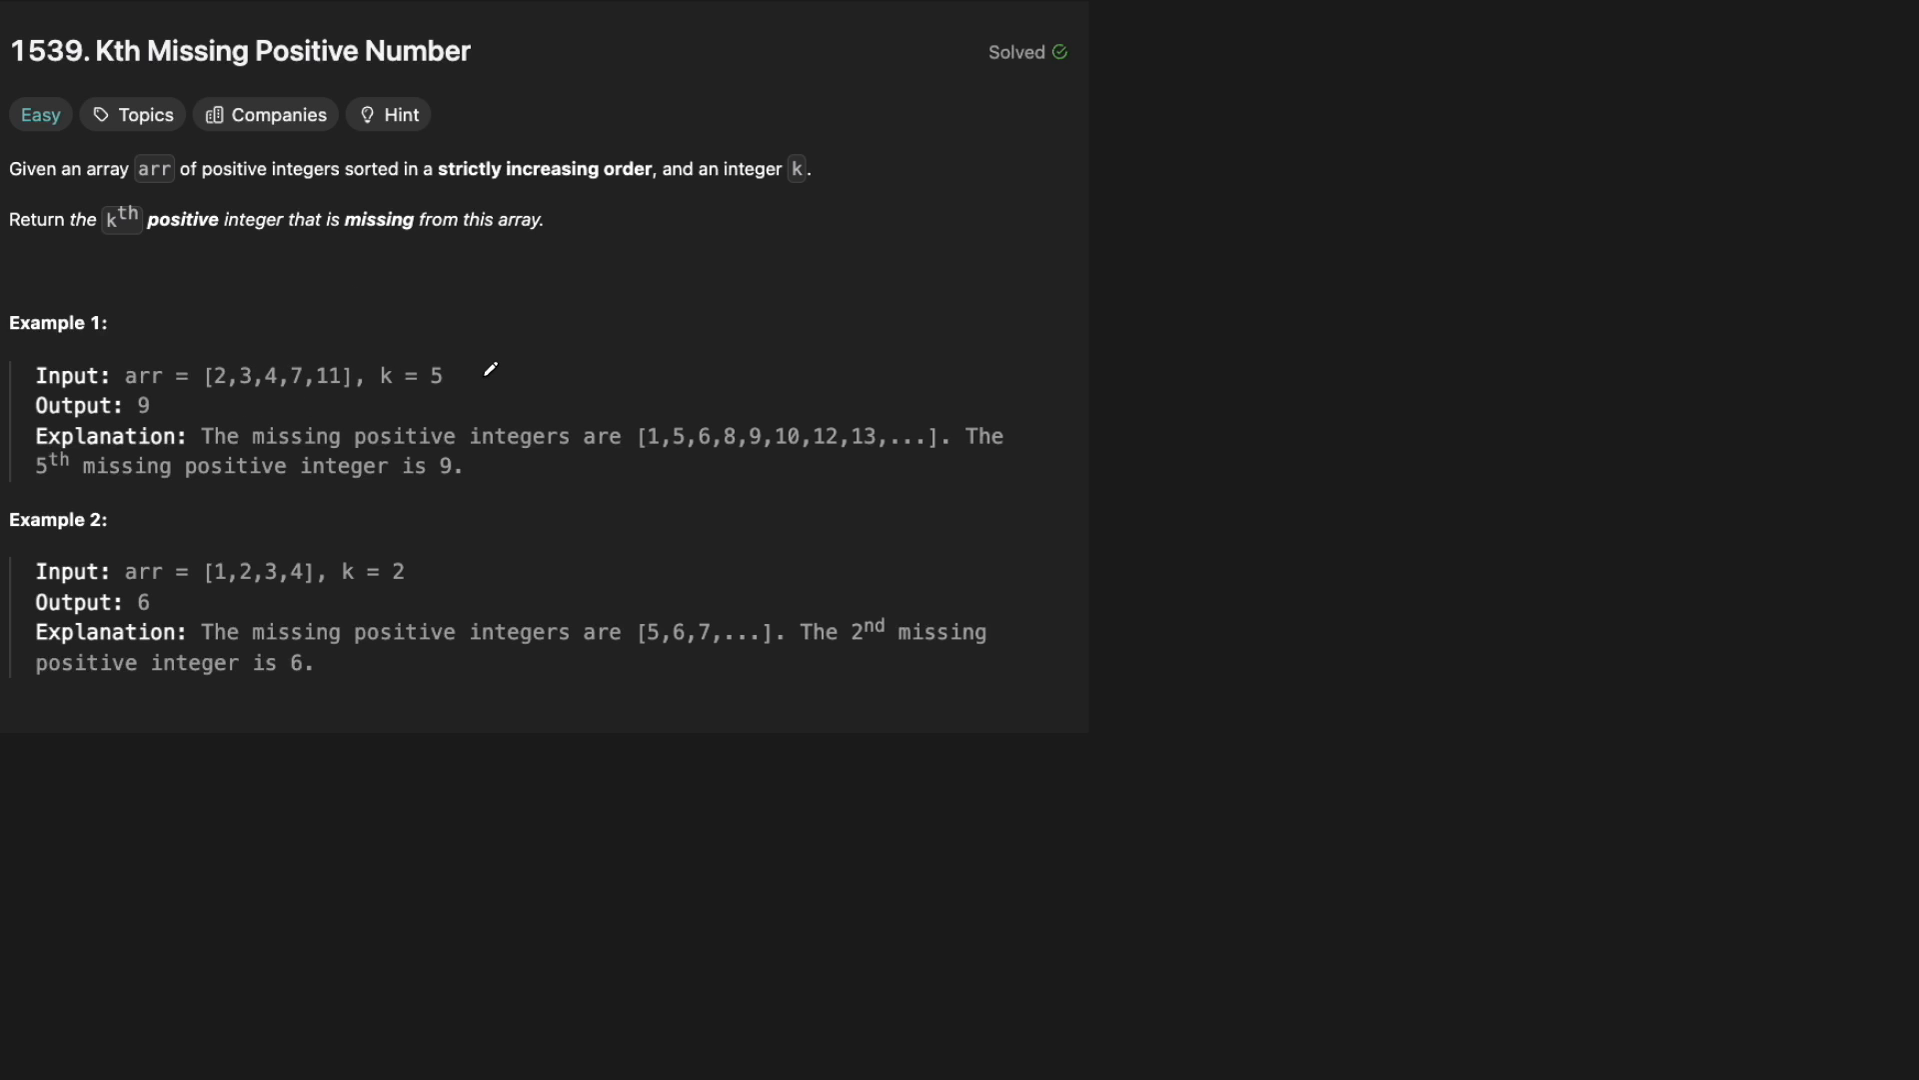
{"action": "mouse_move", "coordinate": [428, 274]}
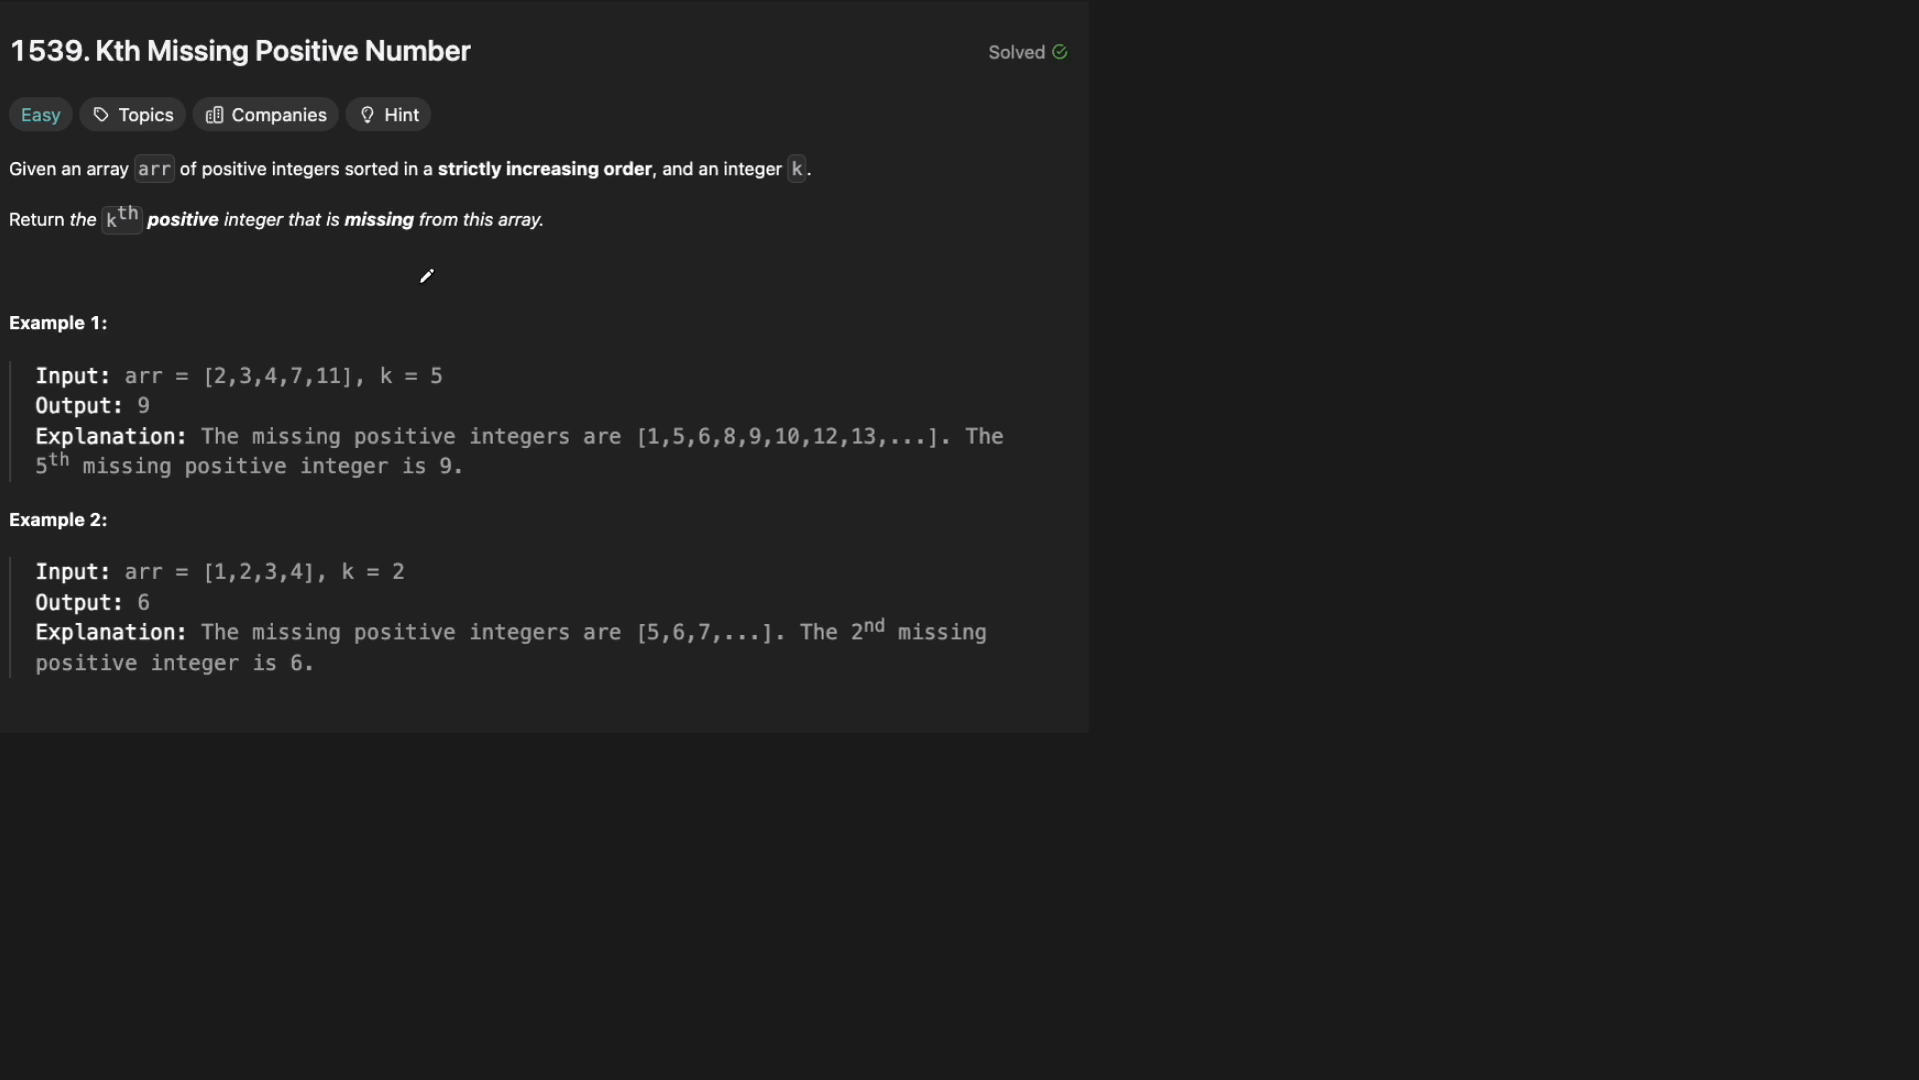
{"action": "mouse_move", "coordinate": [384, 412]}
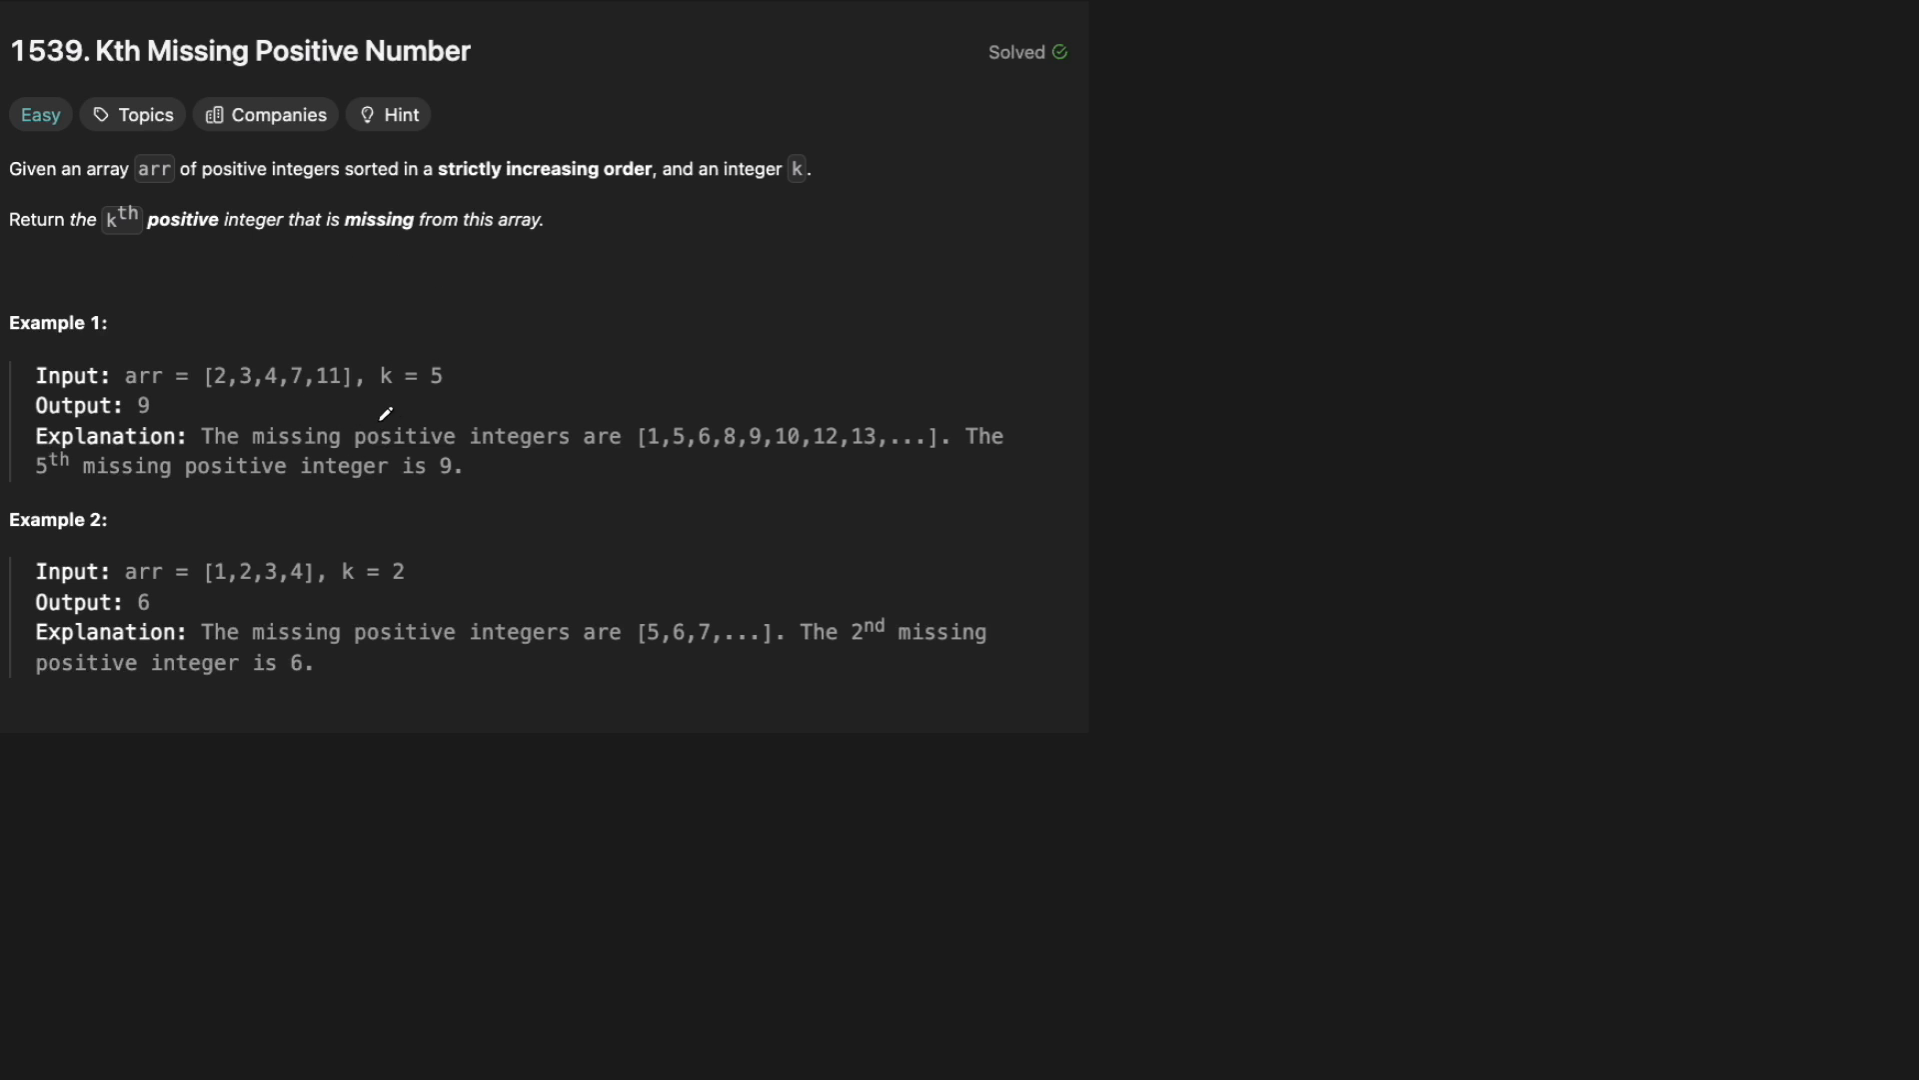
{"action": "mouse_move", "coordinate": [664, 444]}
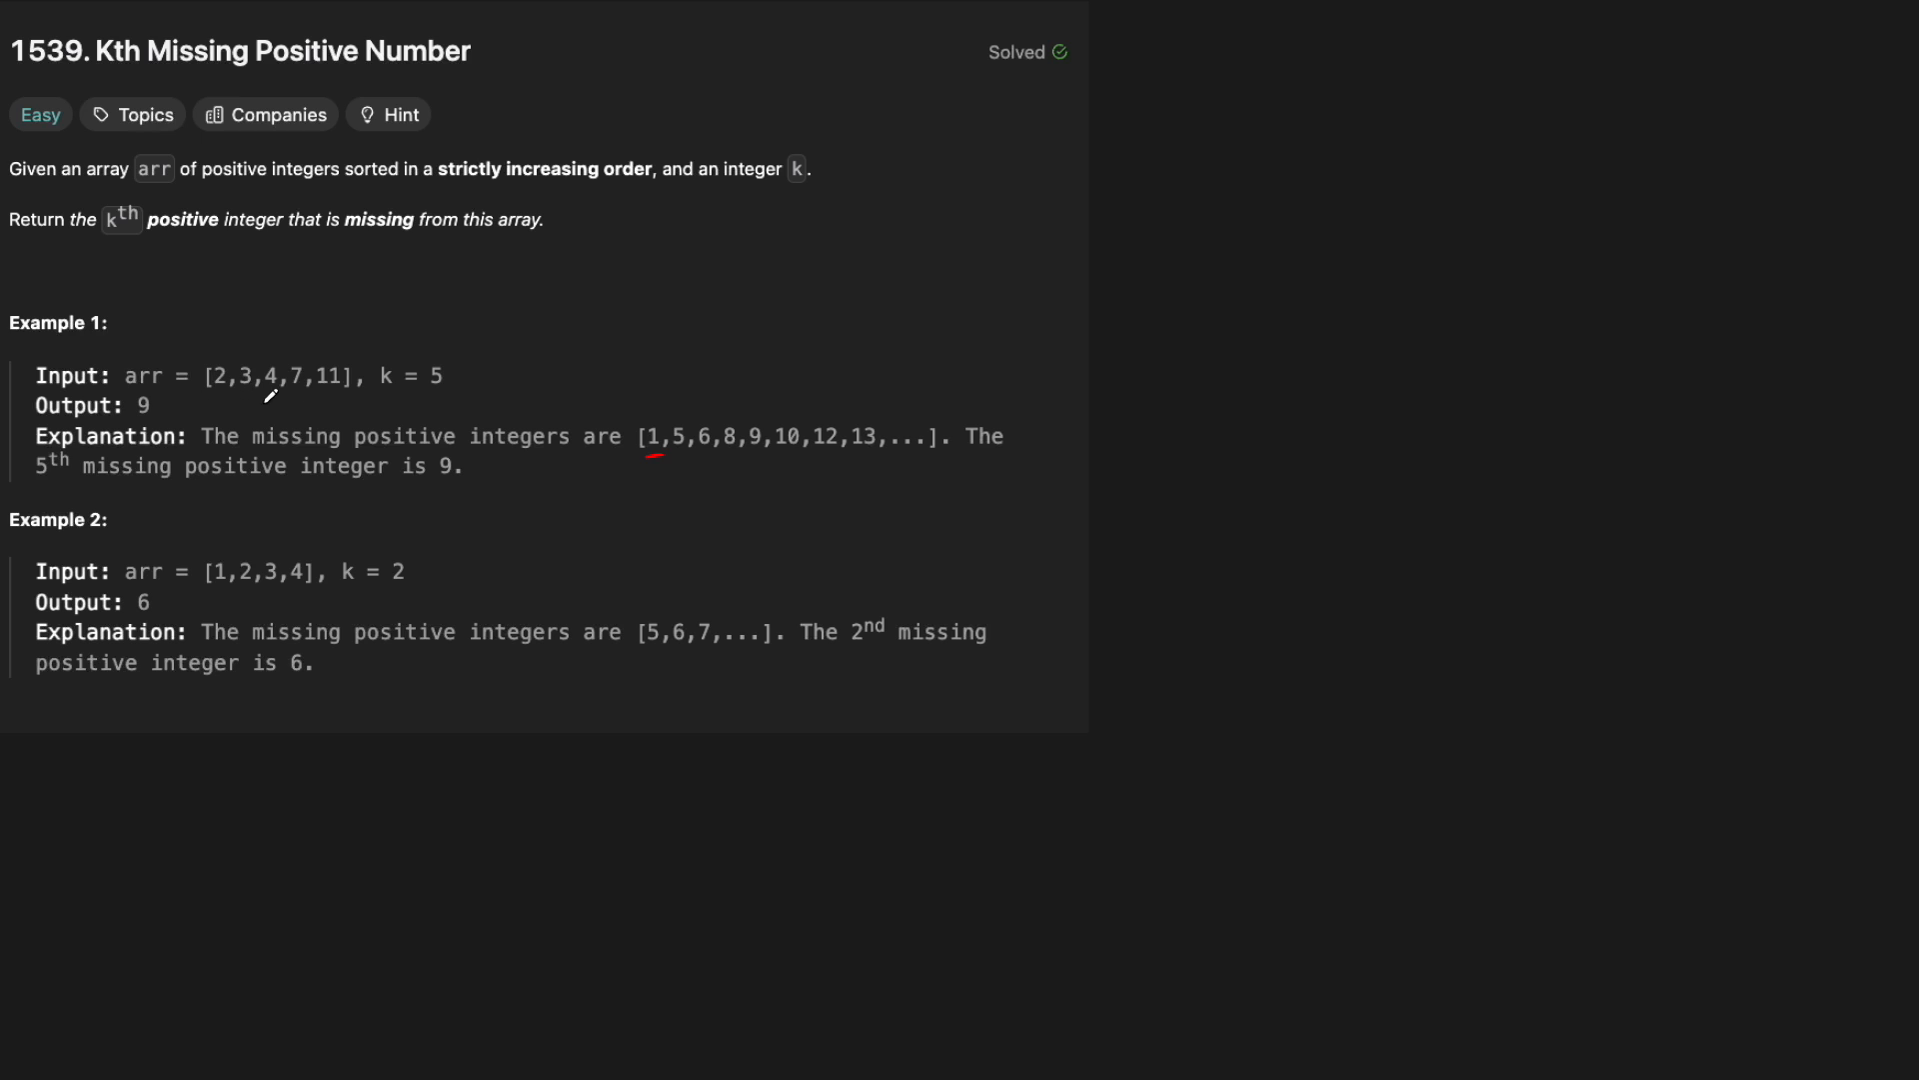
{"action": "mouse_move", "coordinate": [661, 450]}
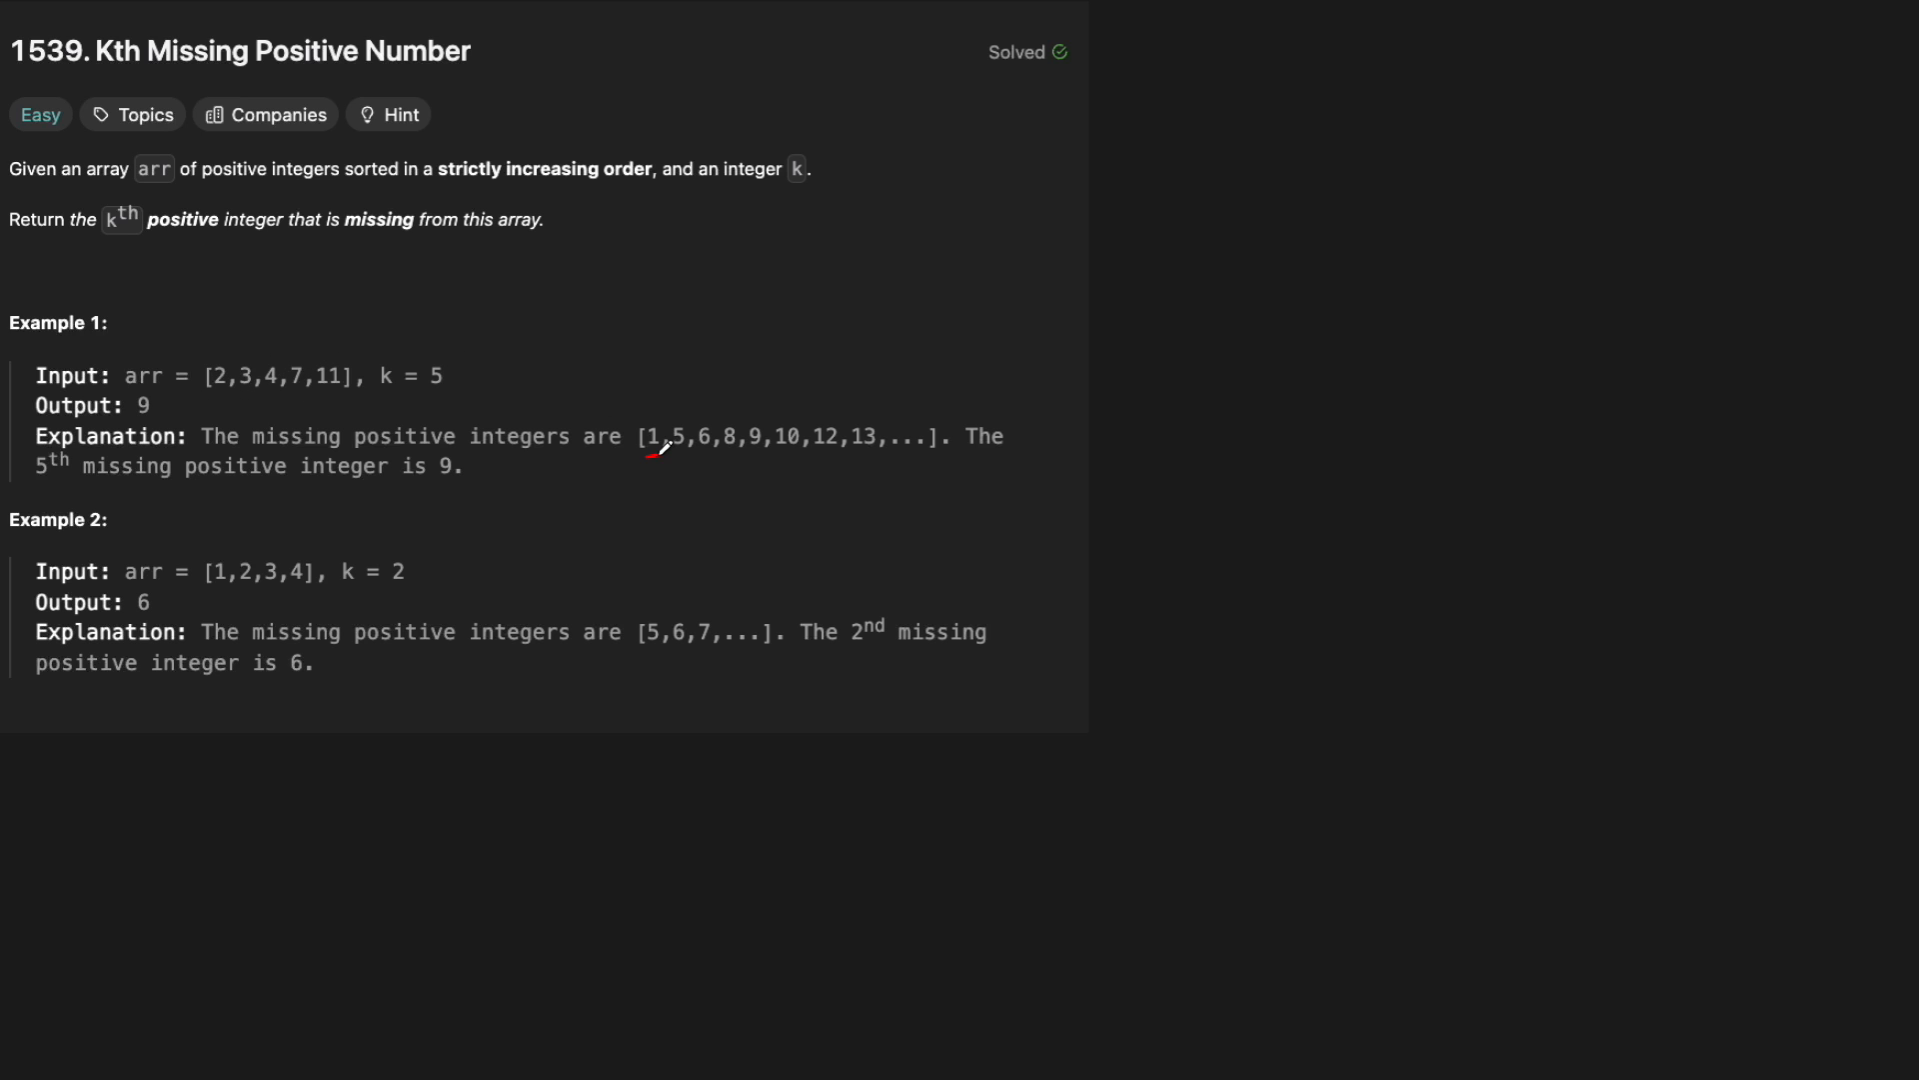
- Underline the missing numbers, mark 9 as the fifth, and draw arrows past 11 labelled 12
{"action": "left_click_drag", "start_coordinate": [652, 450], "coordinate": [708, 456]}
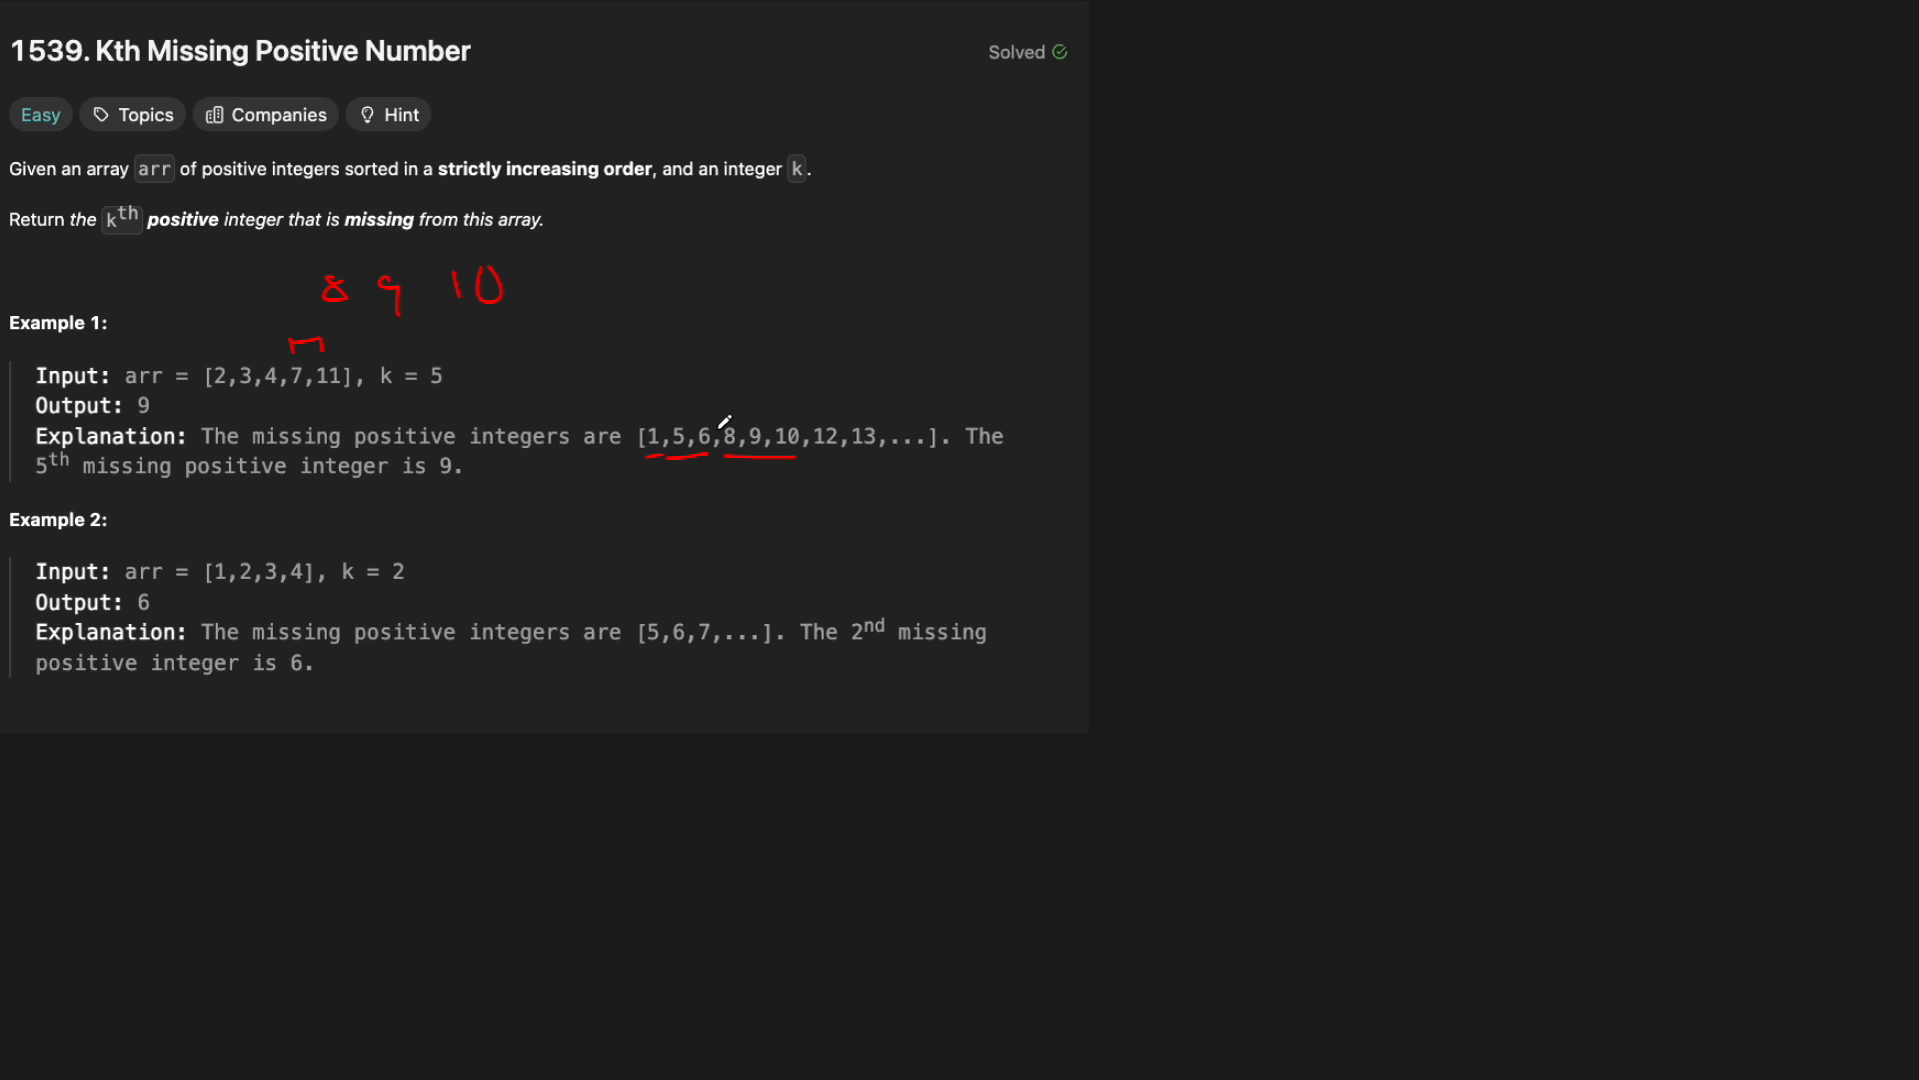
{"action": "left_click_drag", "start_coordinate": [764, 404], "coordinate": [773, 462]}
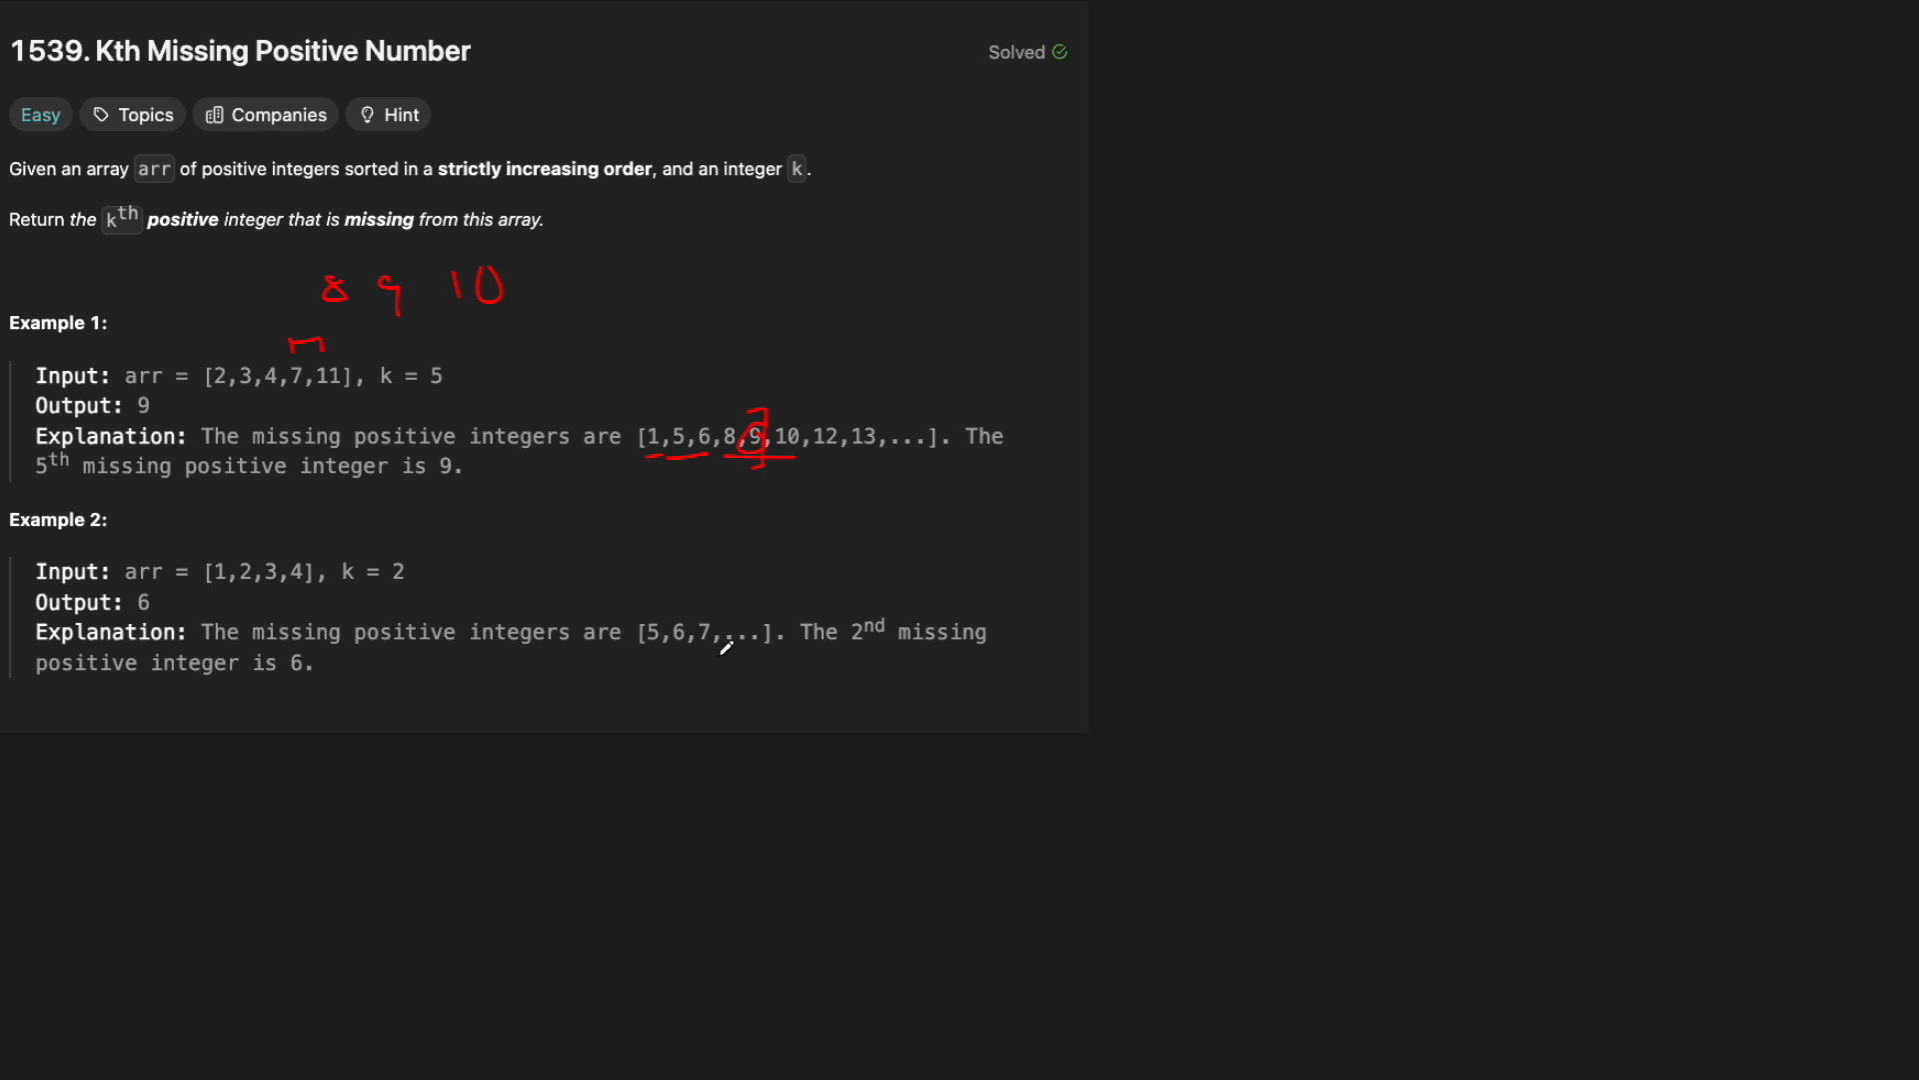
{"action": "mouse_move", "coordinate": [719, 640]}
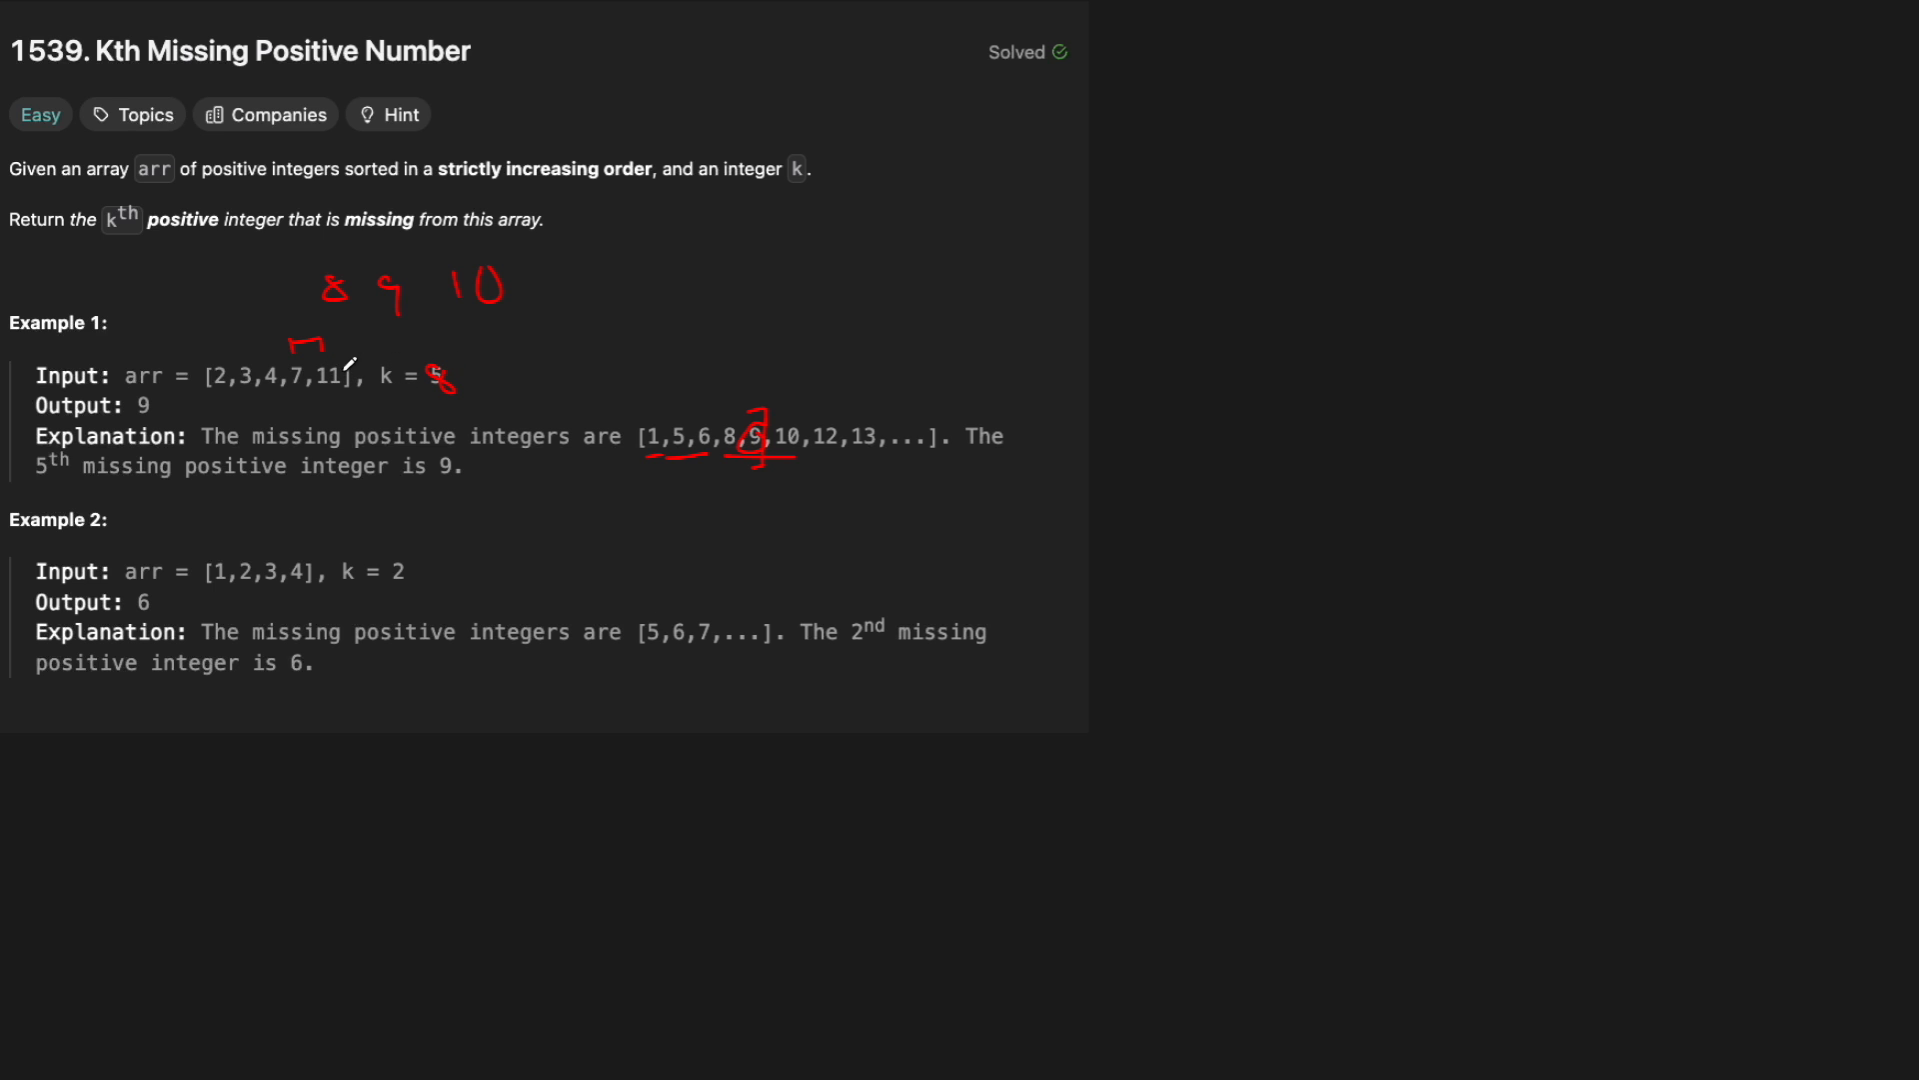
{"action": "left_click_drag", "start_coordinate": [341, 368], "coordinate": [511, 340]}
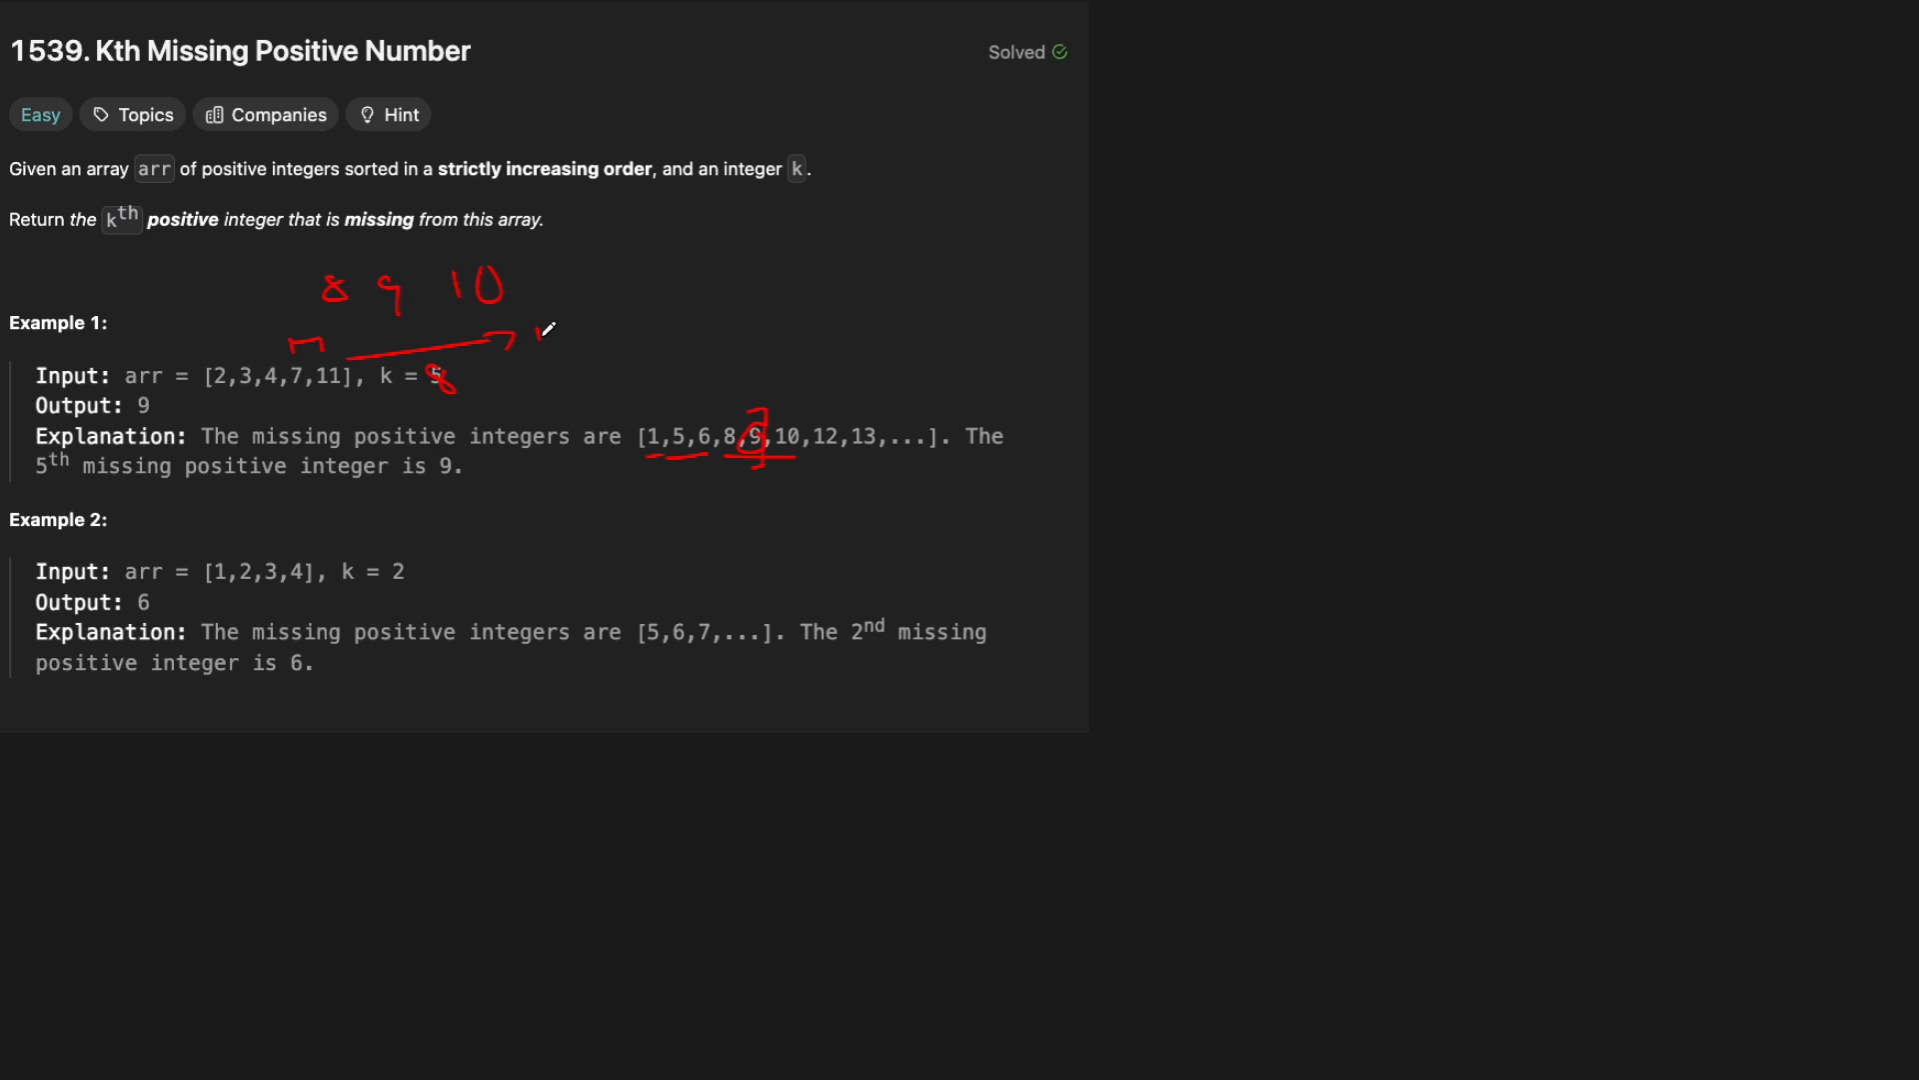
{"action": "left_click_drag", "start_coordinate": [552, 342], "coordinate": [760, 306]}
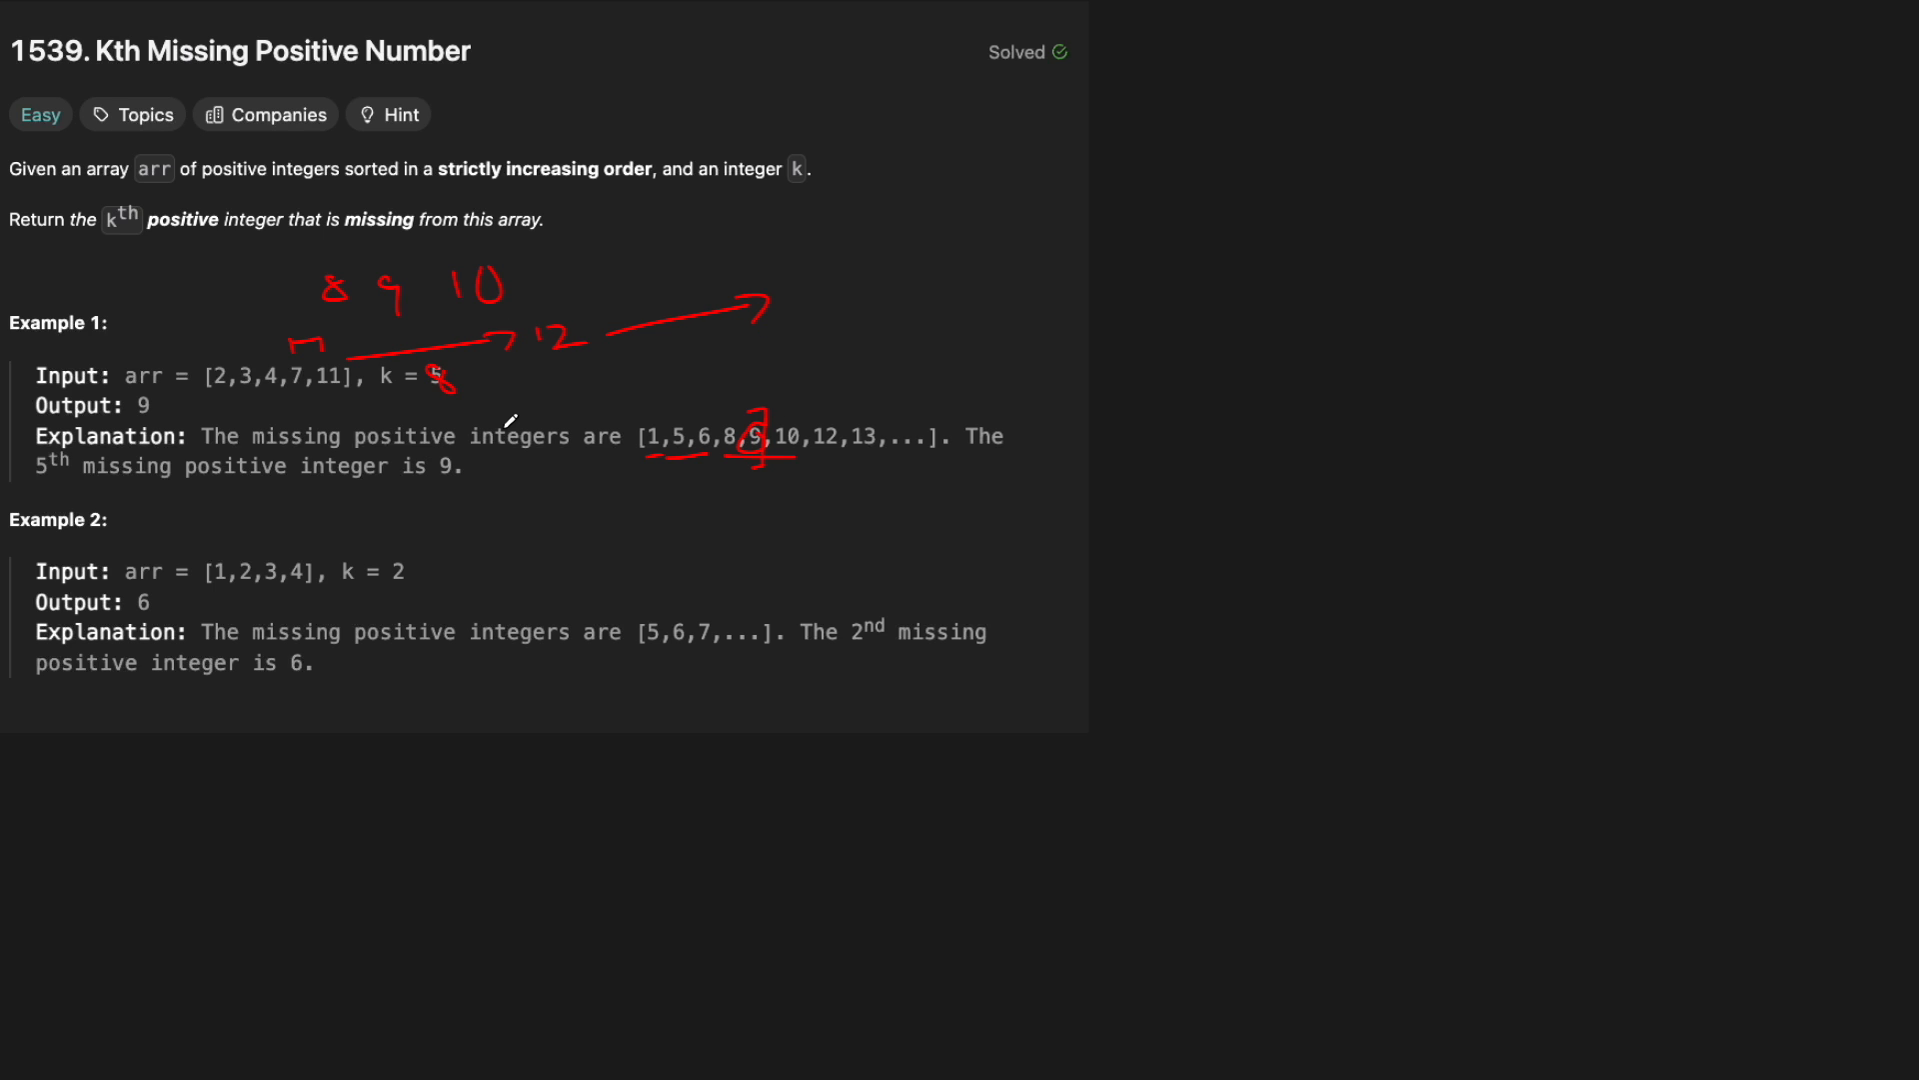
{"action": "mouse_move", "coordinate": [228, 334]}
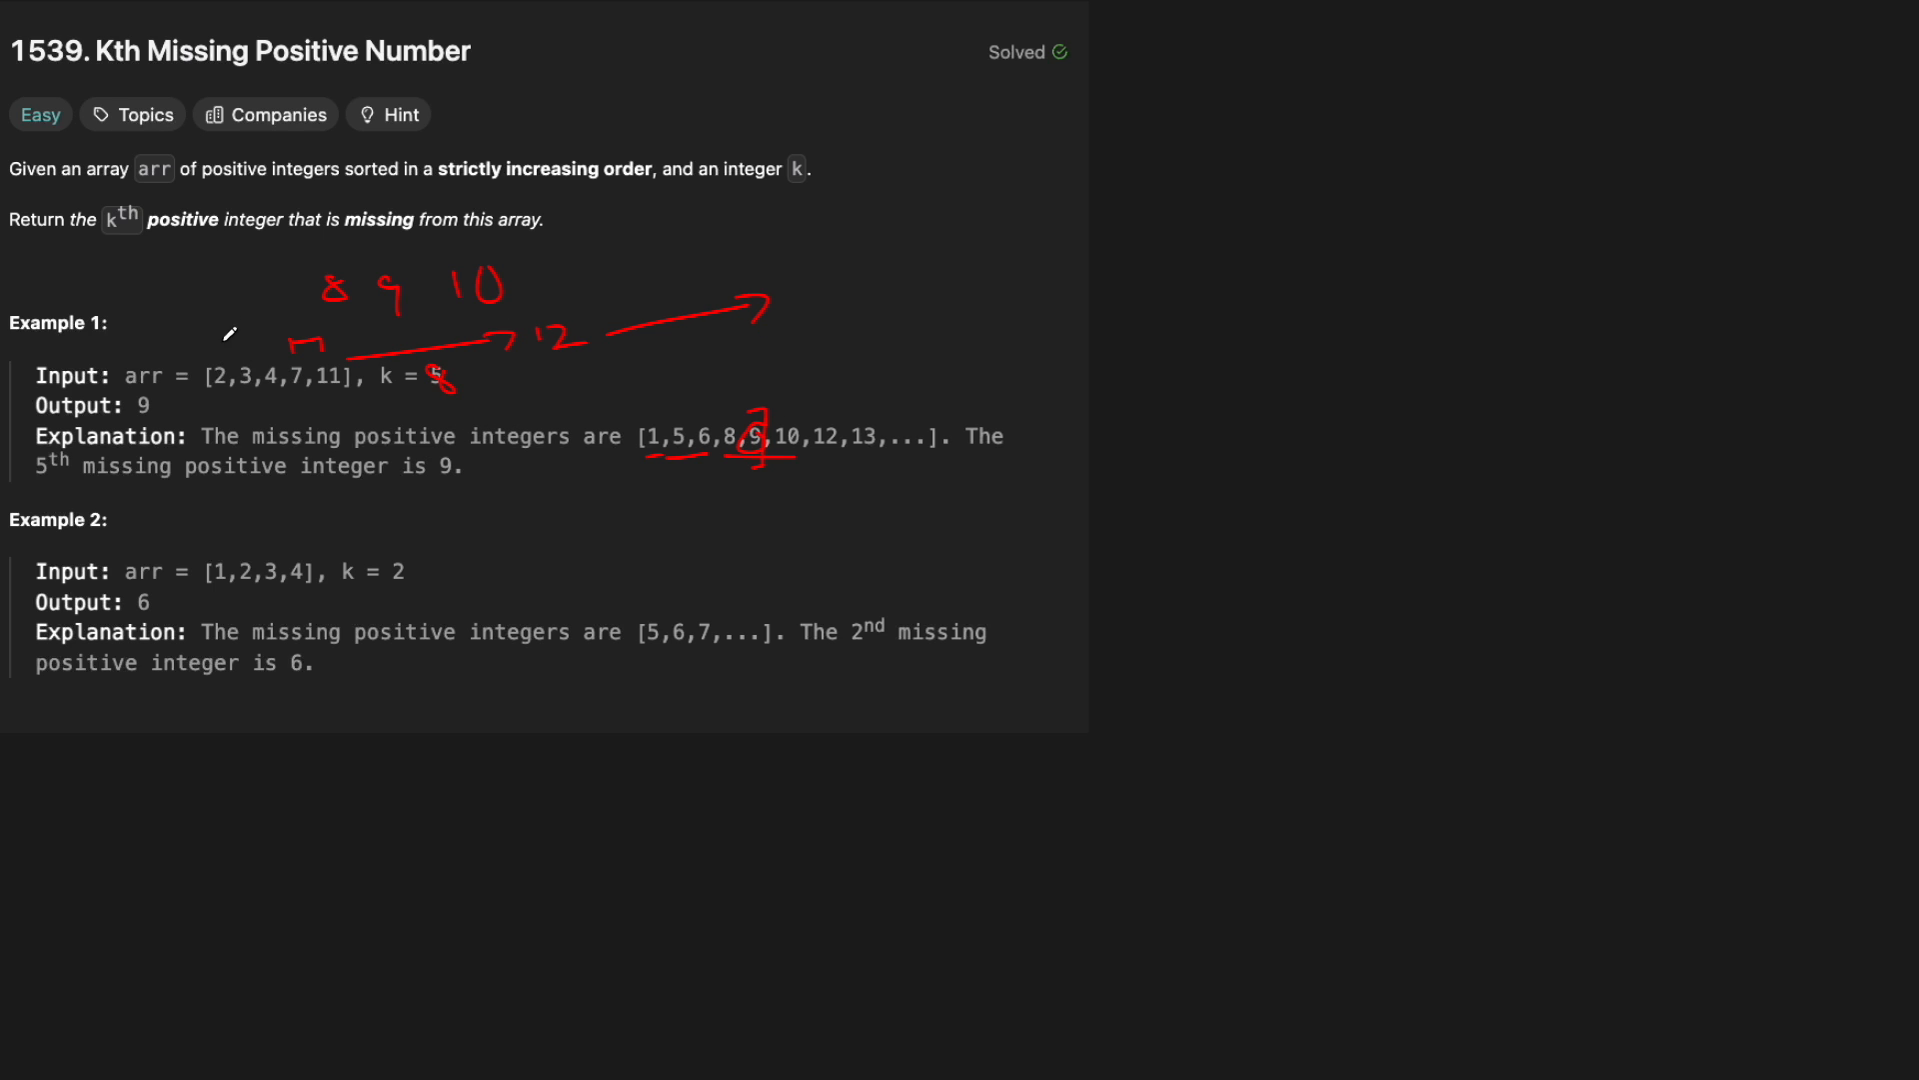
{"action": "mouse_move", "coordinate": [208, 390]}
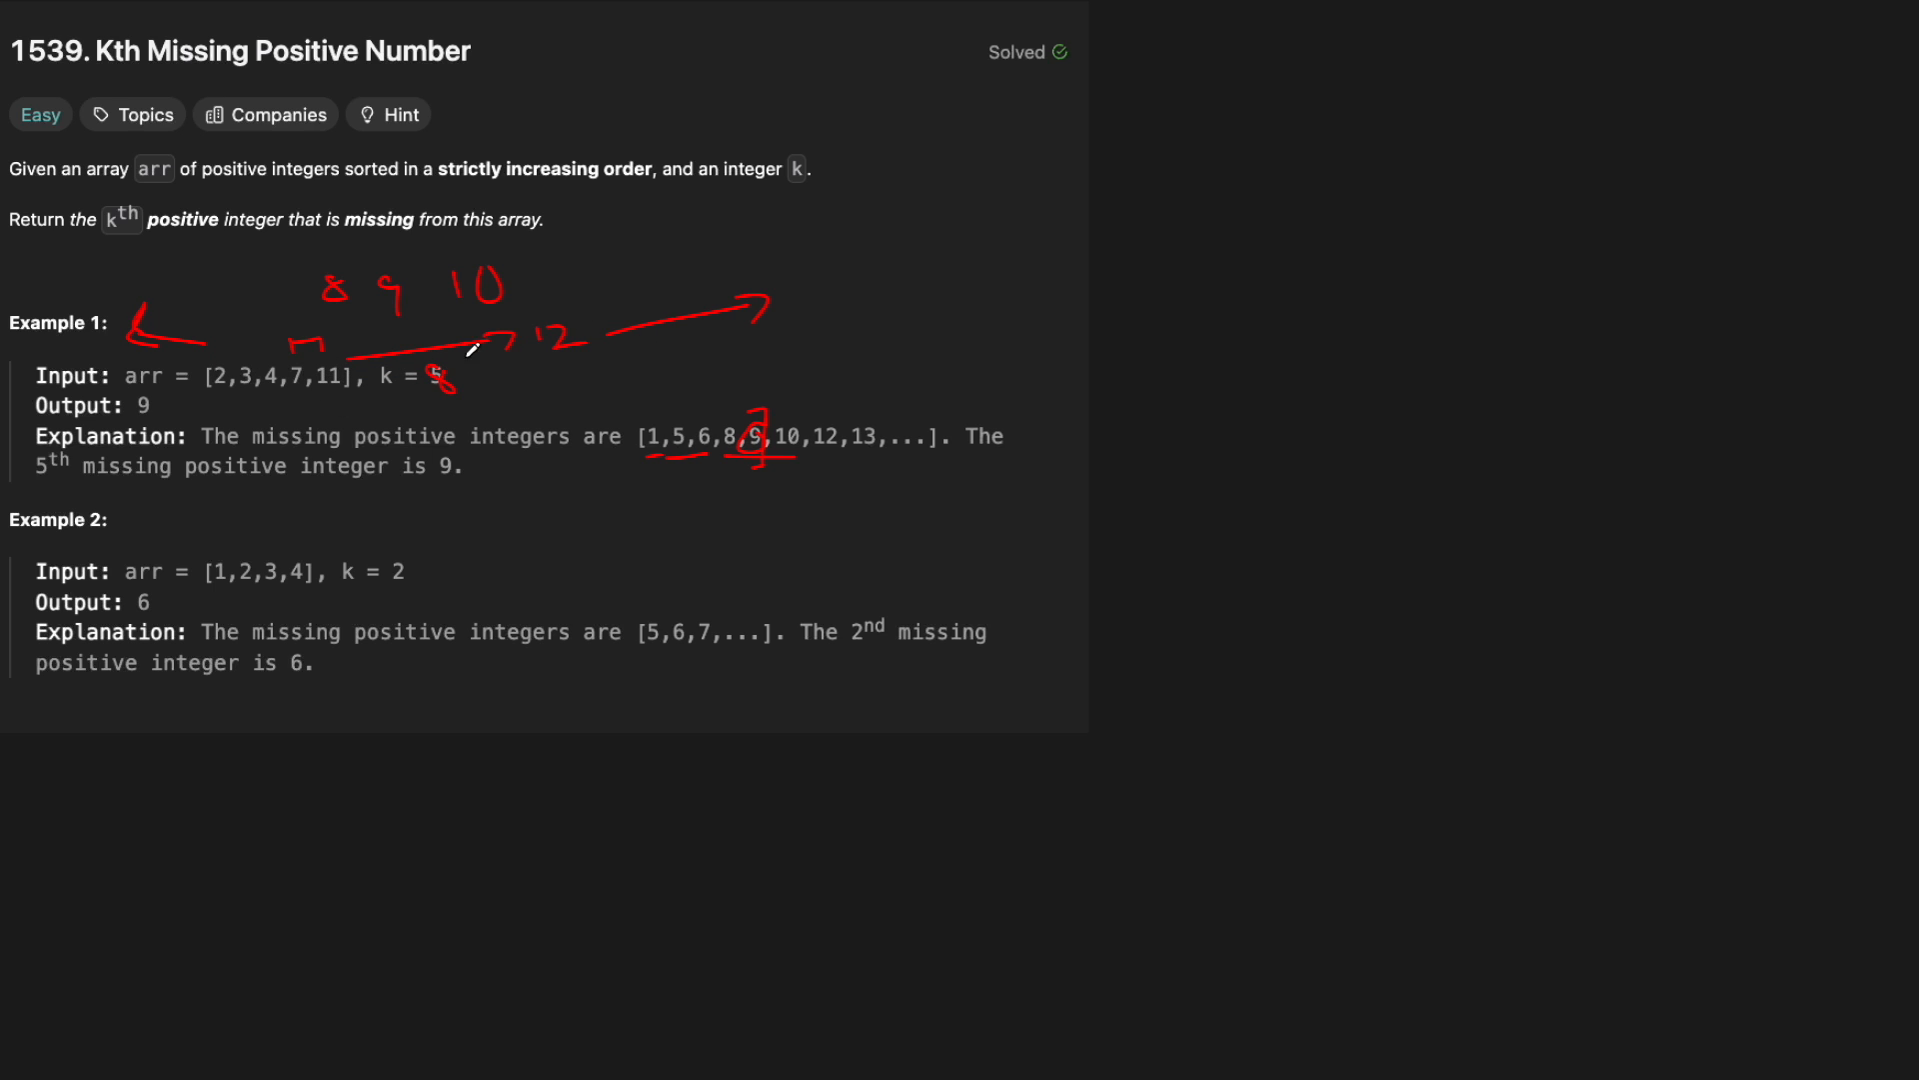
{"action": "mouse_move", "coordinate": [543, 492]}
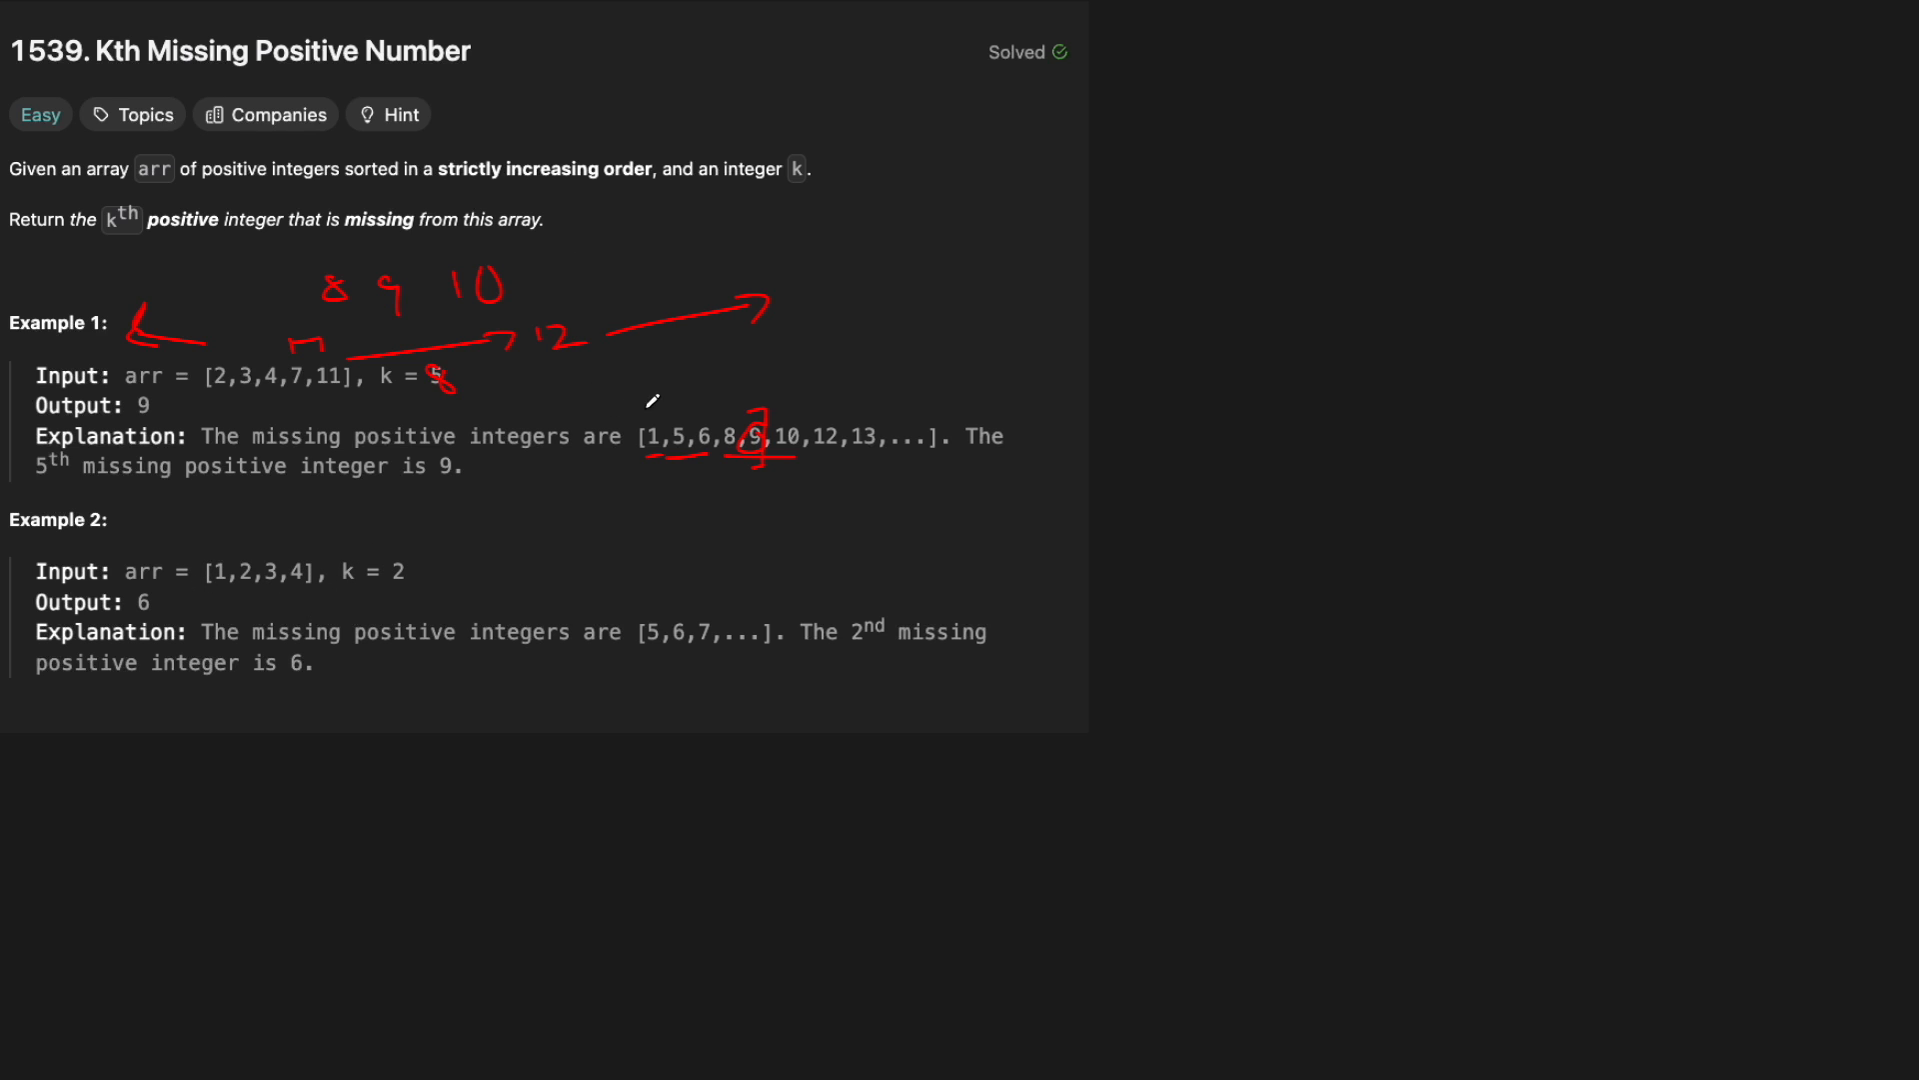
- Circle the region past the array's end and underline [1,2,3,4] with an arrow toward 5
{"action": "left_click_drag", "start_coordinate": [552, 263], "coordinate": [772, 236]}
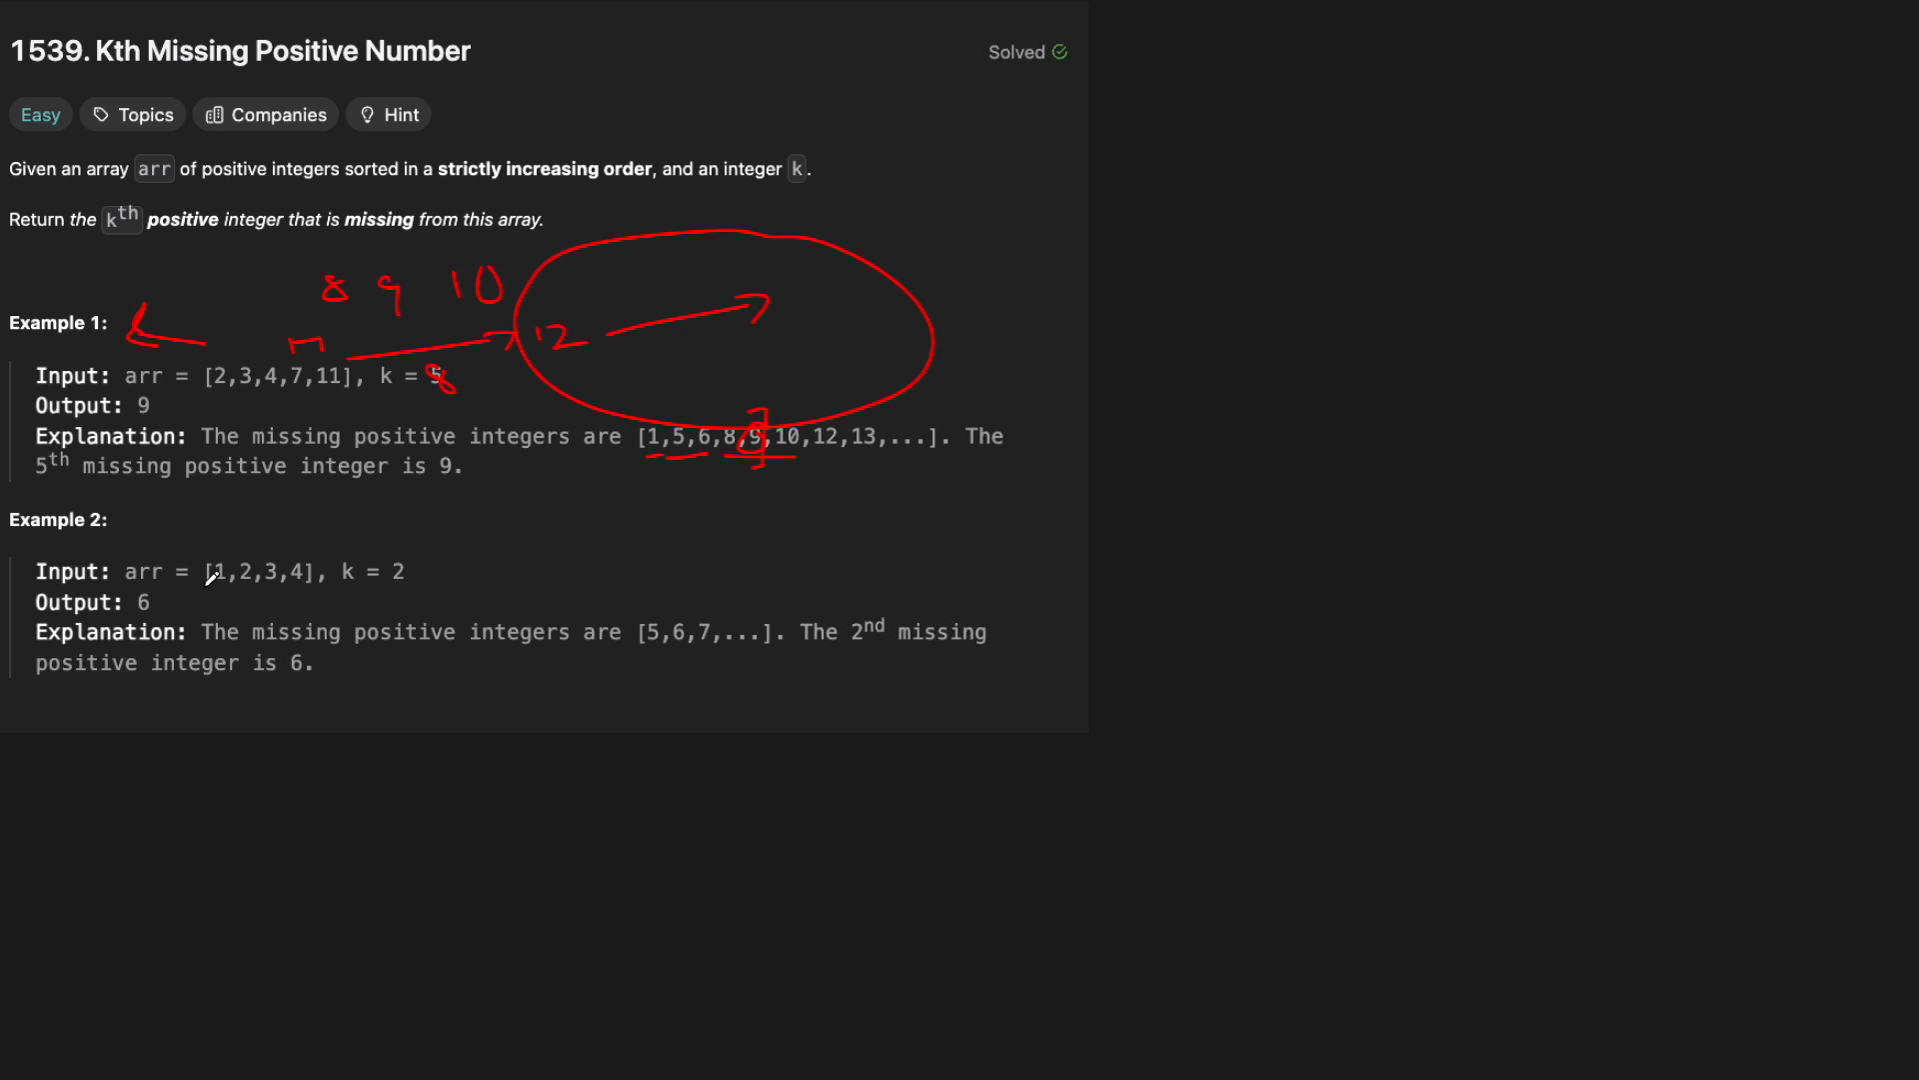
{"action": "left_click_drag", "start_coordinate": [210, 594], "coordinate": [324, 600]}
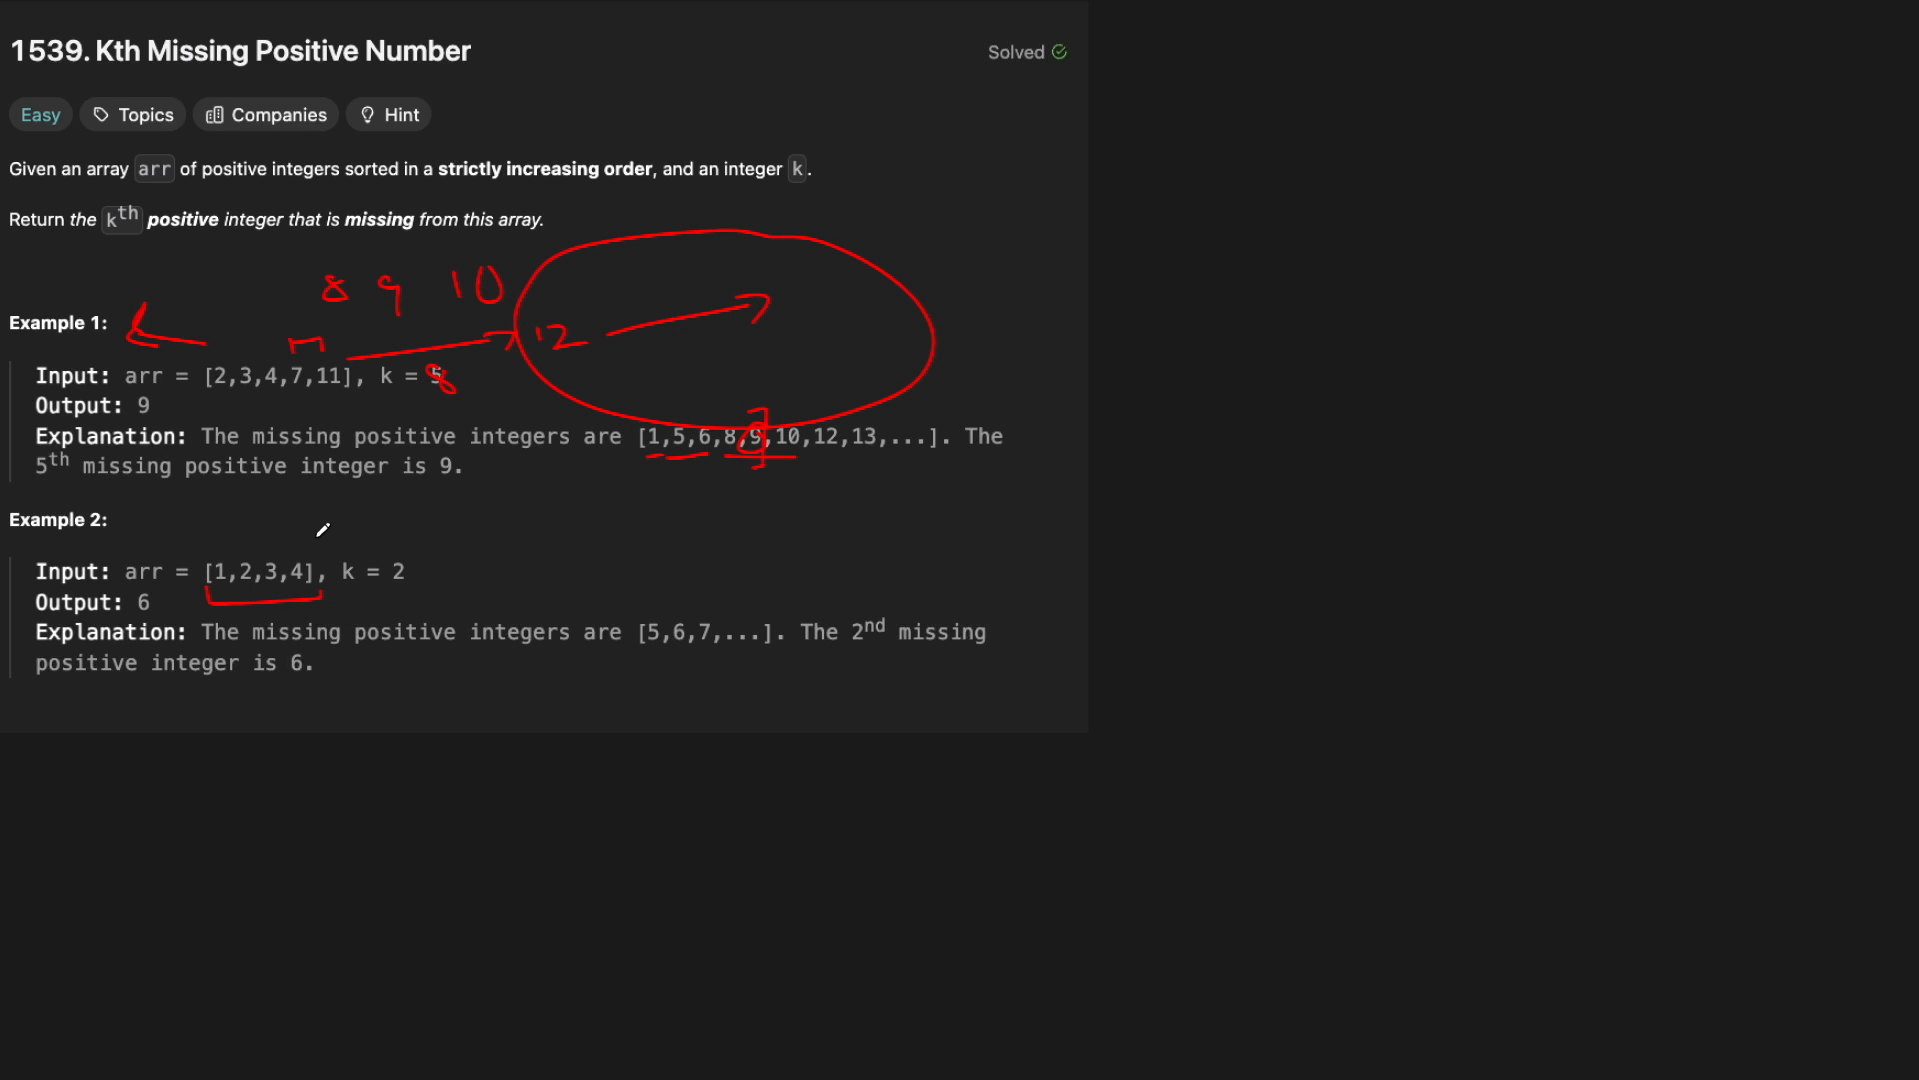
{"action": "left_click_drag", "start_coordinate": [312, 542], "coordinate": [420, 525]}
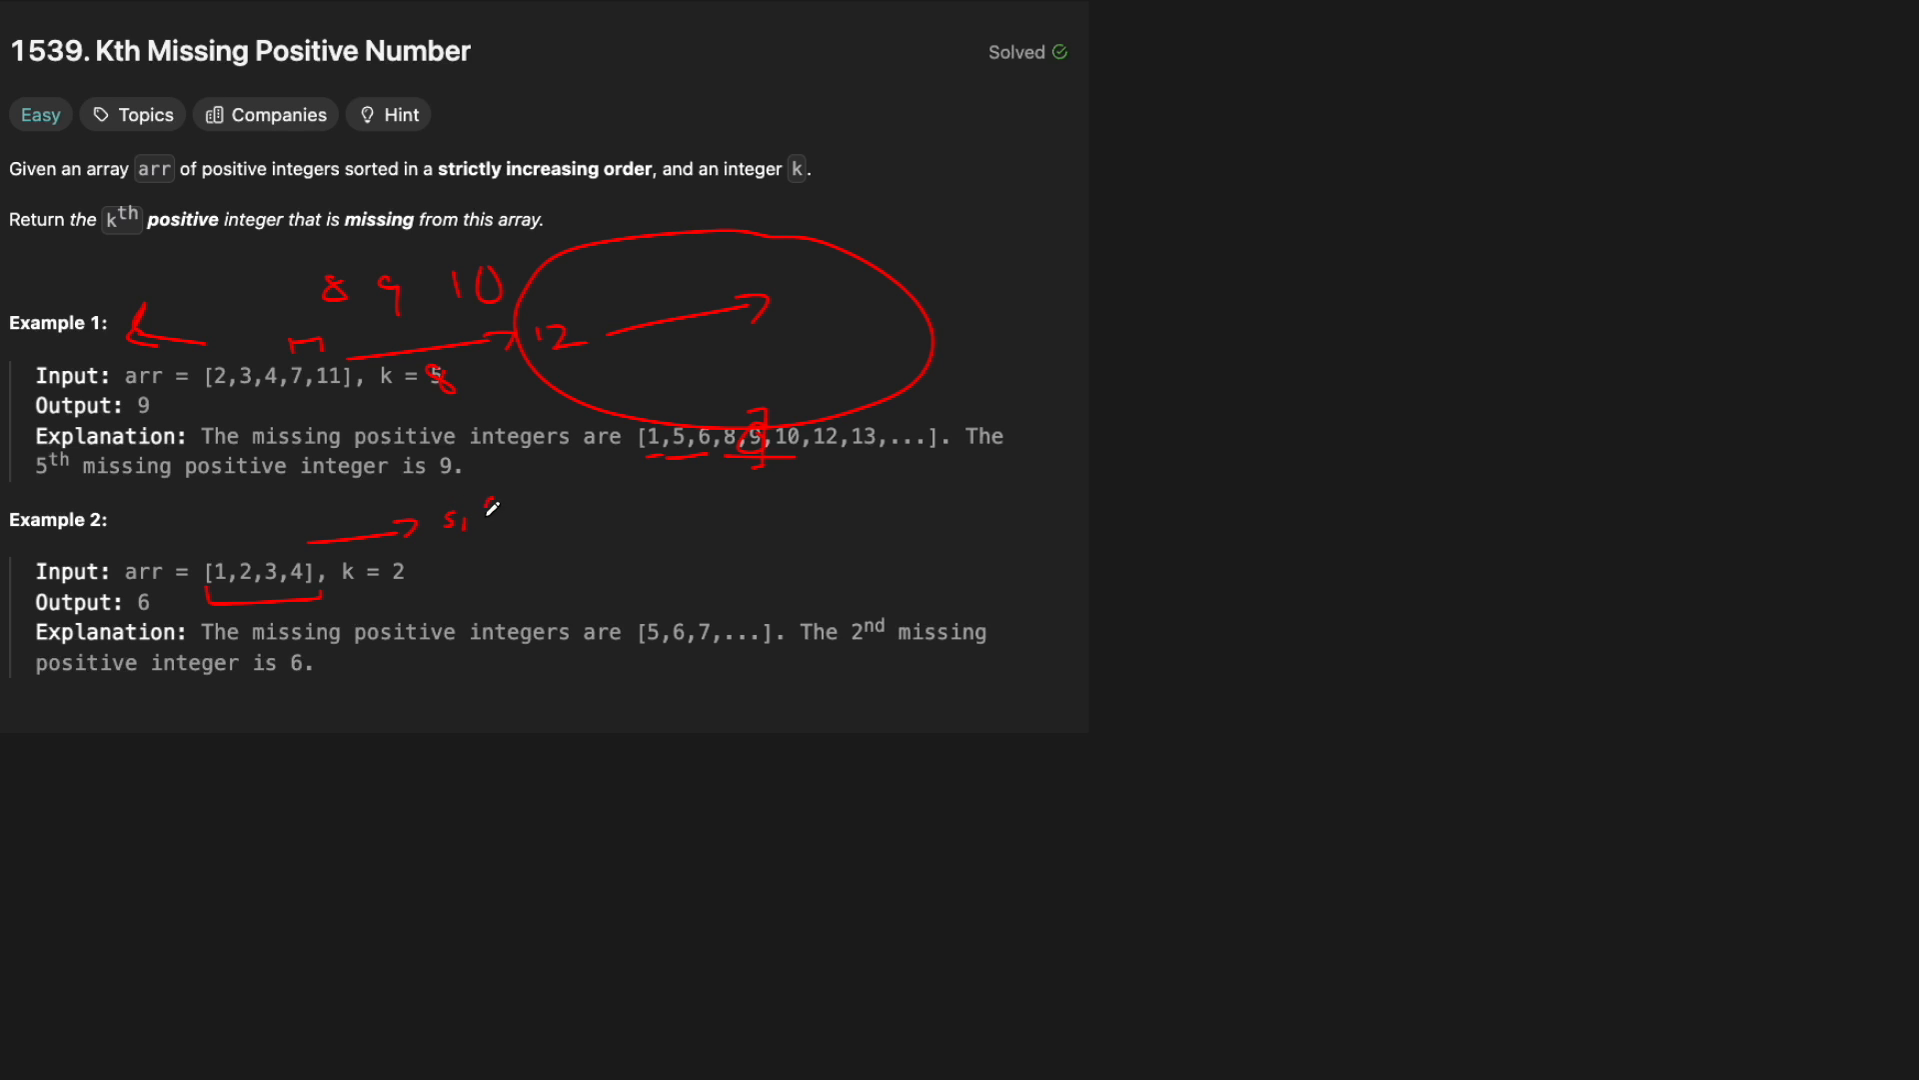
{"action": "left_click_drag", "start_coordinate": [330, 588], "coordinate": [465, 585]}
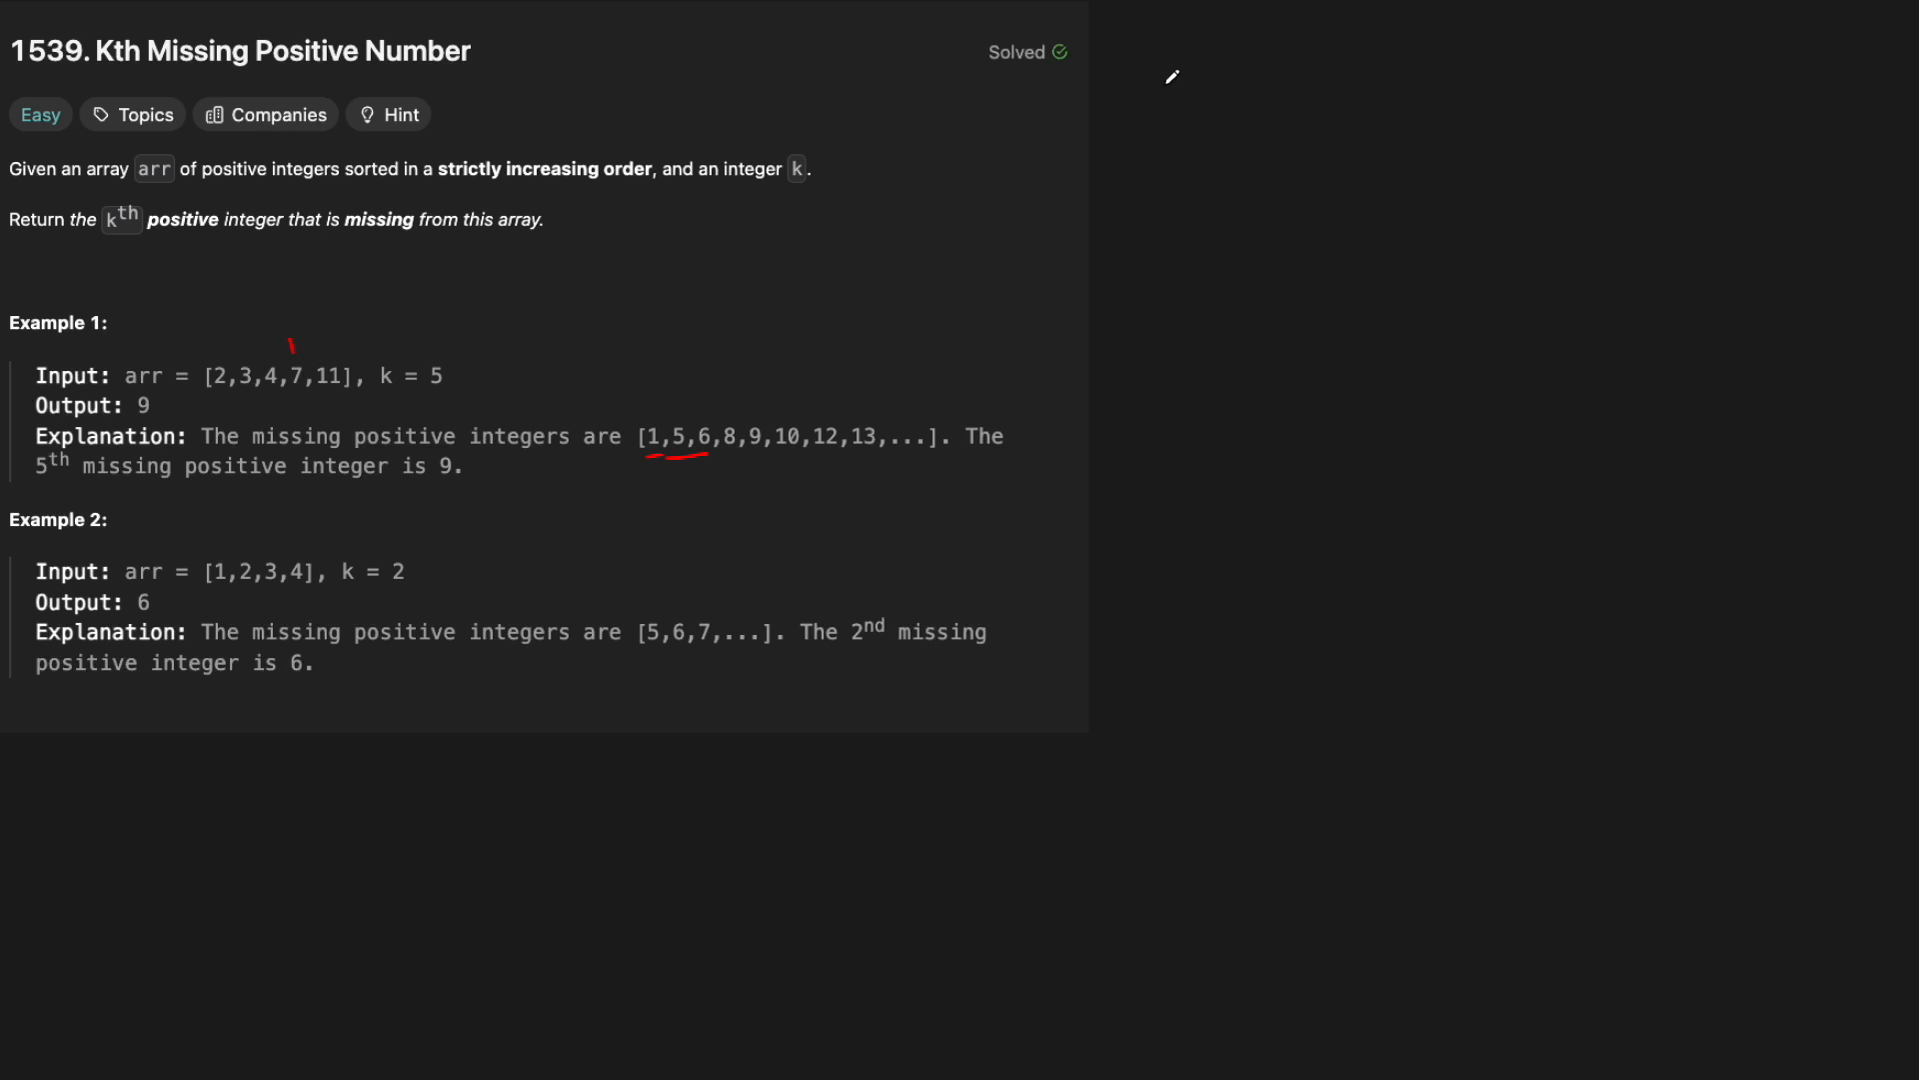
- Handwrite observation 'I). Start @ 1?' with an arrow labelled start
{"action": "left_click_drag", "start_coordinate": [1157, 80], "coordinate": [1212, 116]}
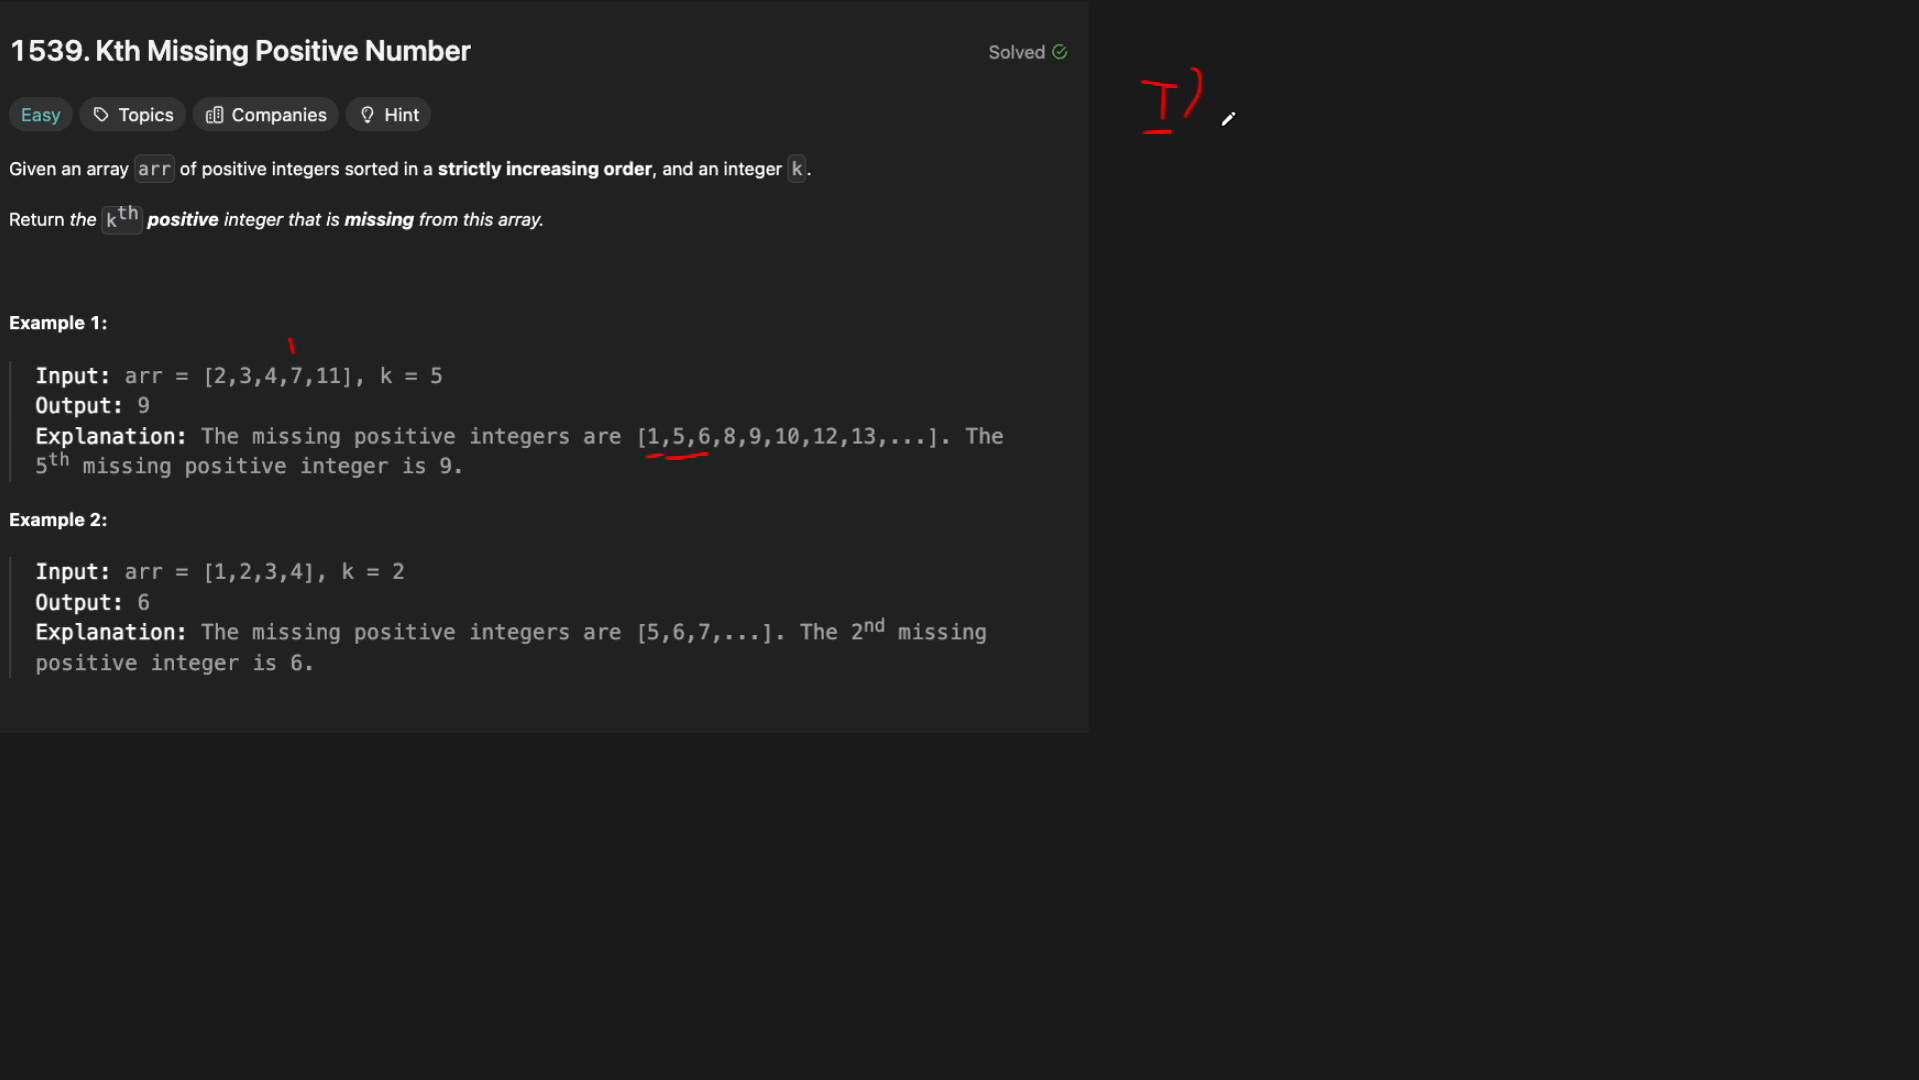
{"action": "left_click_drag", "start_coordinate": [1248, 116], "coordinate": [1304, 92]}
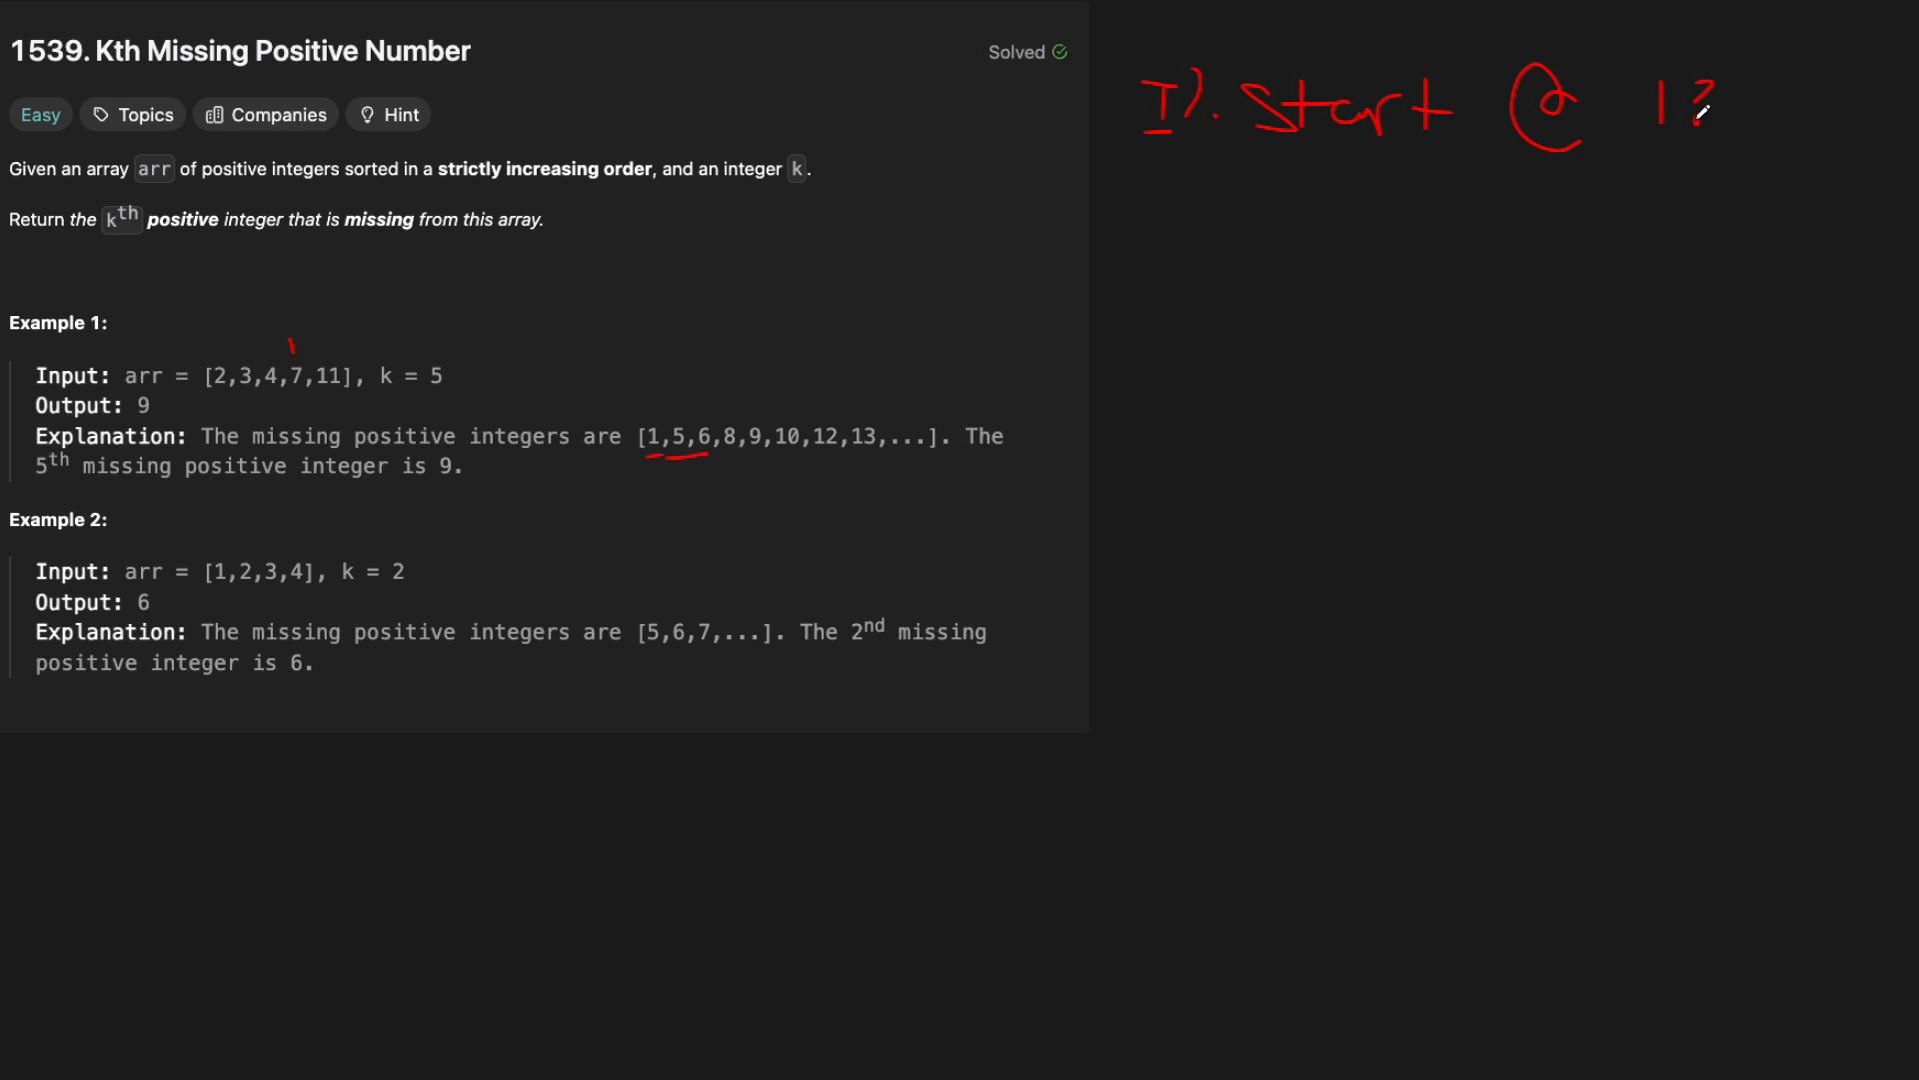
{"action": "mouse_move", "coordinate": [422, 556]}
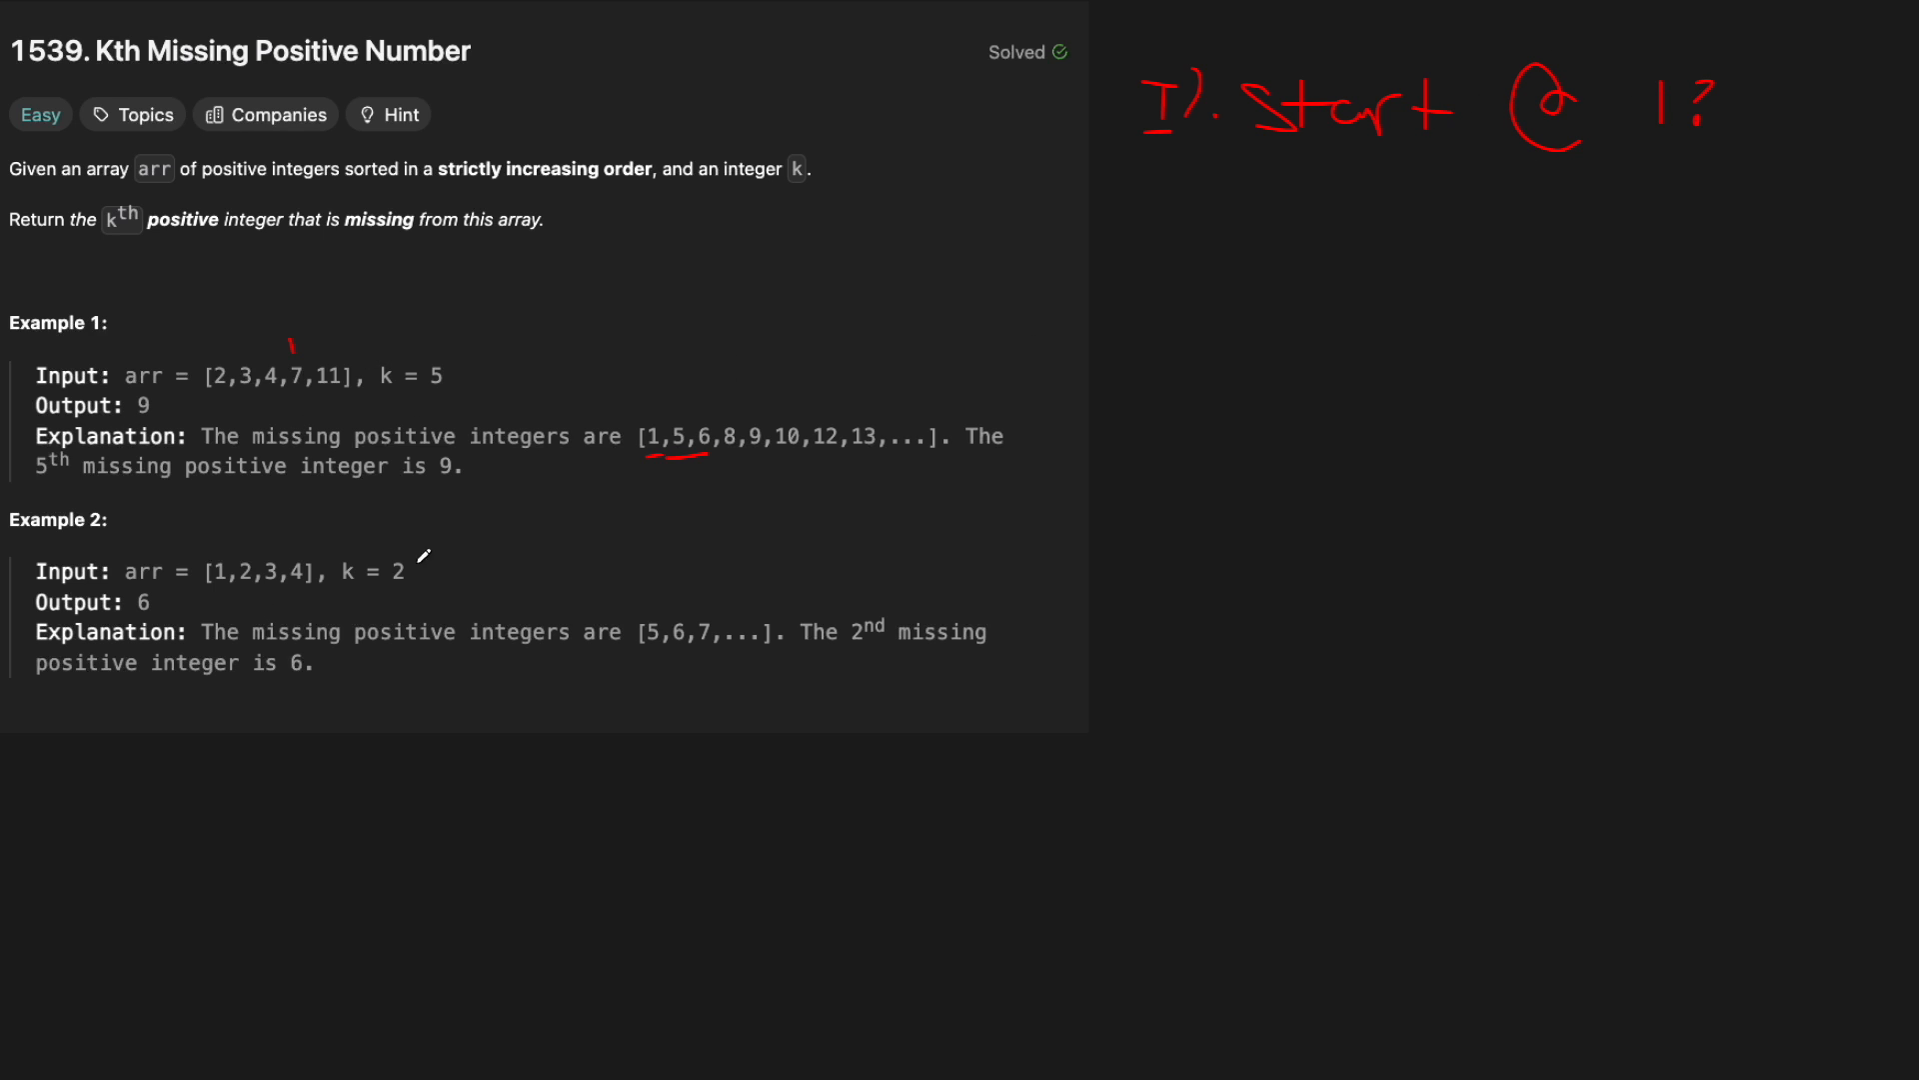
{"action": "mouse_move", "coordinate": [386, 376]}
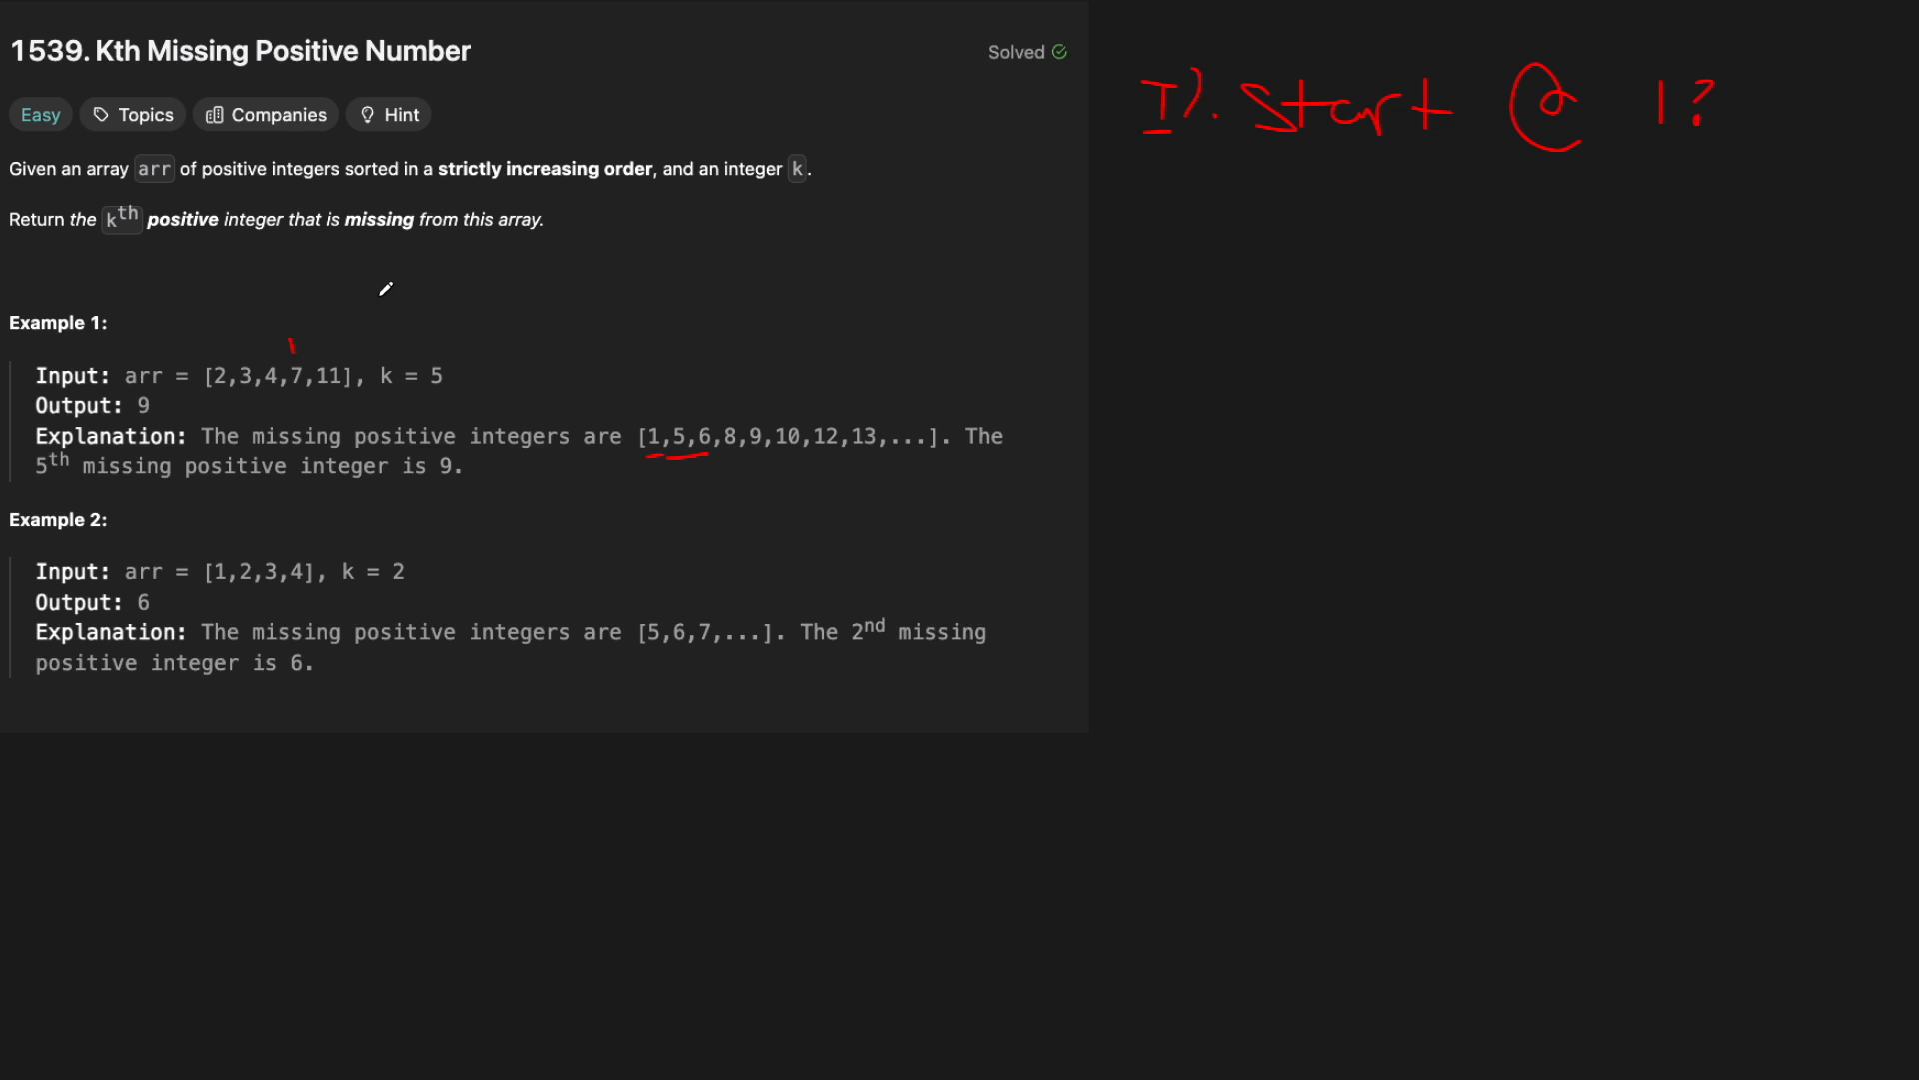
{"action": "mouse_move", "coordinate": [1352, 294]}
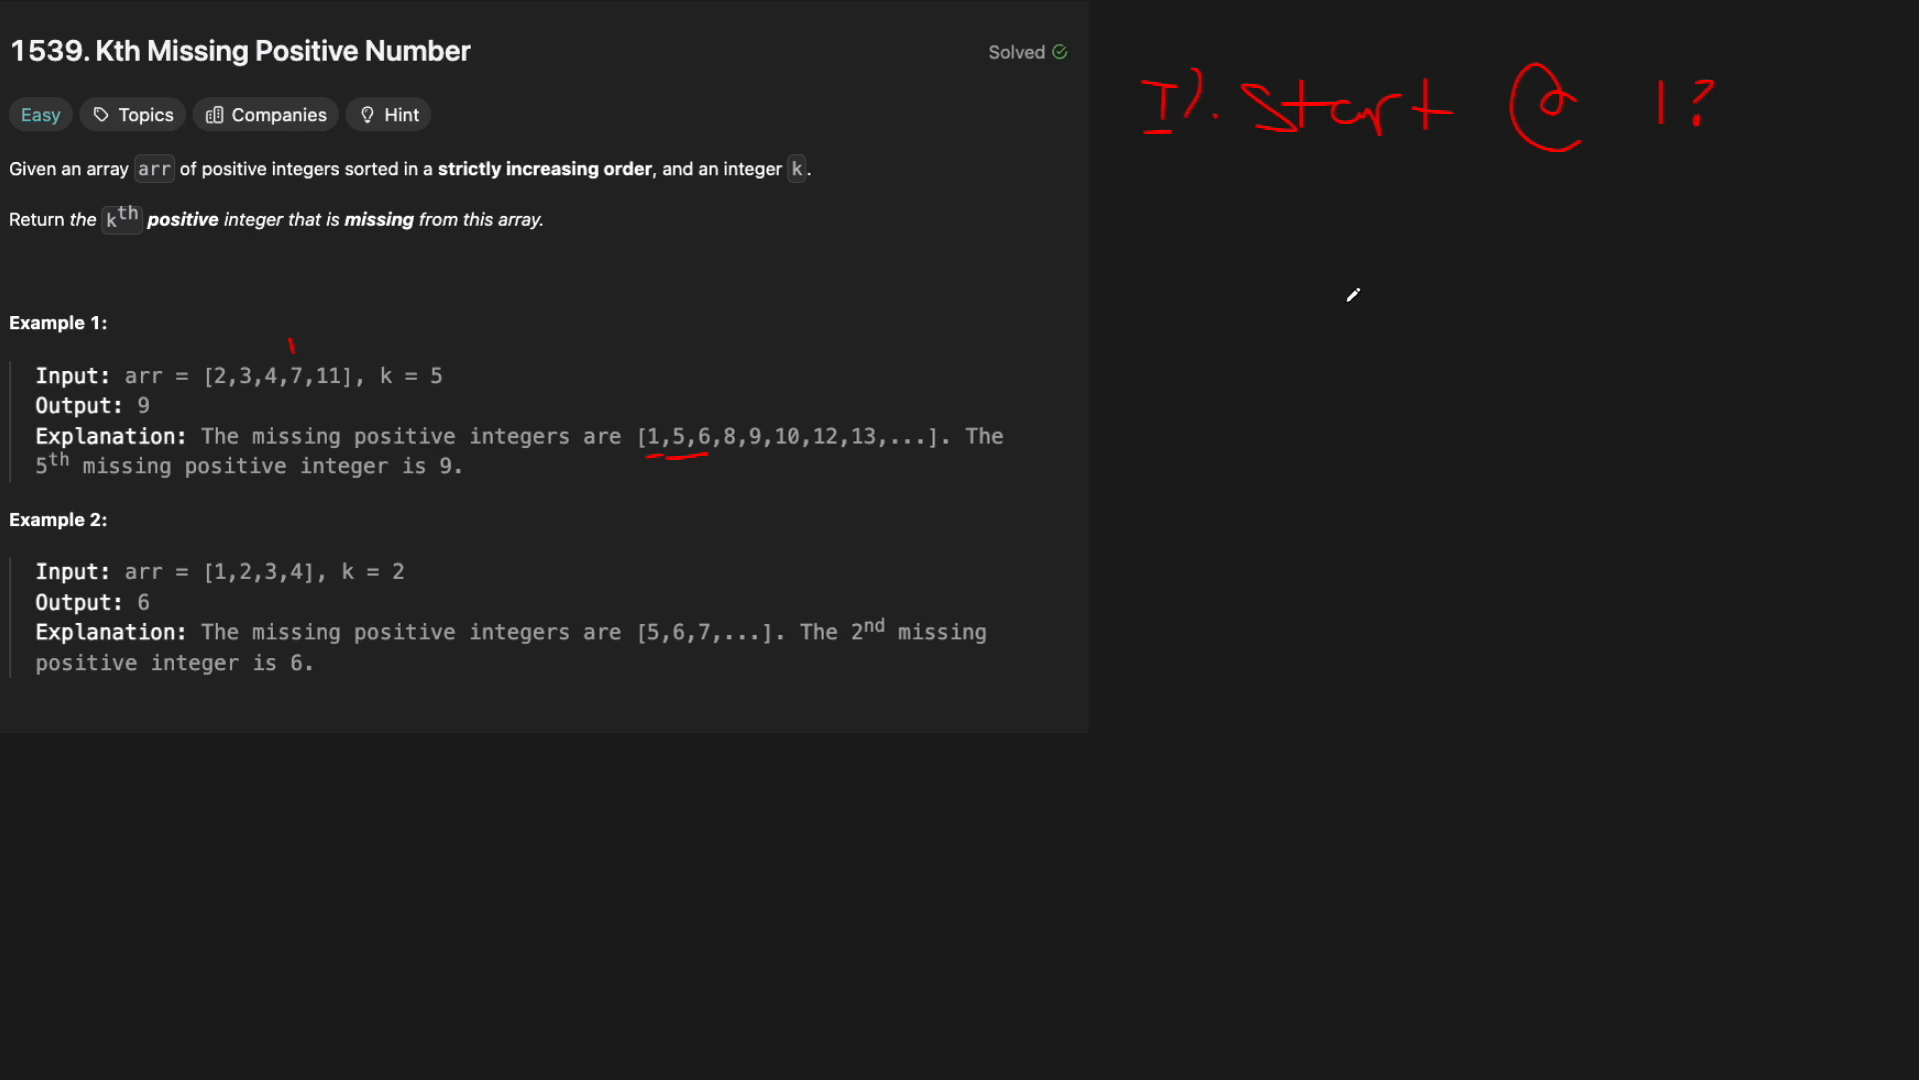
{"action": "mouse_move", "coordinate": [1498, 170]}
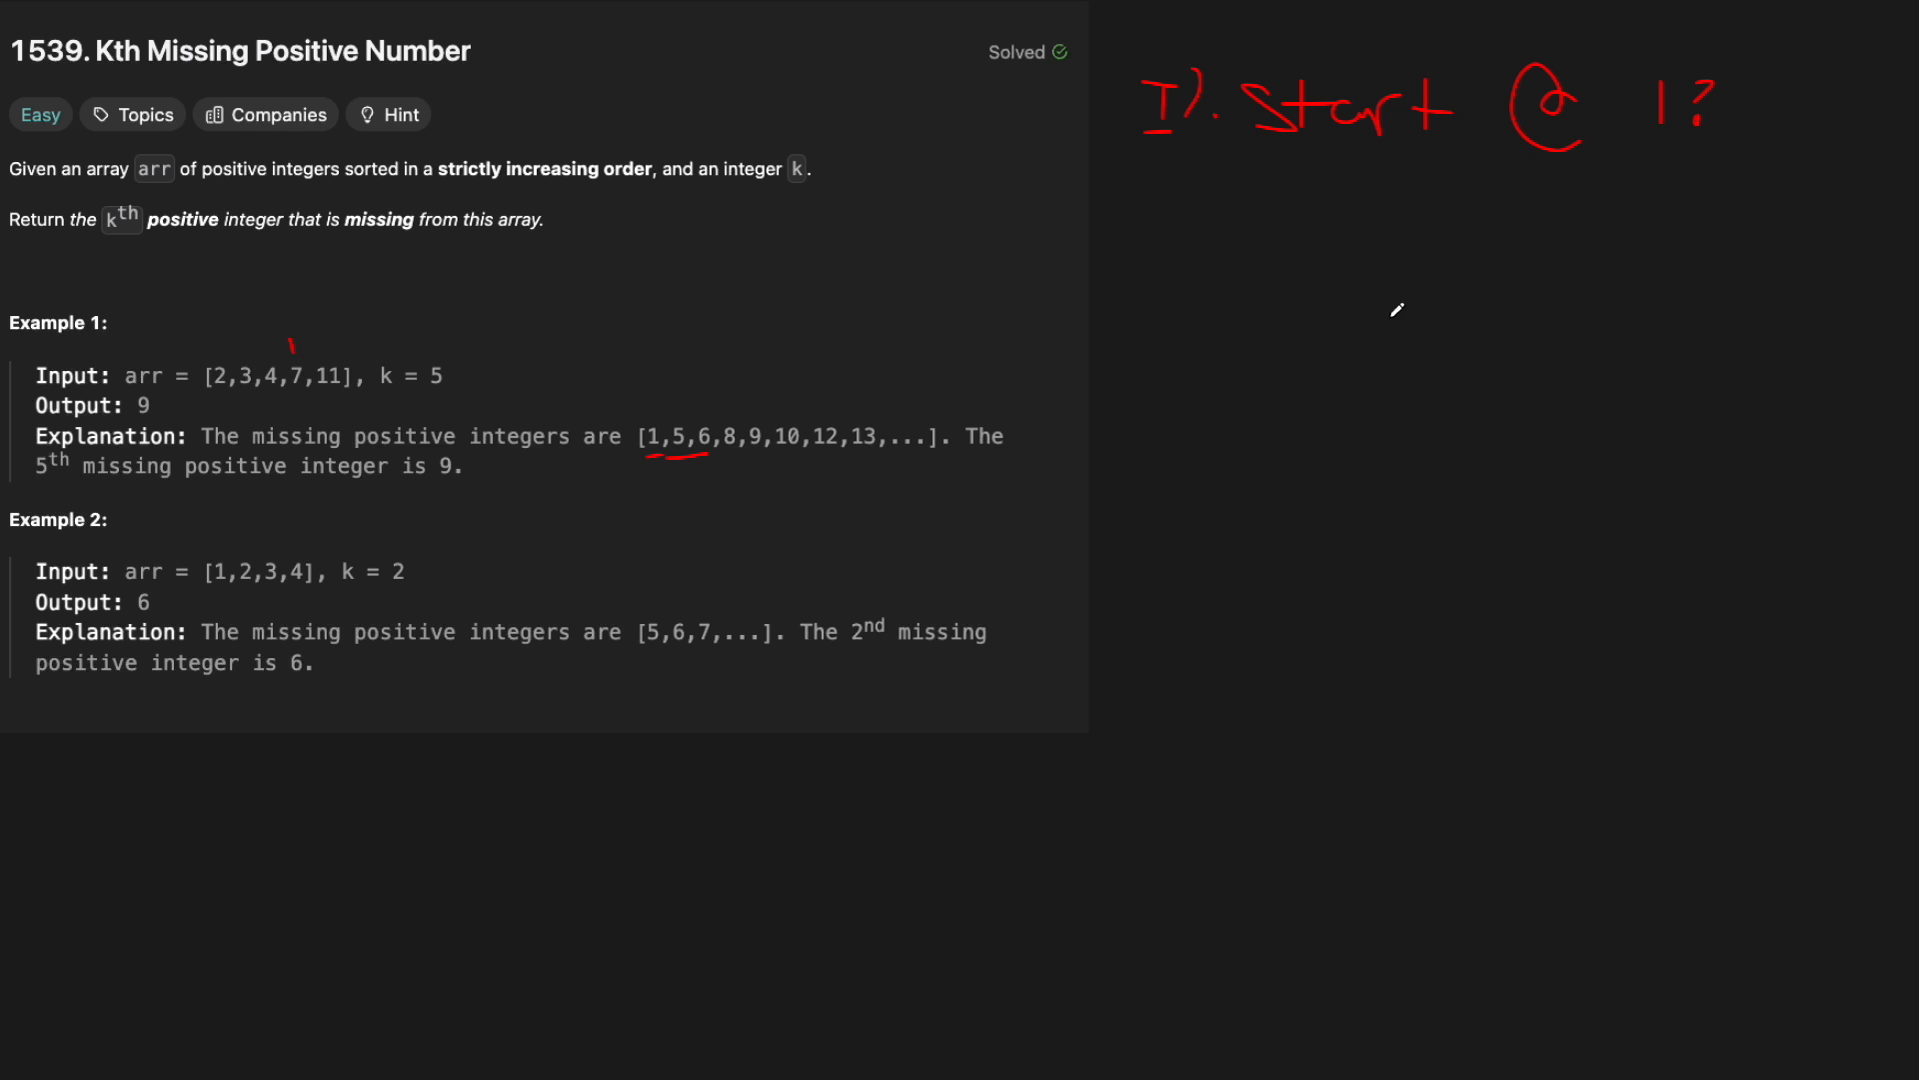
{"action": "left_click_drag", "start_coordinate": [1463, 324], "coordinate": [1274, 324]}
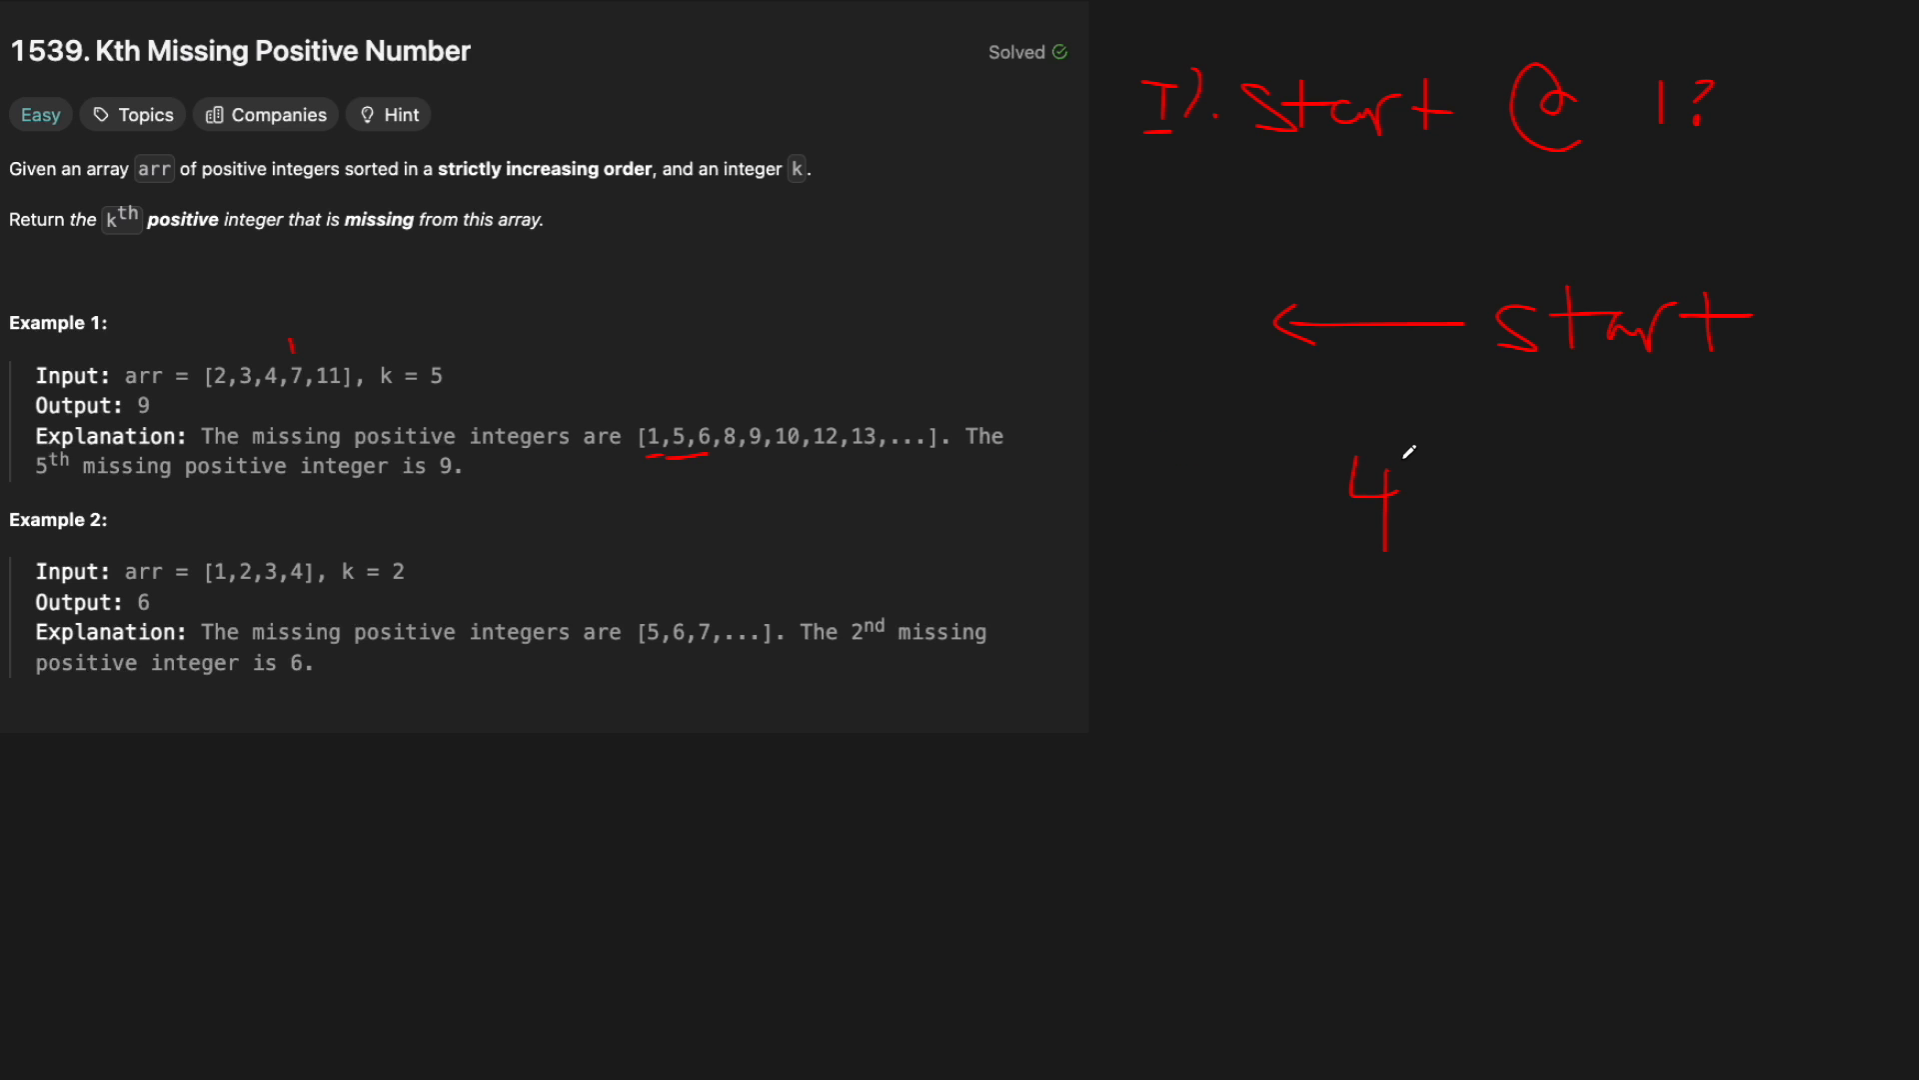
{"action": "mouse_move", "coordinate": [1190, 297]}
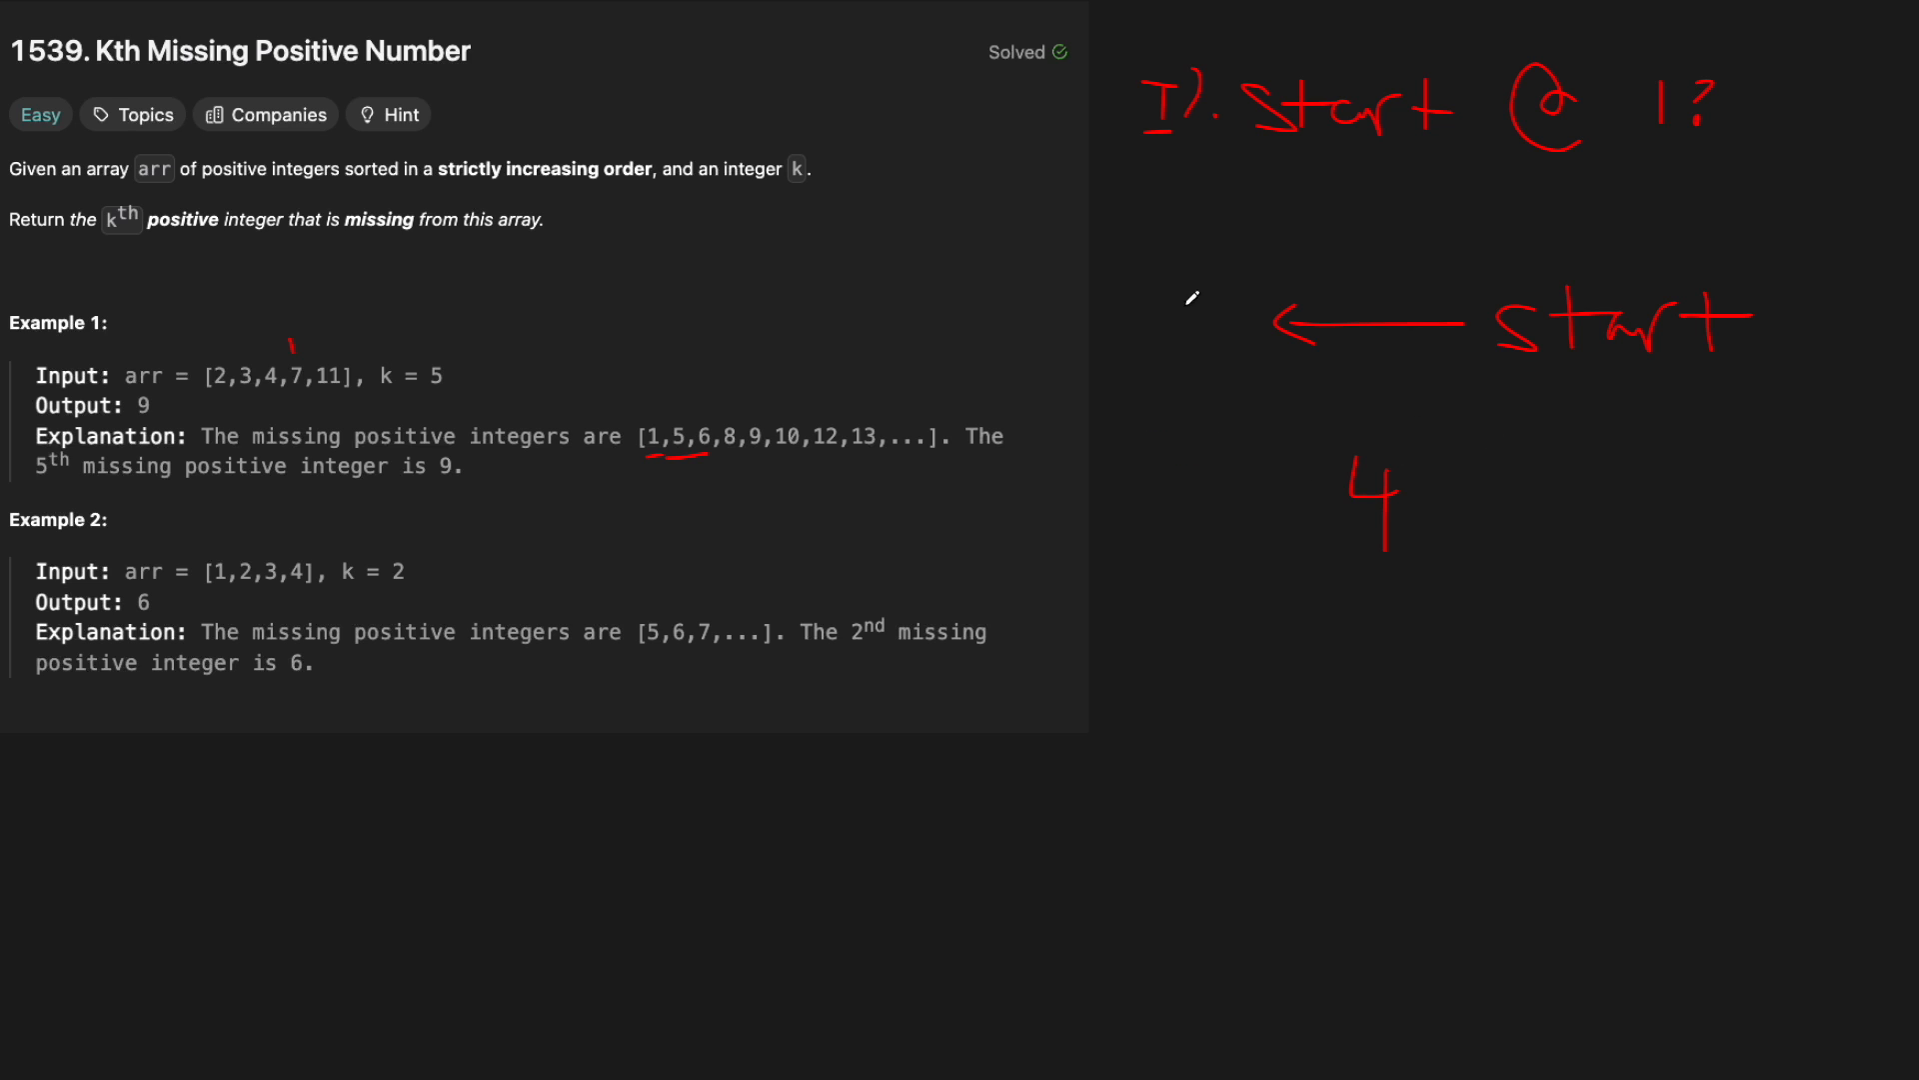
{"action": "mouse_move", "coordinate": [1390, 480]}
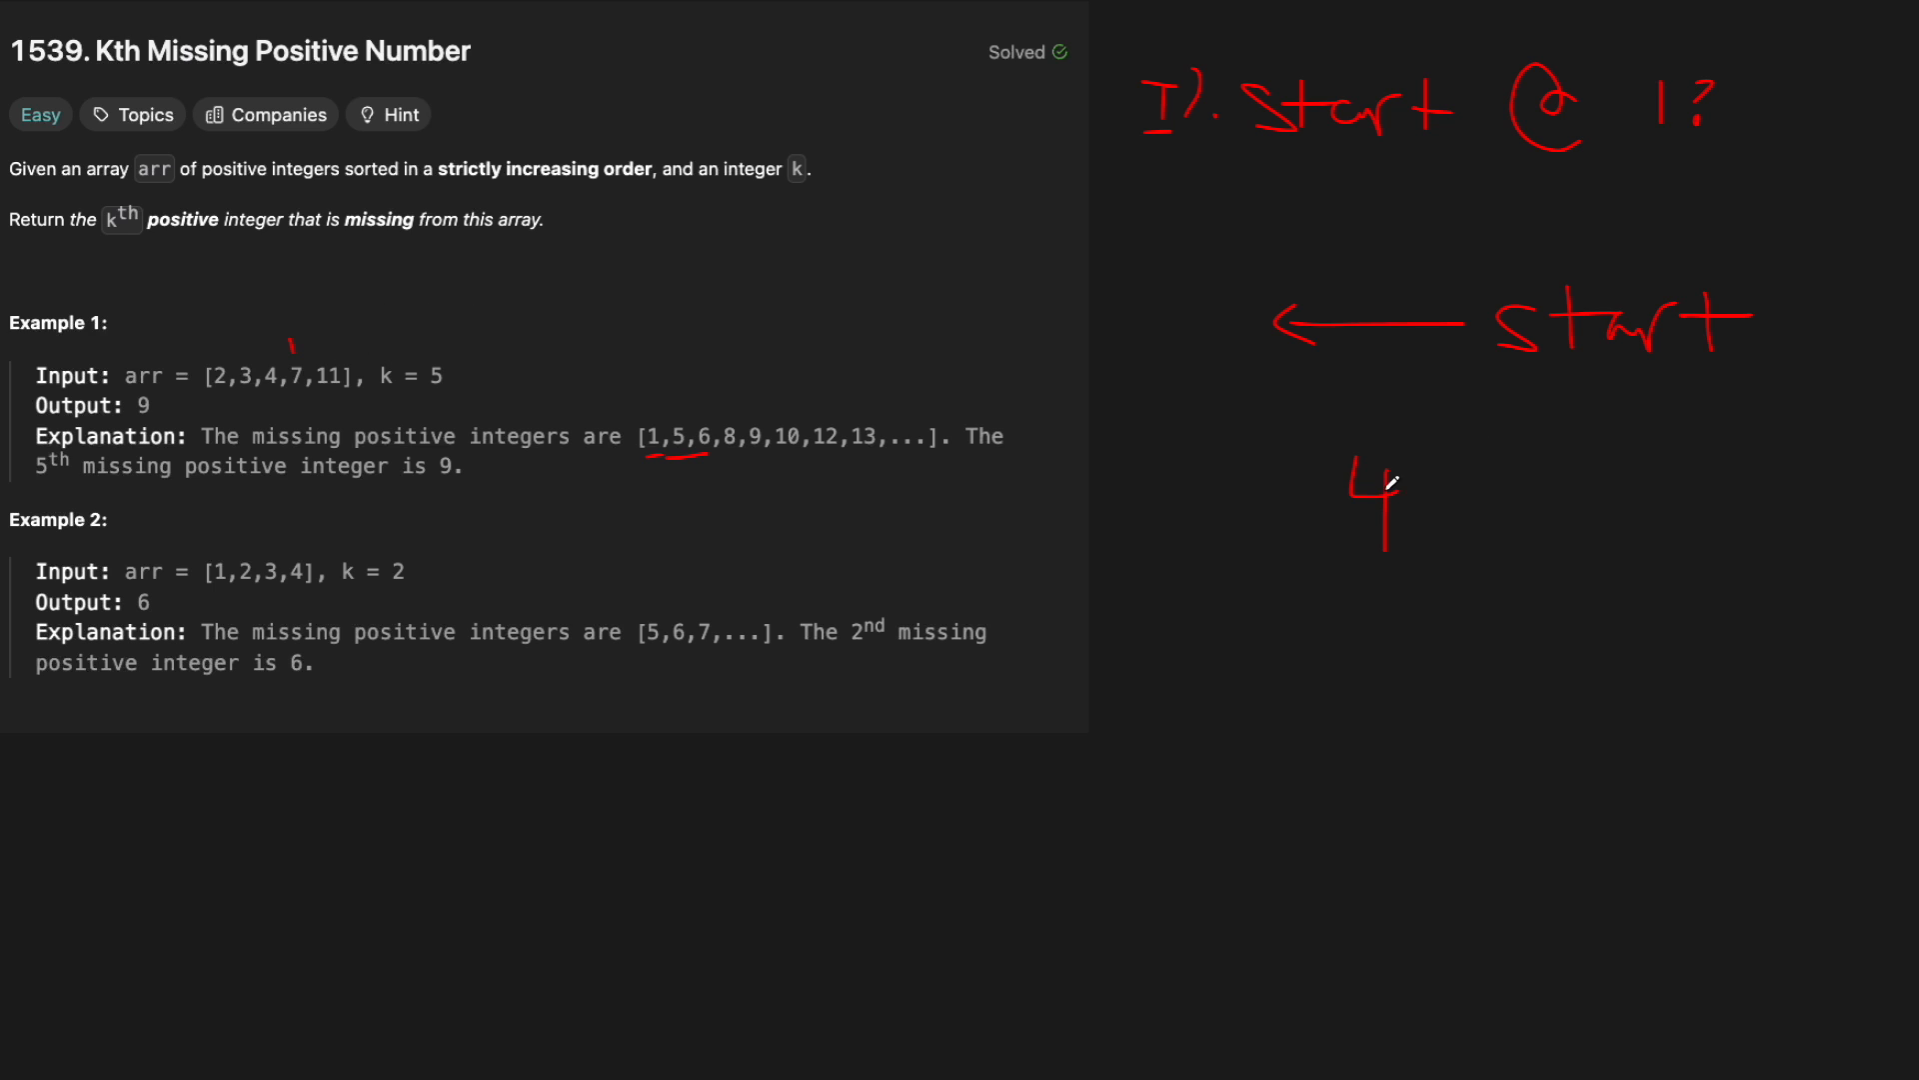
- Sketch k = 2 under 4, then correct k to 4 and mark 3 before 4
{"action": "left_click_drag", "start_coordinate": [1339, 572], "coordinate": [1487, 566]}
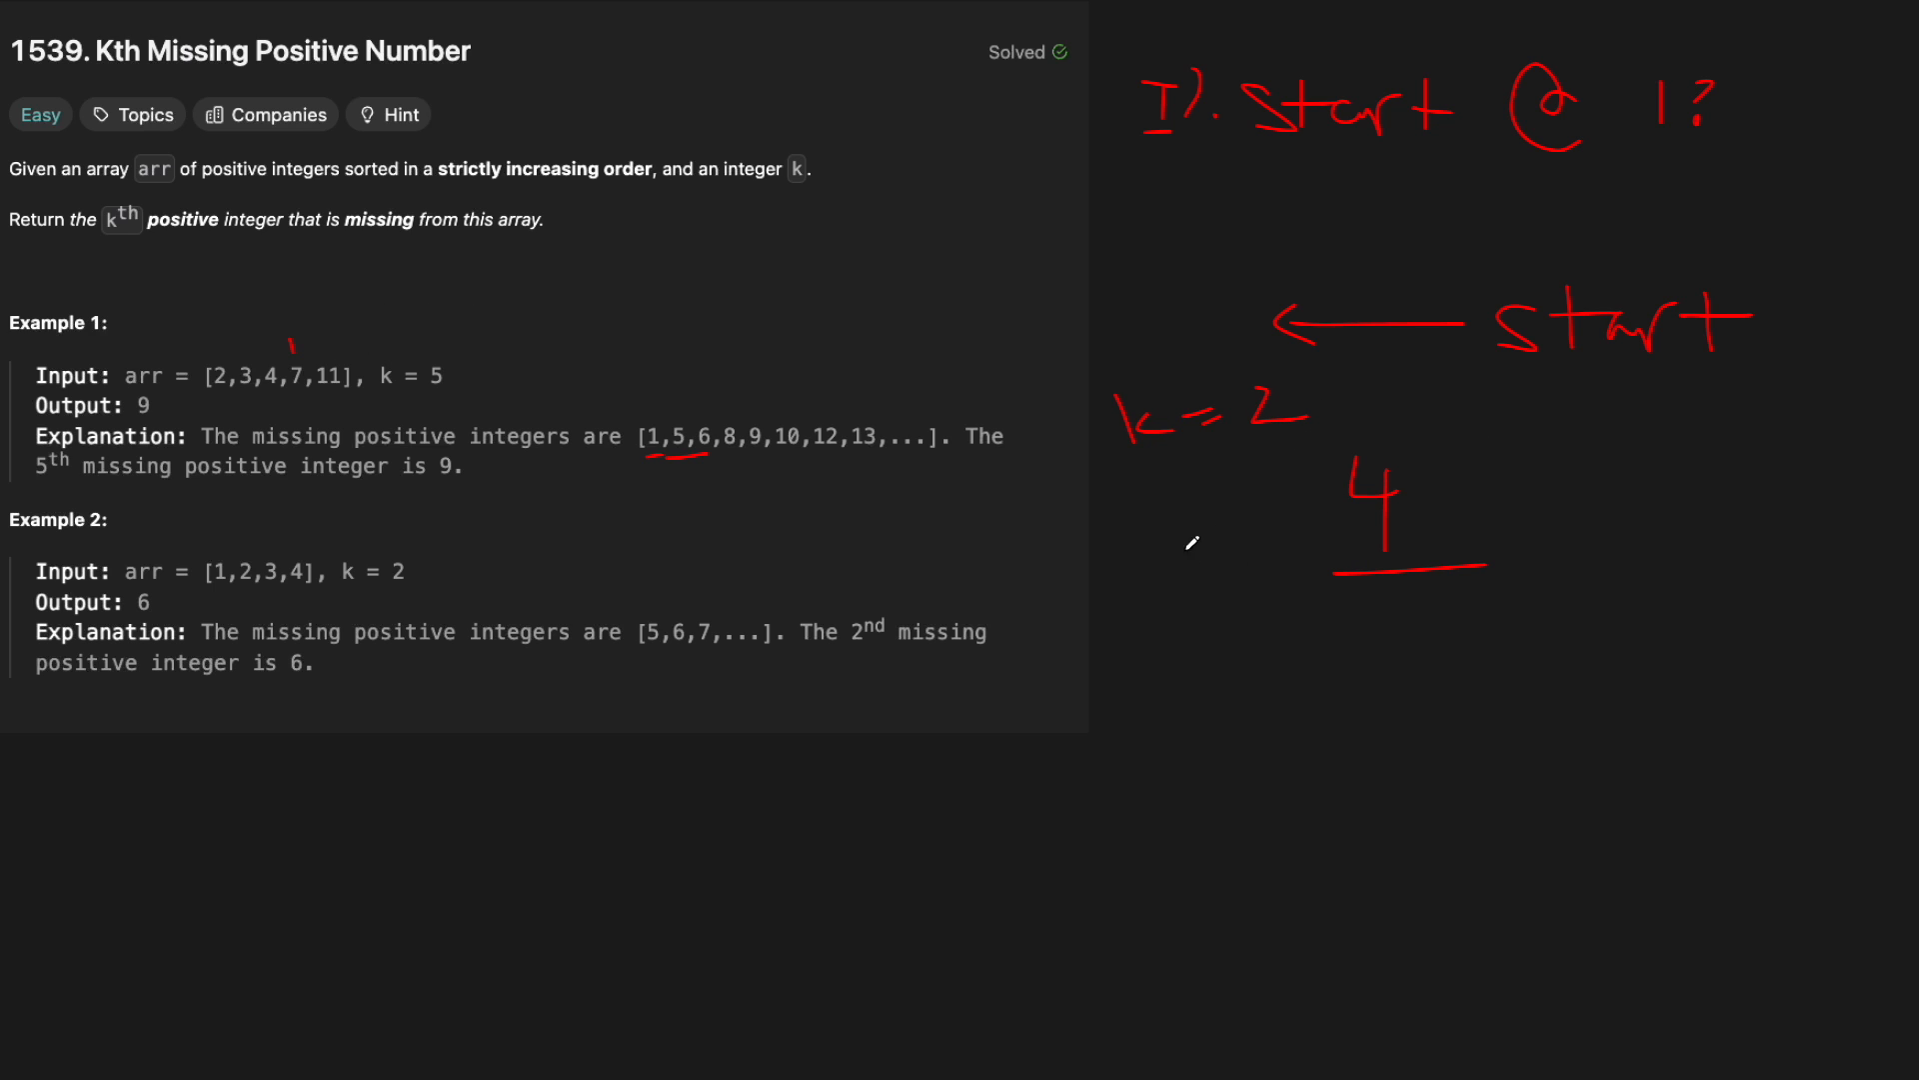
{"action": "left_click_drag", "start_coordinate": [1126, 514], "coordinate": [1128, 575]}
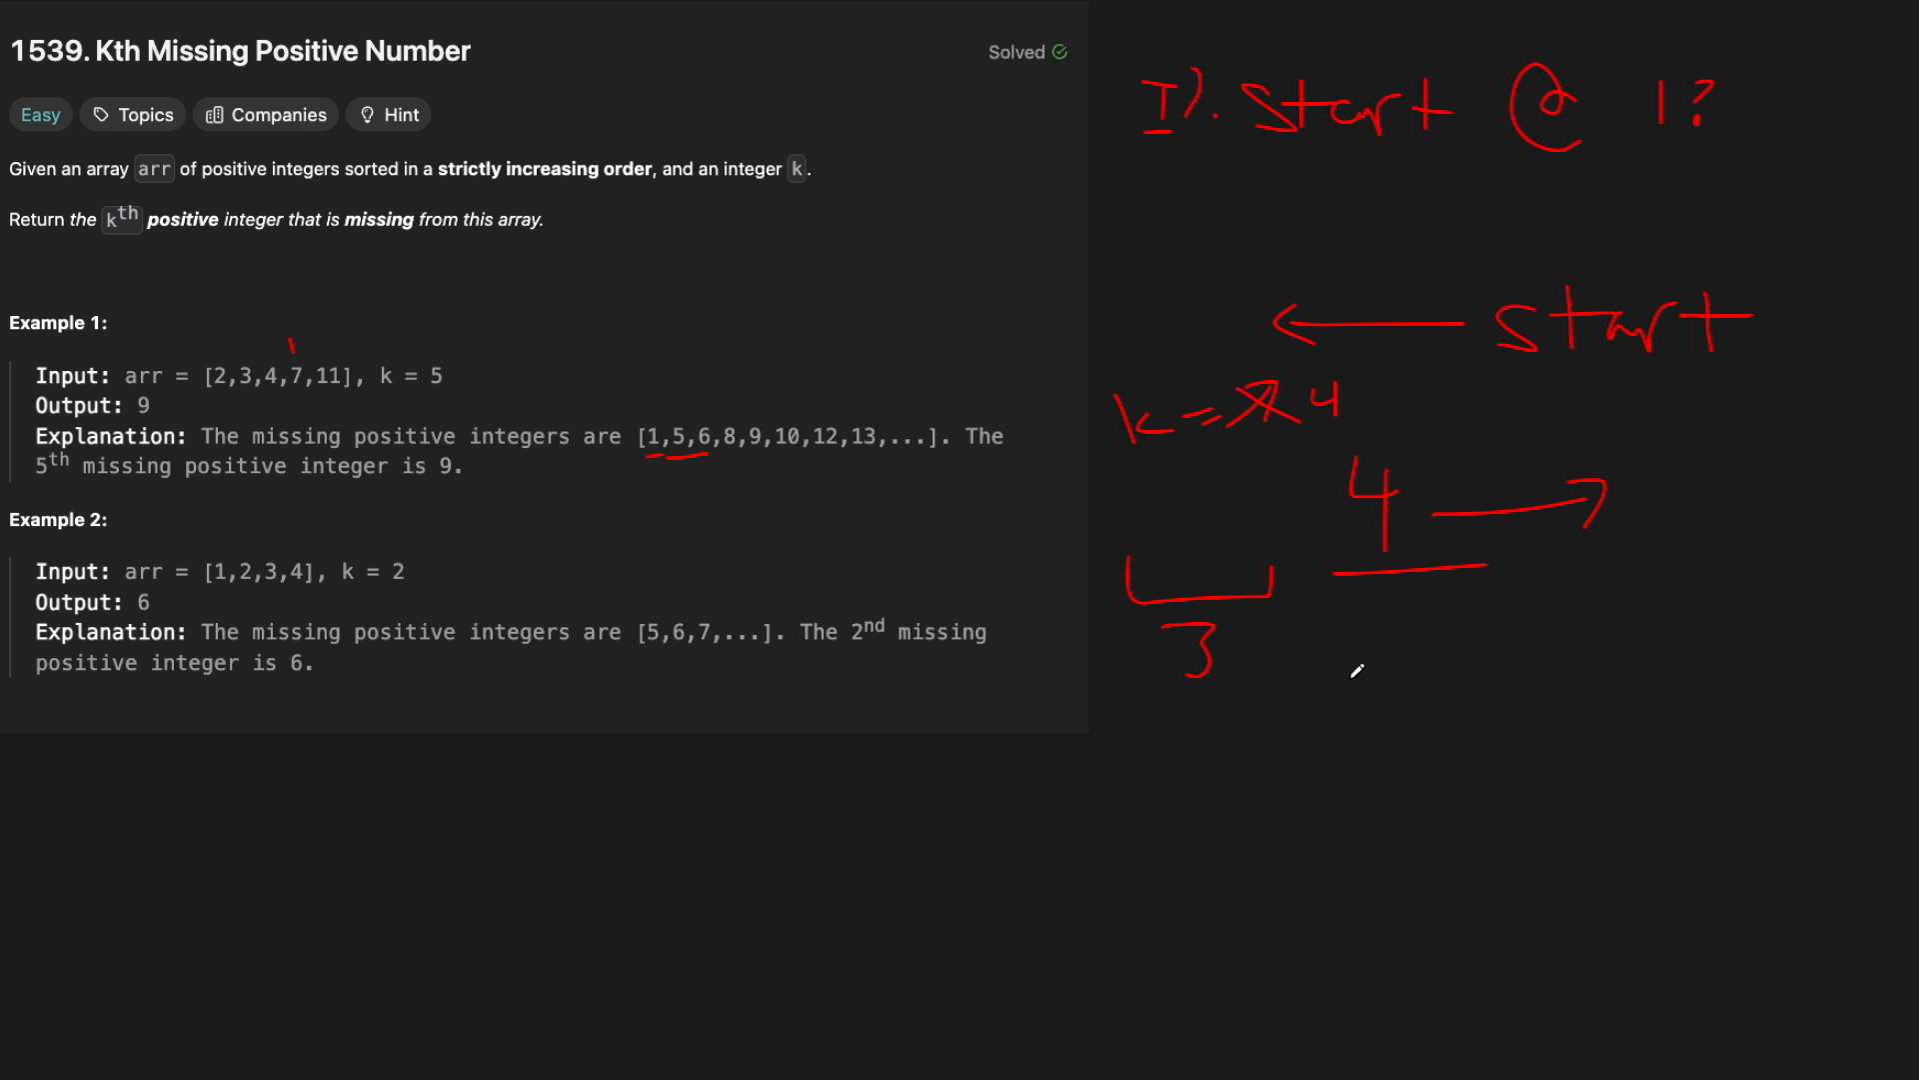
{"action": "mouse_move", "coordinate": [1441, 494]}
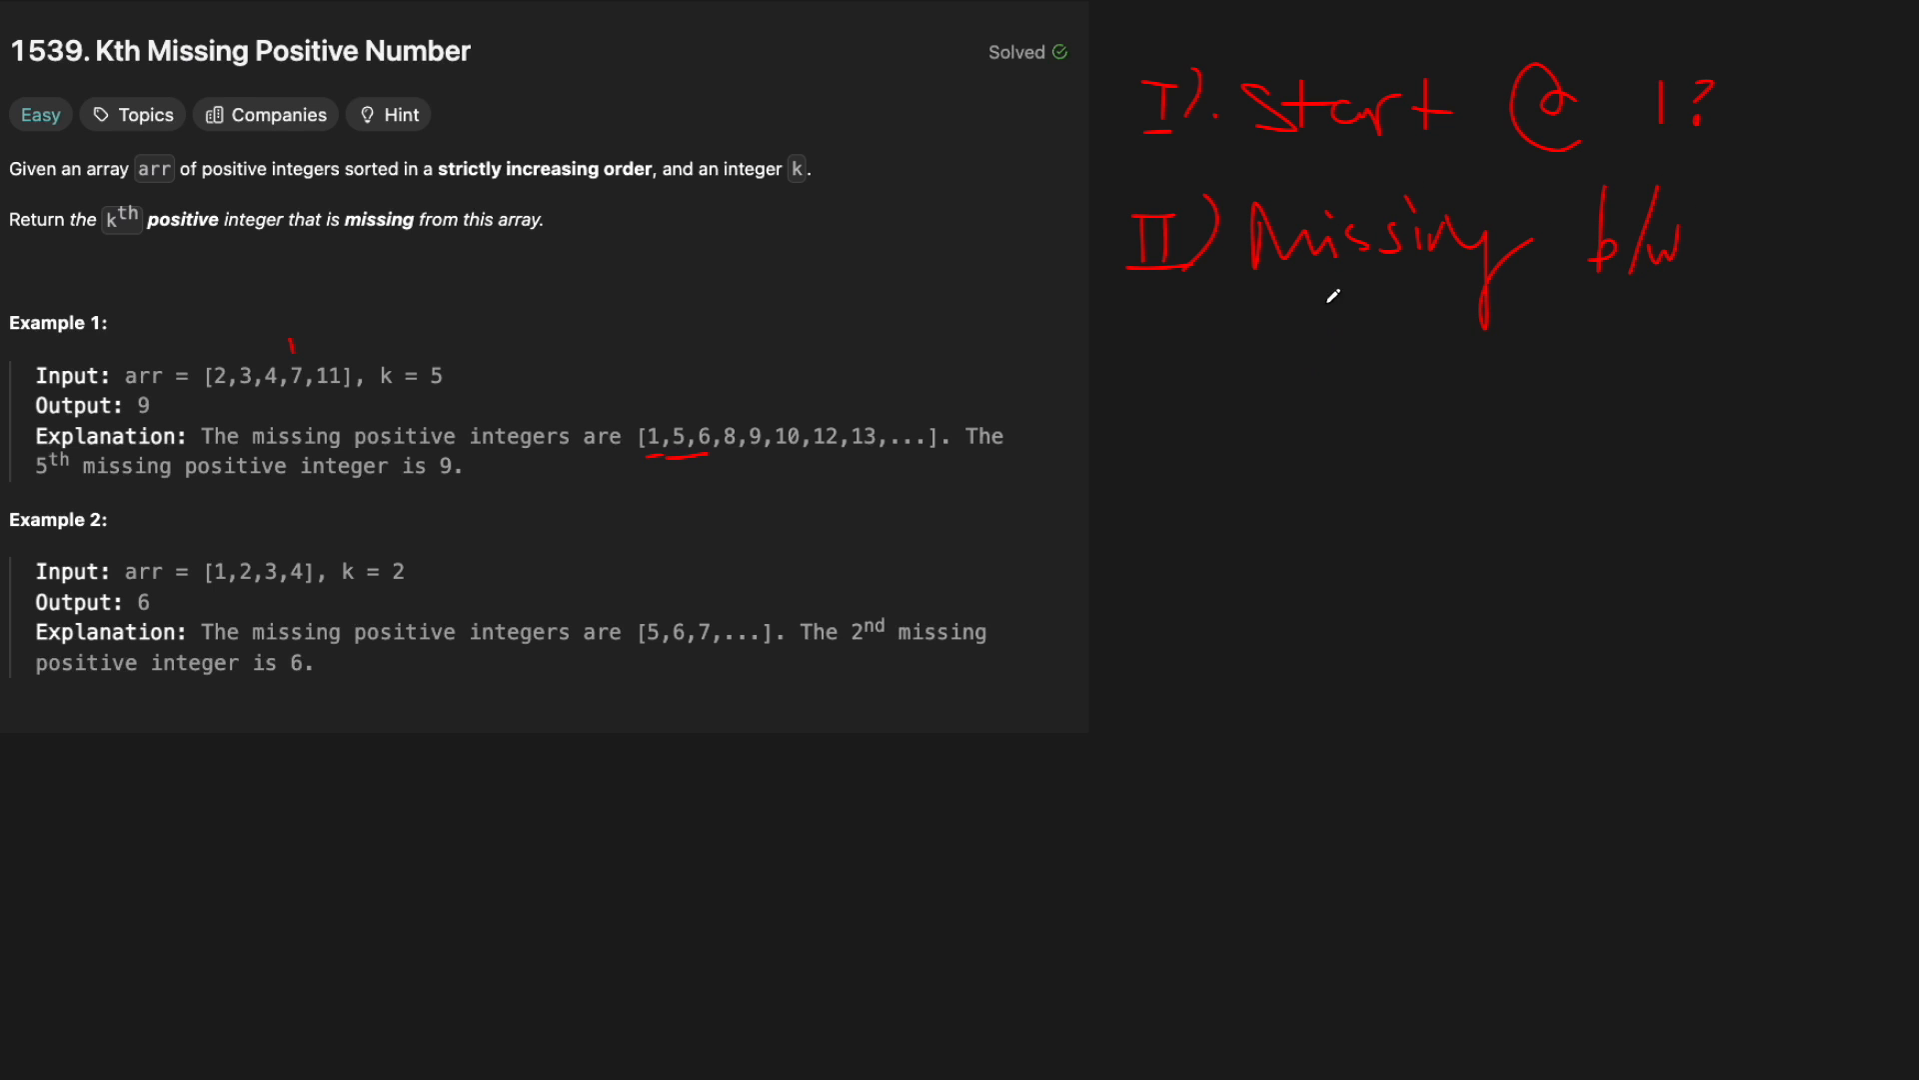
{"action": "mouse_move", "coordinate": [1180, 410]}
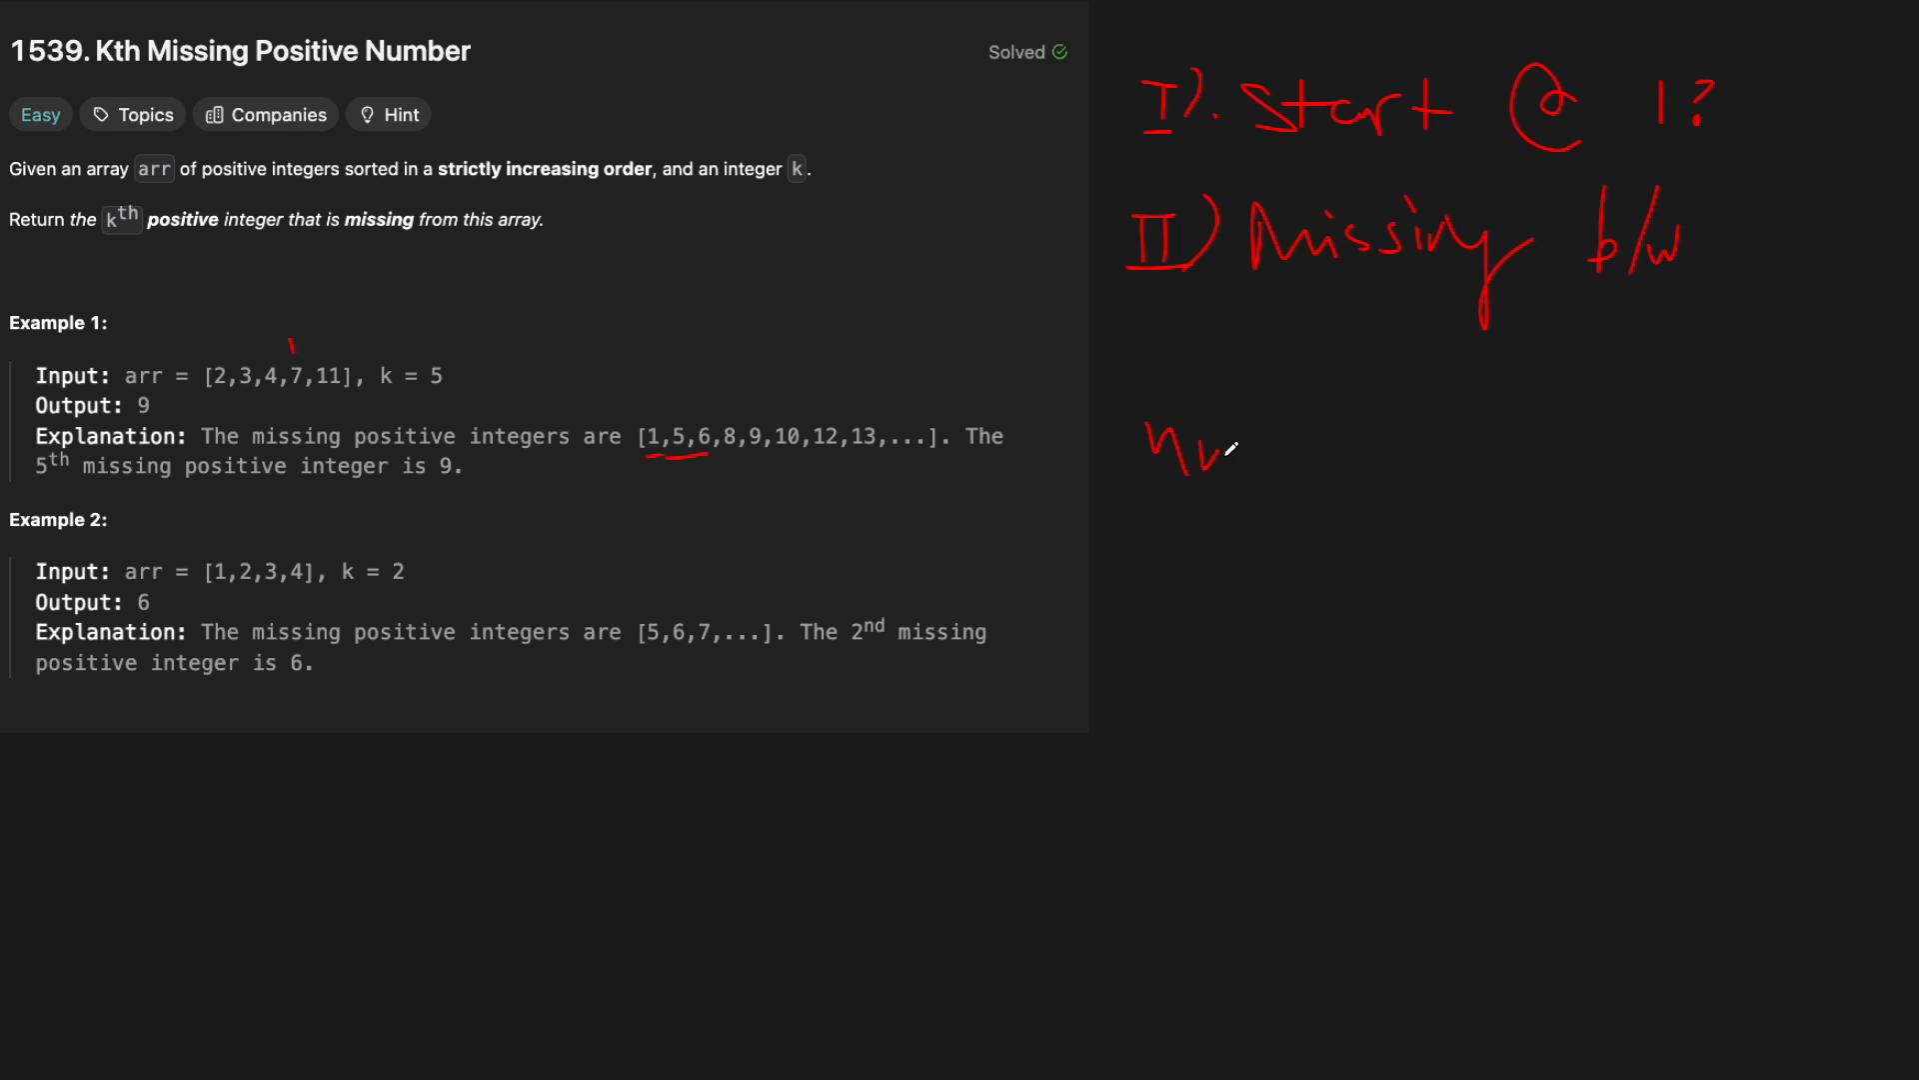
- Handwrite the 'nums[i] vs nums[i+1]' comparison under the Missing b/w heading
{"action": "left_click_drag", "start_coordinate": [1212, 460], "coordinate": [1377, 460]}
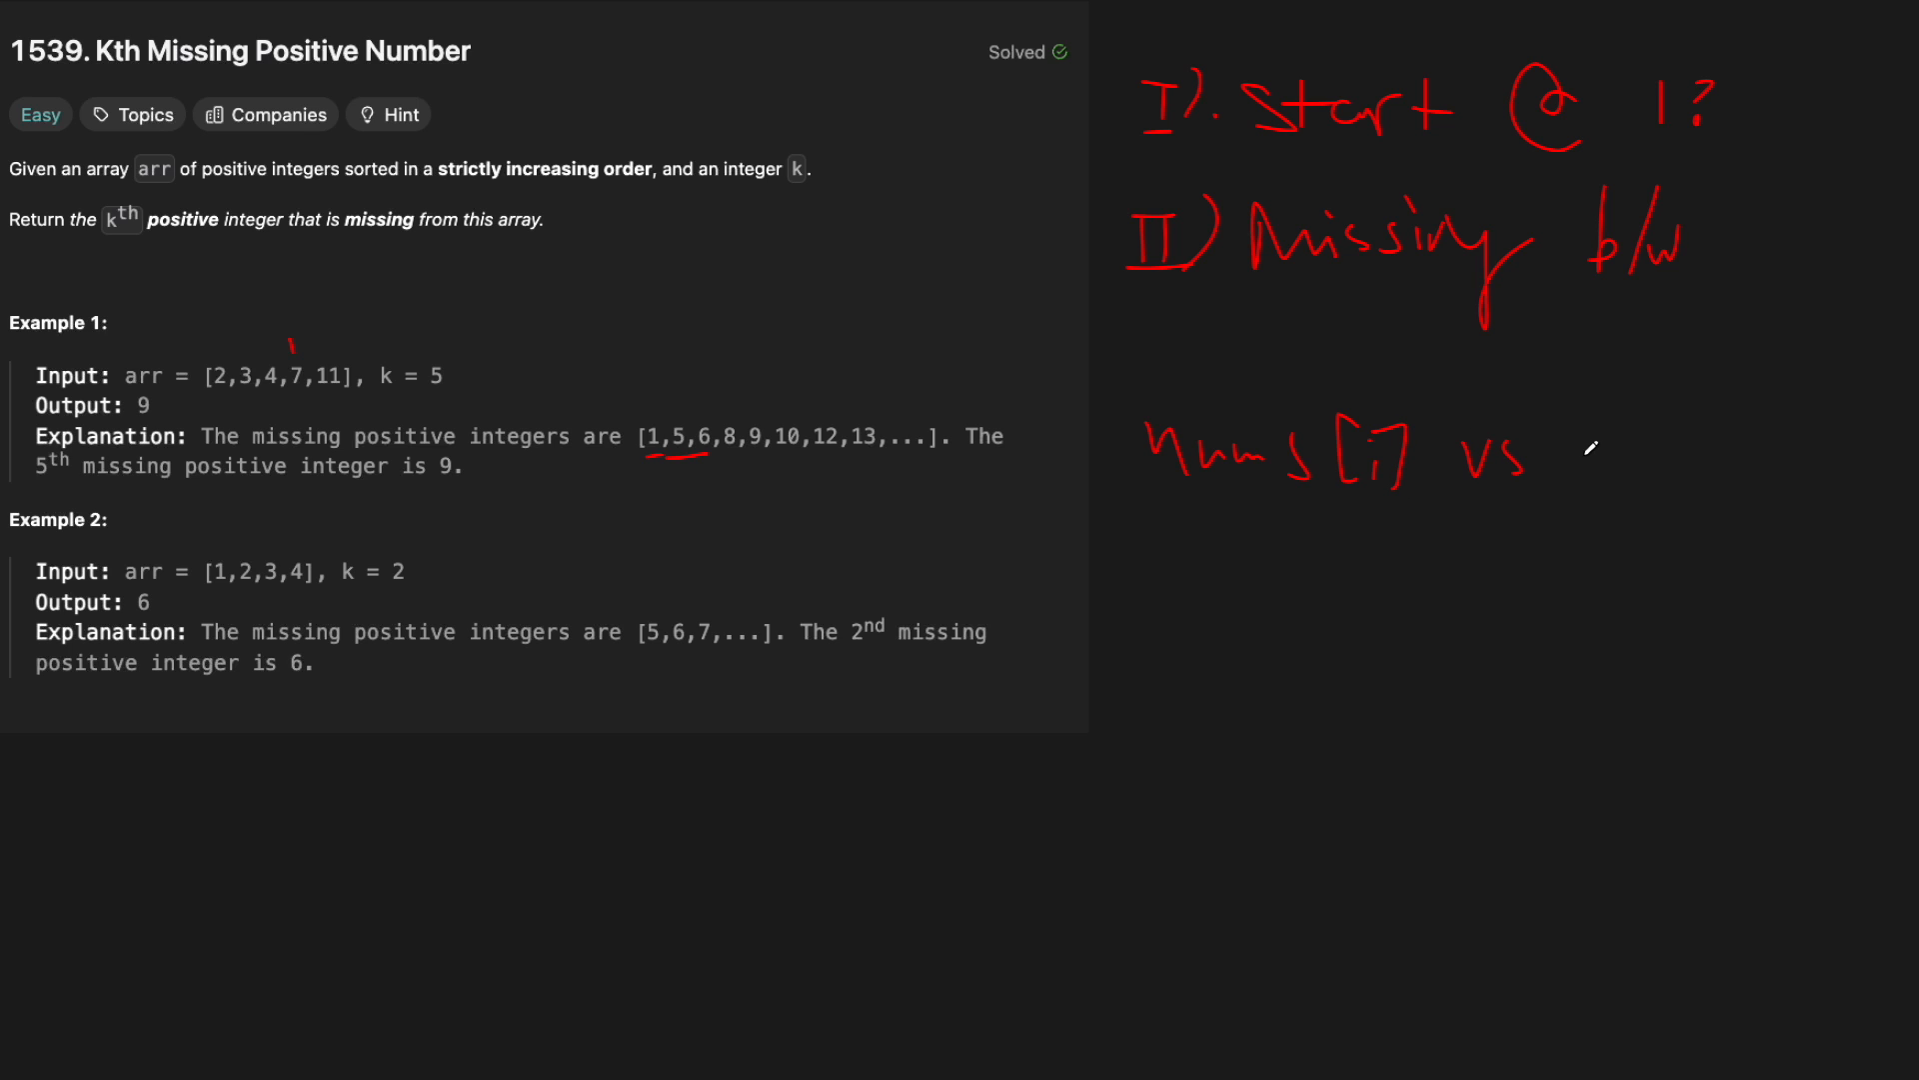
{"action": "left_click_drag", "start_coordinate": [1580, 460], "coordinate": [1751, 472]}
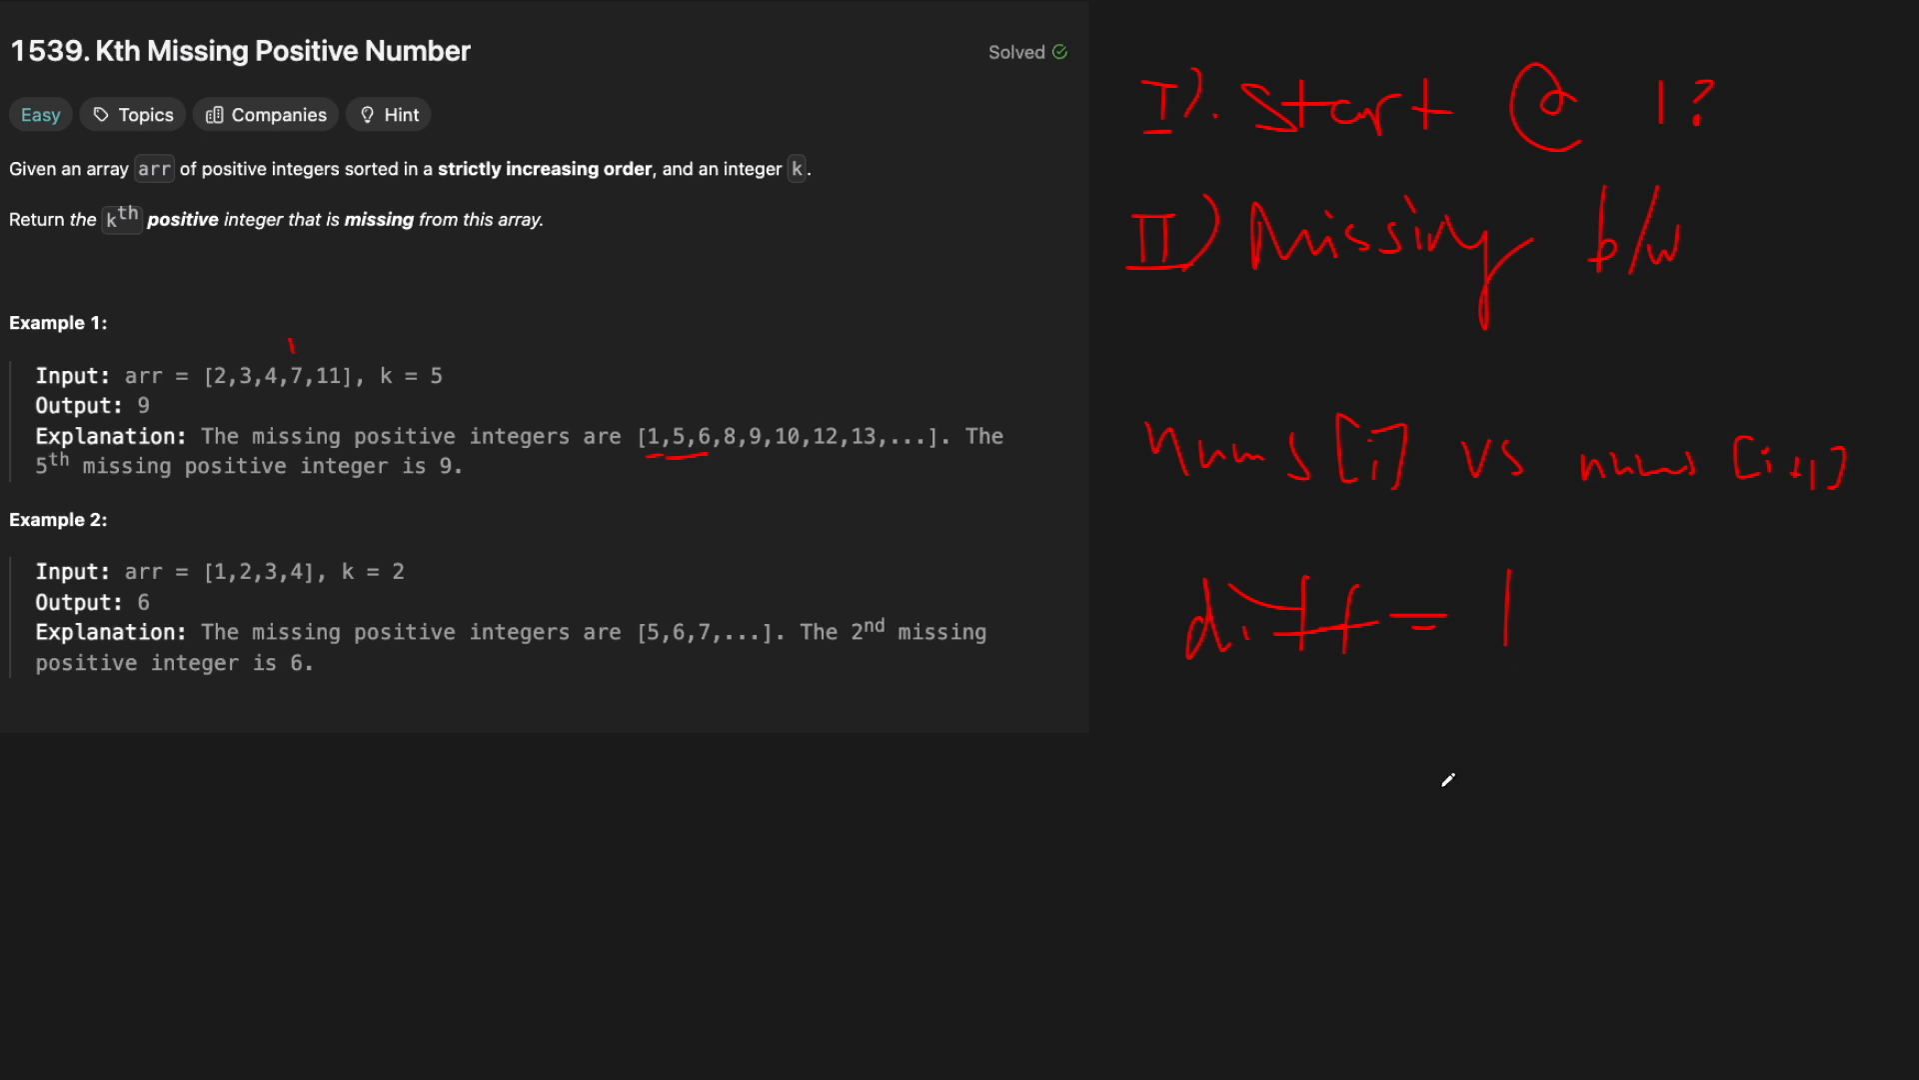
{"action": "mouse_move", "coordinate": [460, 427]}
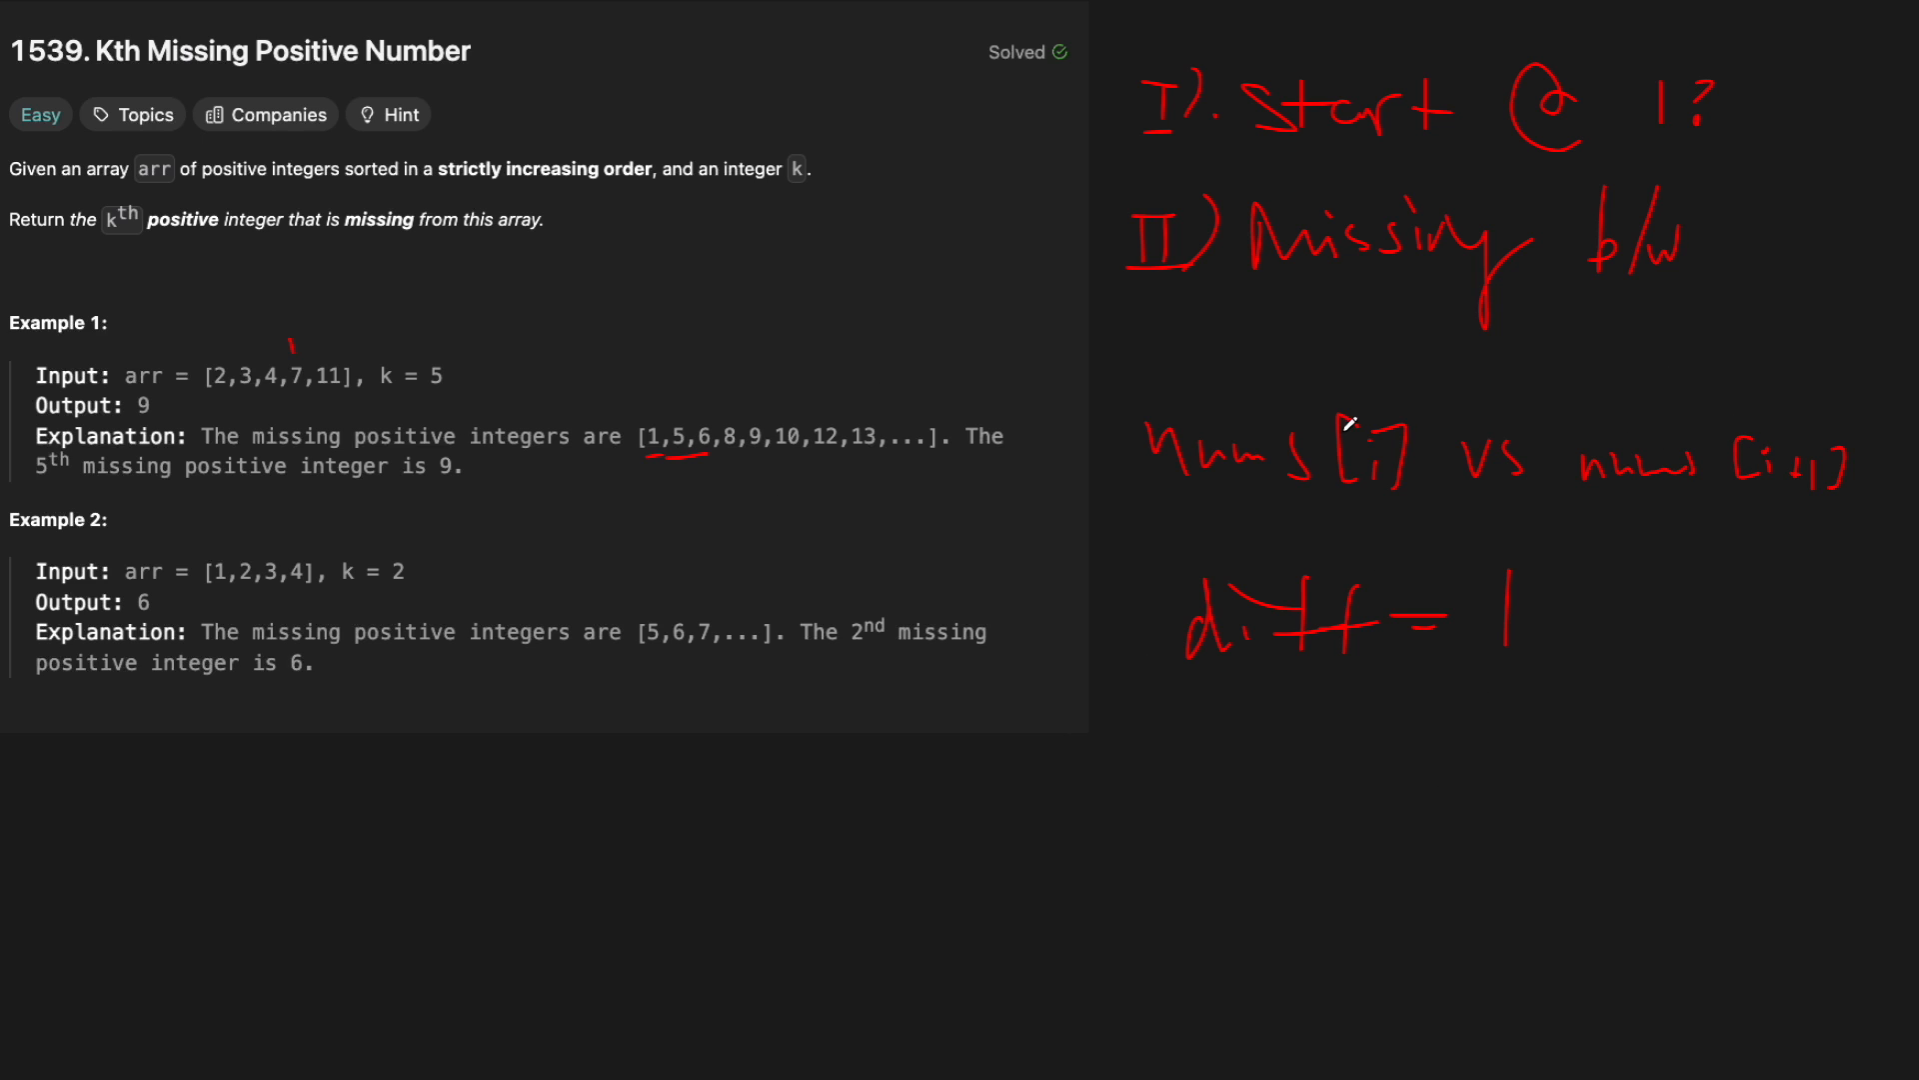
{"action": "mouse_move", "coordinate": [1577, 500]}
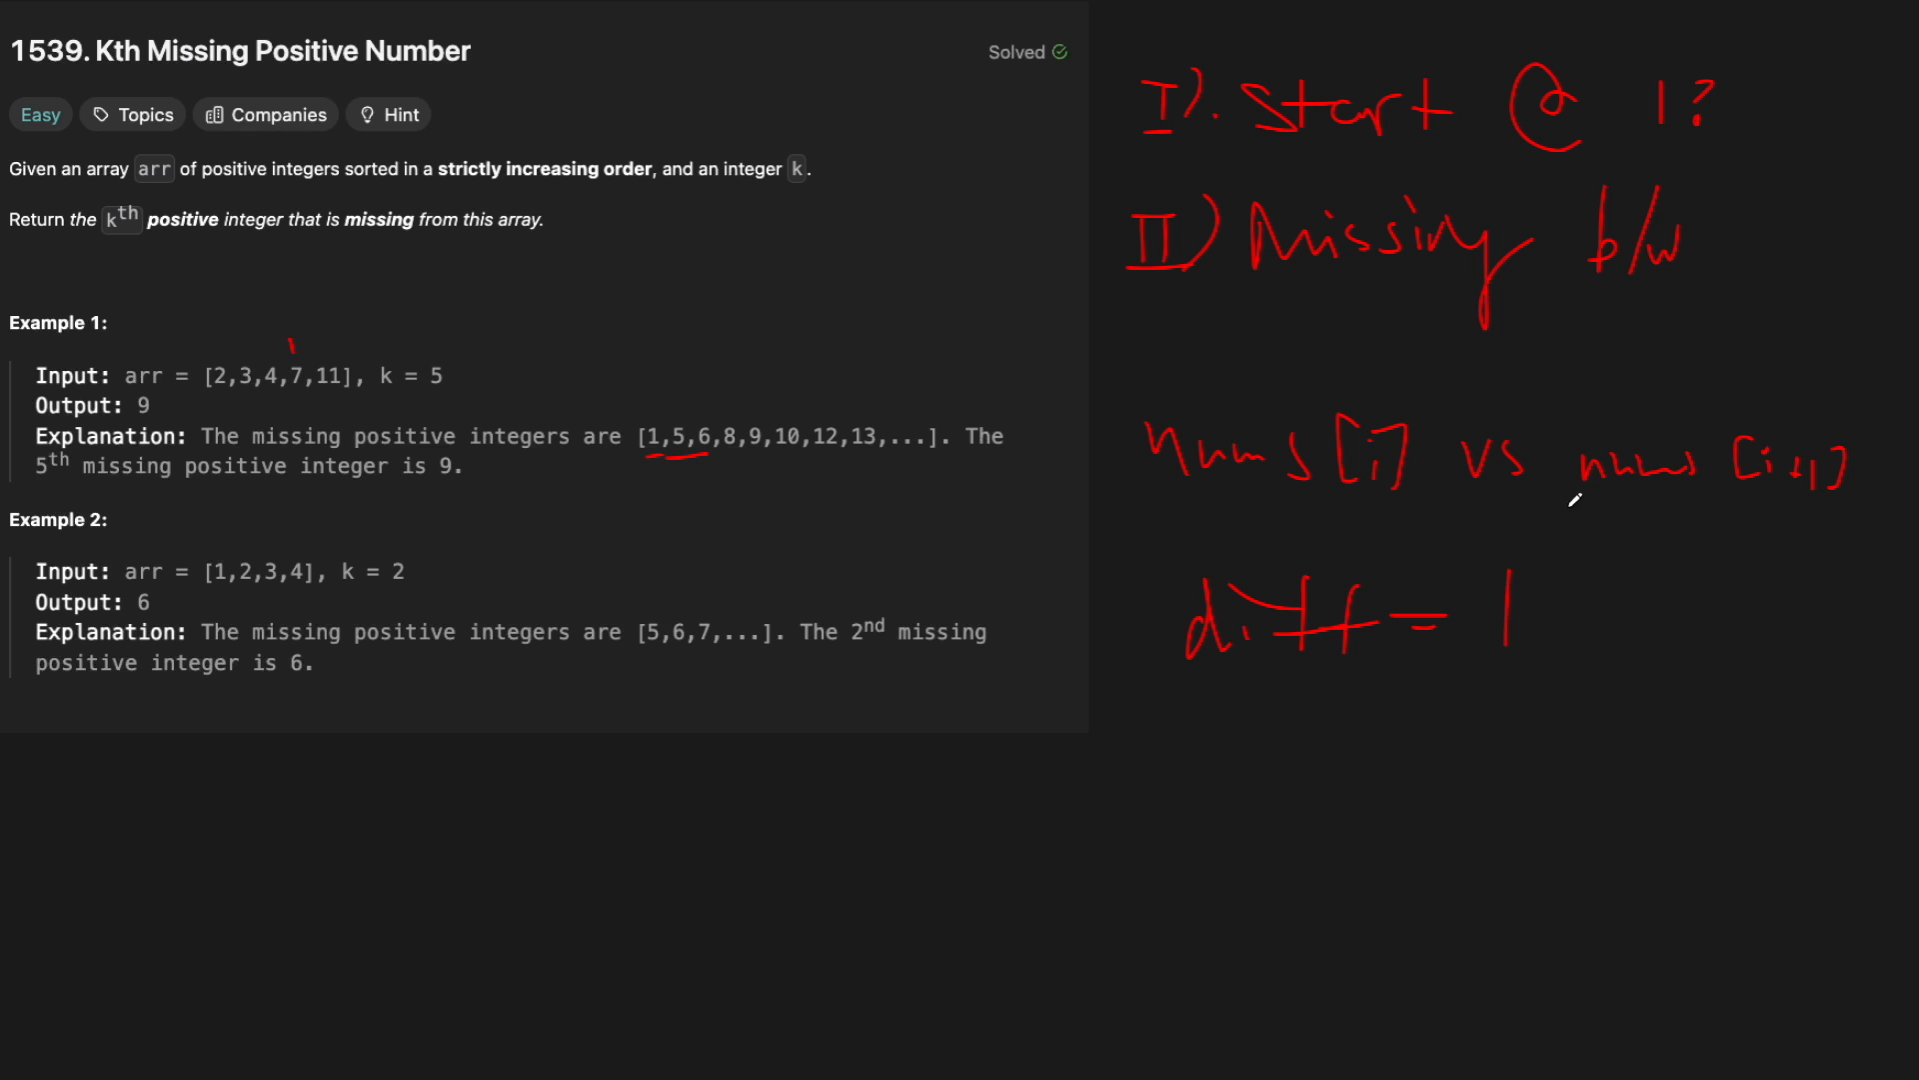
{"action": "mouse_move", "coordinate": [1258, 755]}
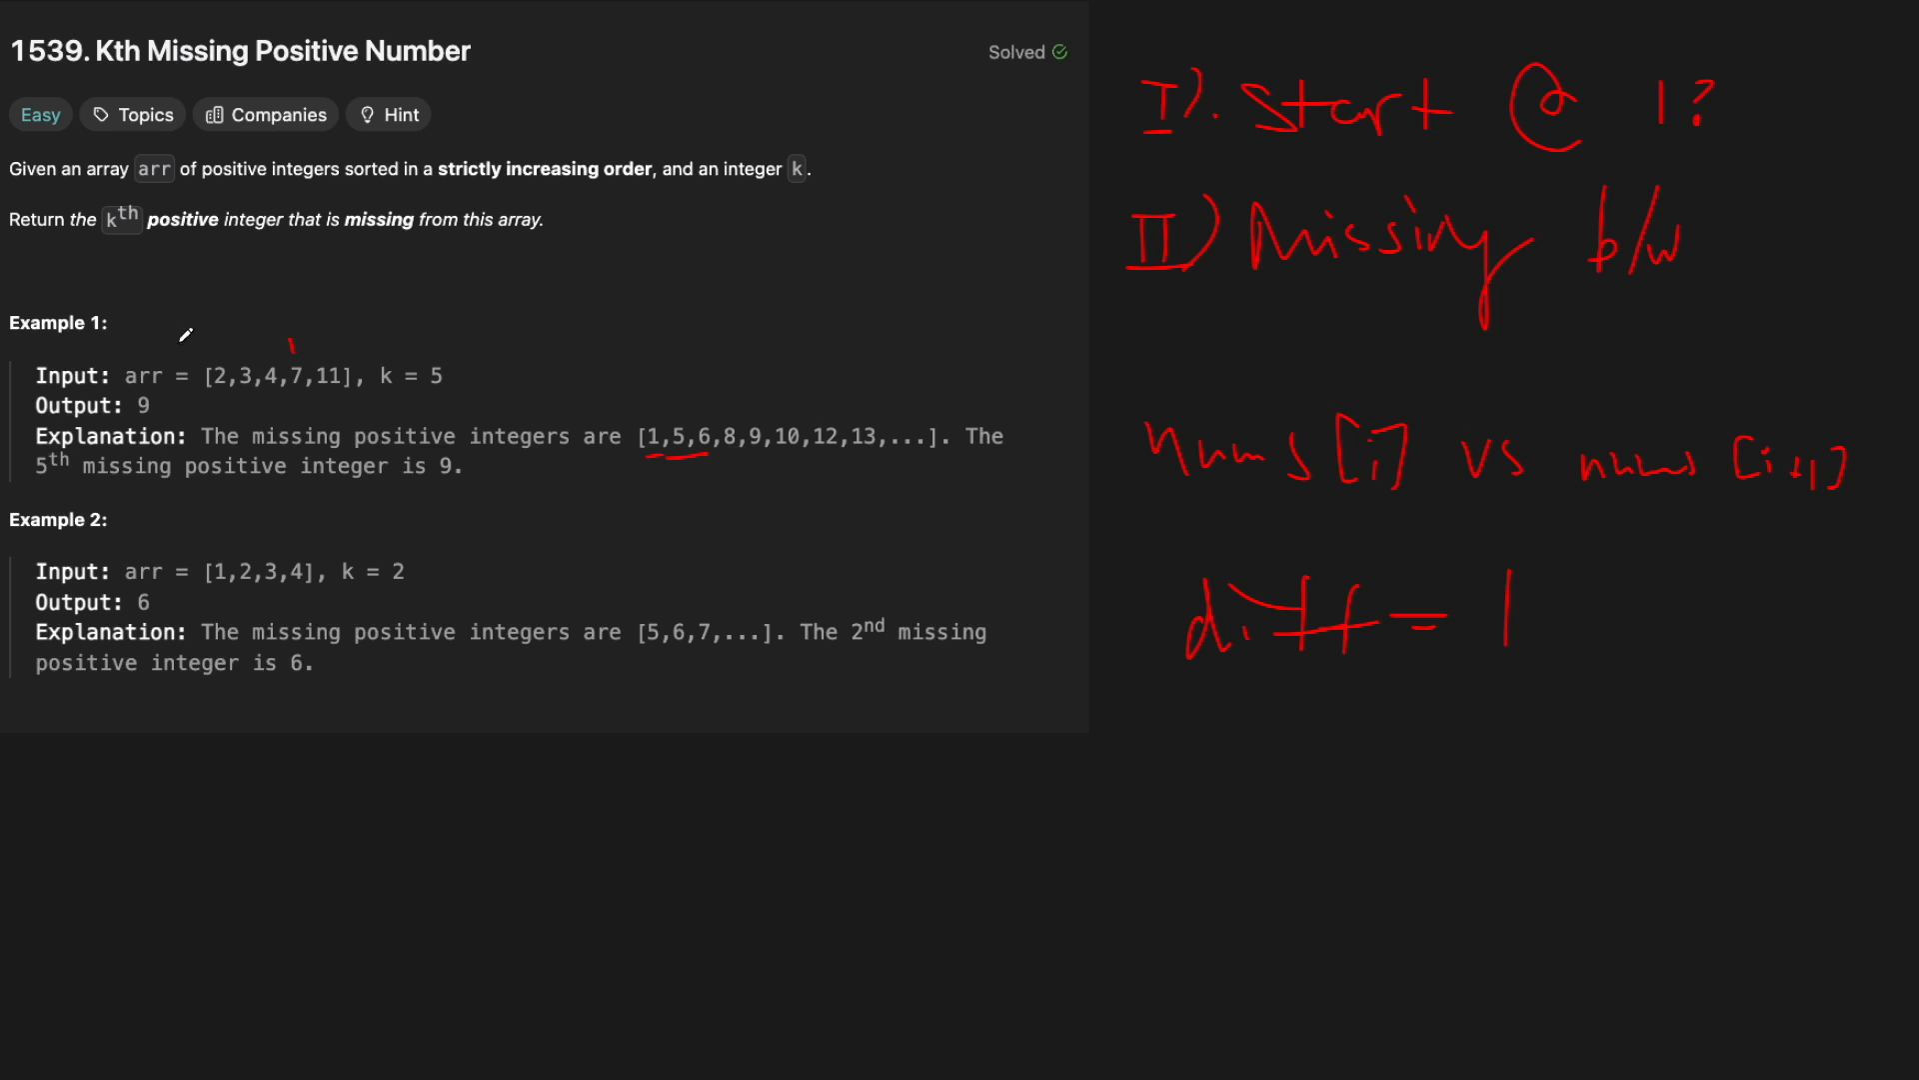
{"action": "mouse_move", "coordinate": [767, 416]}
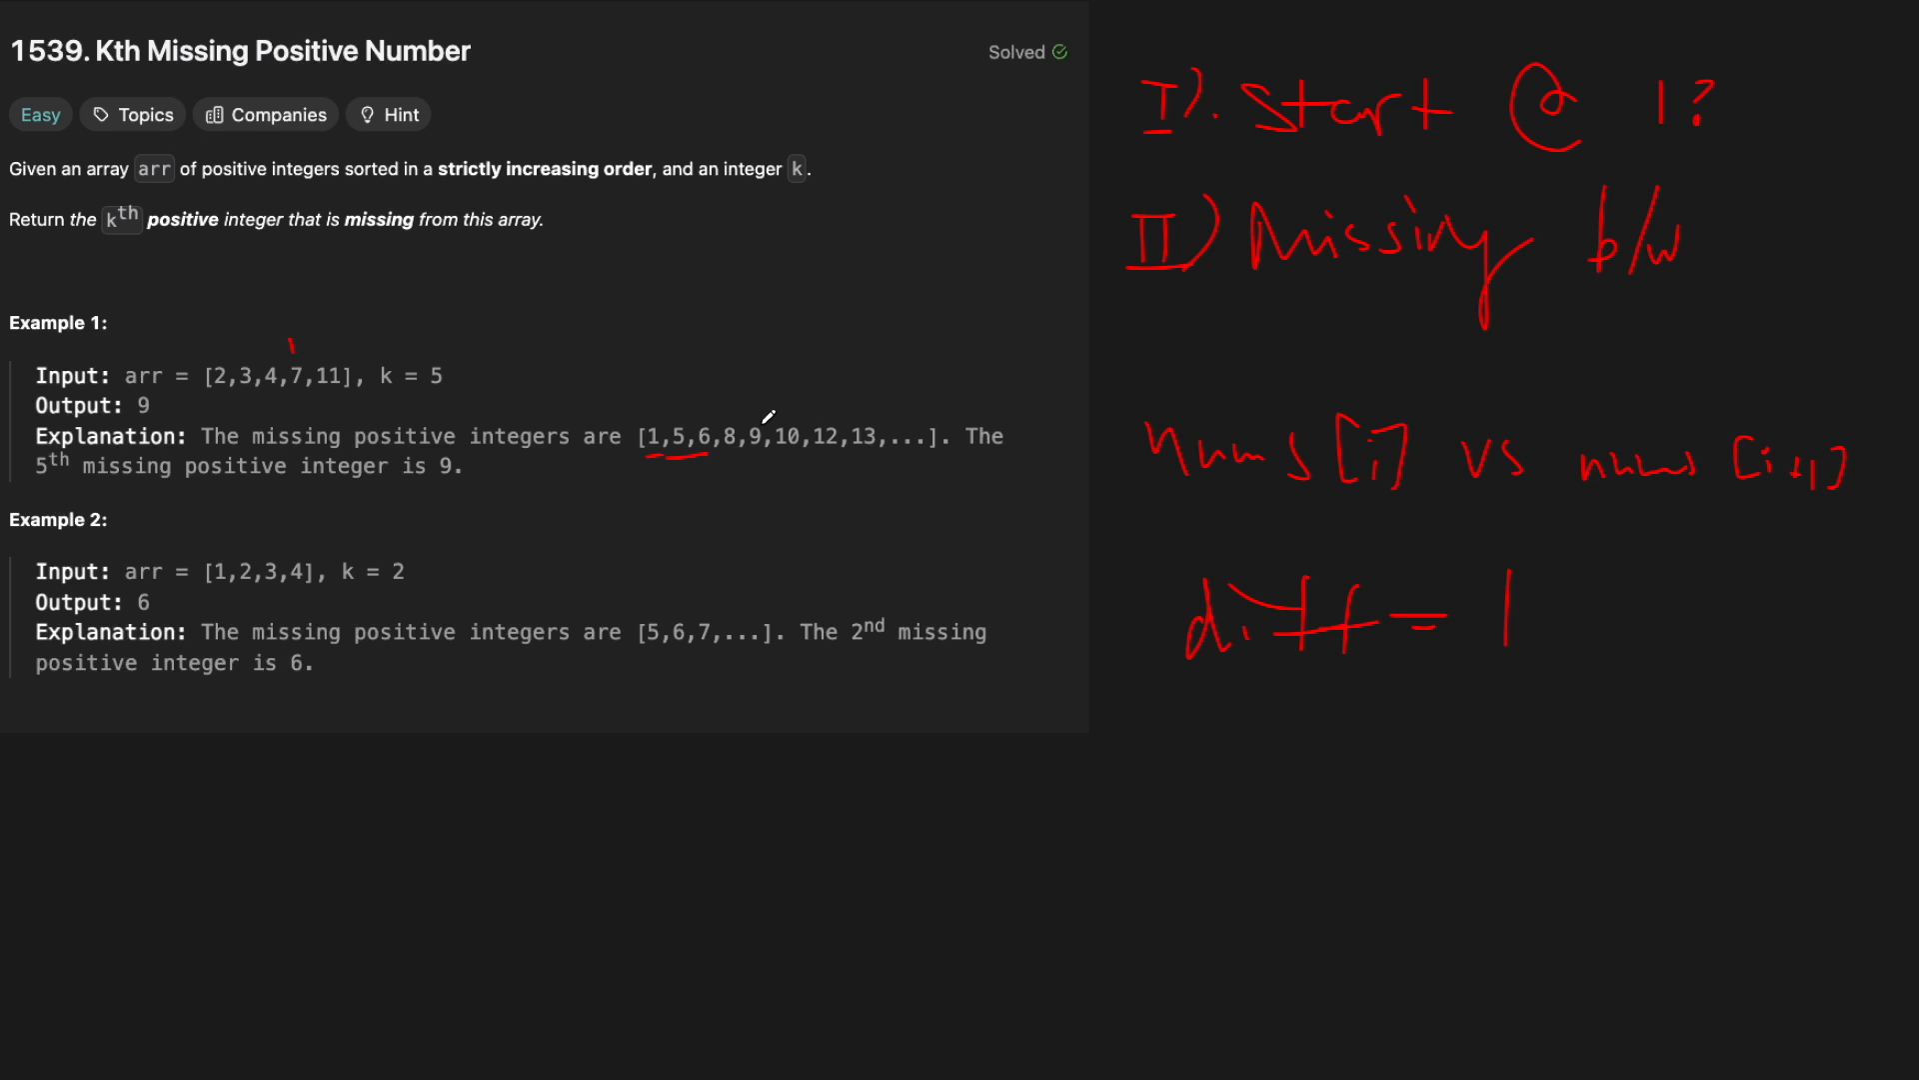
{"action": "mouse_move", "coordinate": [490, 472]}
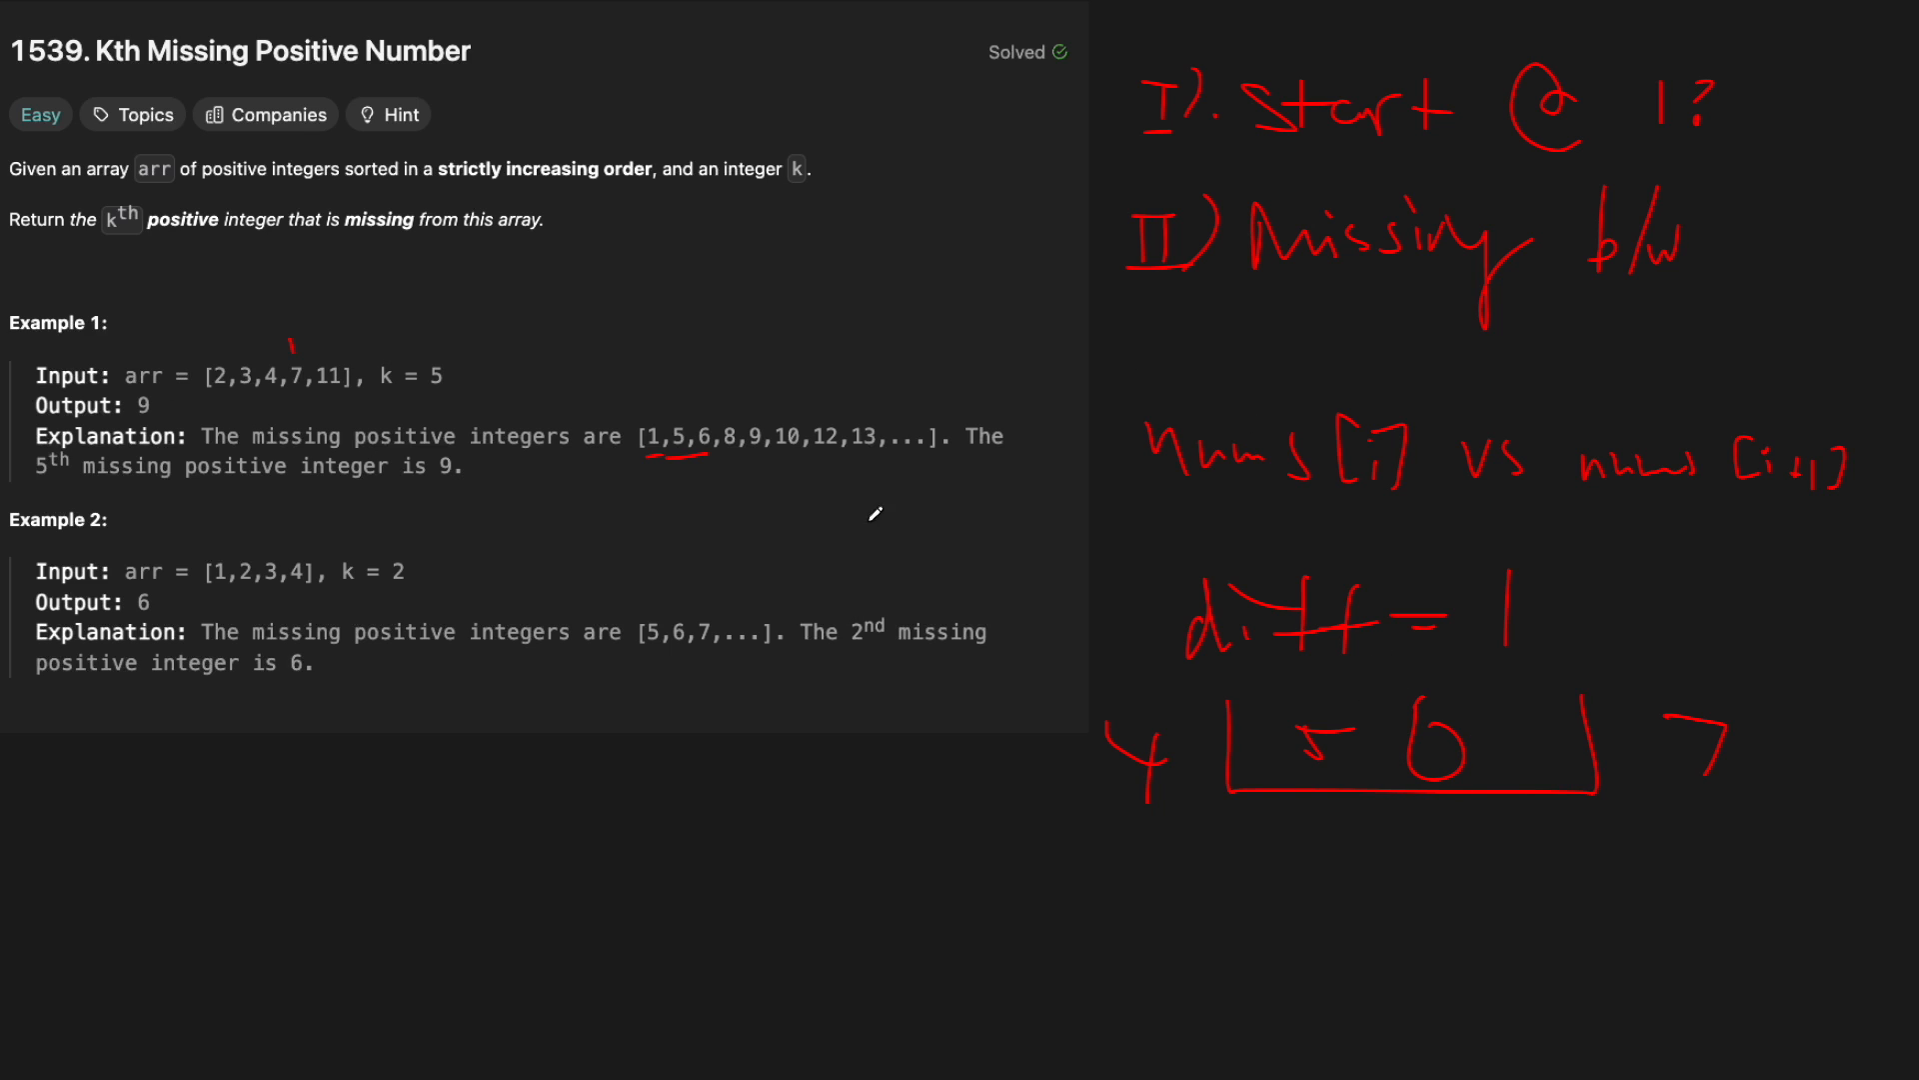
{"action": "mouse_move", "coordinate": [1486, 760]}
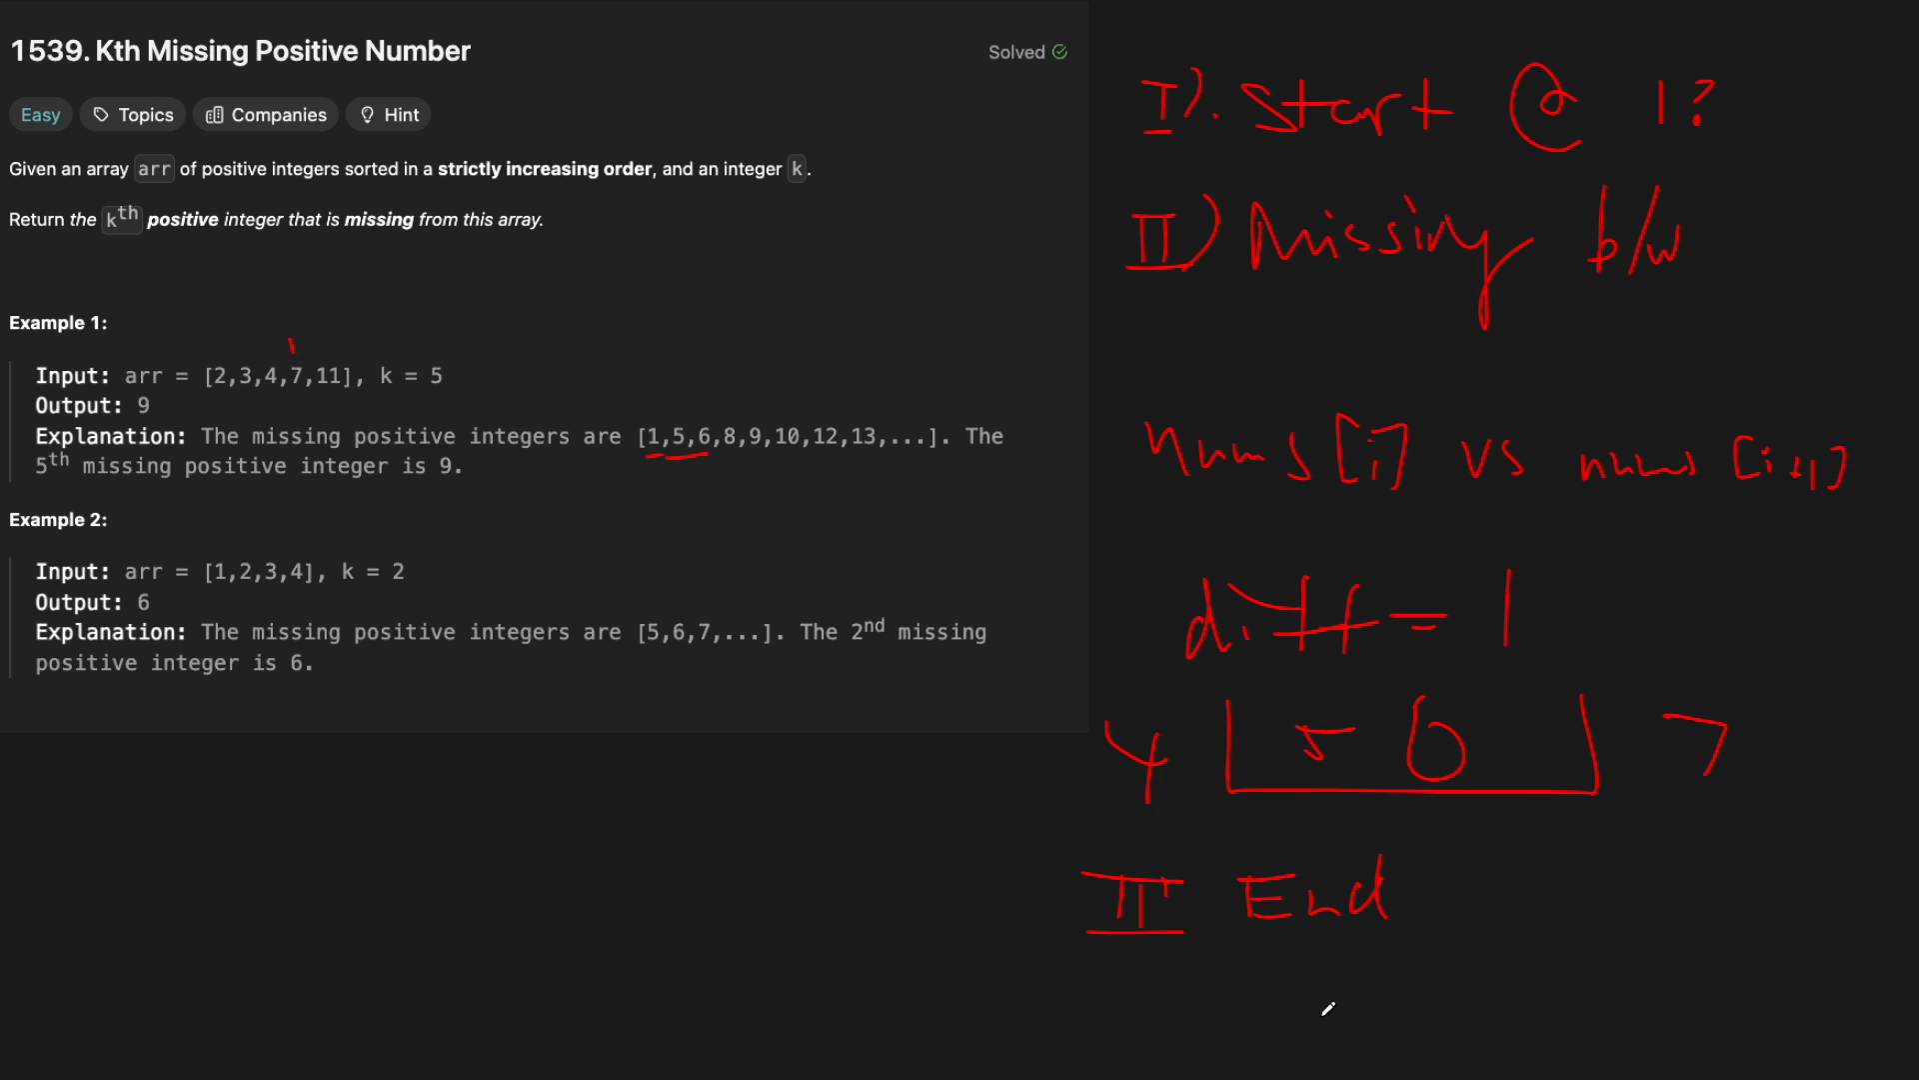
- Draw the End-case arrow over 11 to 14, circle the 6 in k = 6, and underline diff = 1
{"action": "left_click_drag", "start_coordinate": [1244, 993], "coordinate": [1770, 967]}
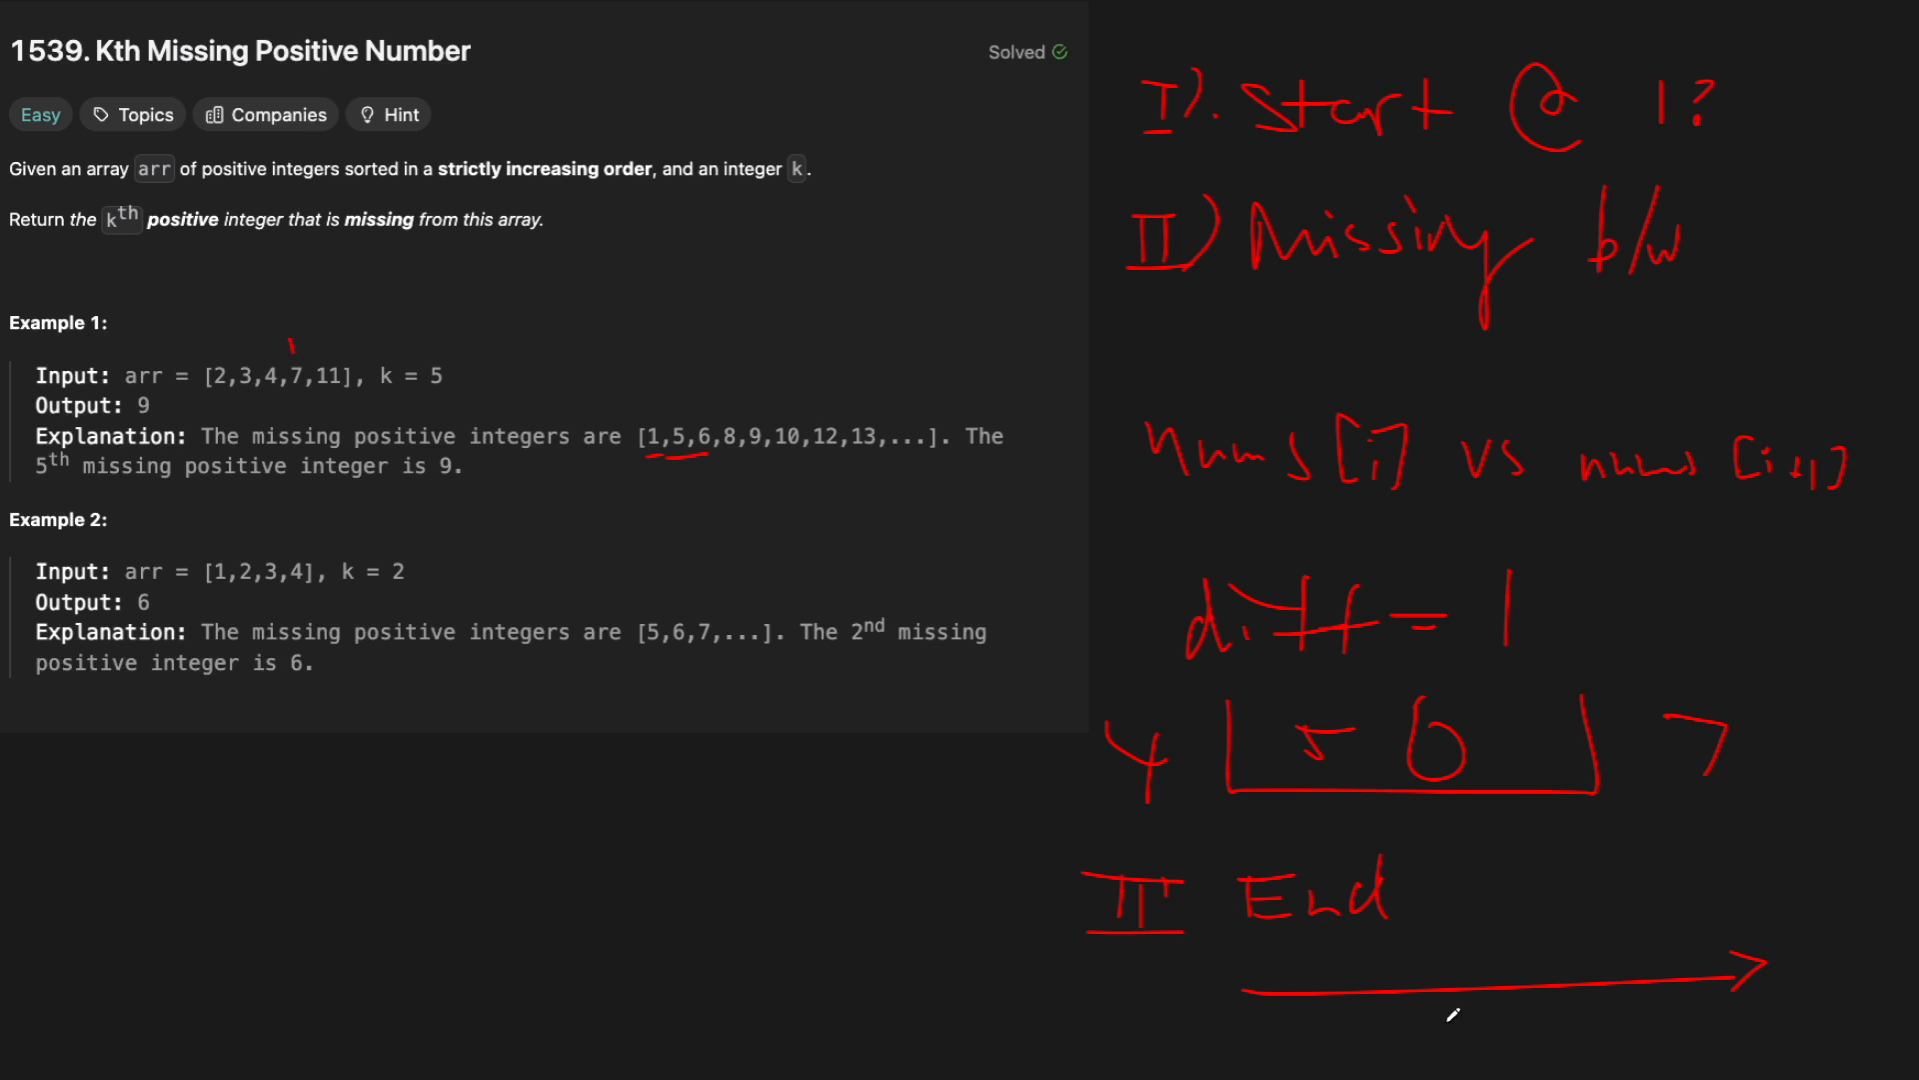
{"action": "left_click_drag", "start_coordinate": [1469, 992], "coordinate": [1487, 948]}
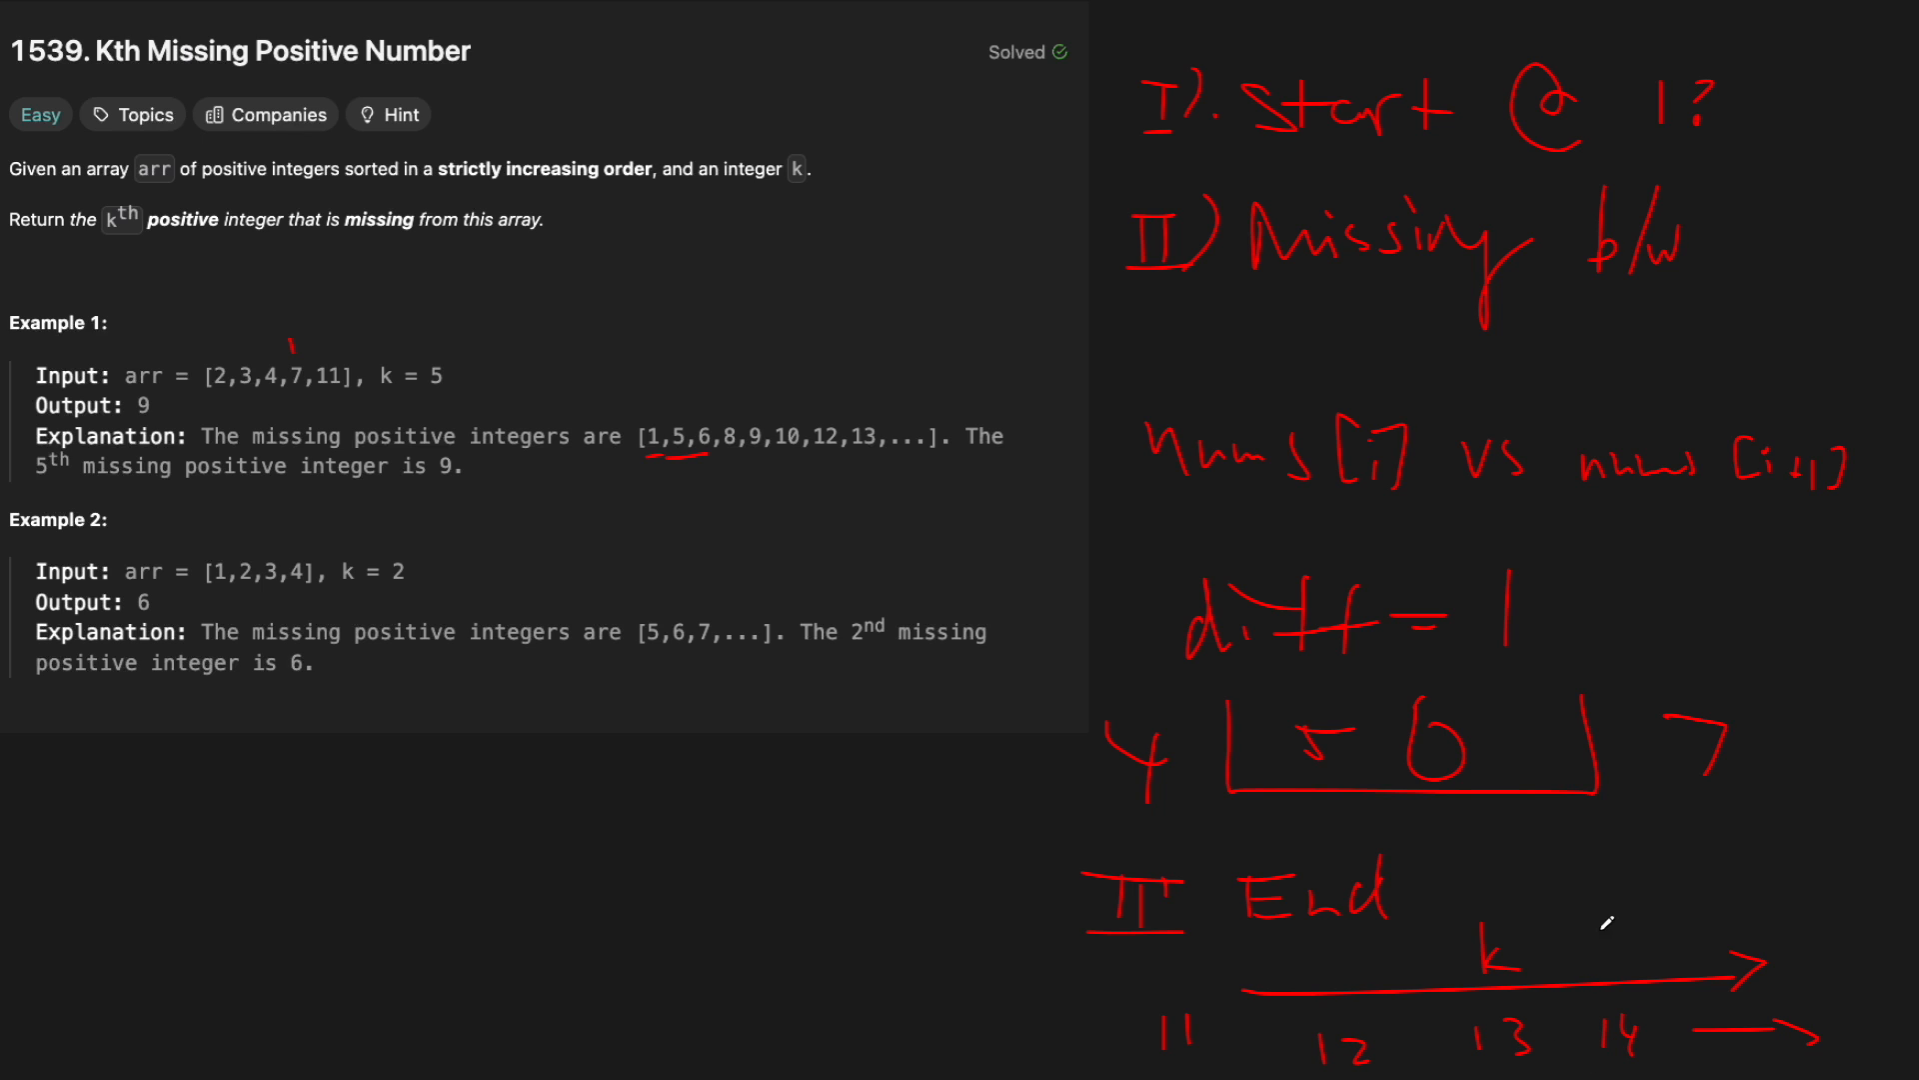
{"action": "mouse_move", "coordinate": [1188, 1001]}
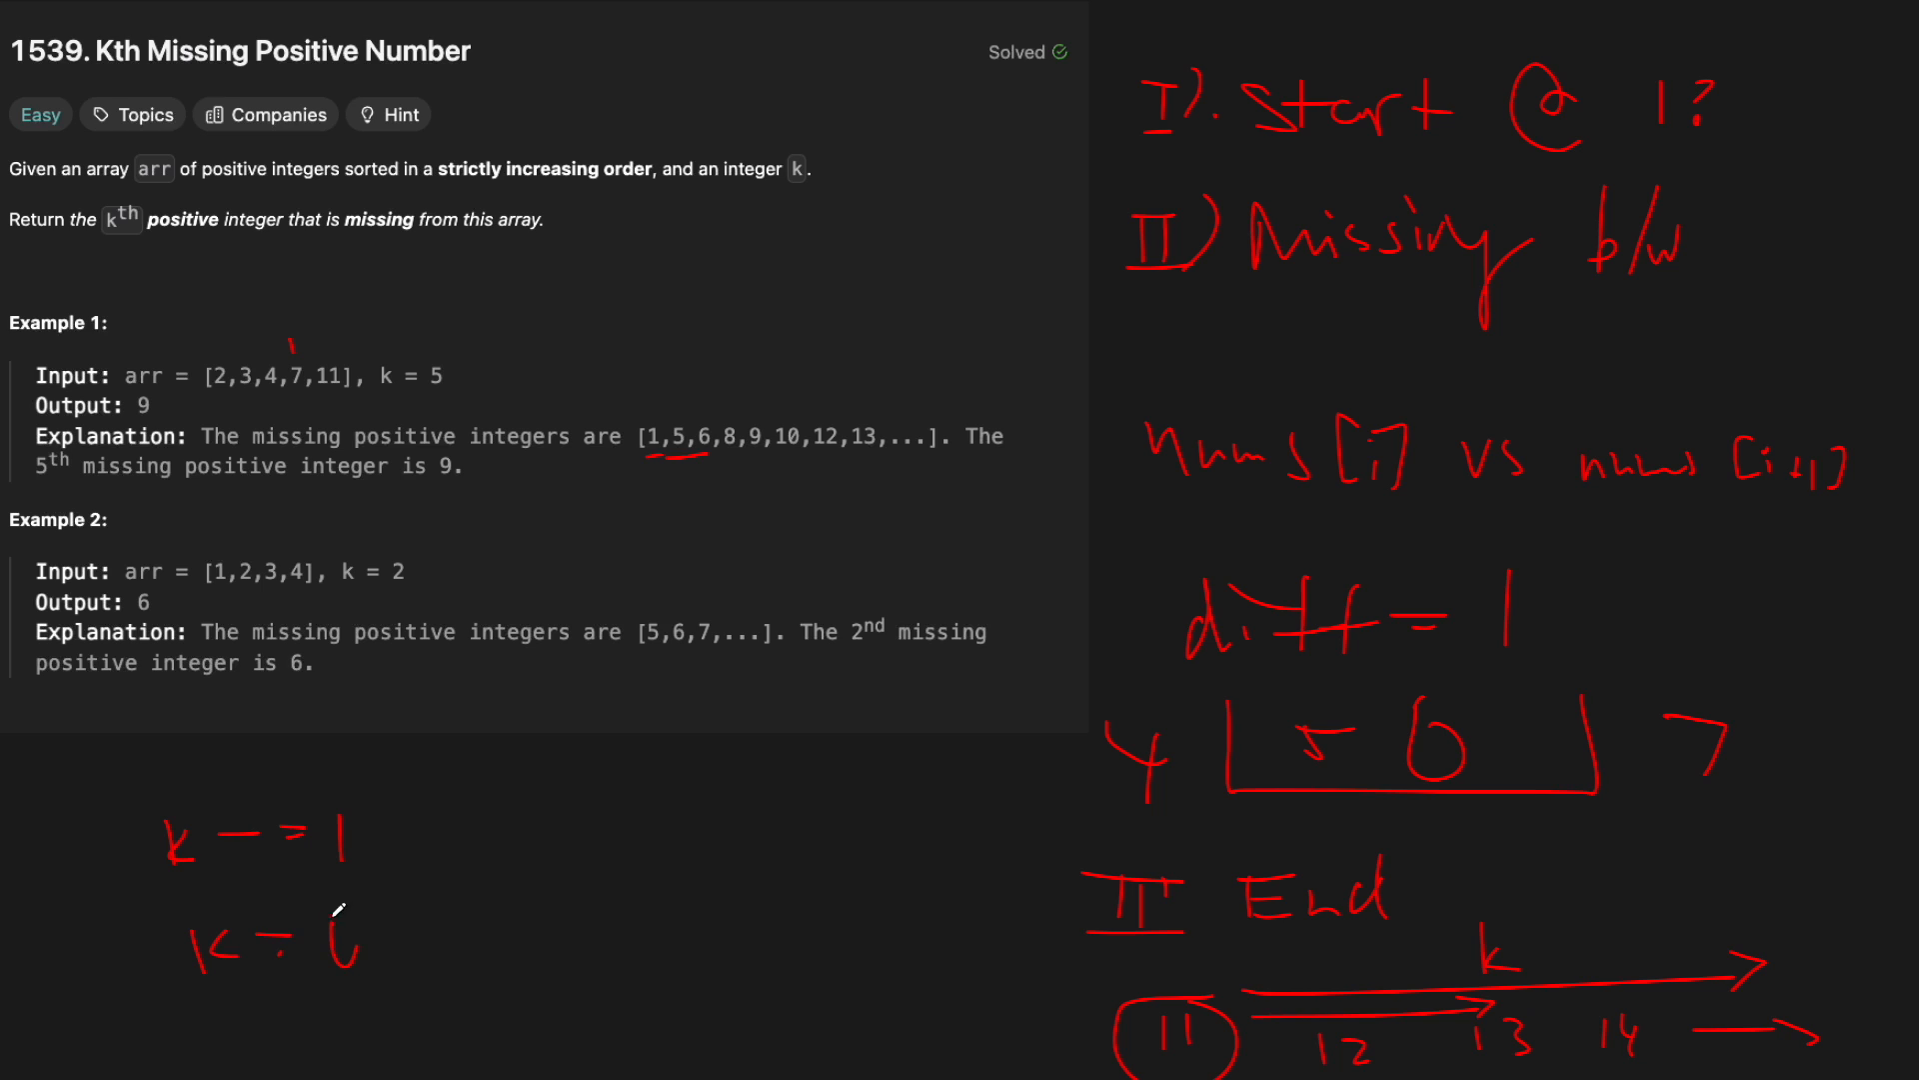
{"action": "left_click_drag", "start_coordinate": [324, 930], "coordinate": [355, 948]}
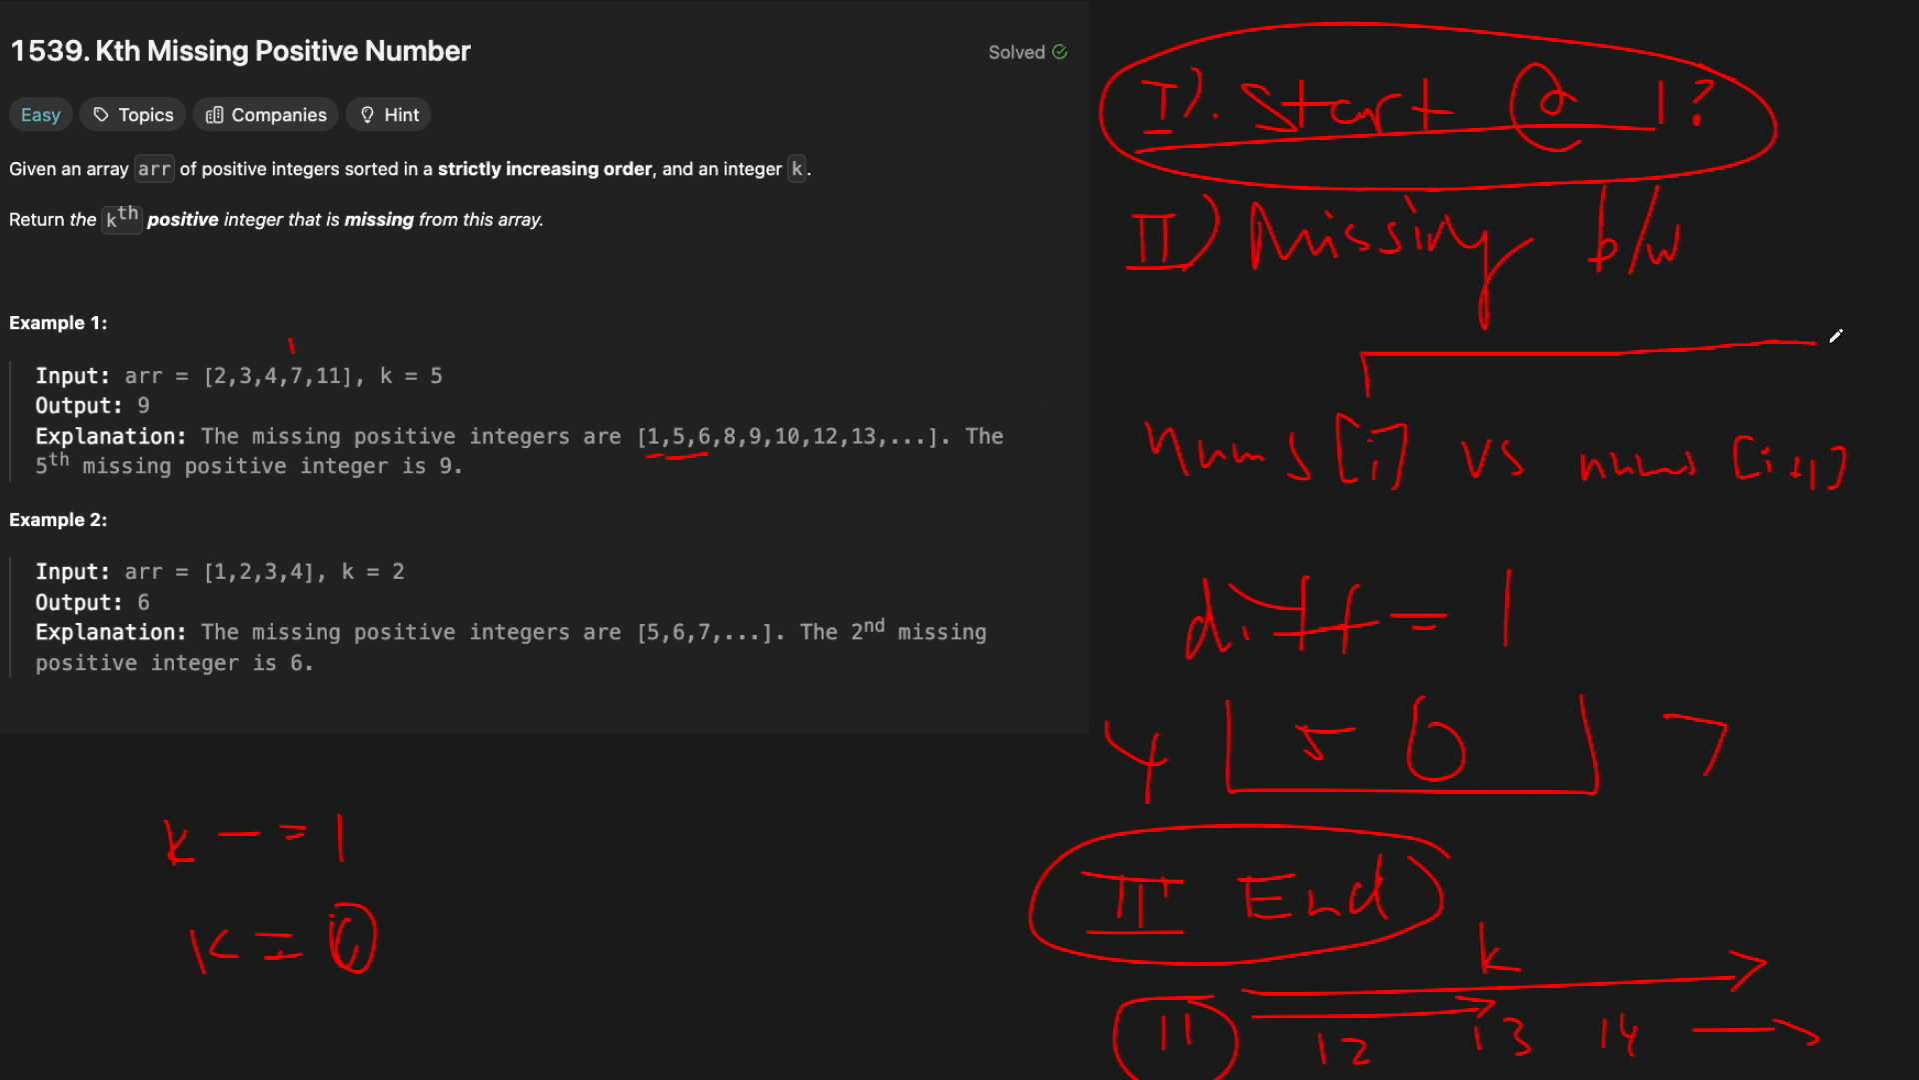
{"action": "left_click_drag", "start_coordinate": [1143, 658], "coordinate": [1683, 664]}
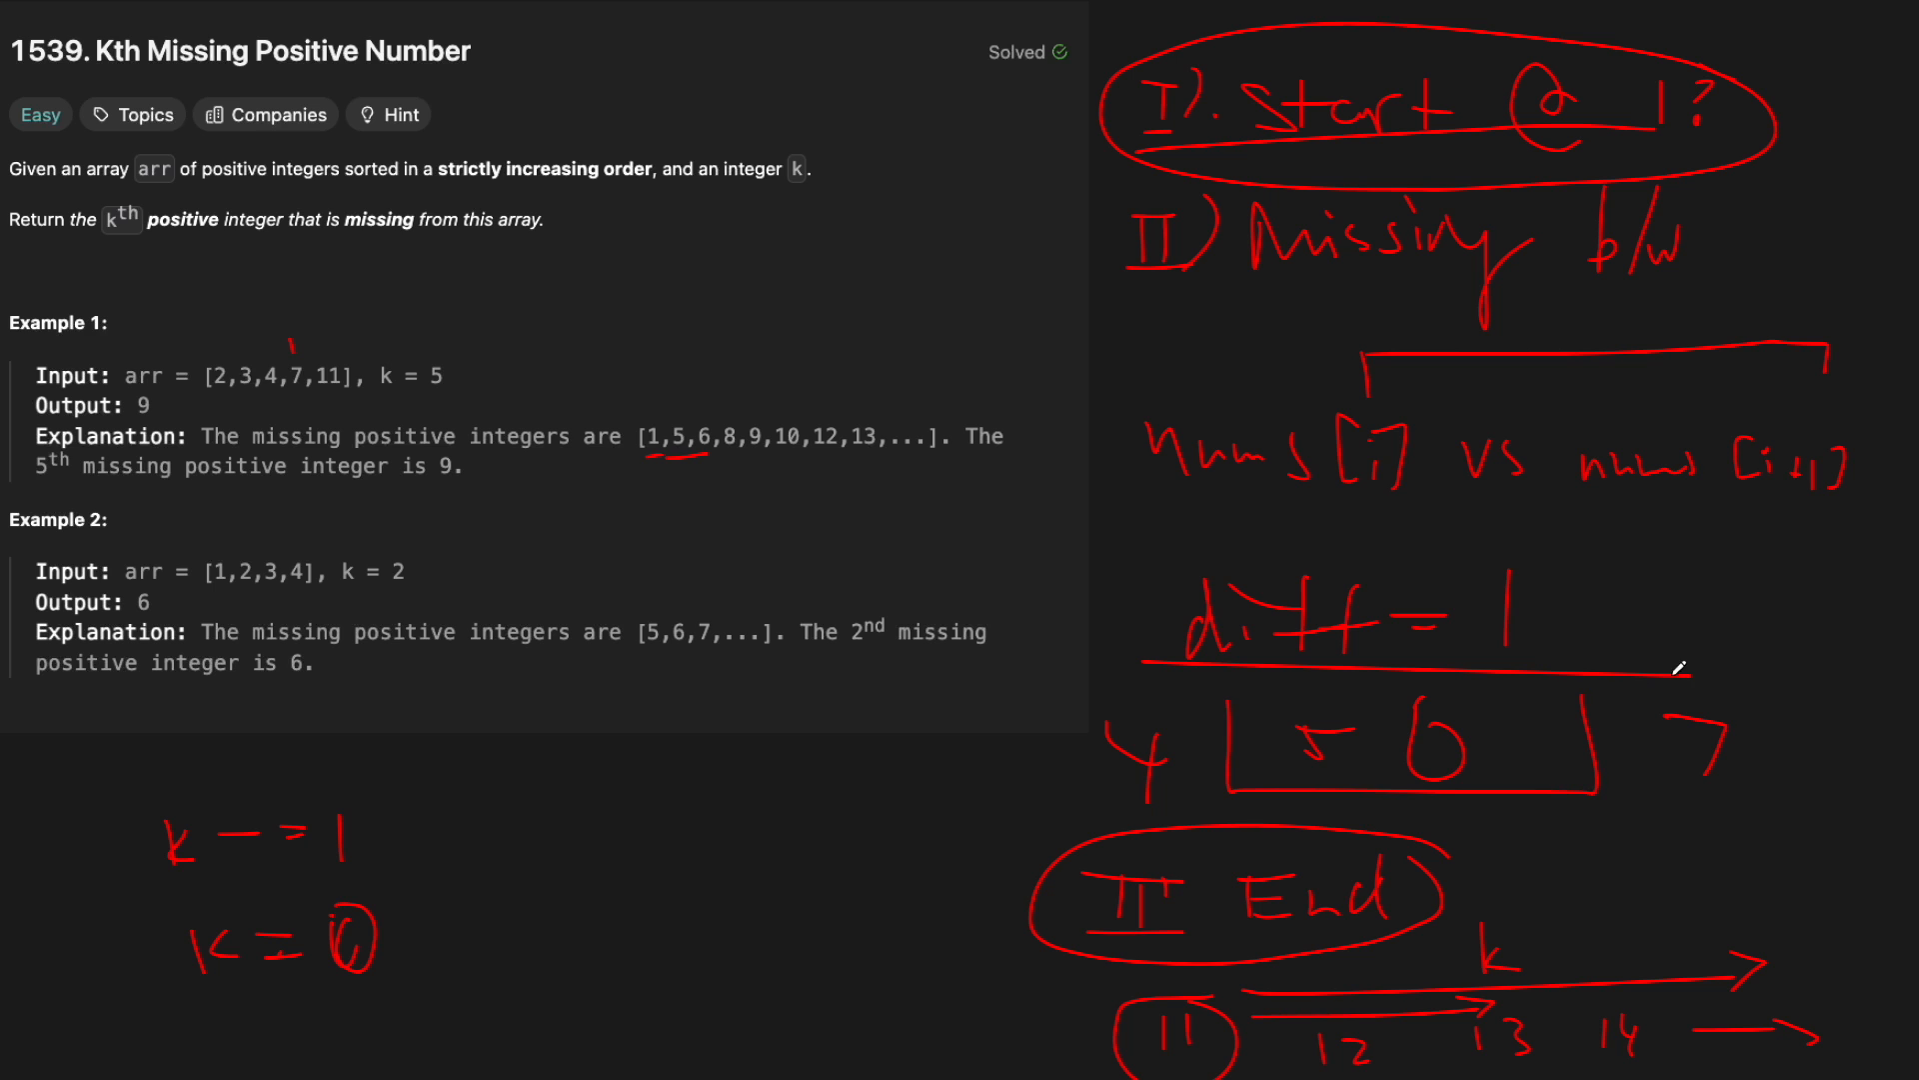
{"action": "mouse_move", "coordinate": [1861, 735]}
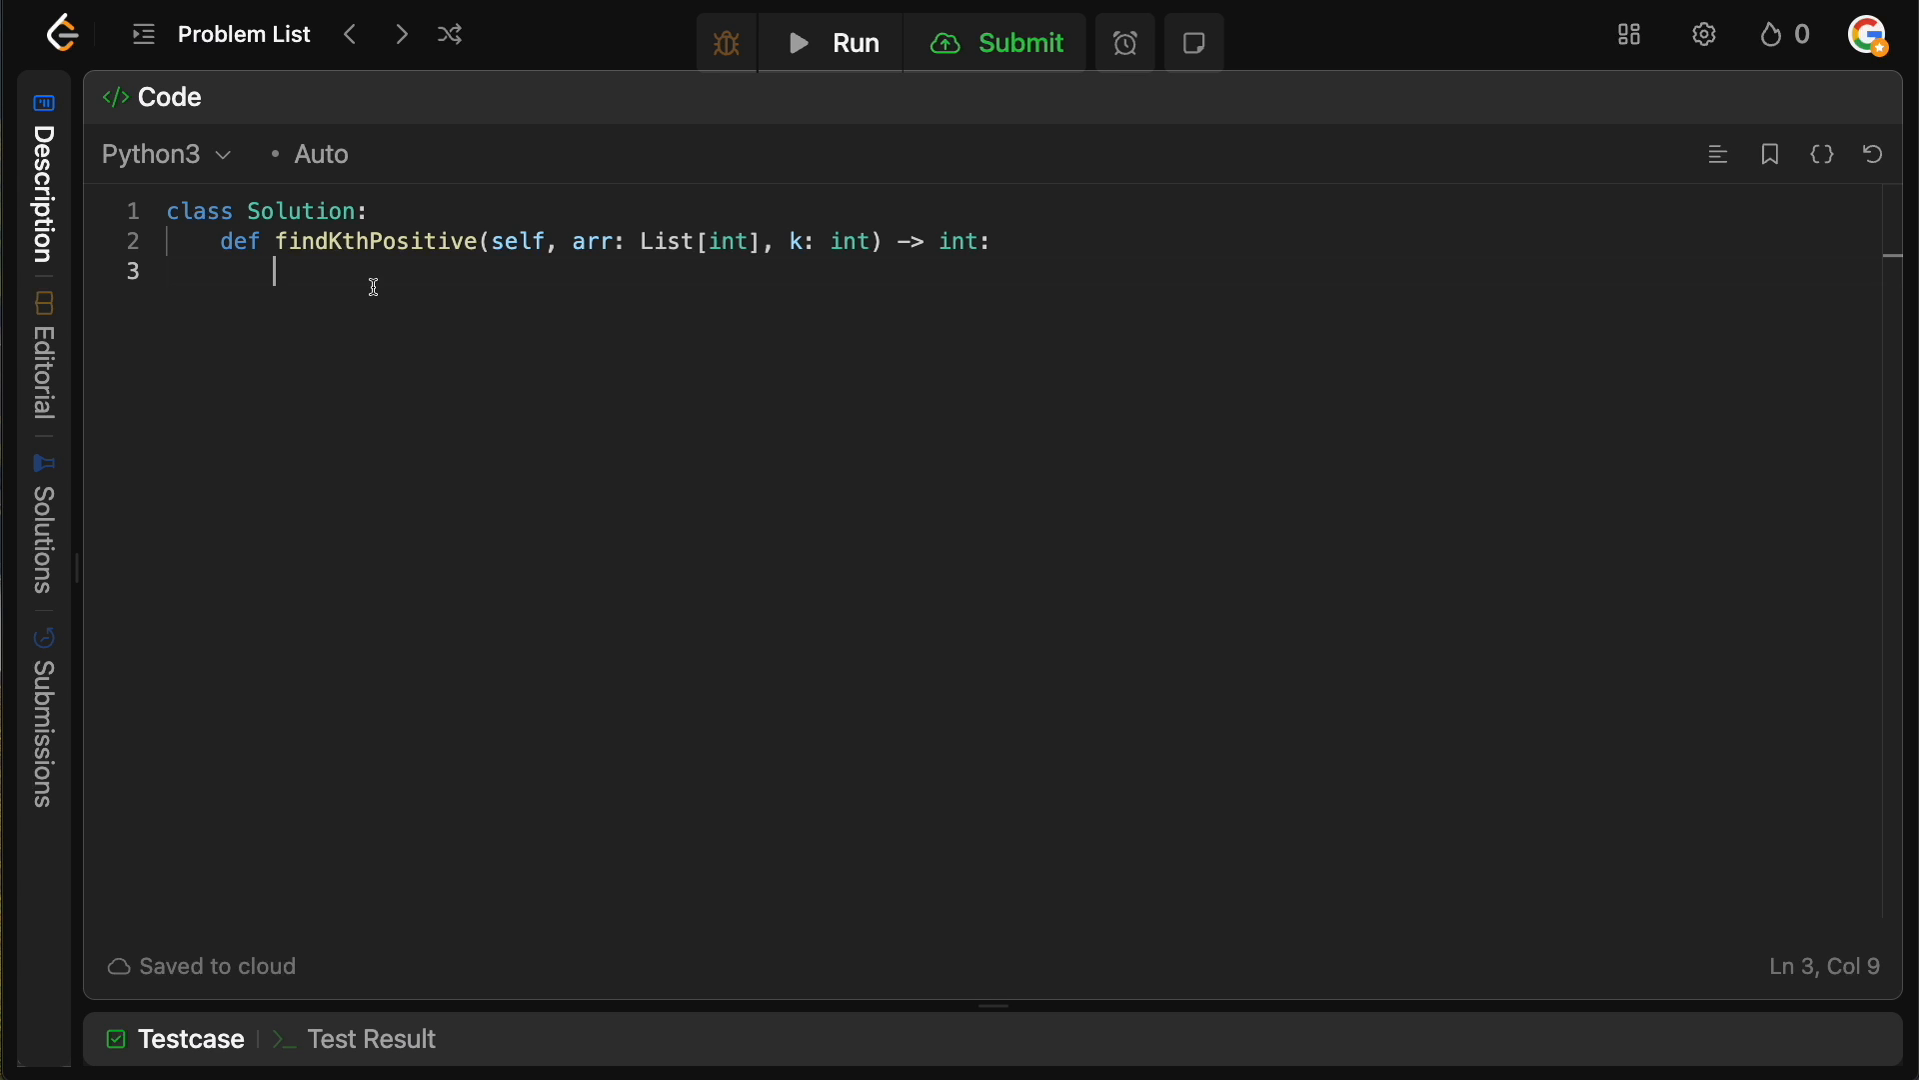
- Replace the scratch 'start' note with the check 'if arr[0] != 1:'
{"action": "type", "text": "1"}
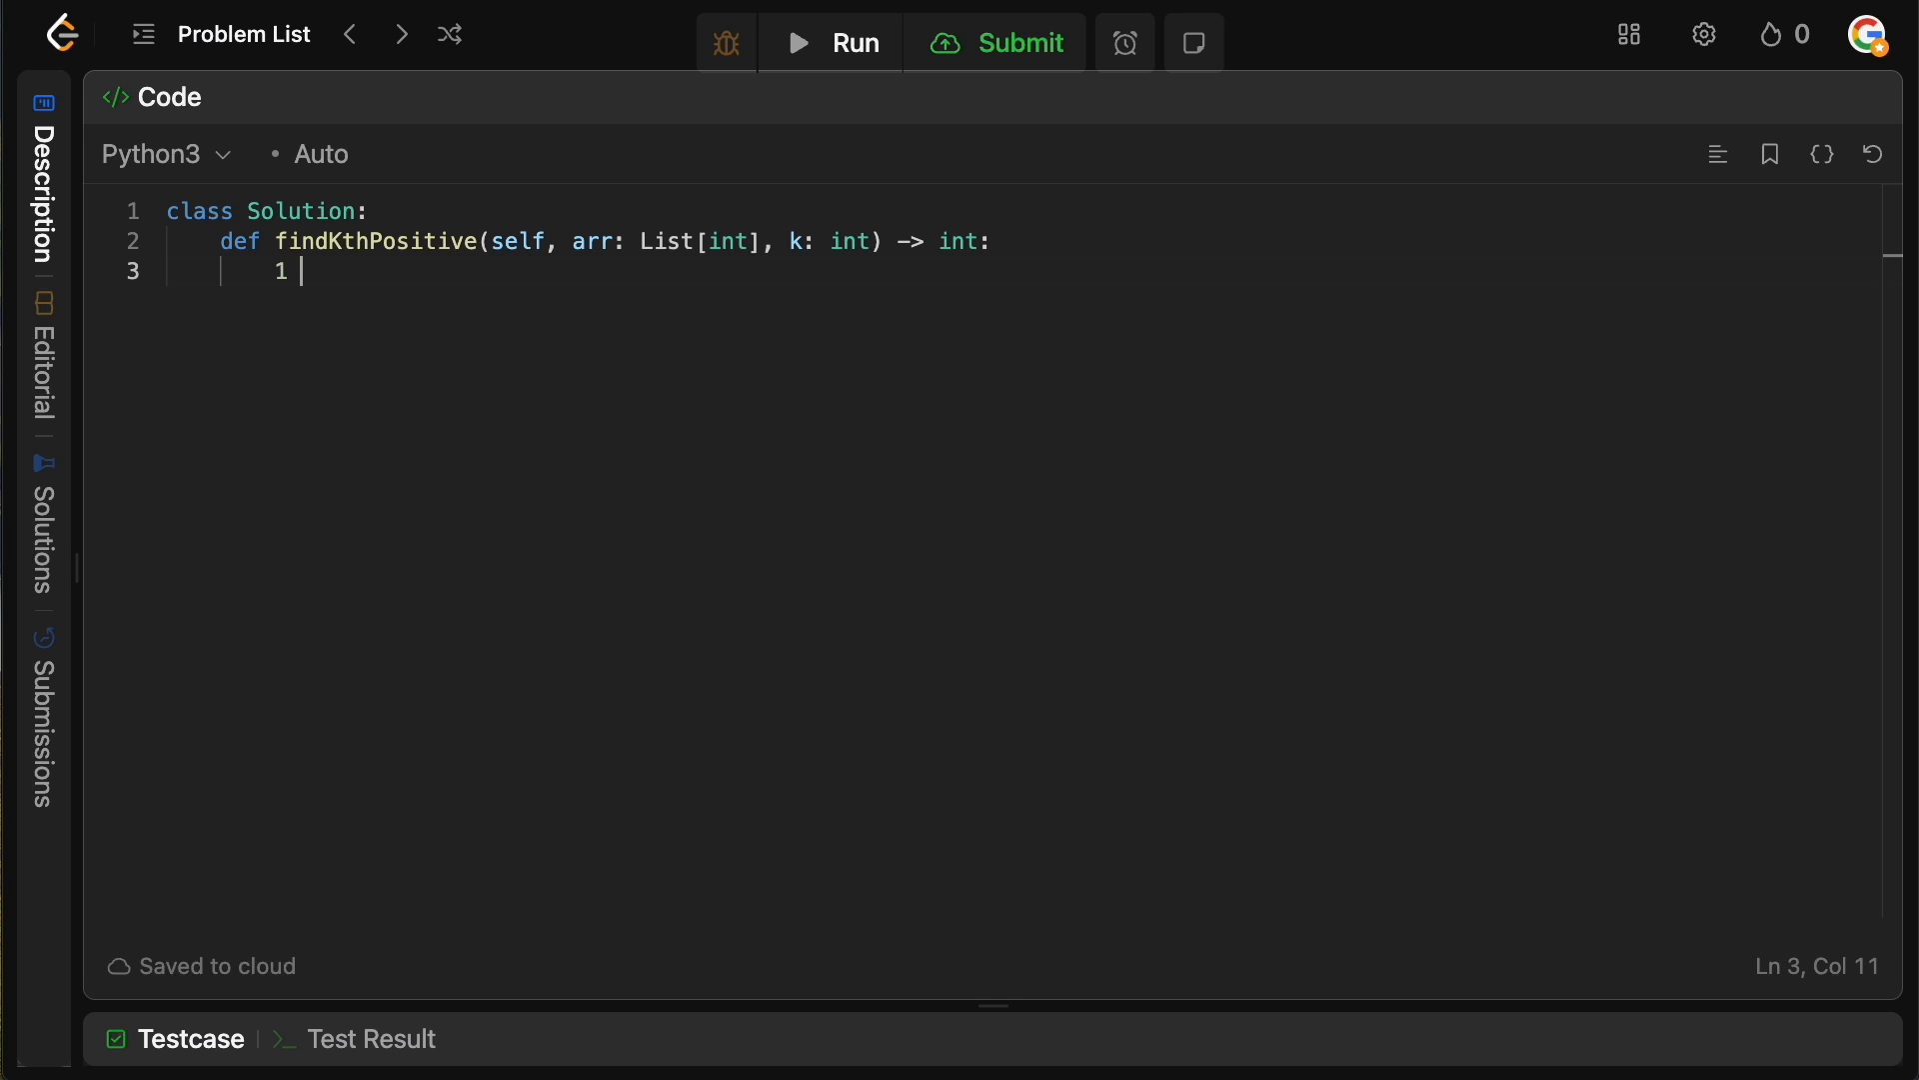
{"action": "type", "text": "-> start"}
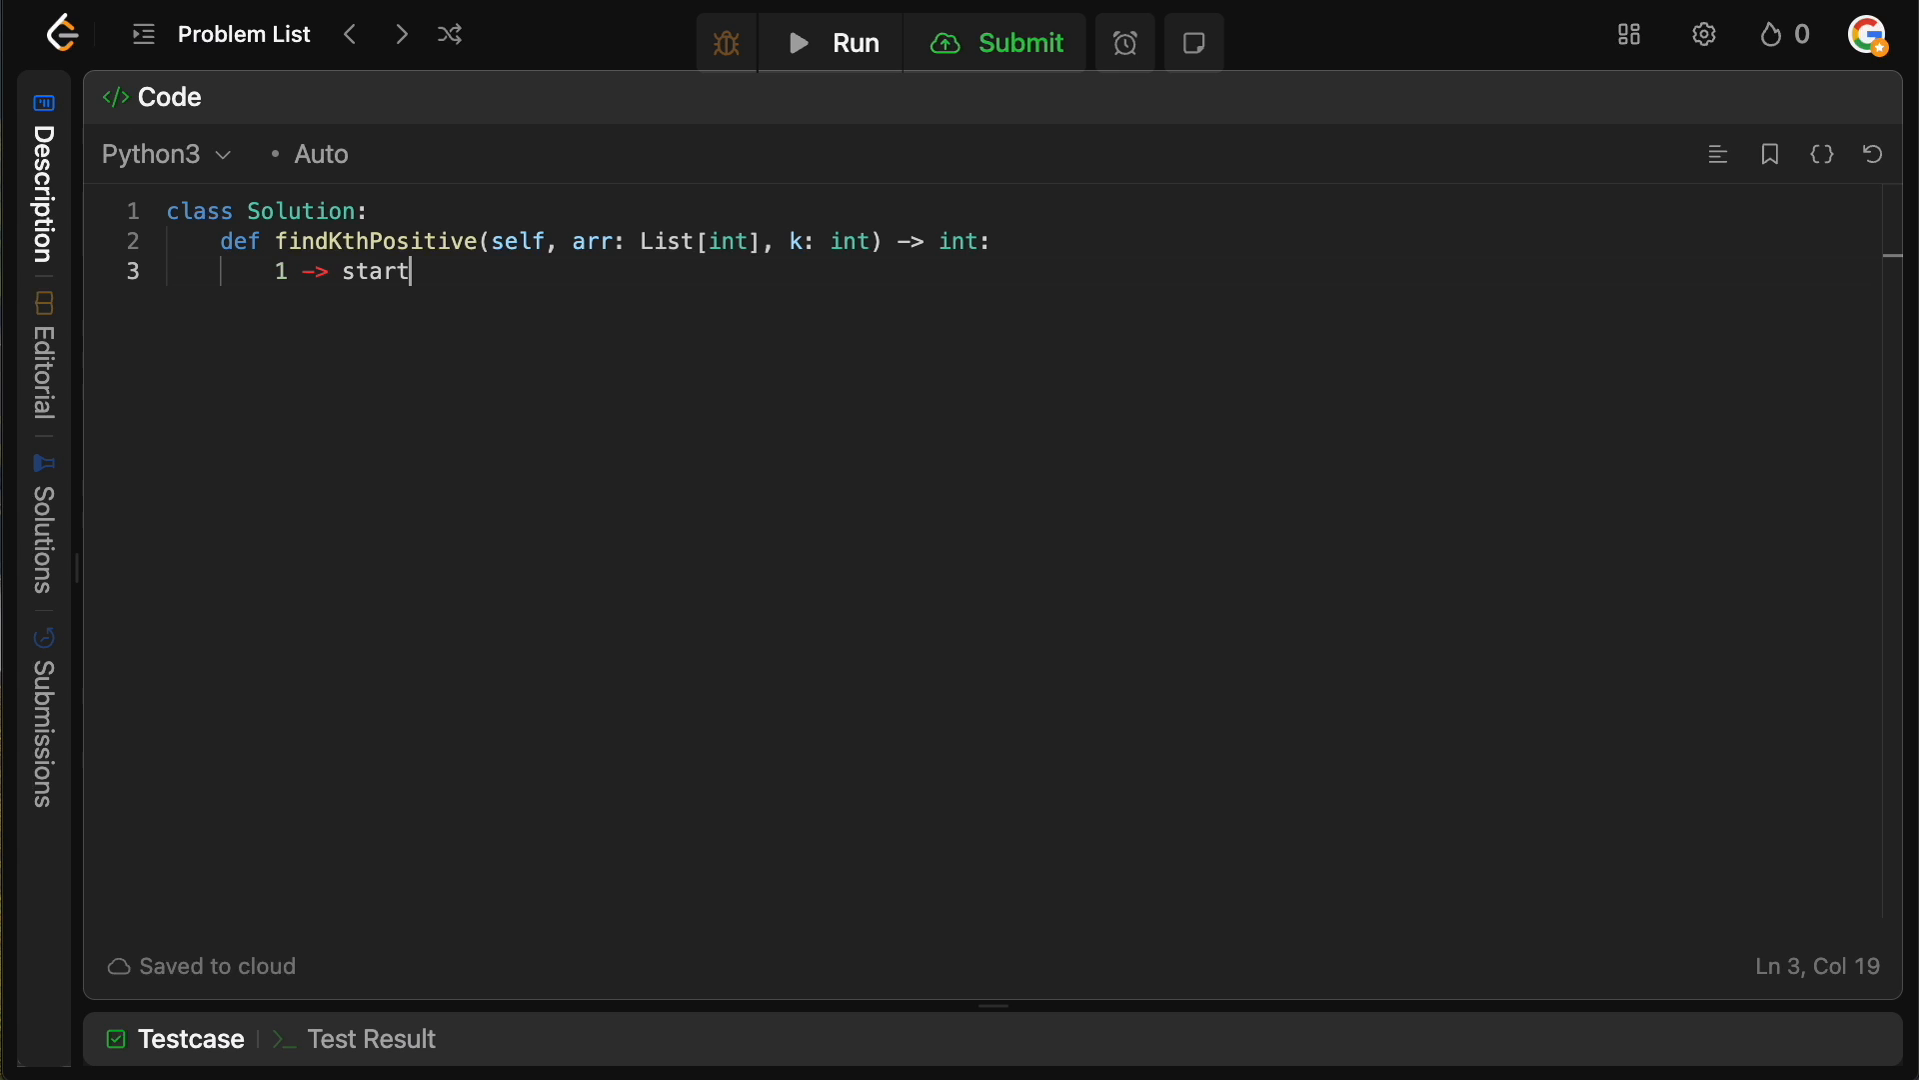
{"action": "key", "text": "BackSpace"}
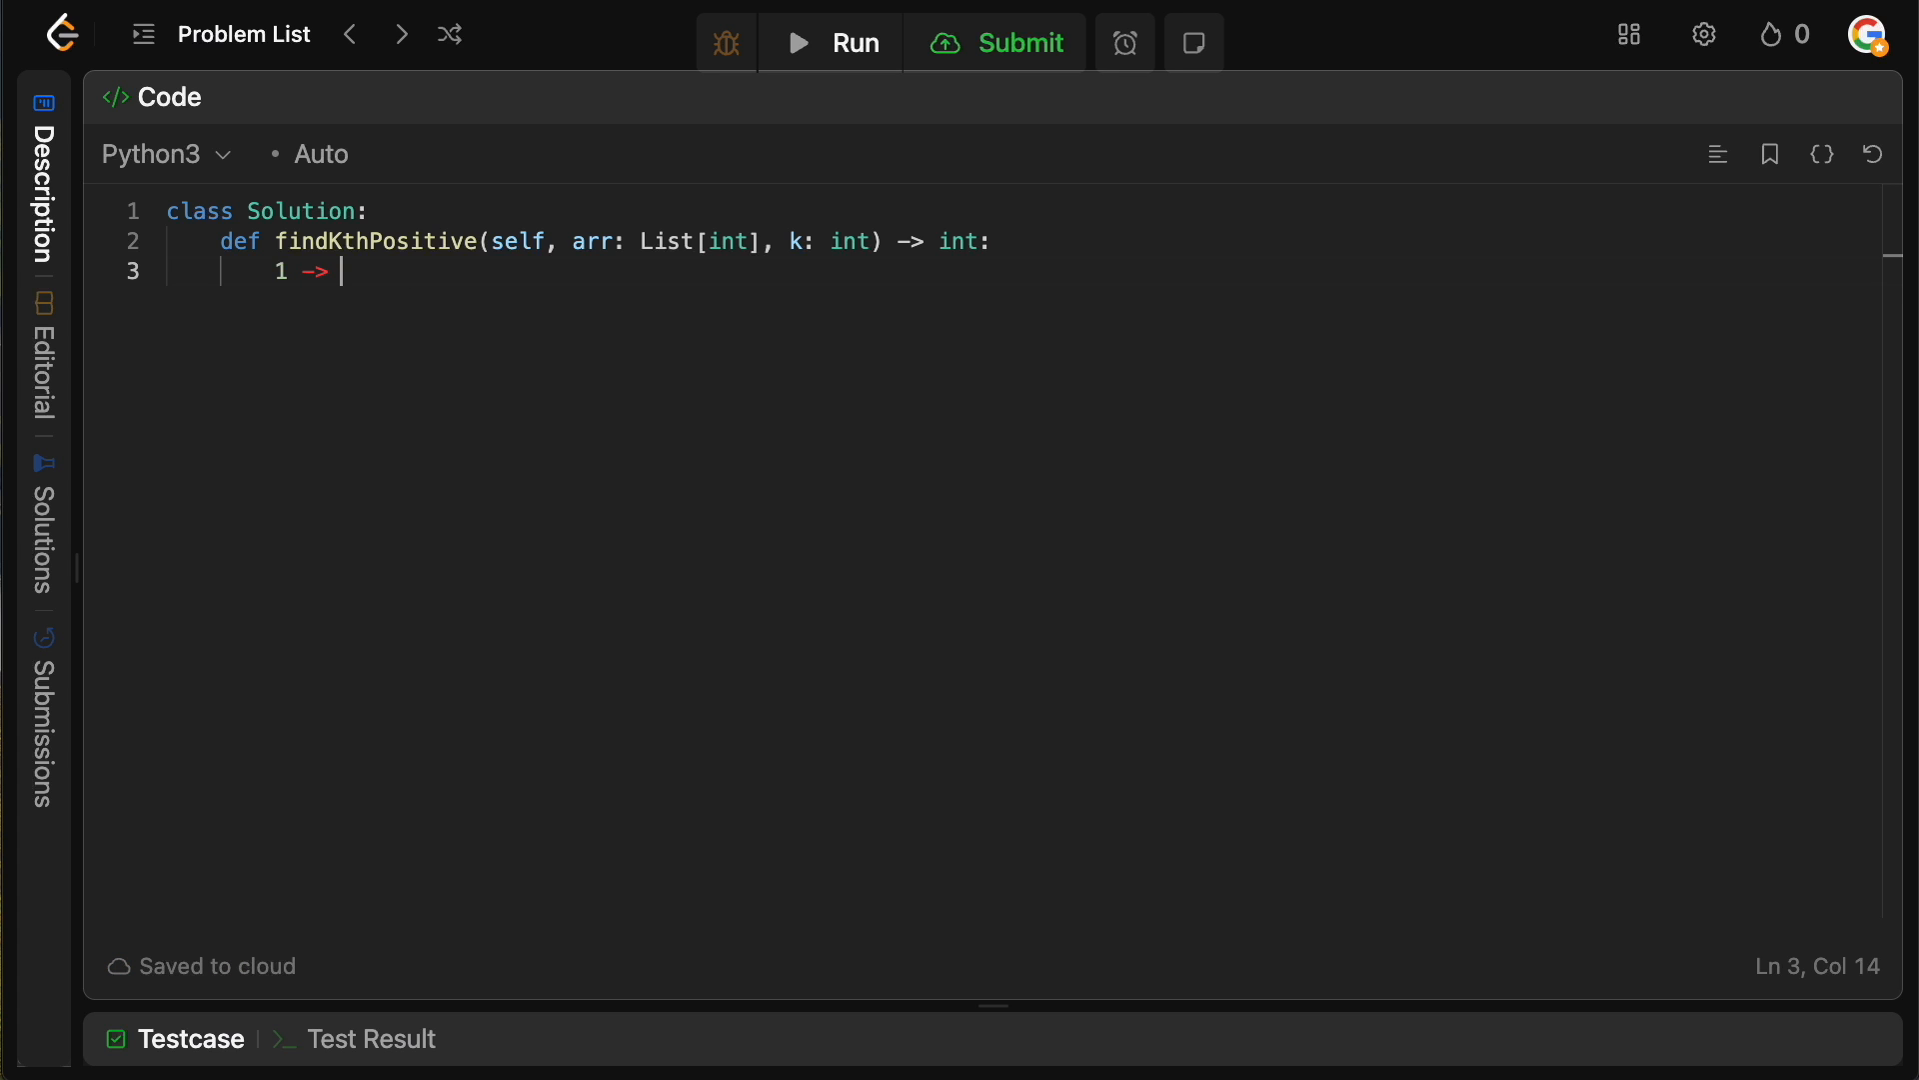
{"action": "type", "text": "if a"}
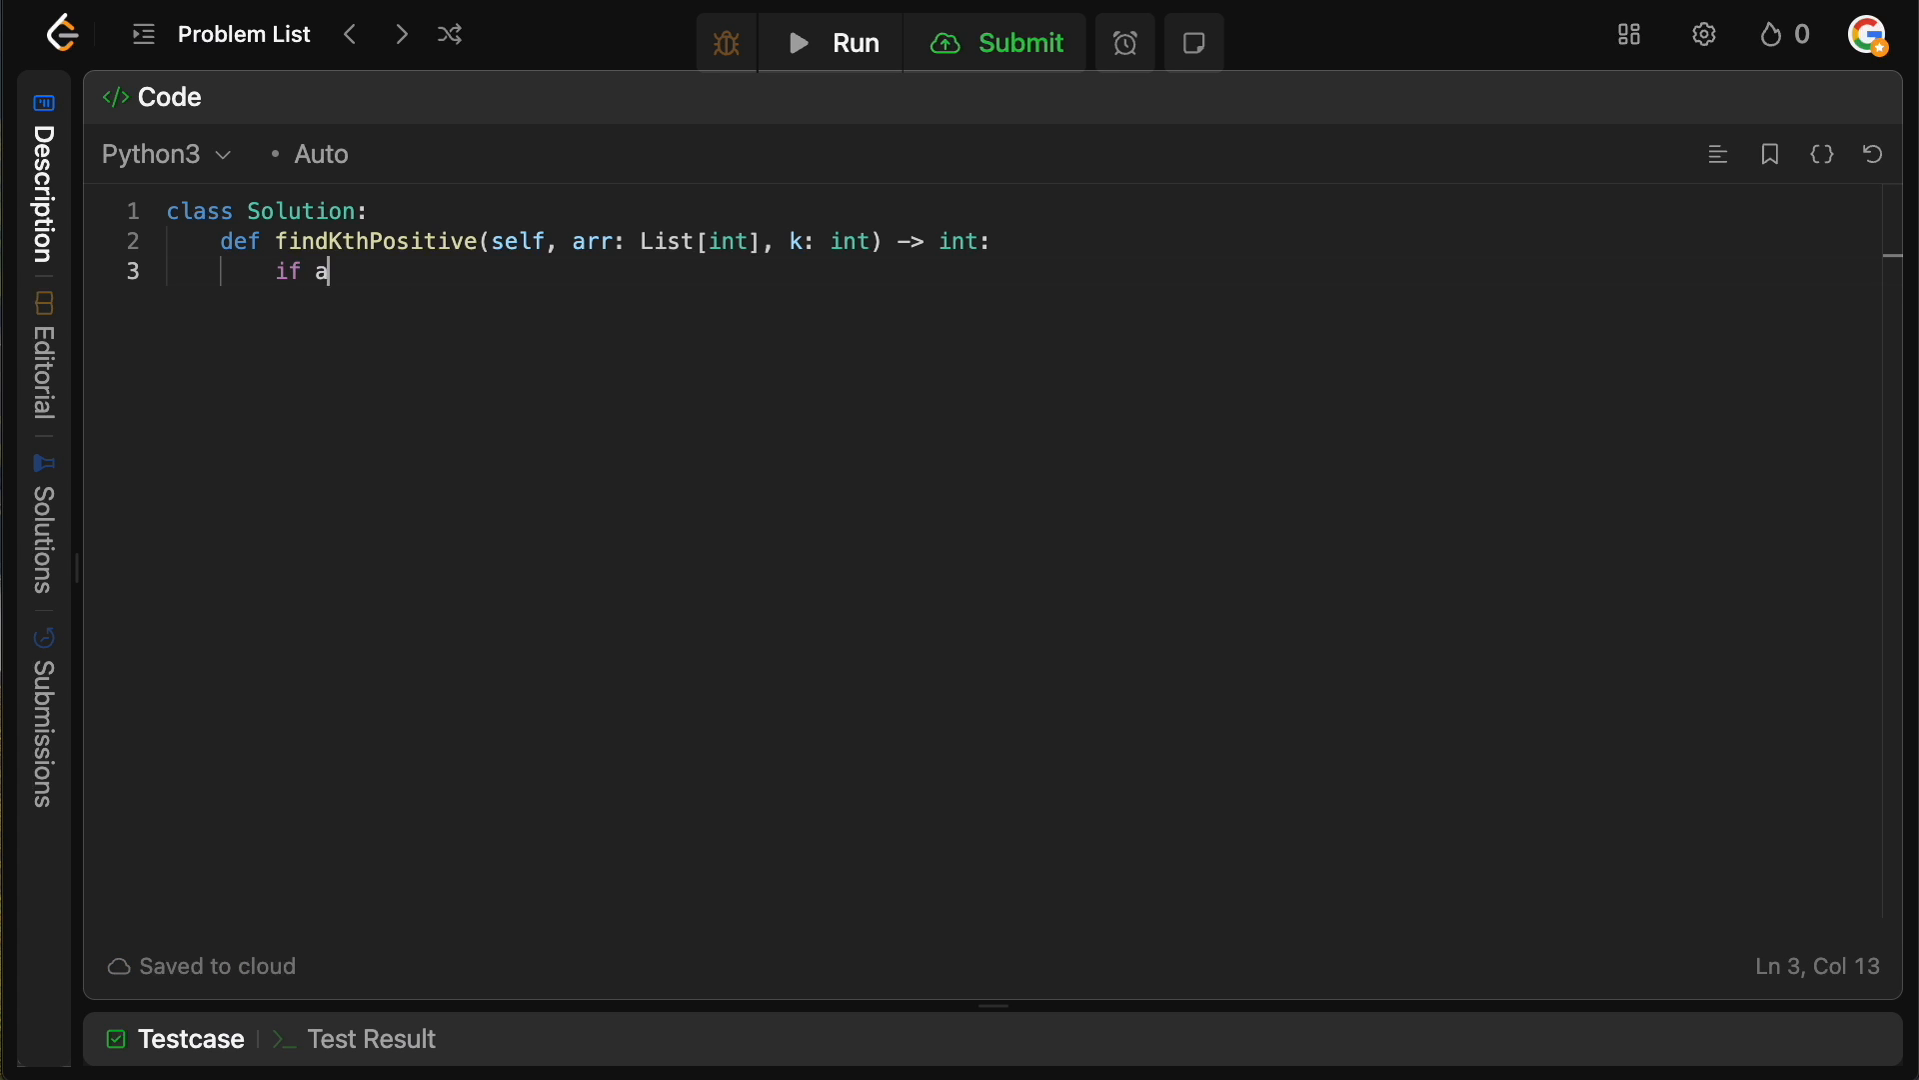
{"action": "type", "text": "rr[0]"}
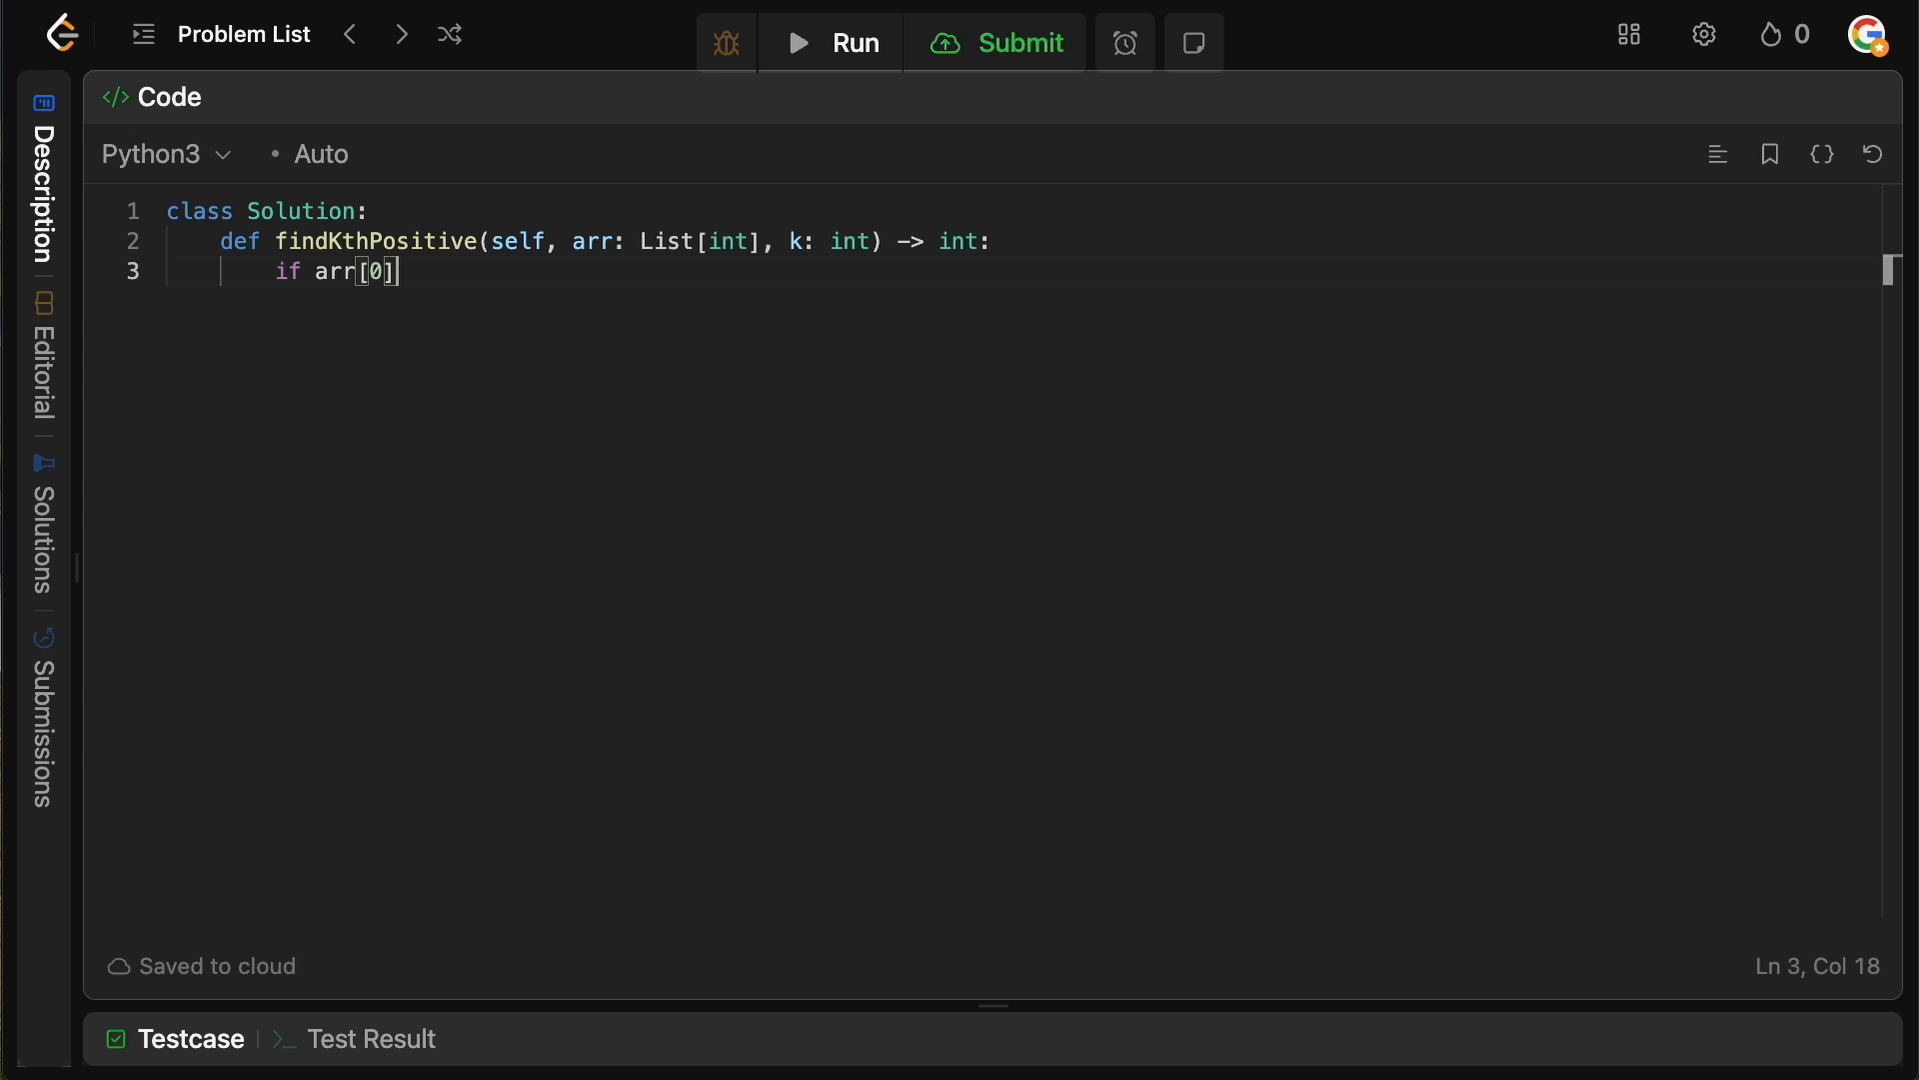
{"action": "type", "text": "!= 1:"}
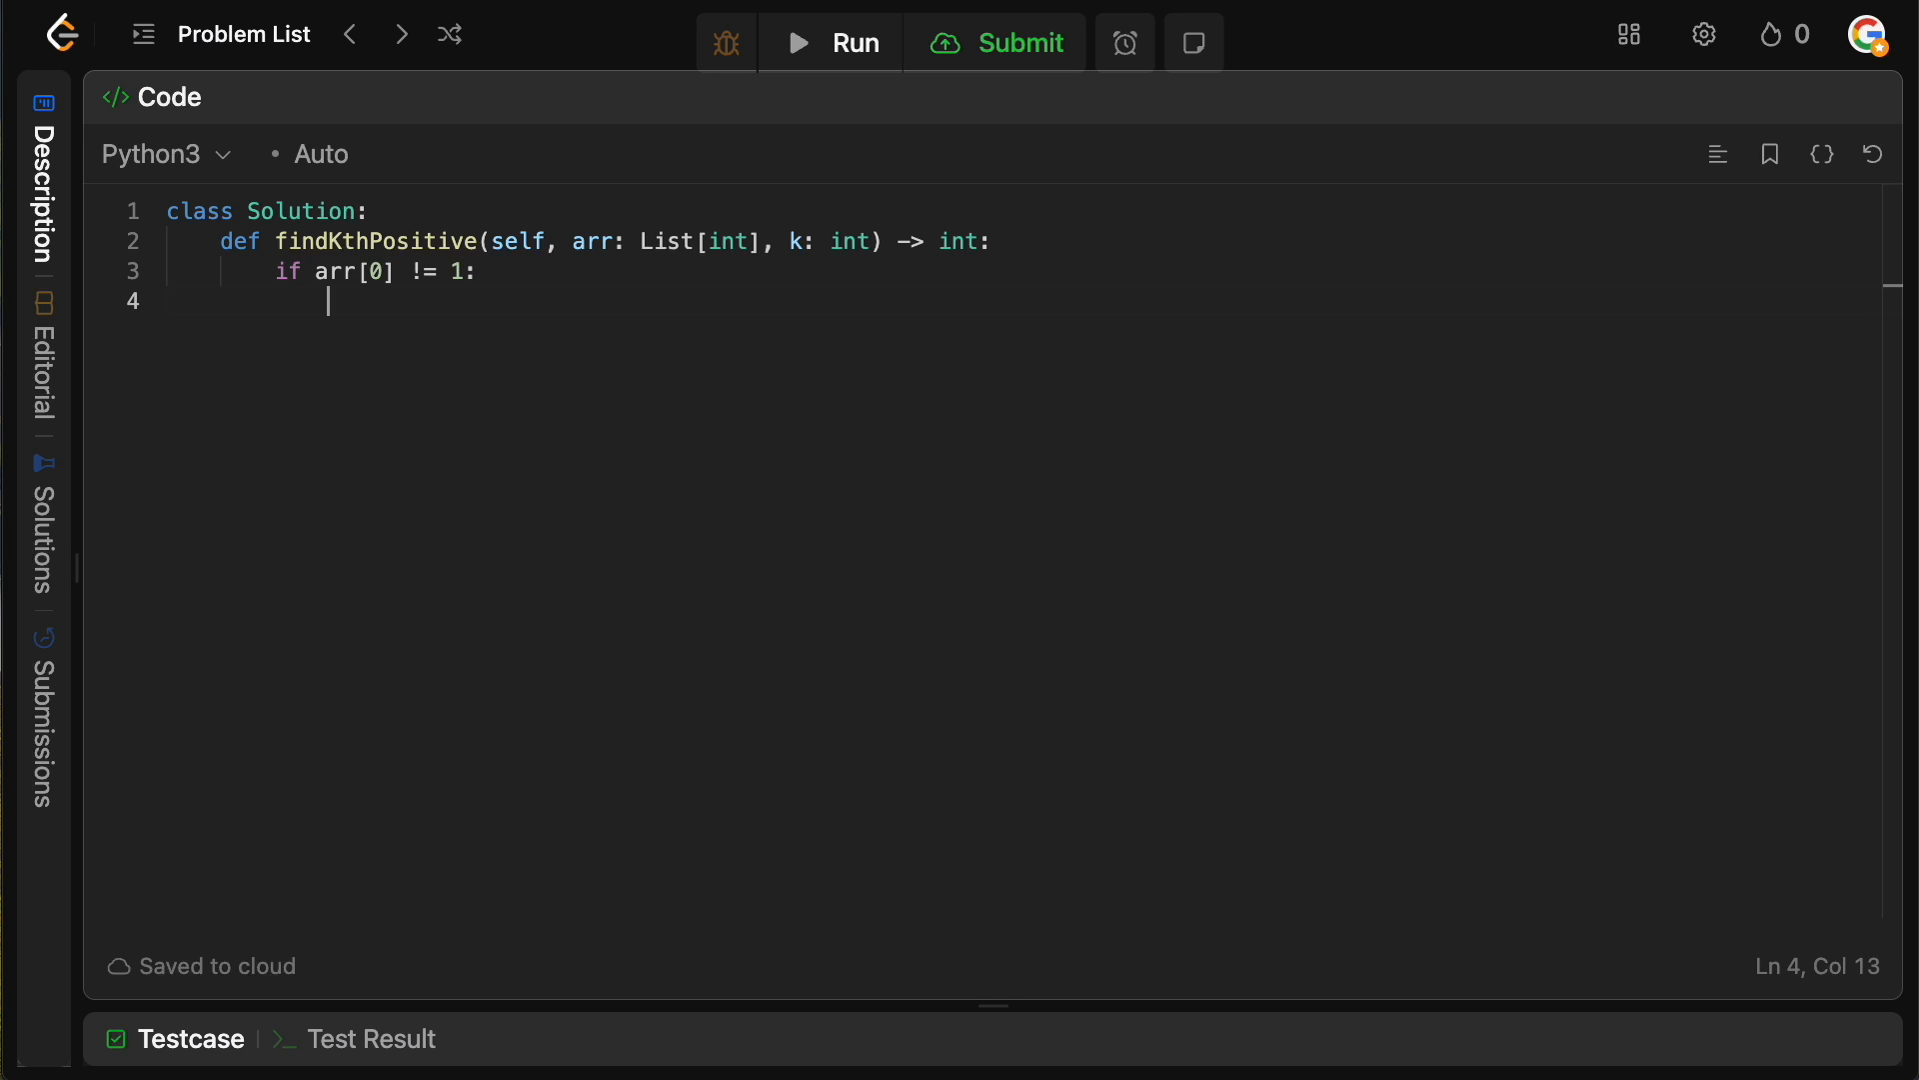
{"action": "type", "text": "1 ->"}
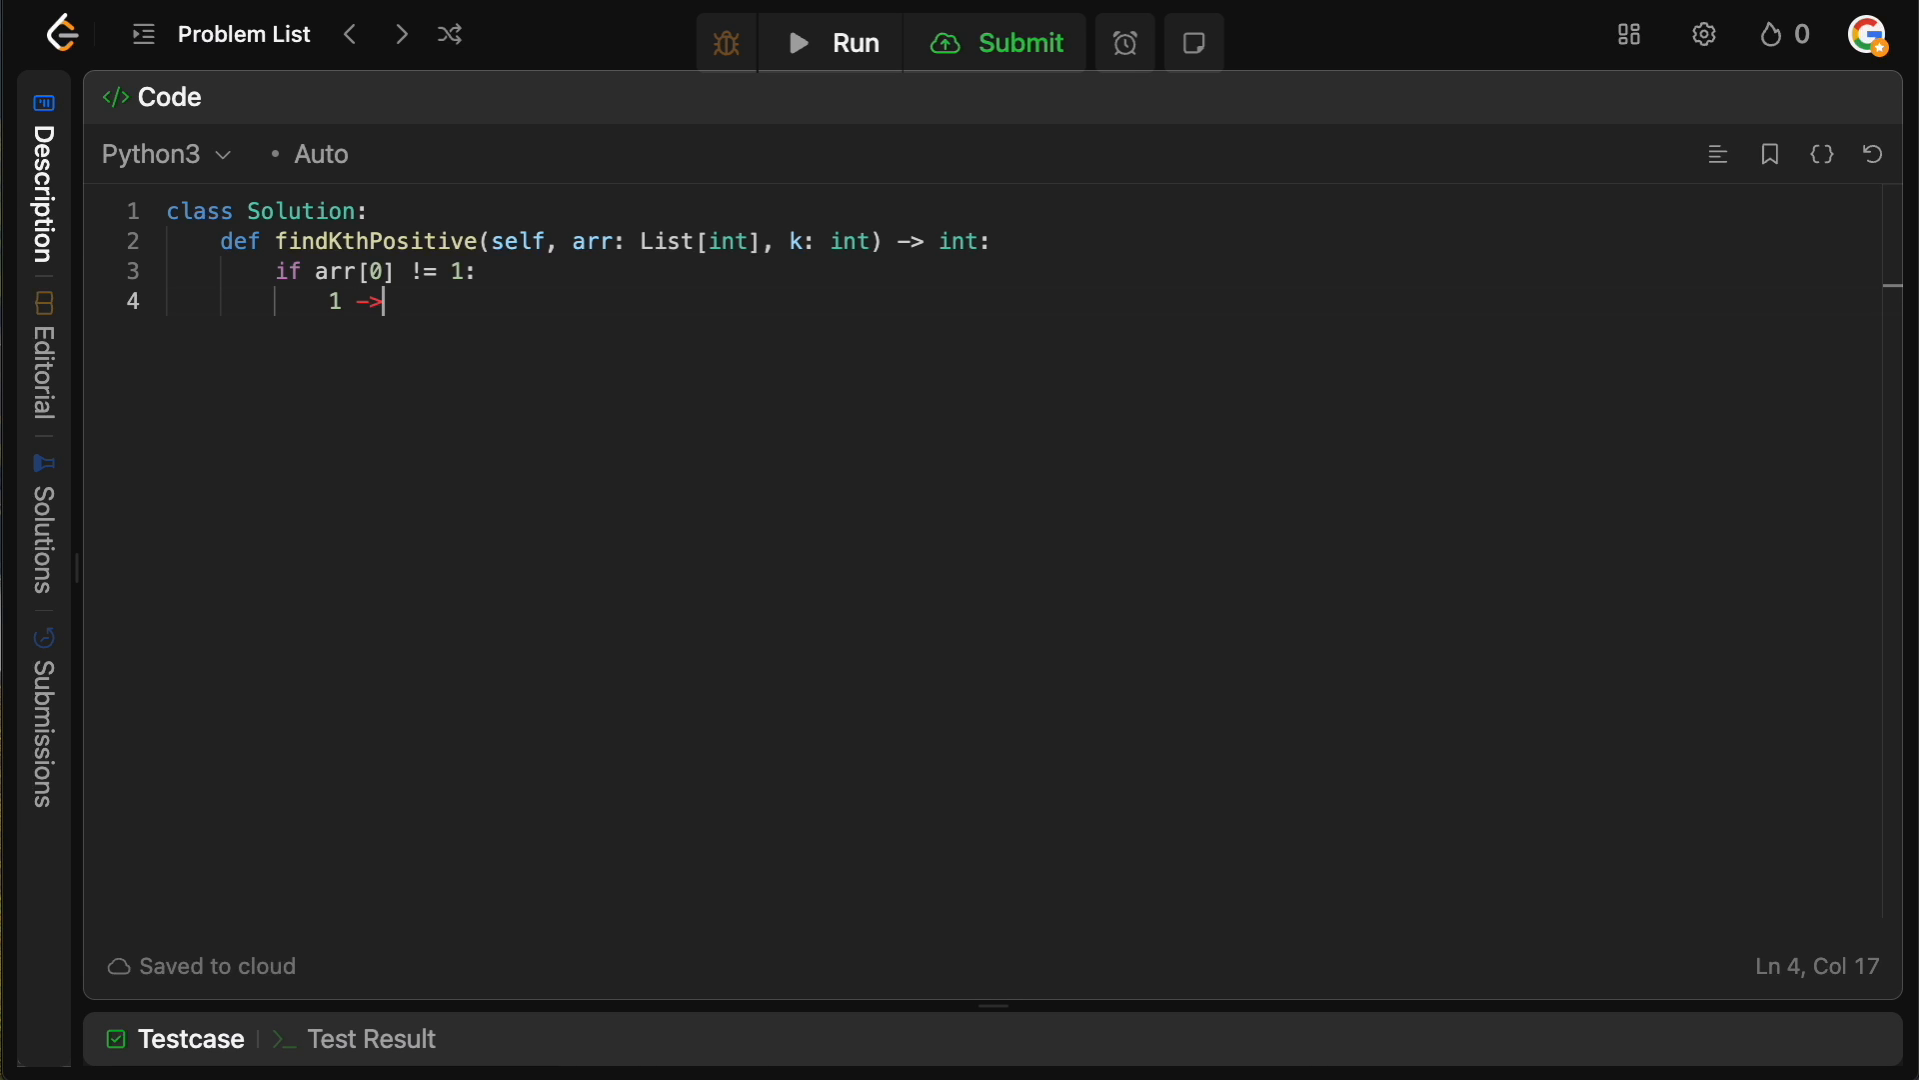
{"action": "key", "text": "backspace"}
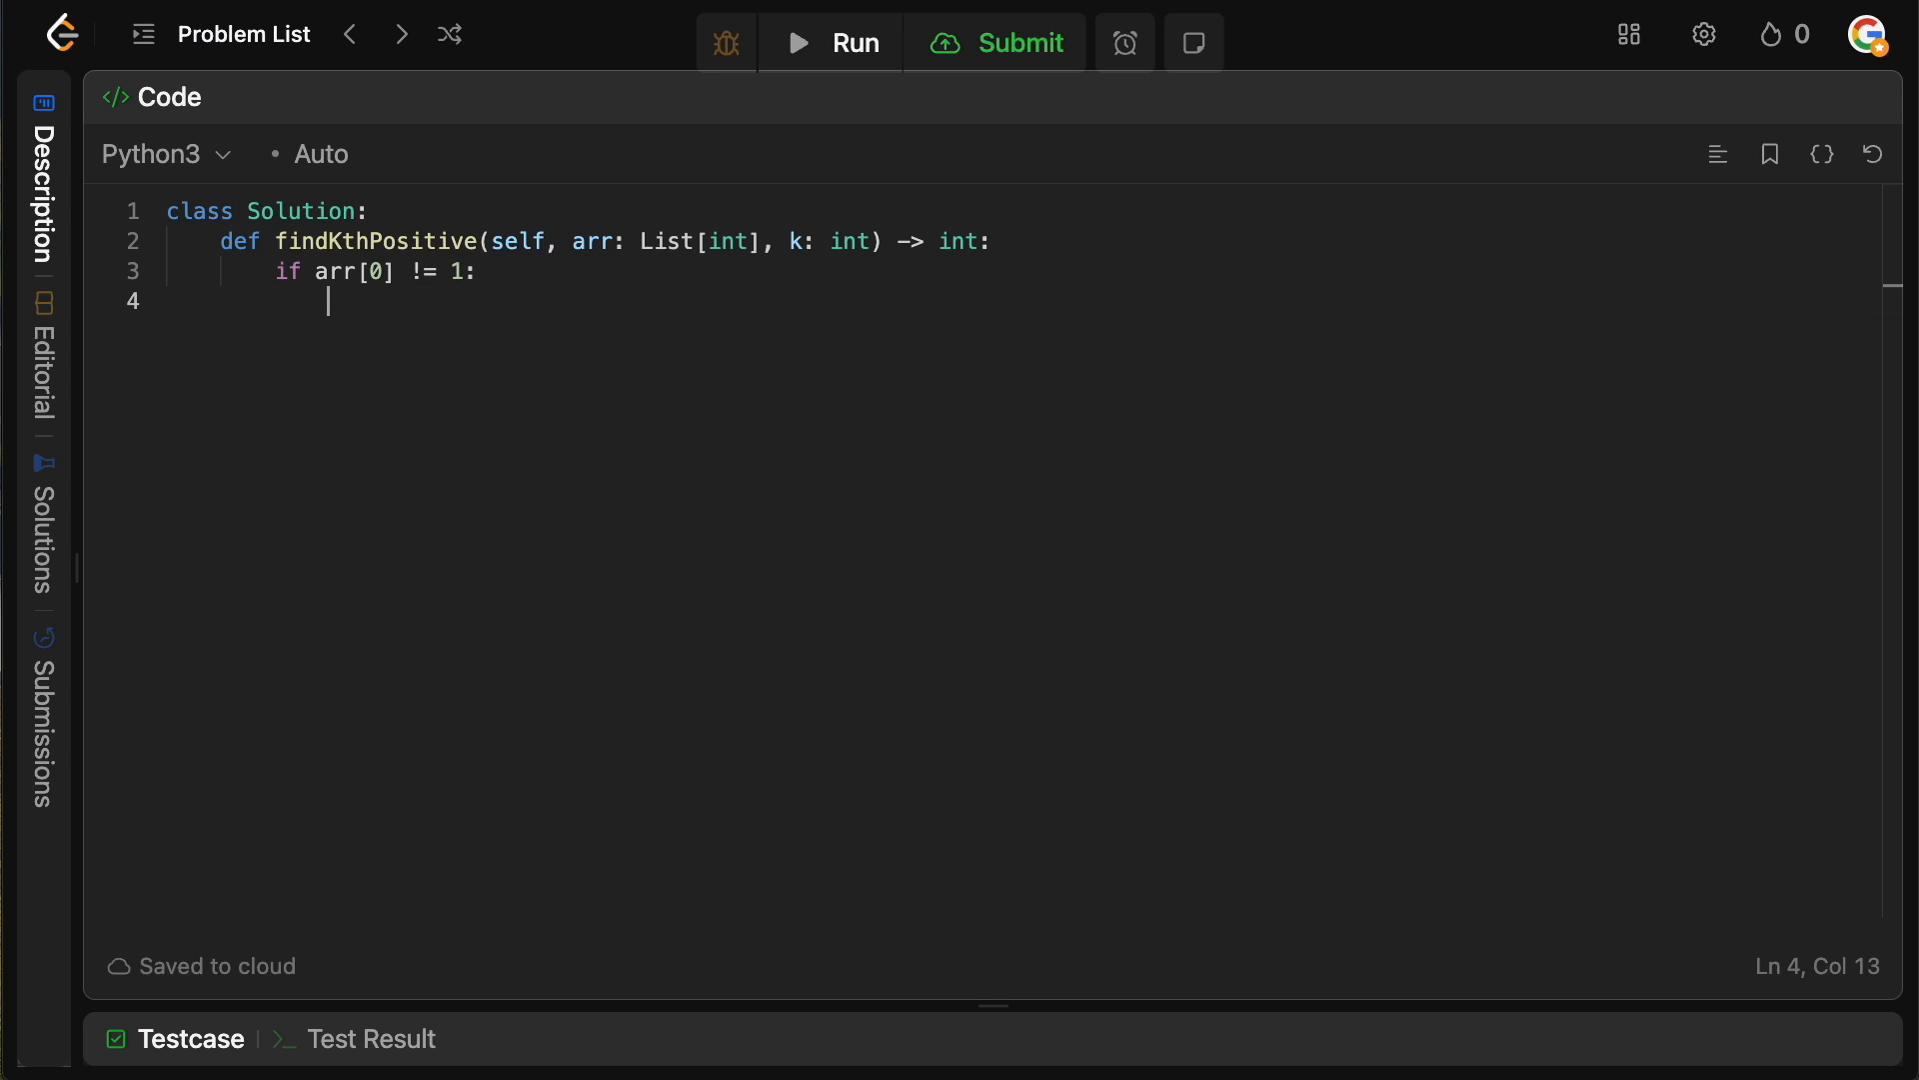
- Add draft lines 'k = 1' and '5 [1, 2, 3, 4]', then select lines 4–6 for replacement
{"action": "type", "text": "k = 1"}
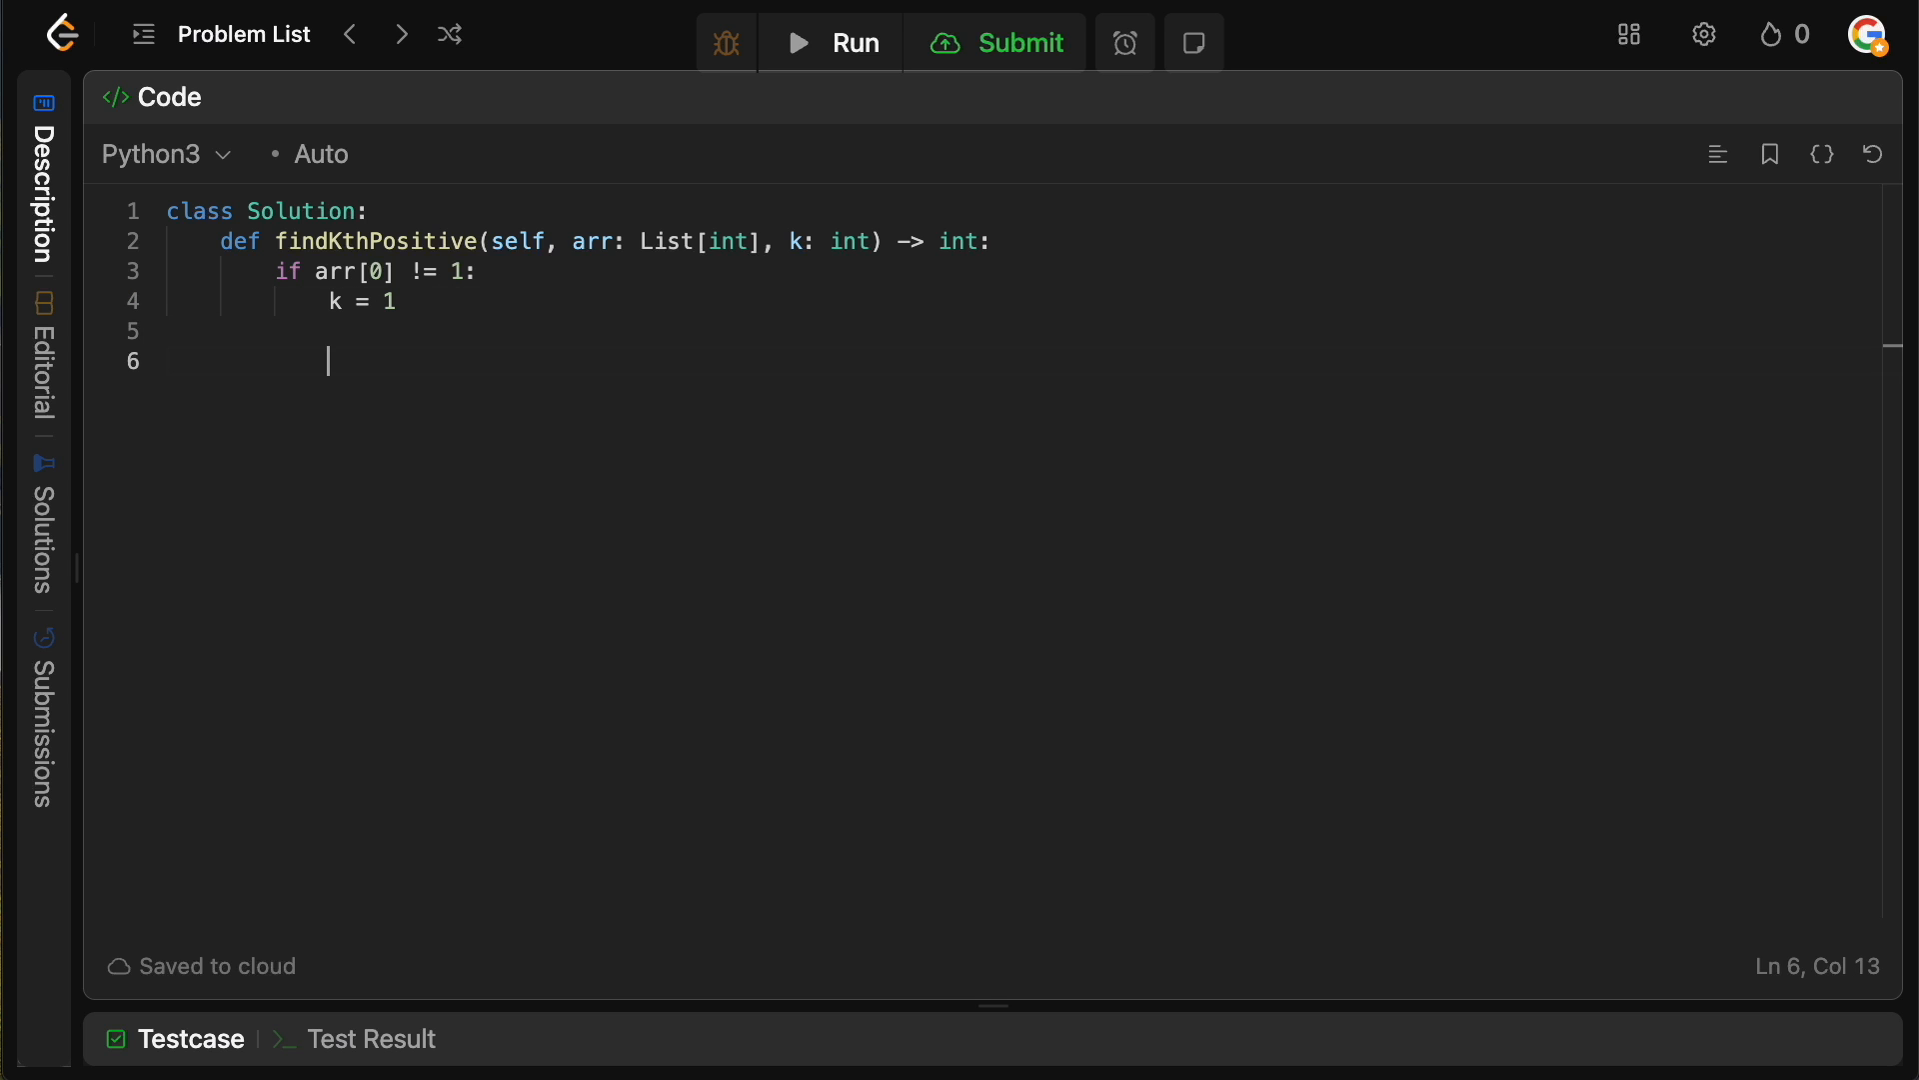
{"action": "type", "text": "5"}
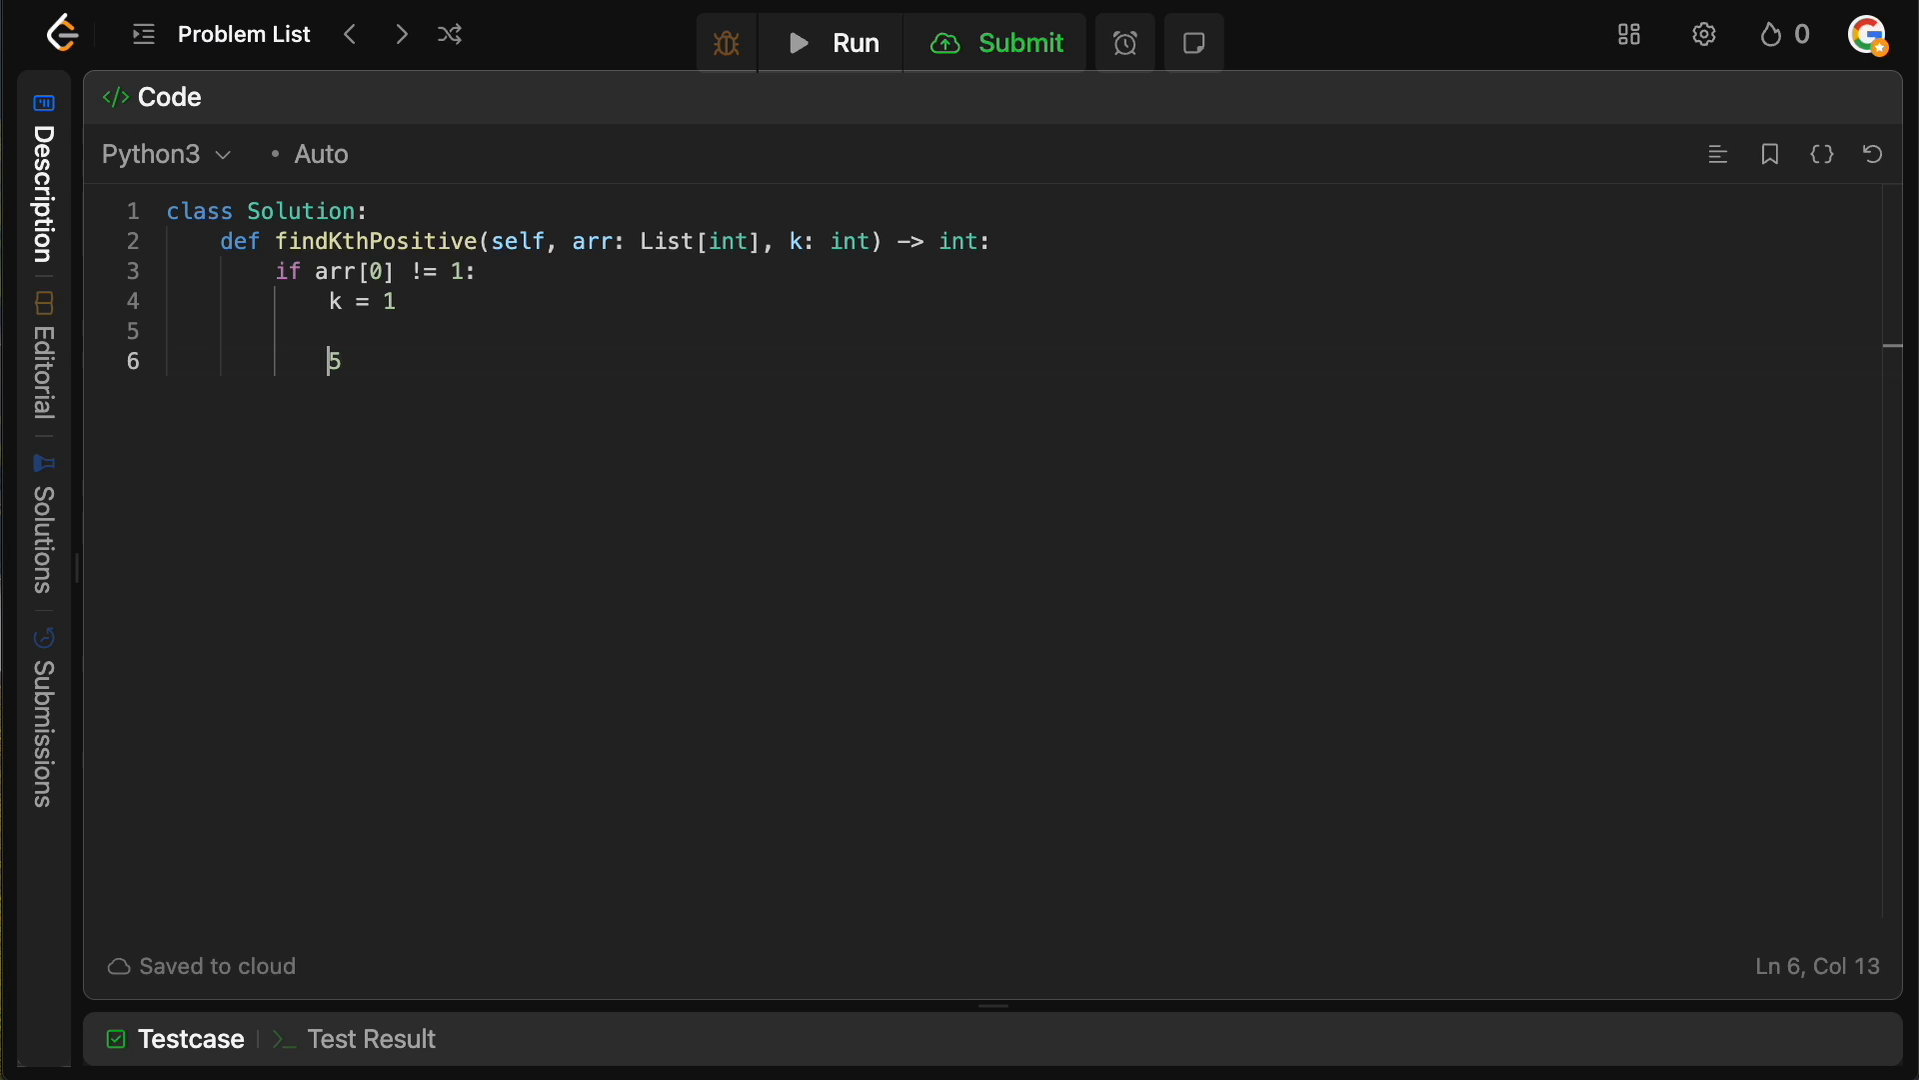
{"action": "type", "text": "[1,"}
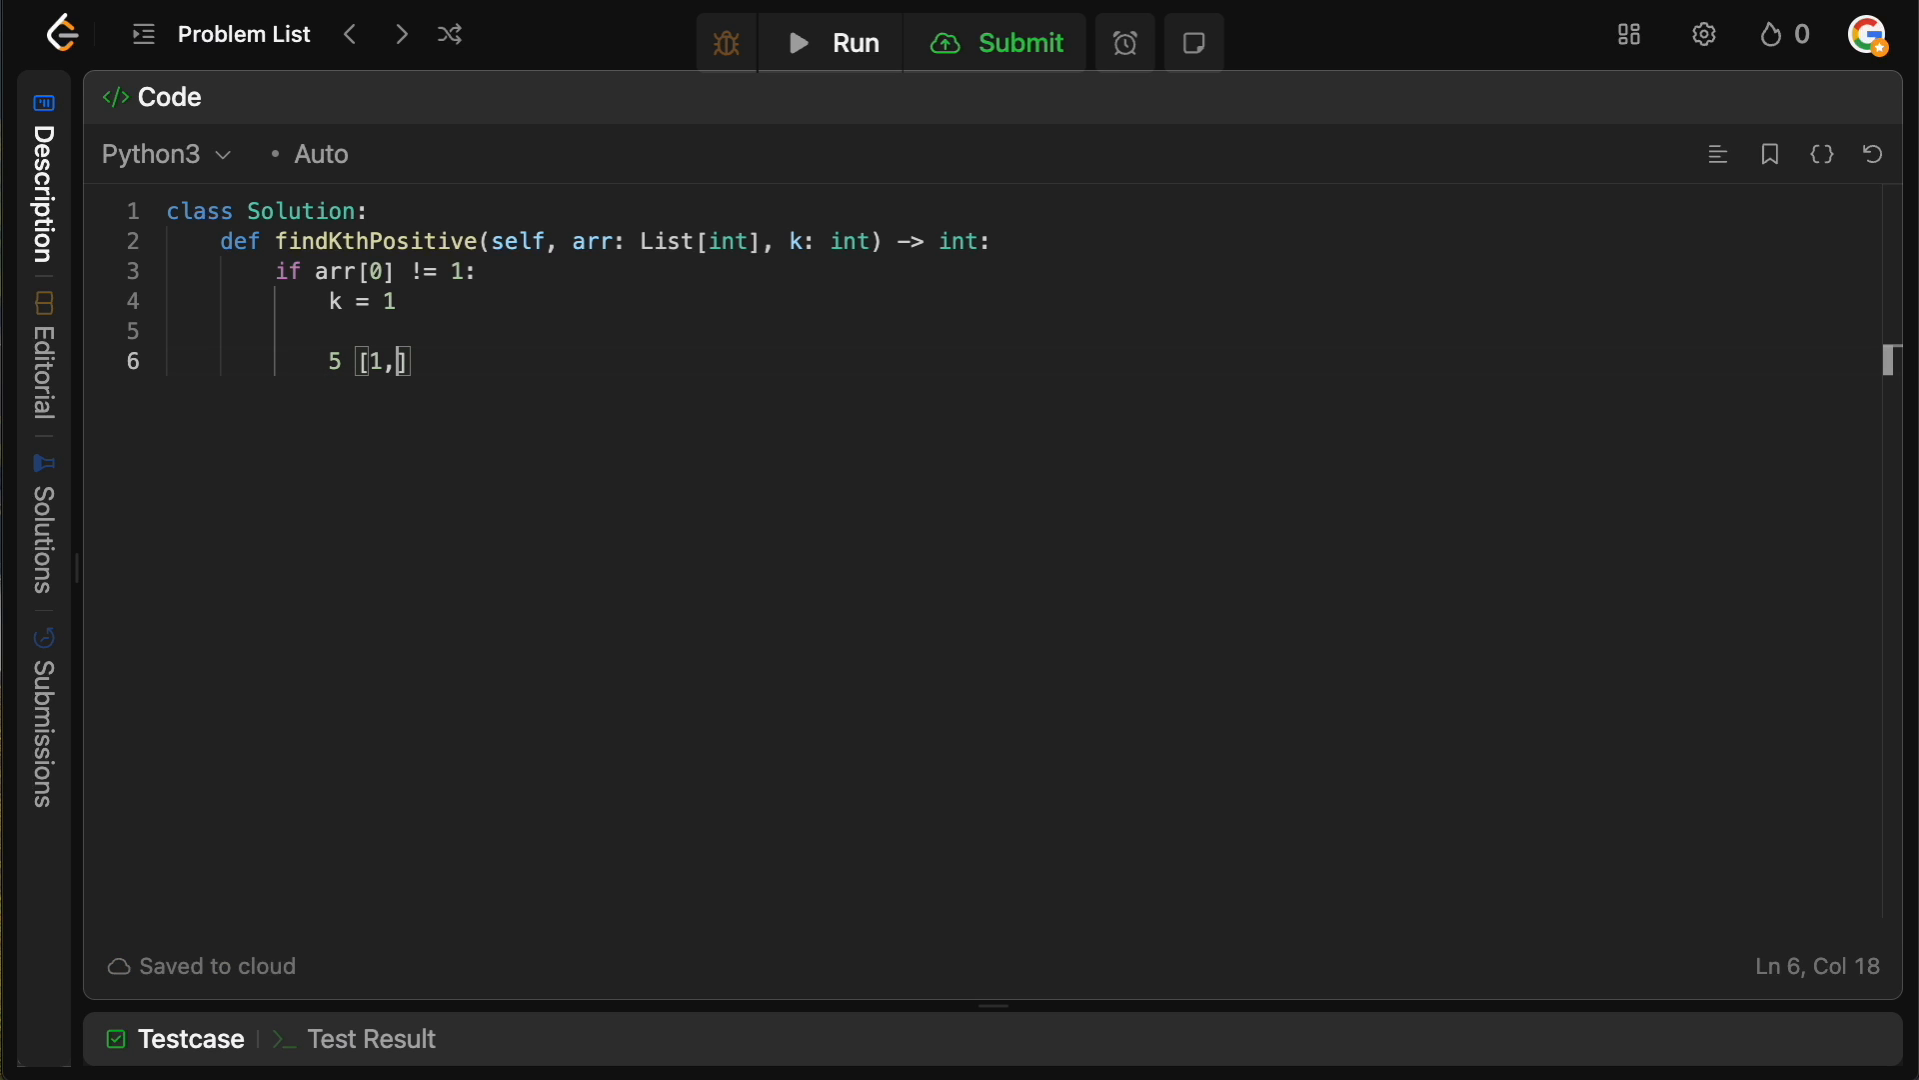
{"action": "type", "text": "2, 3, 4"}
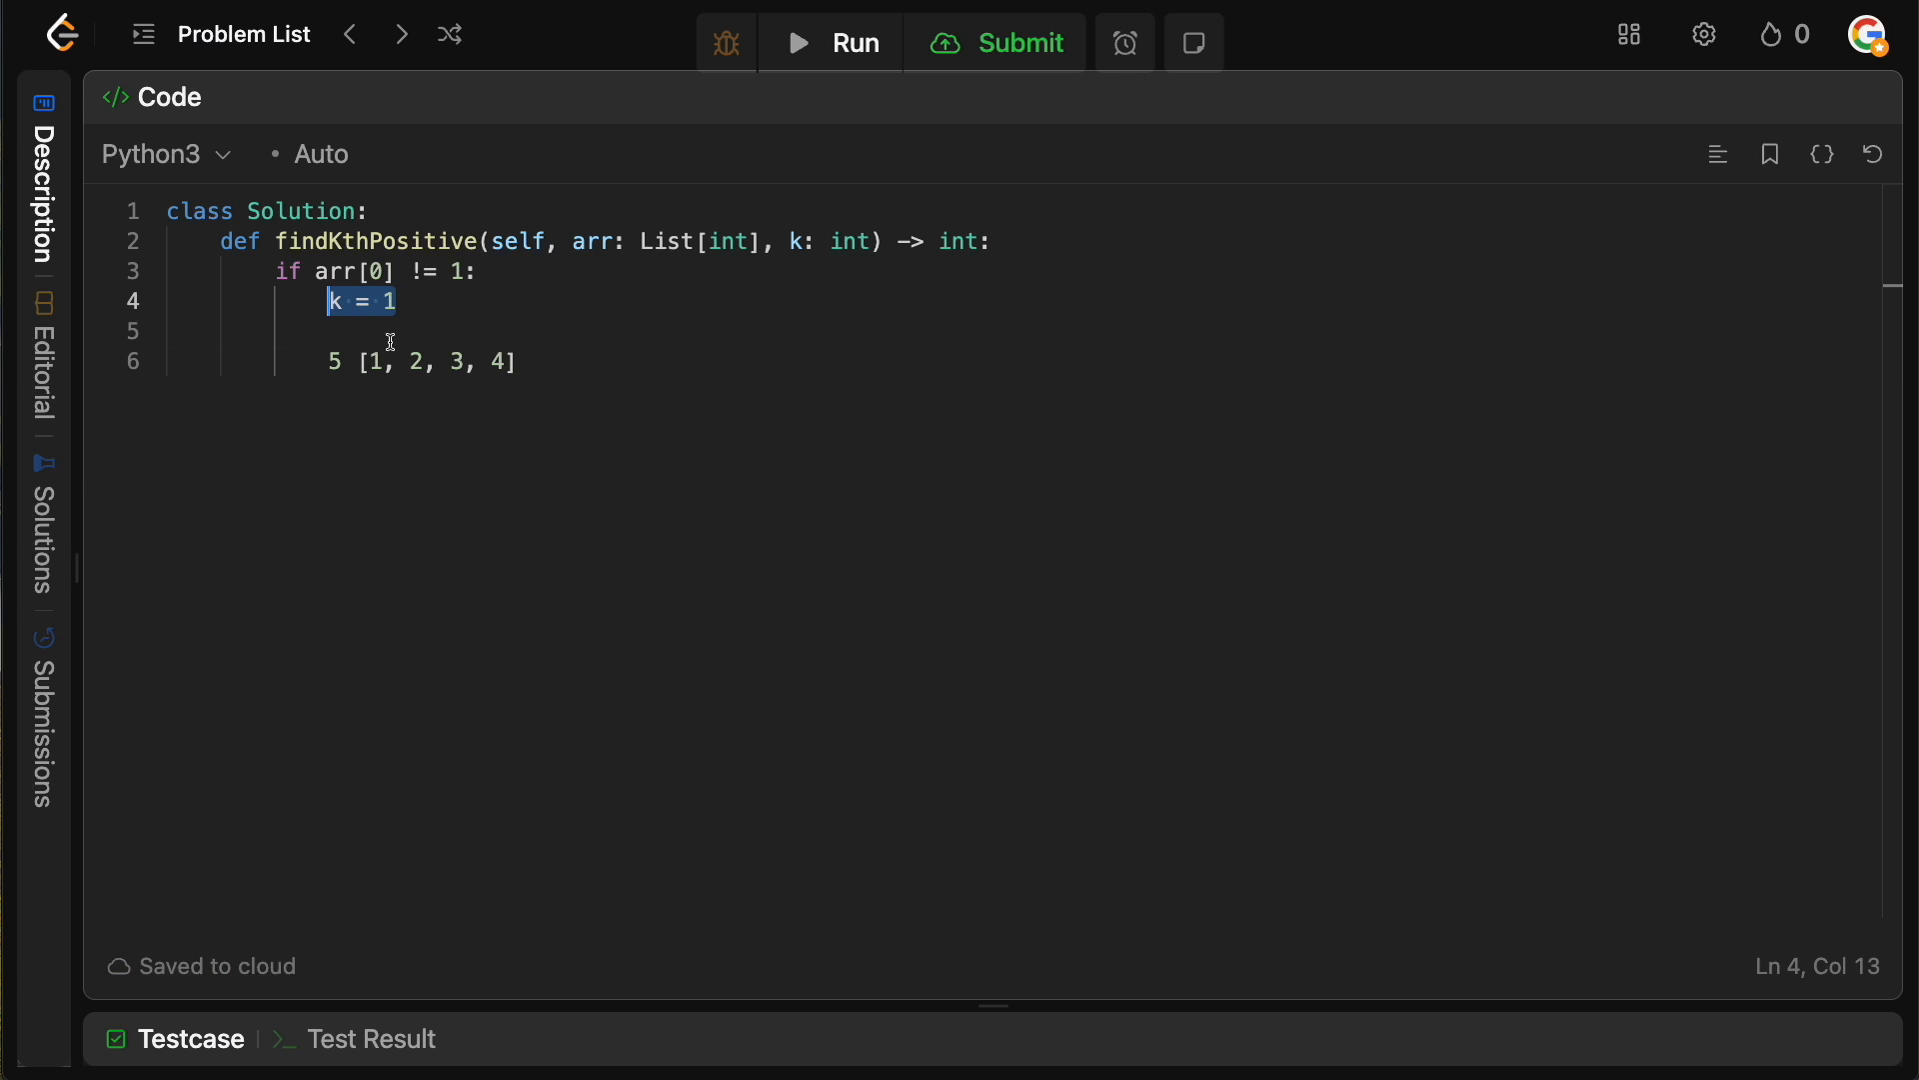
{"action": "left_click", "coordinate": [456, 269]}
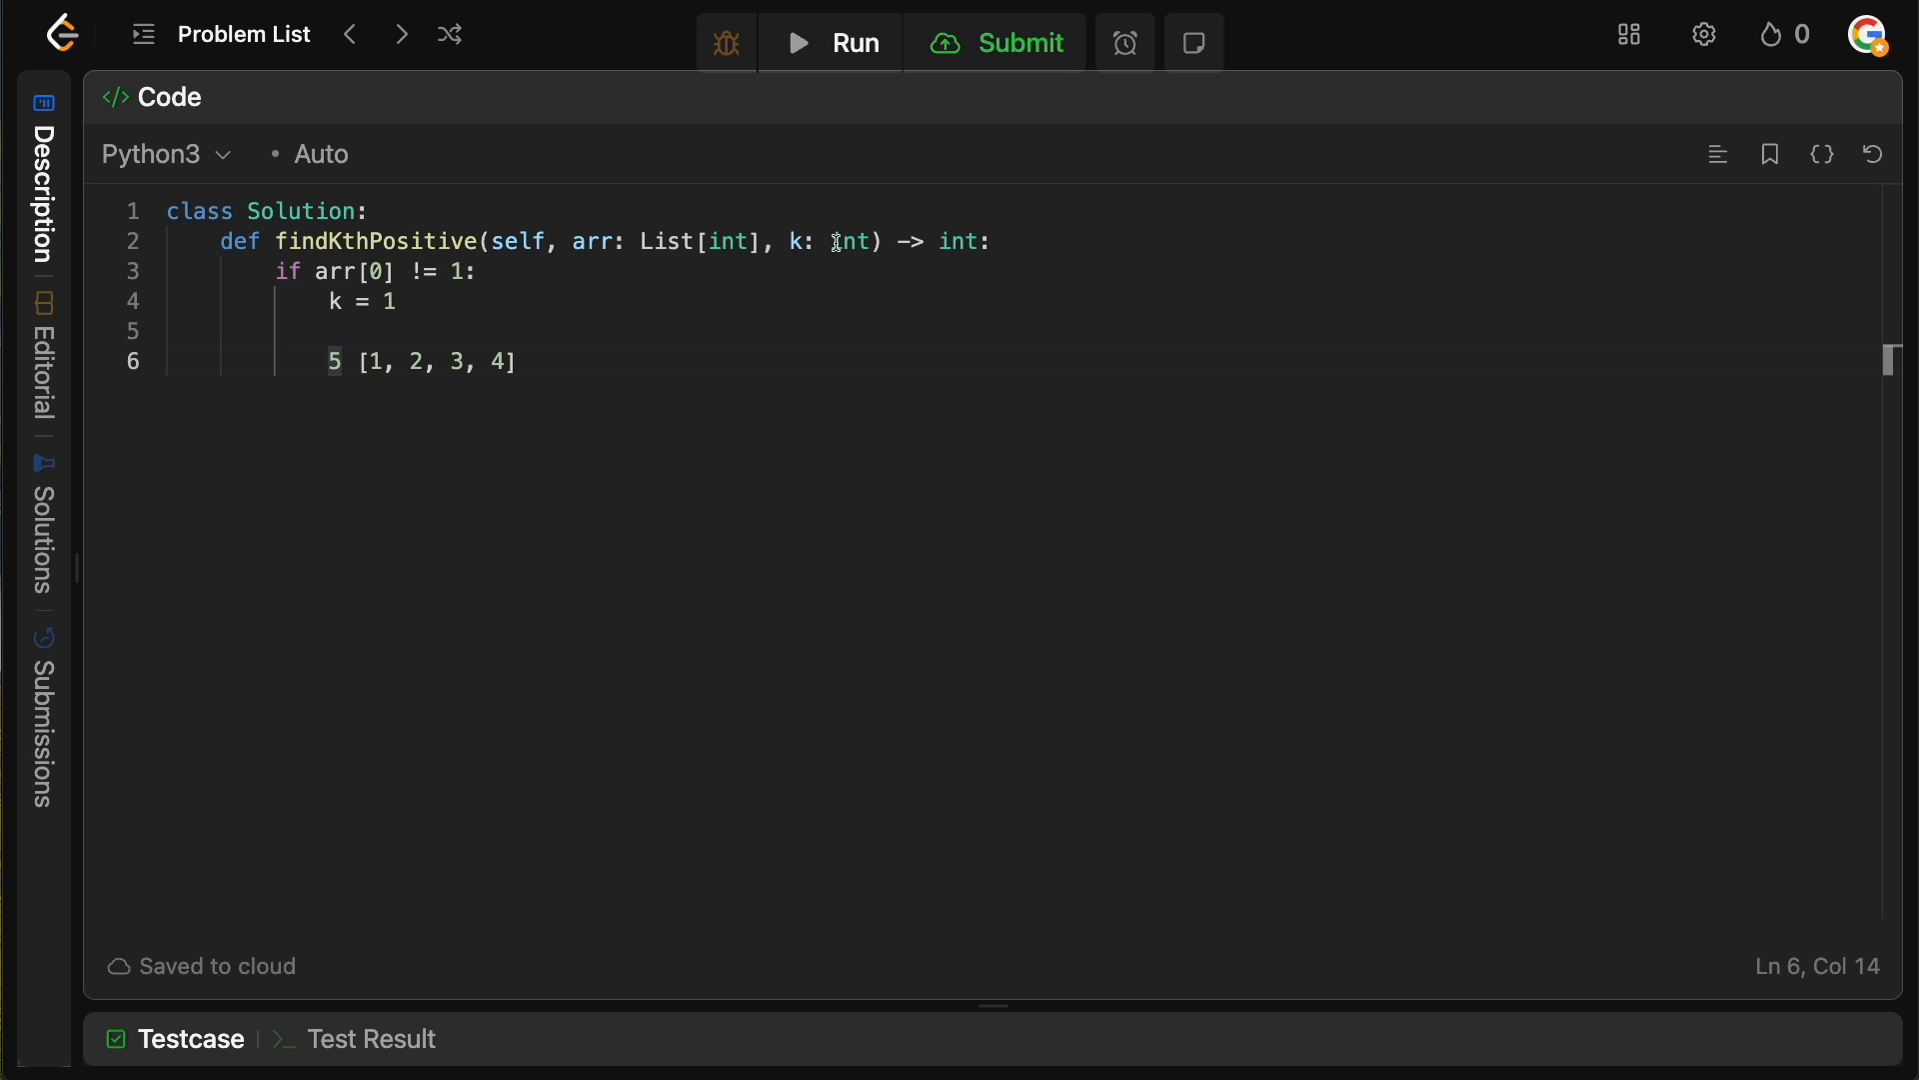
{"action": "mouse_move", "coordinate": [464, 342]}
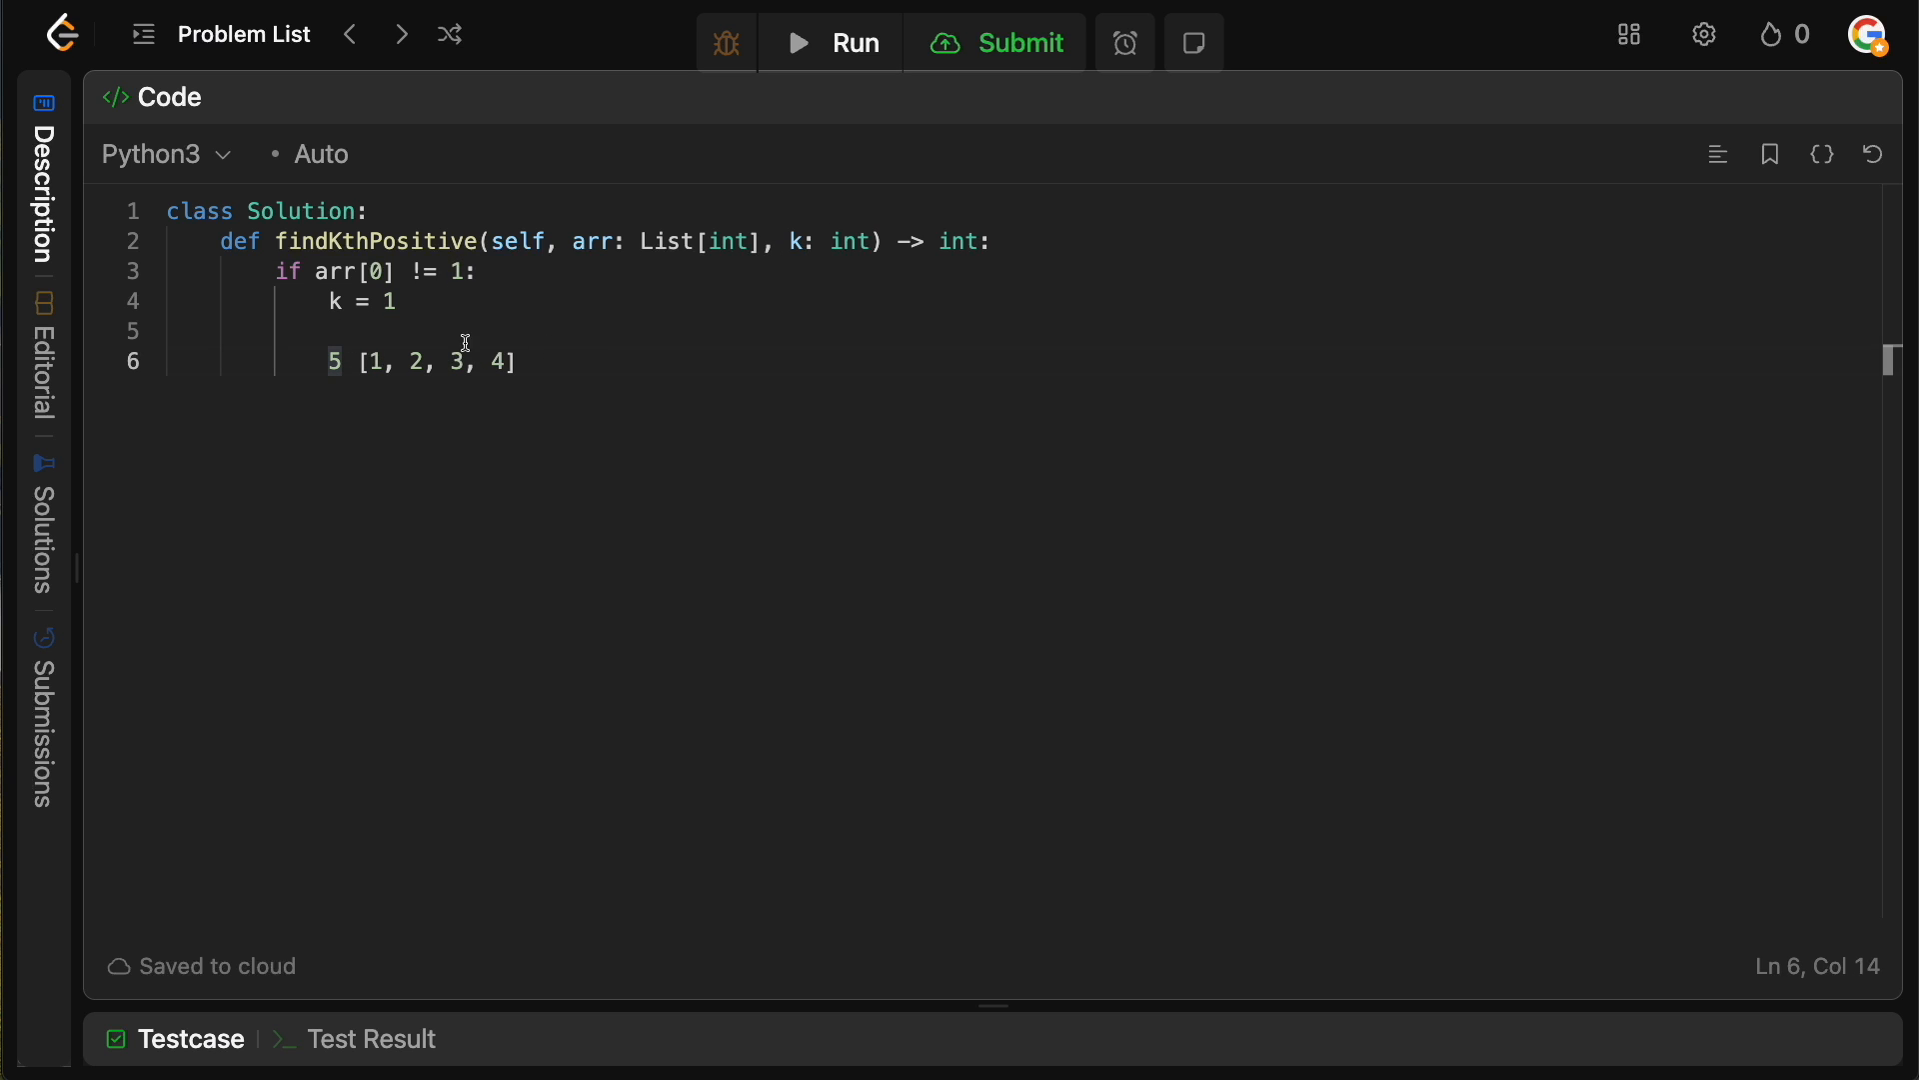
{"action": "left_click_drag", "start_coordinate": [366, 362], "coordinate": [506, 362]}
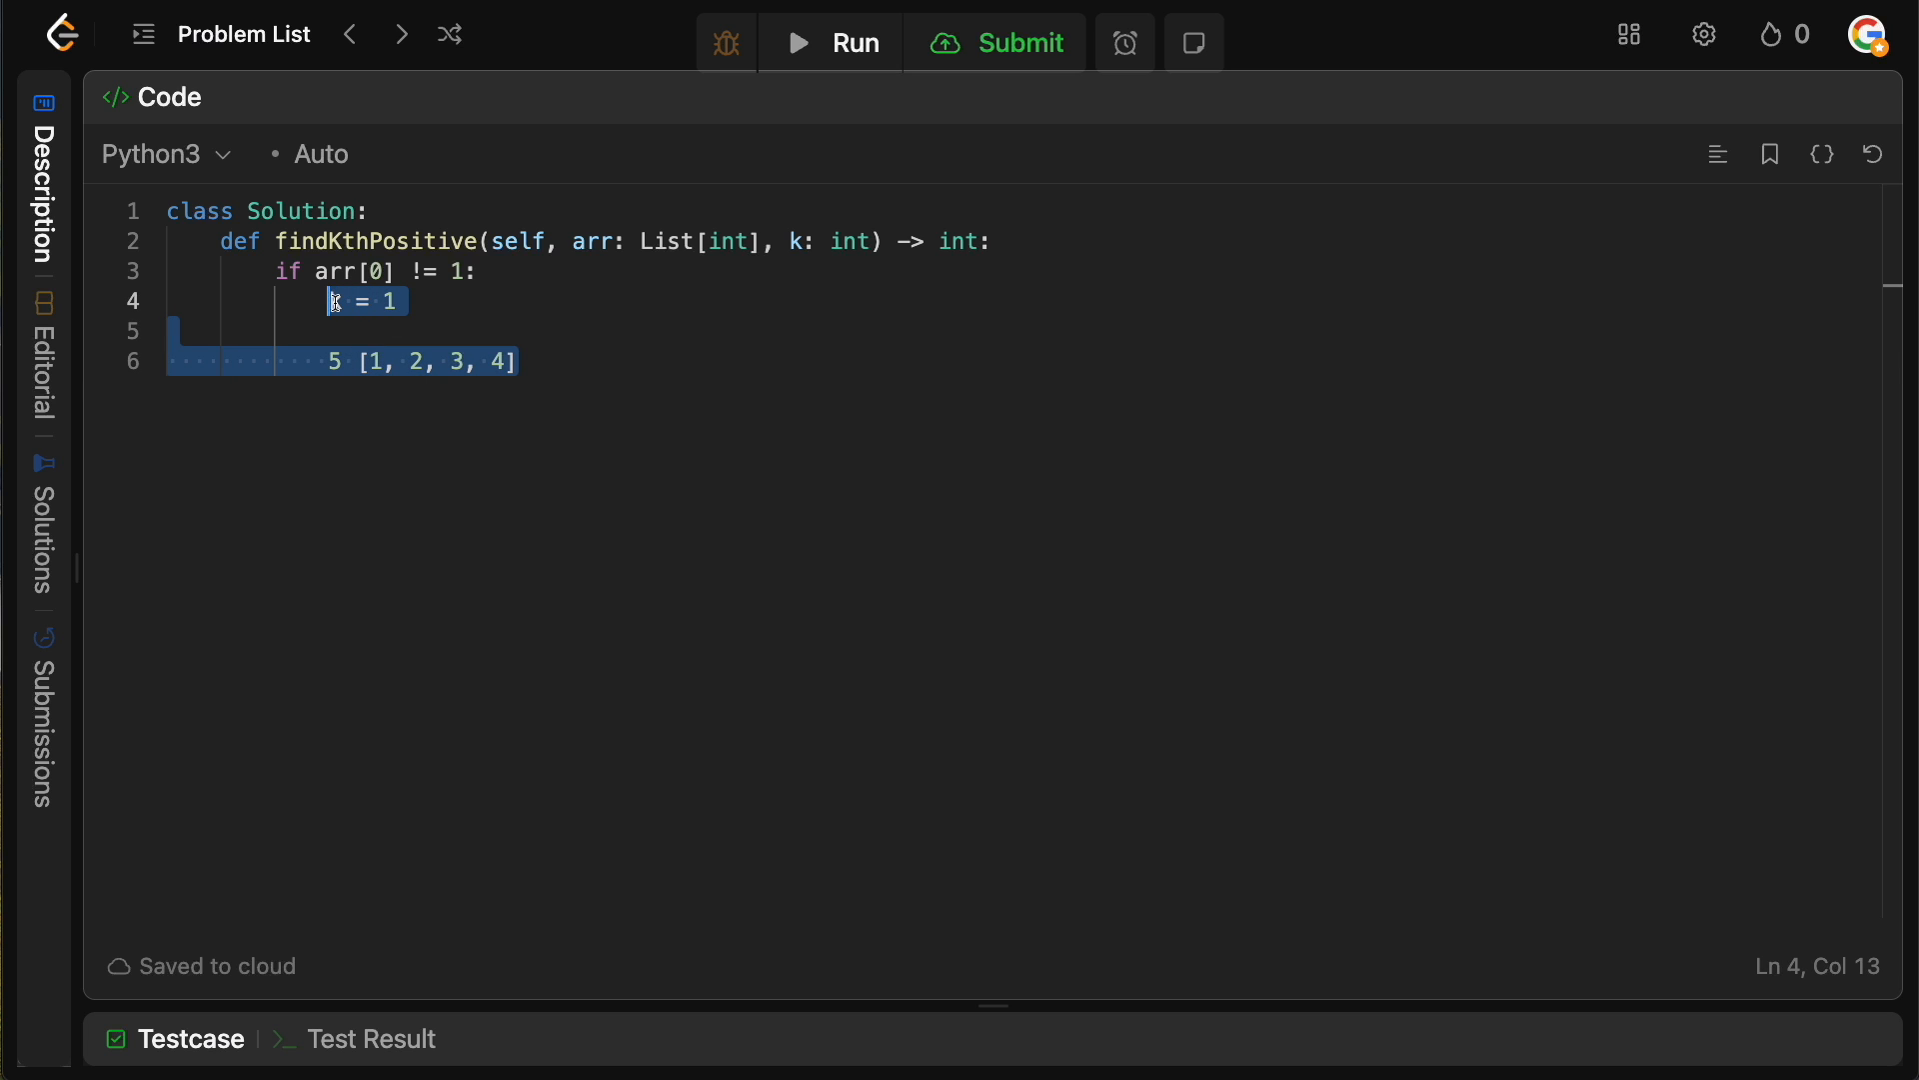
- Write 'if arr[0] - 1 >= k: return k' for the gap before the first element
{"action": "type", "text": "if ar"}
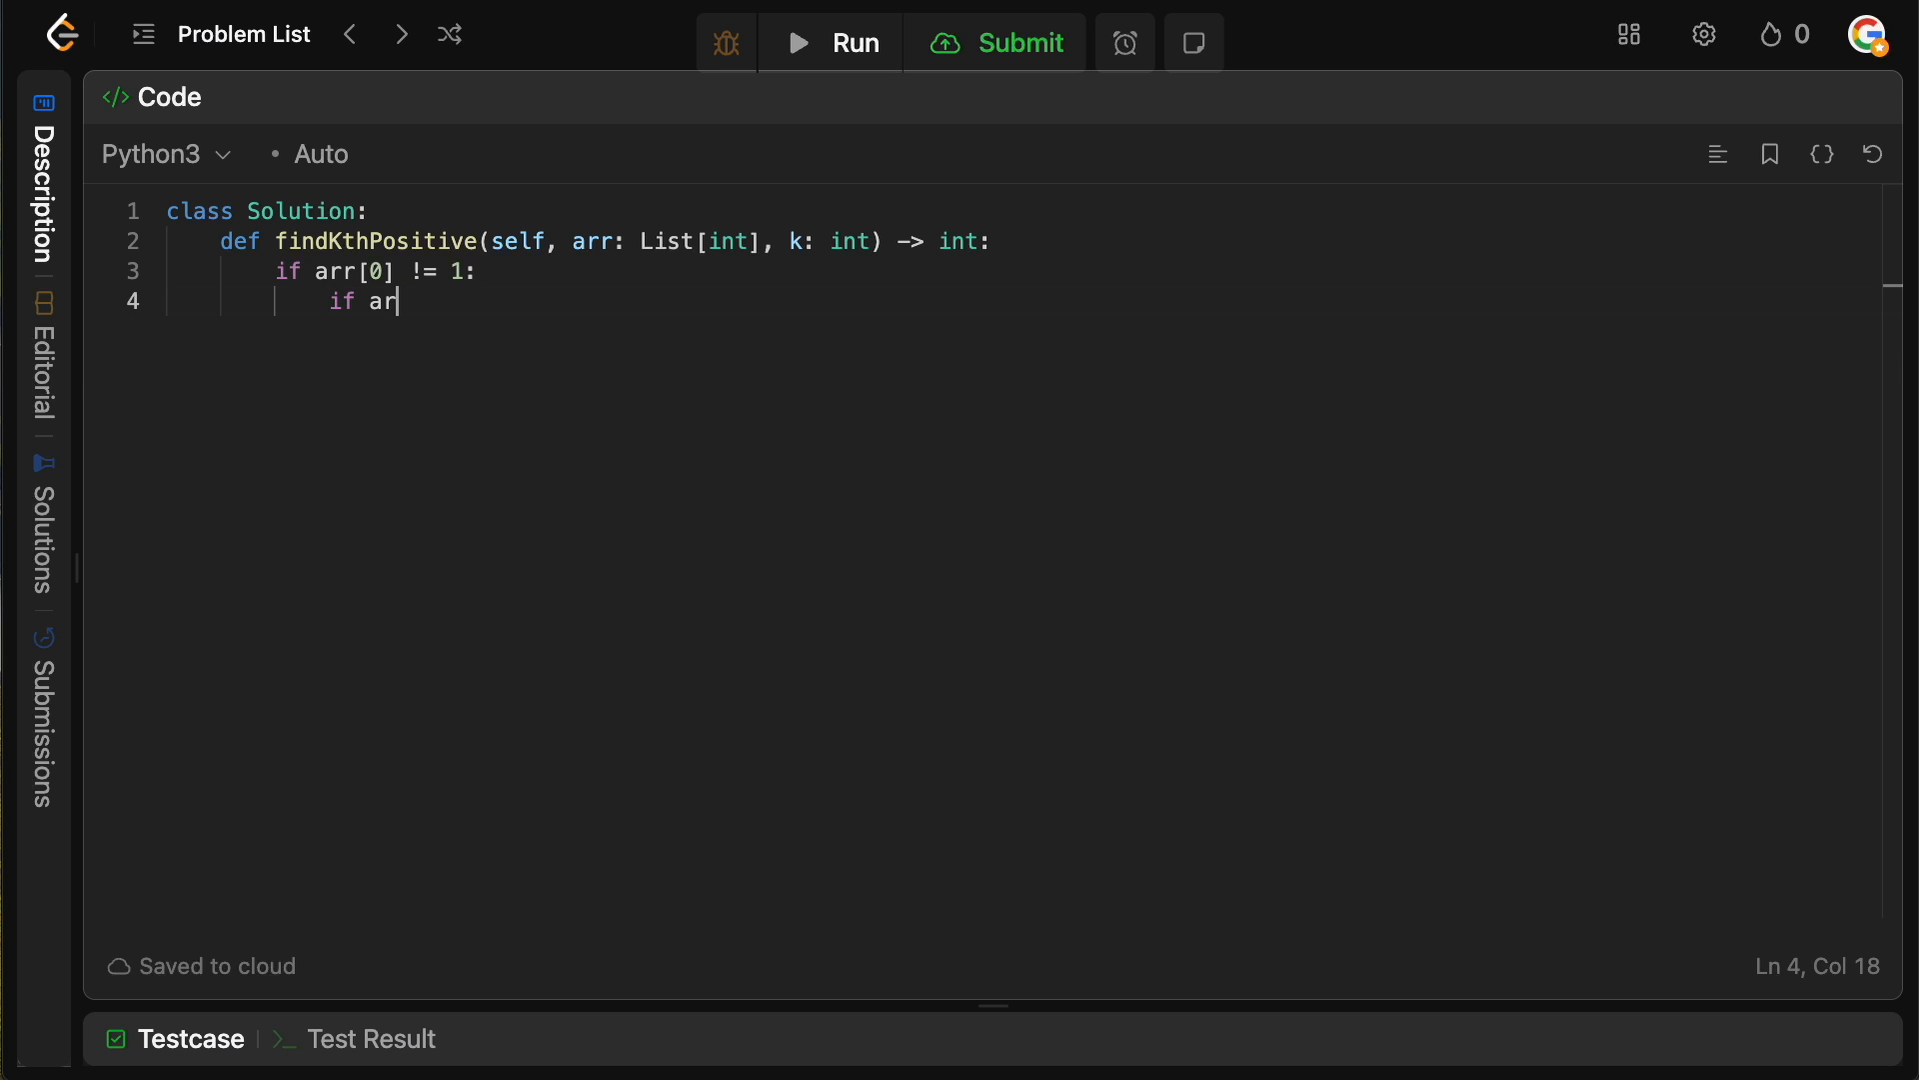
{"action": "type", "text": "r[0]"}
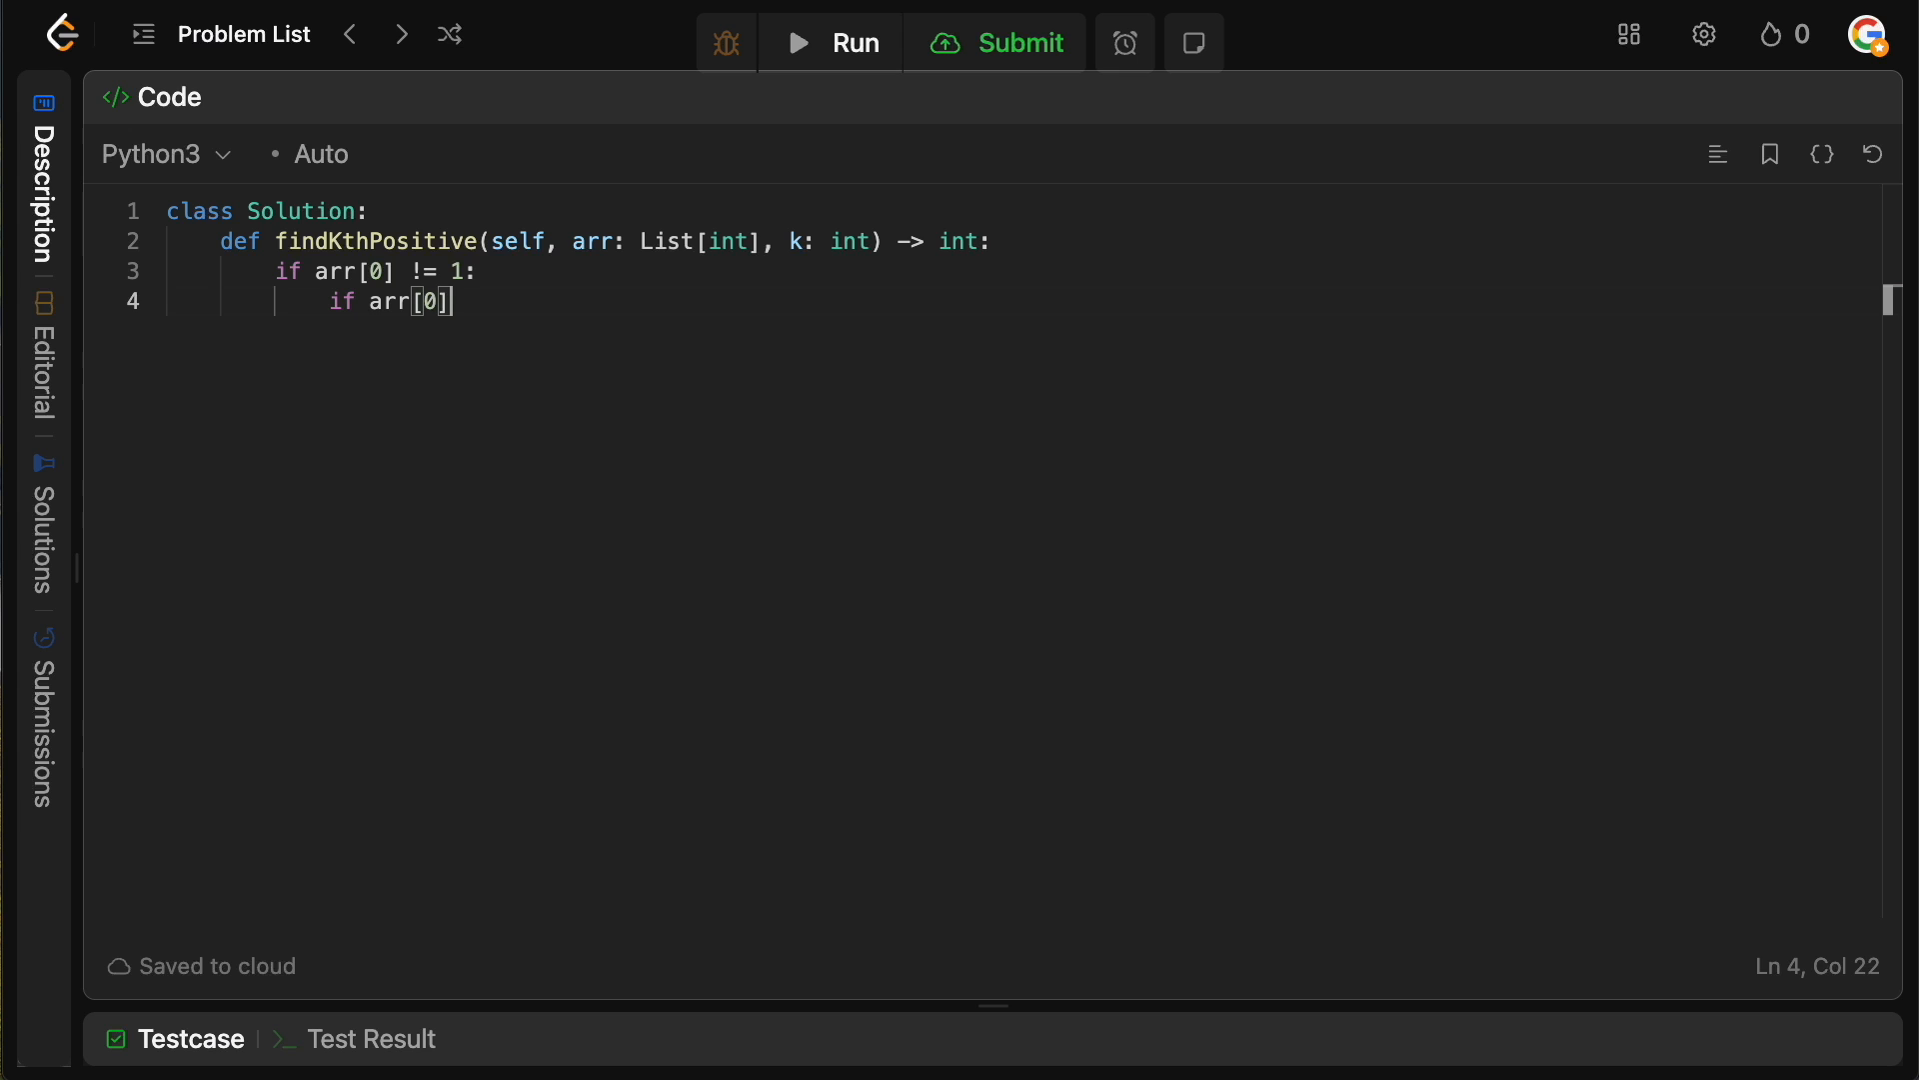
{"action": "type", "text": "- 1"}
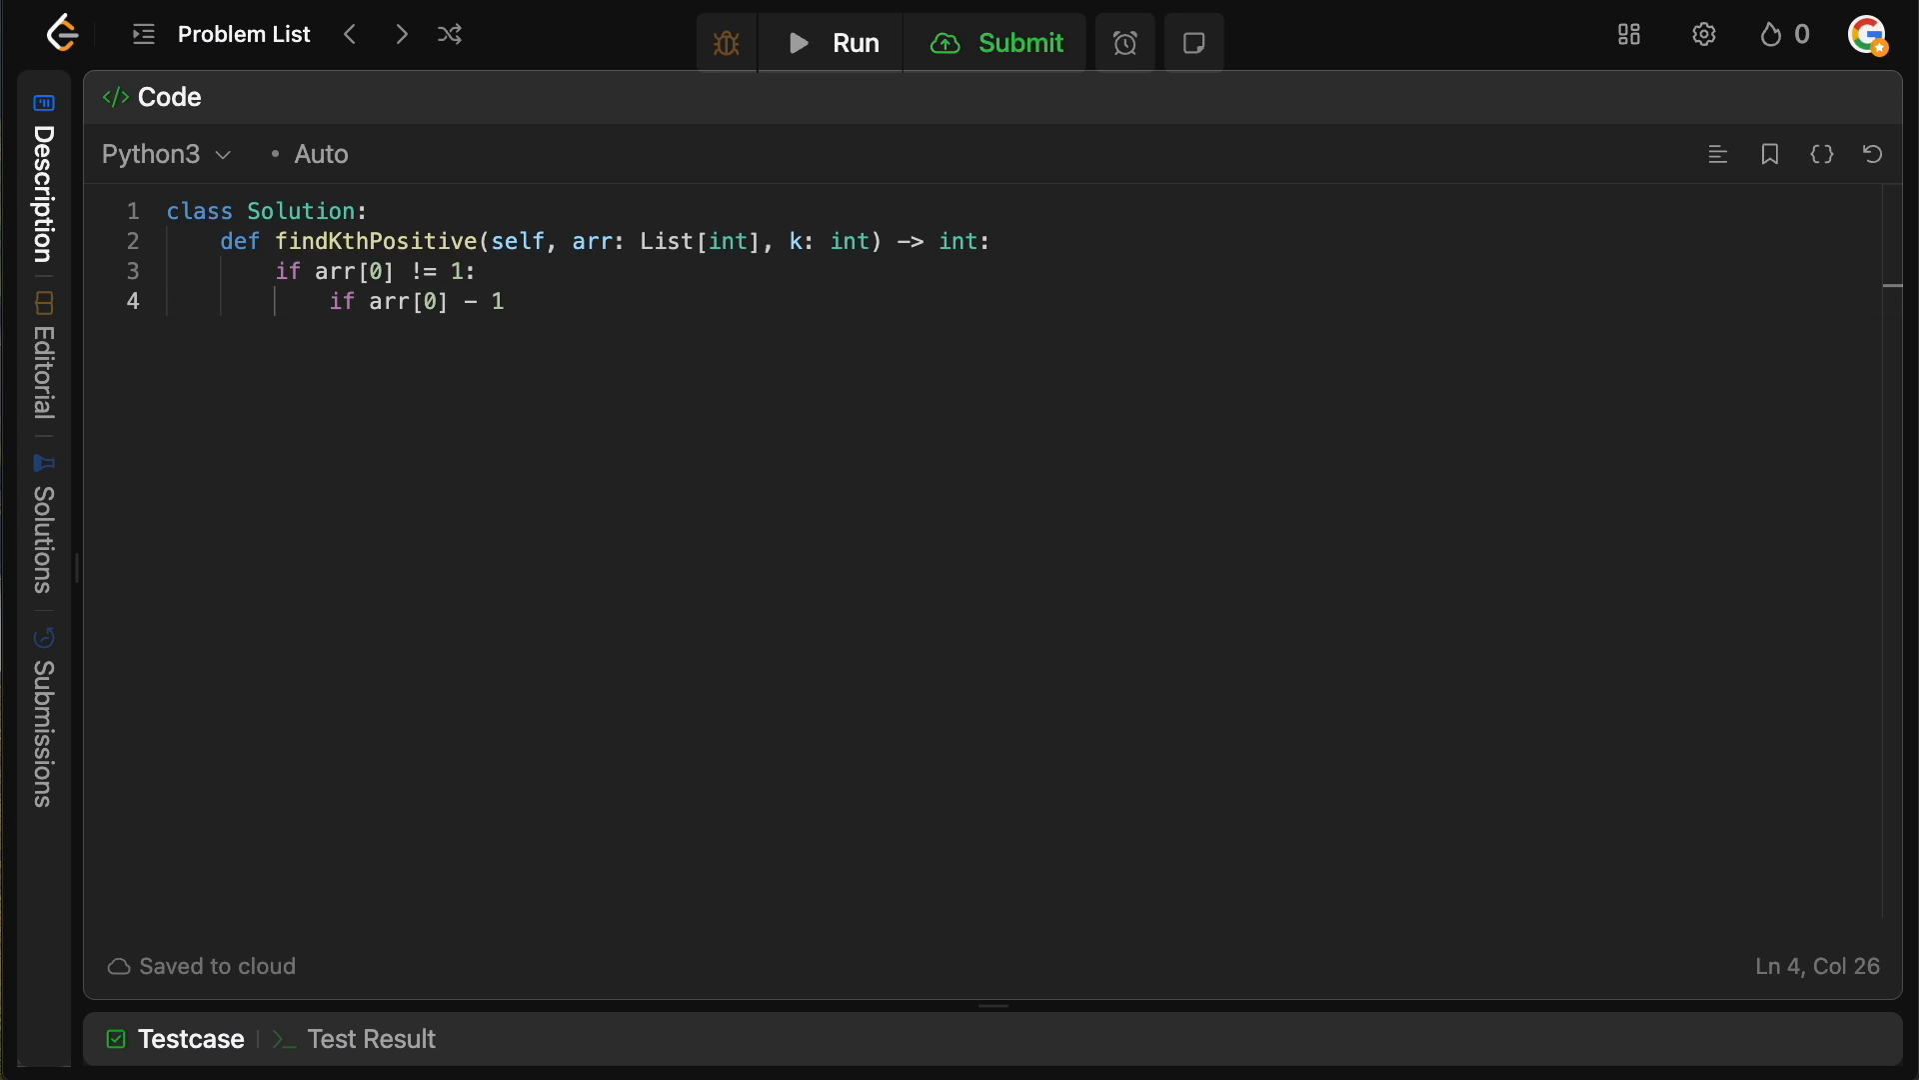
{"action": "type", "text": ">="}
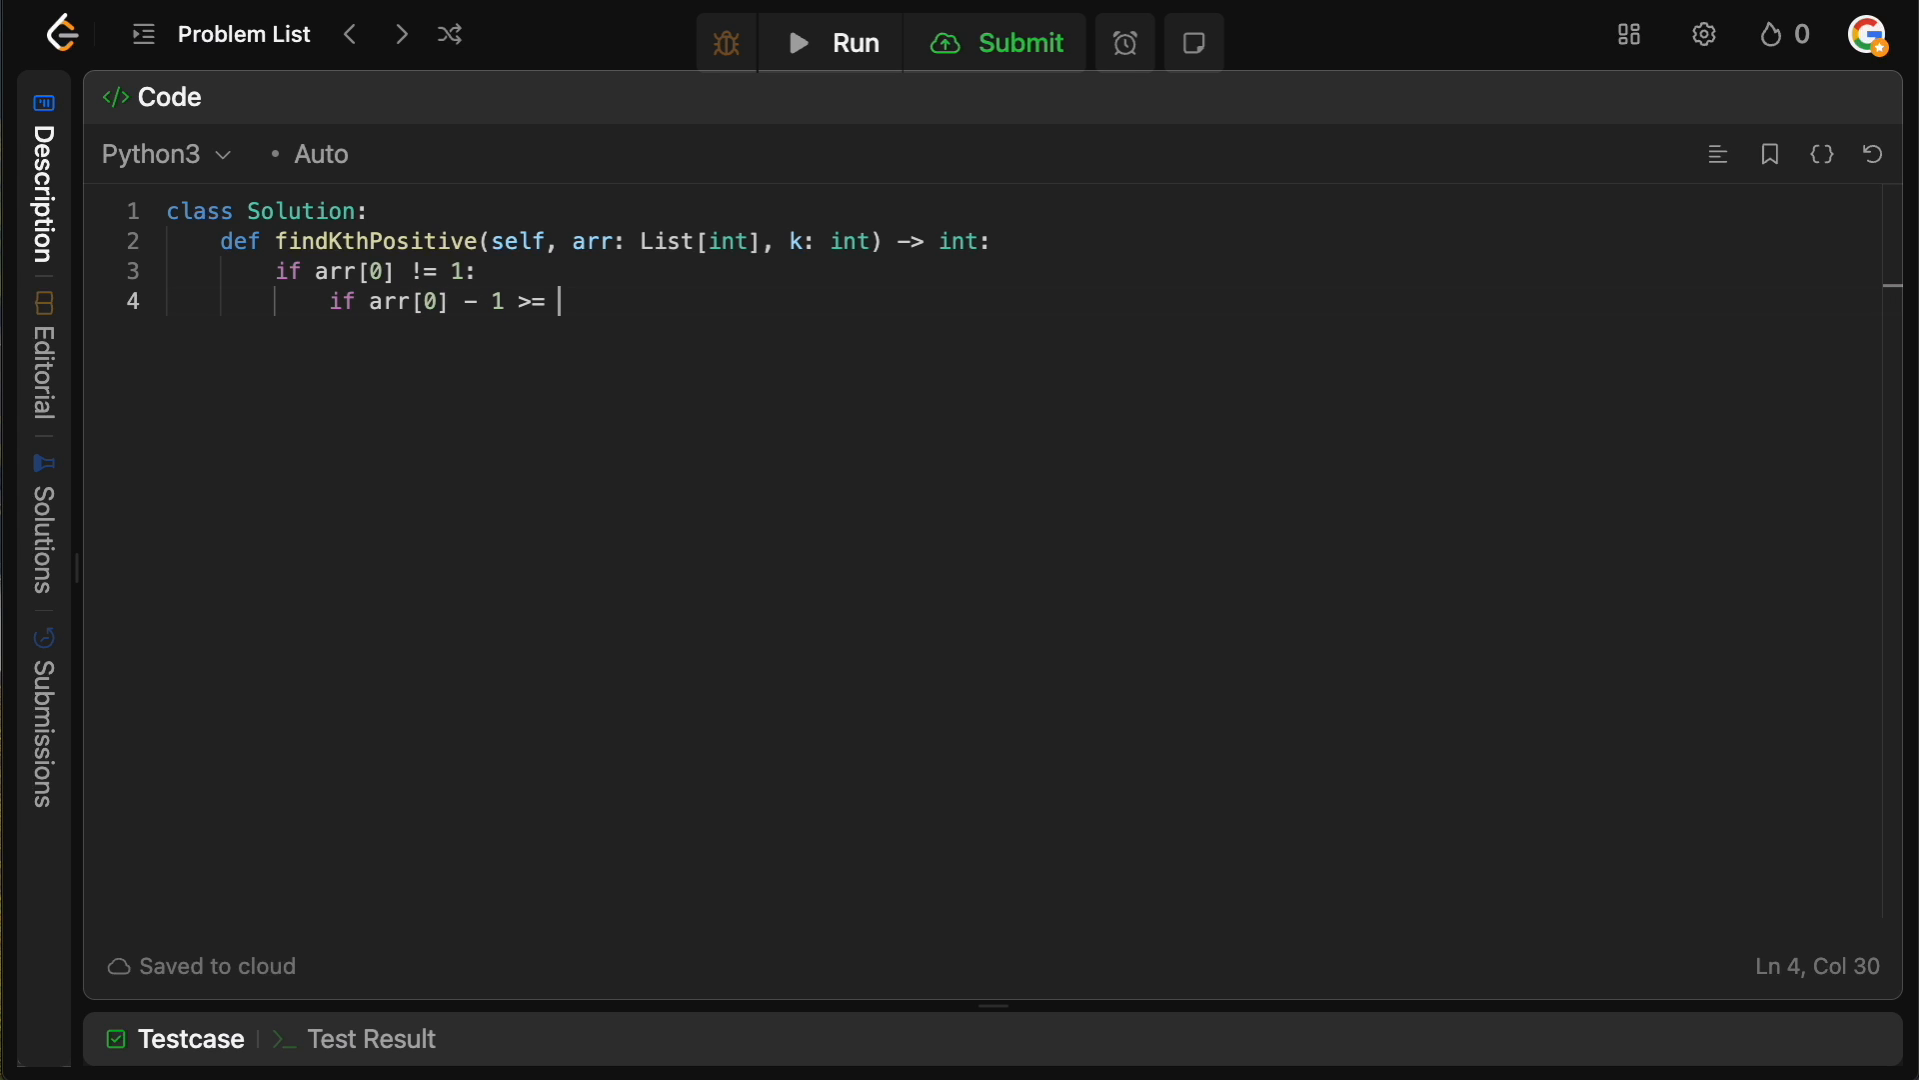
{"action": "type", "text": "k:"}
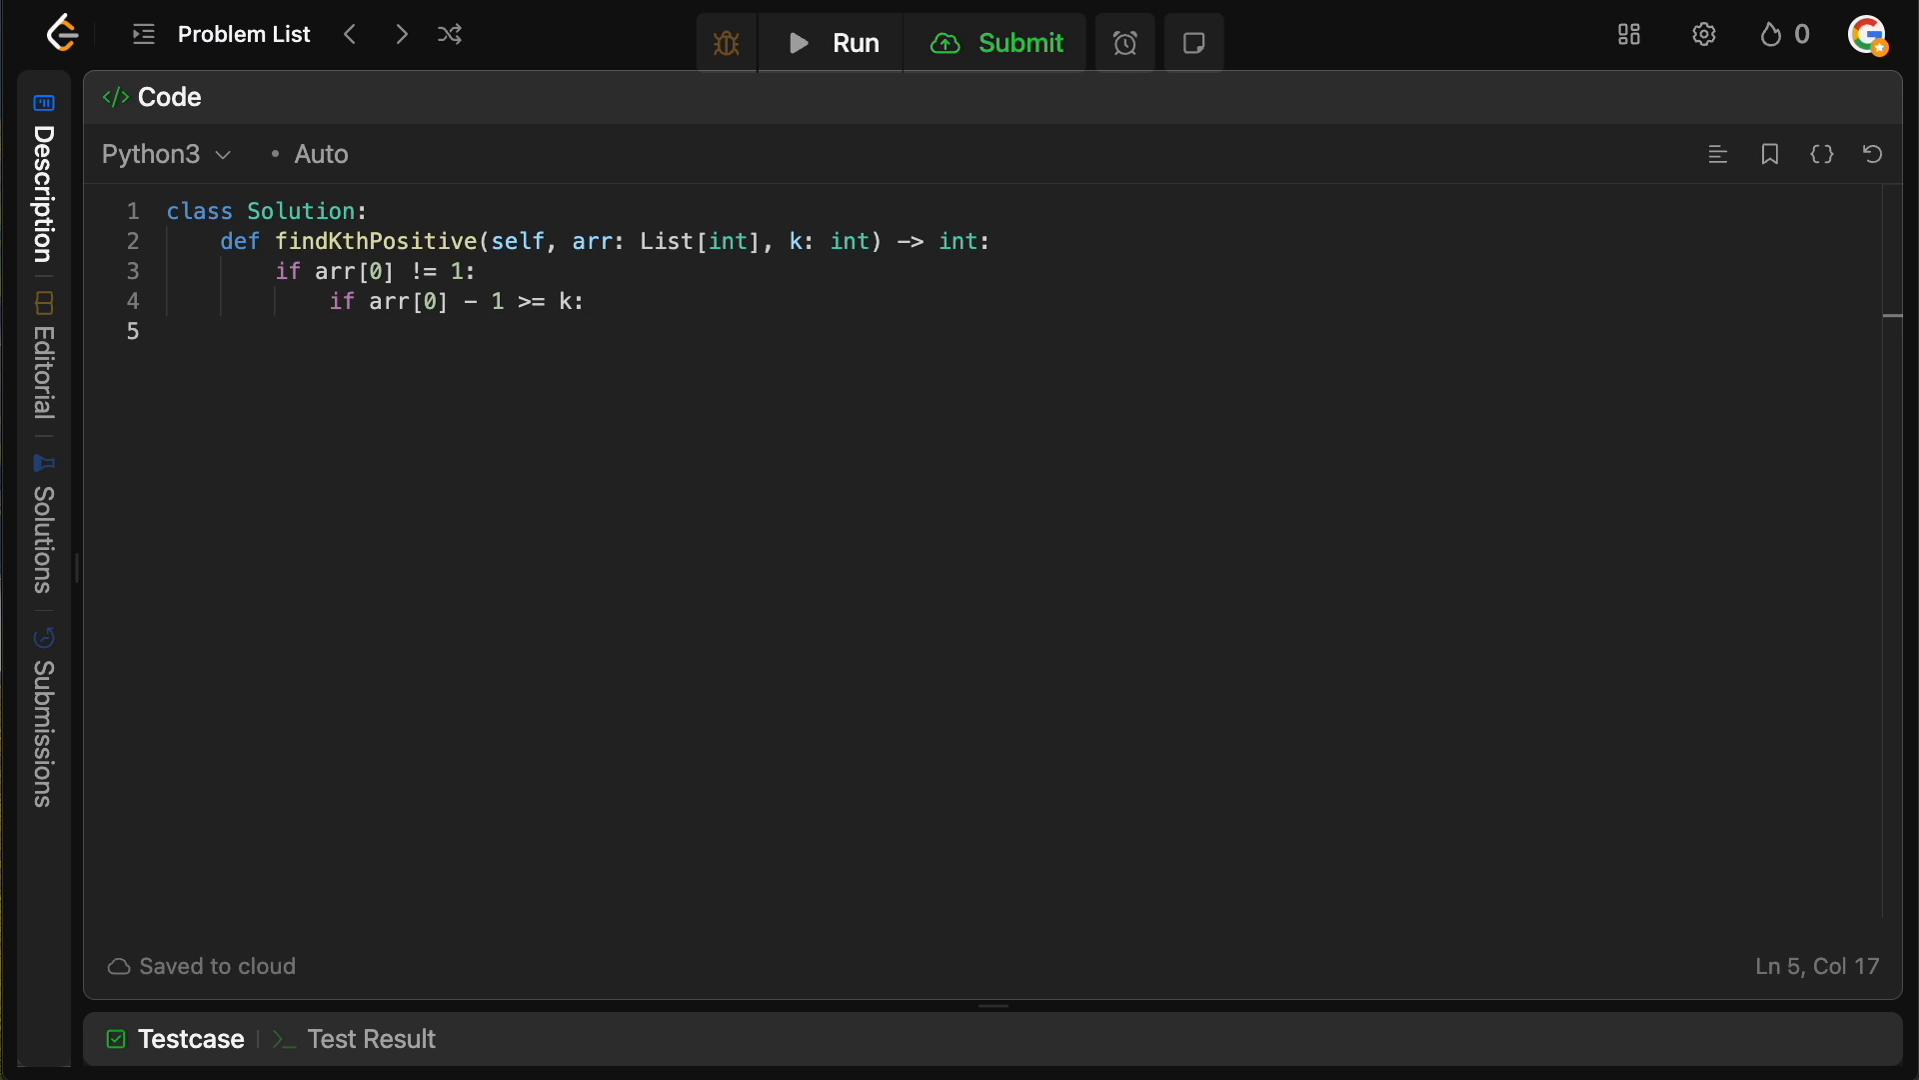
{"action": "type", "text": "return k"}
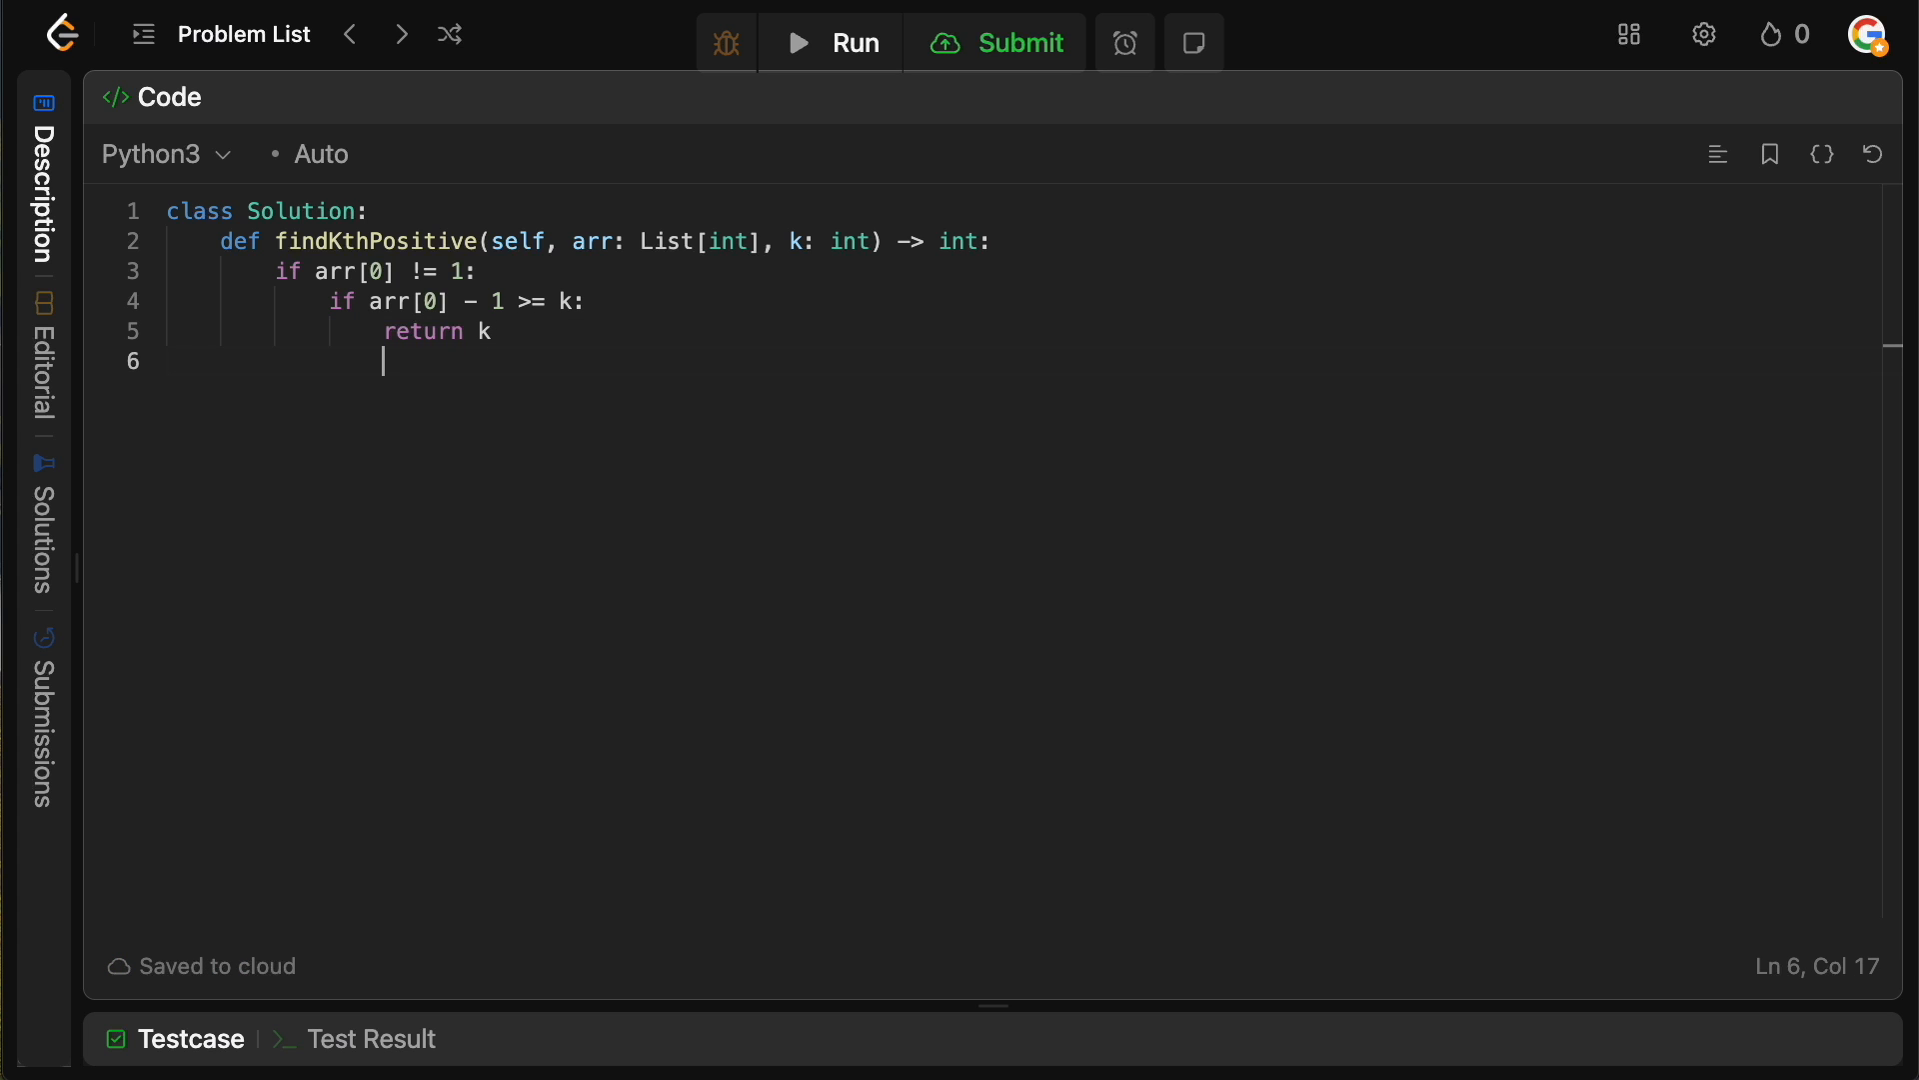
- Add the else branch 'k -= arr[0] - 1'
{"action": "type", "text": "else:"}
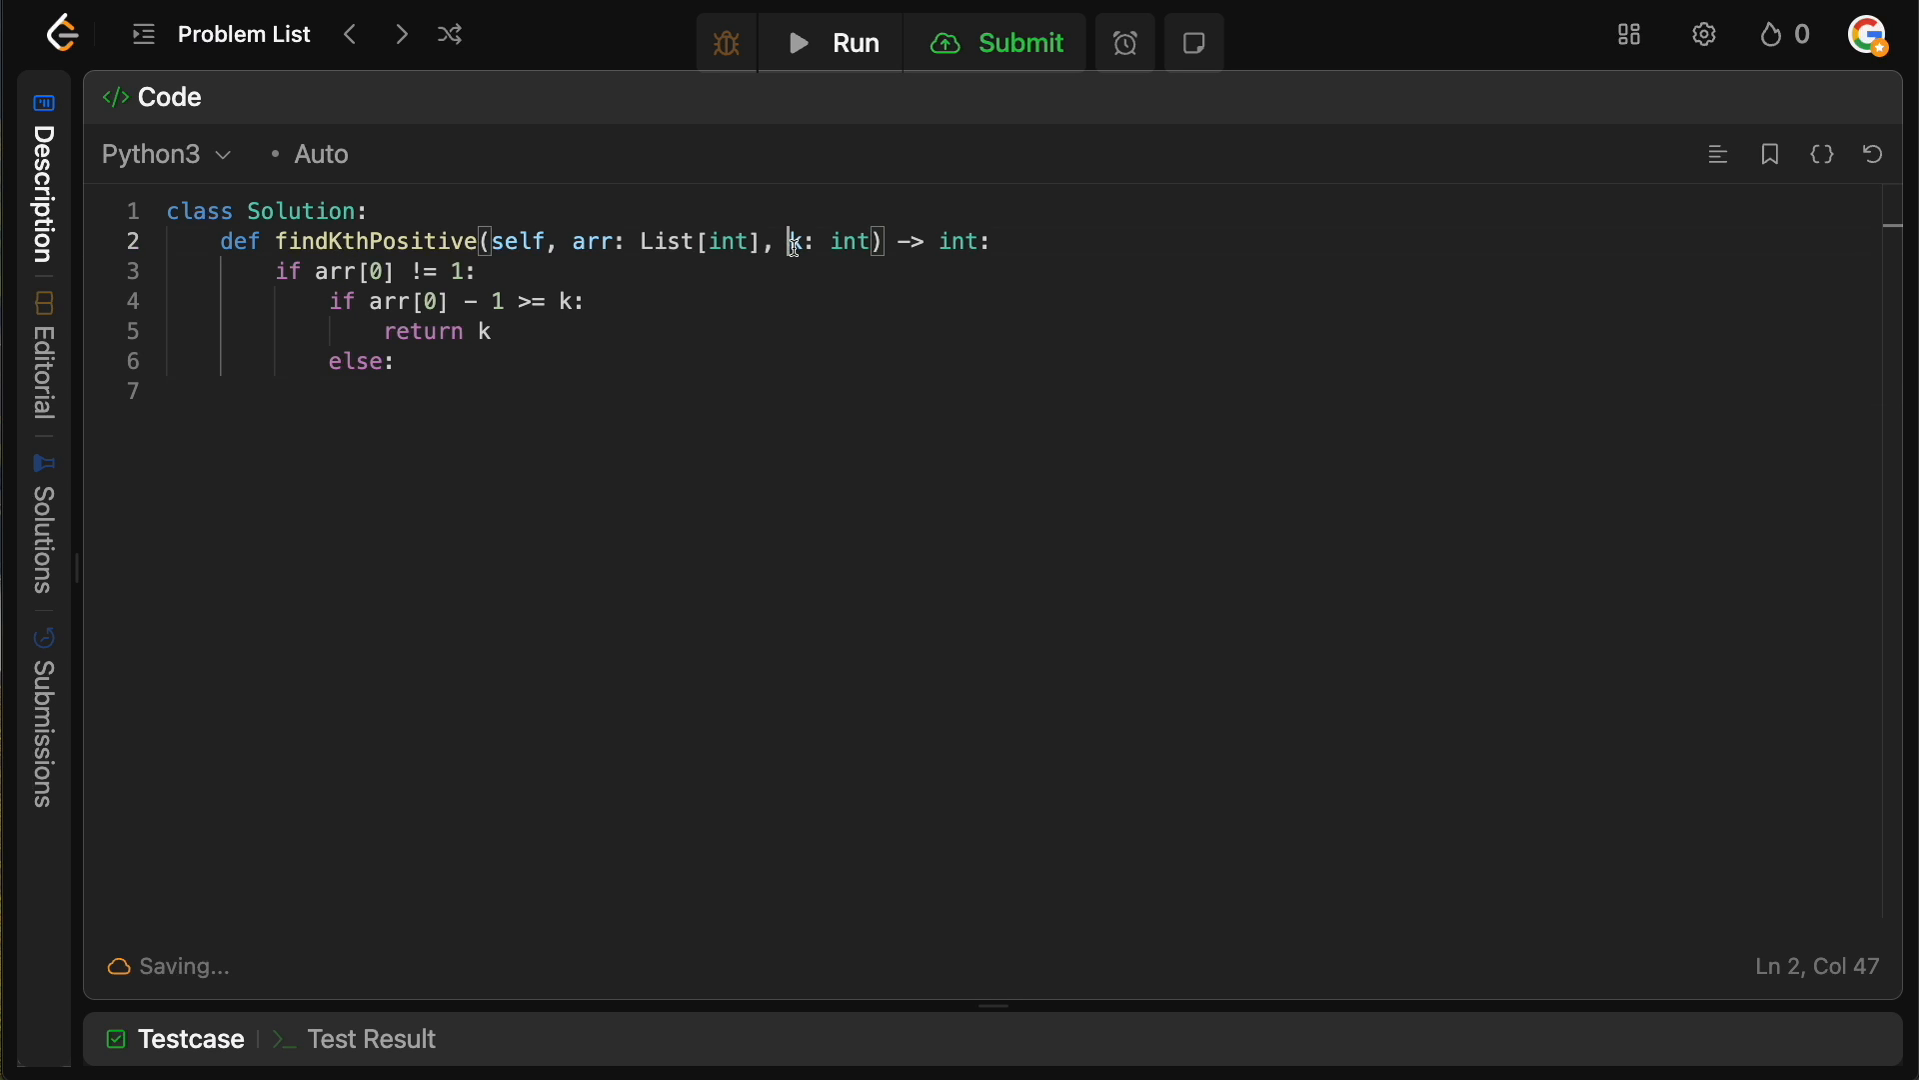
{"action": "double_click", "coordinate": [797, 242]}
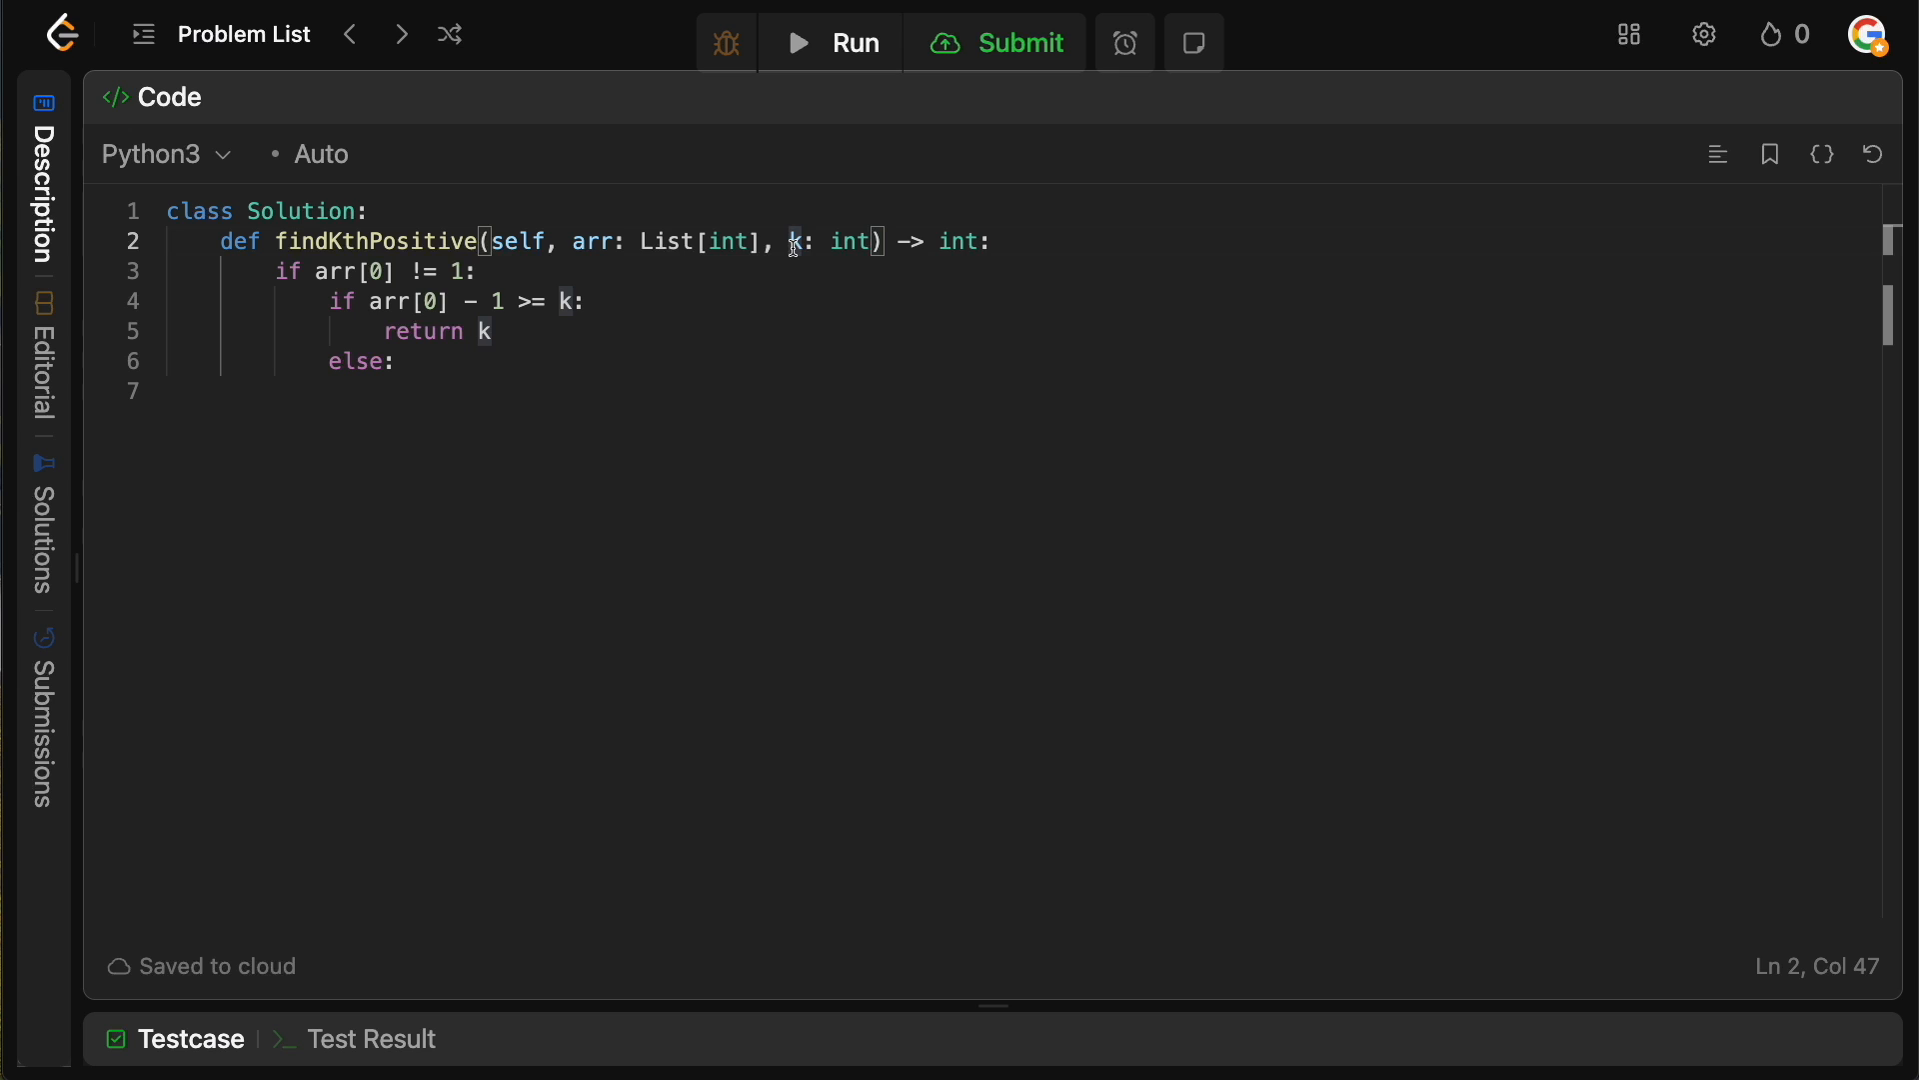
{"action": "mouse_move", "coordinate": [378, 525]}
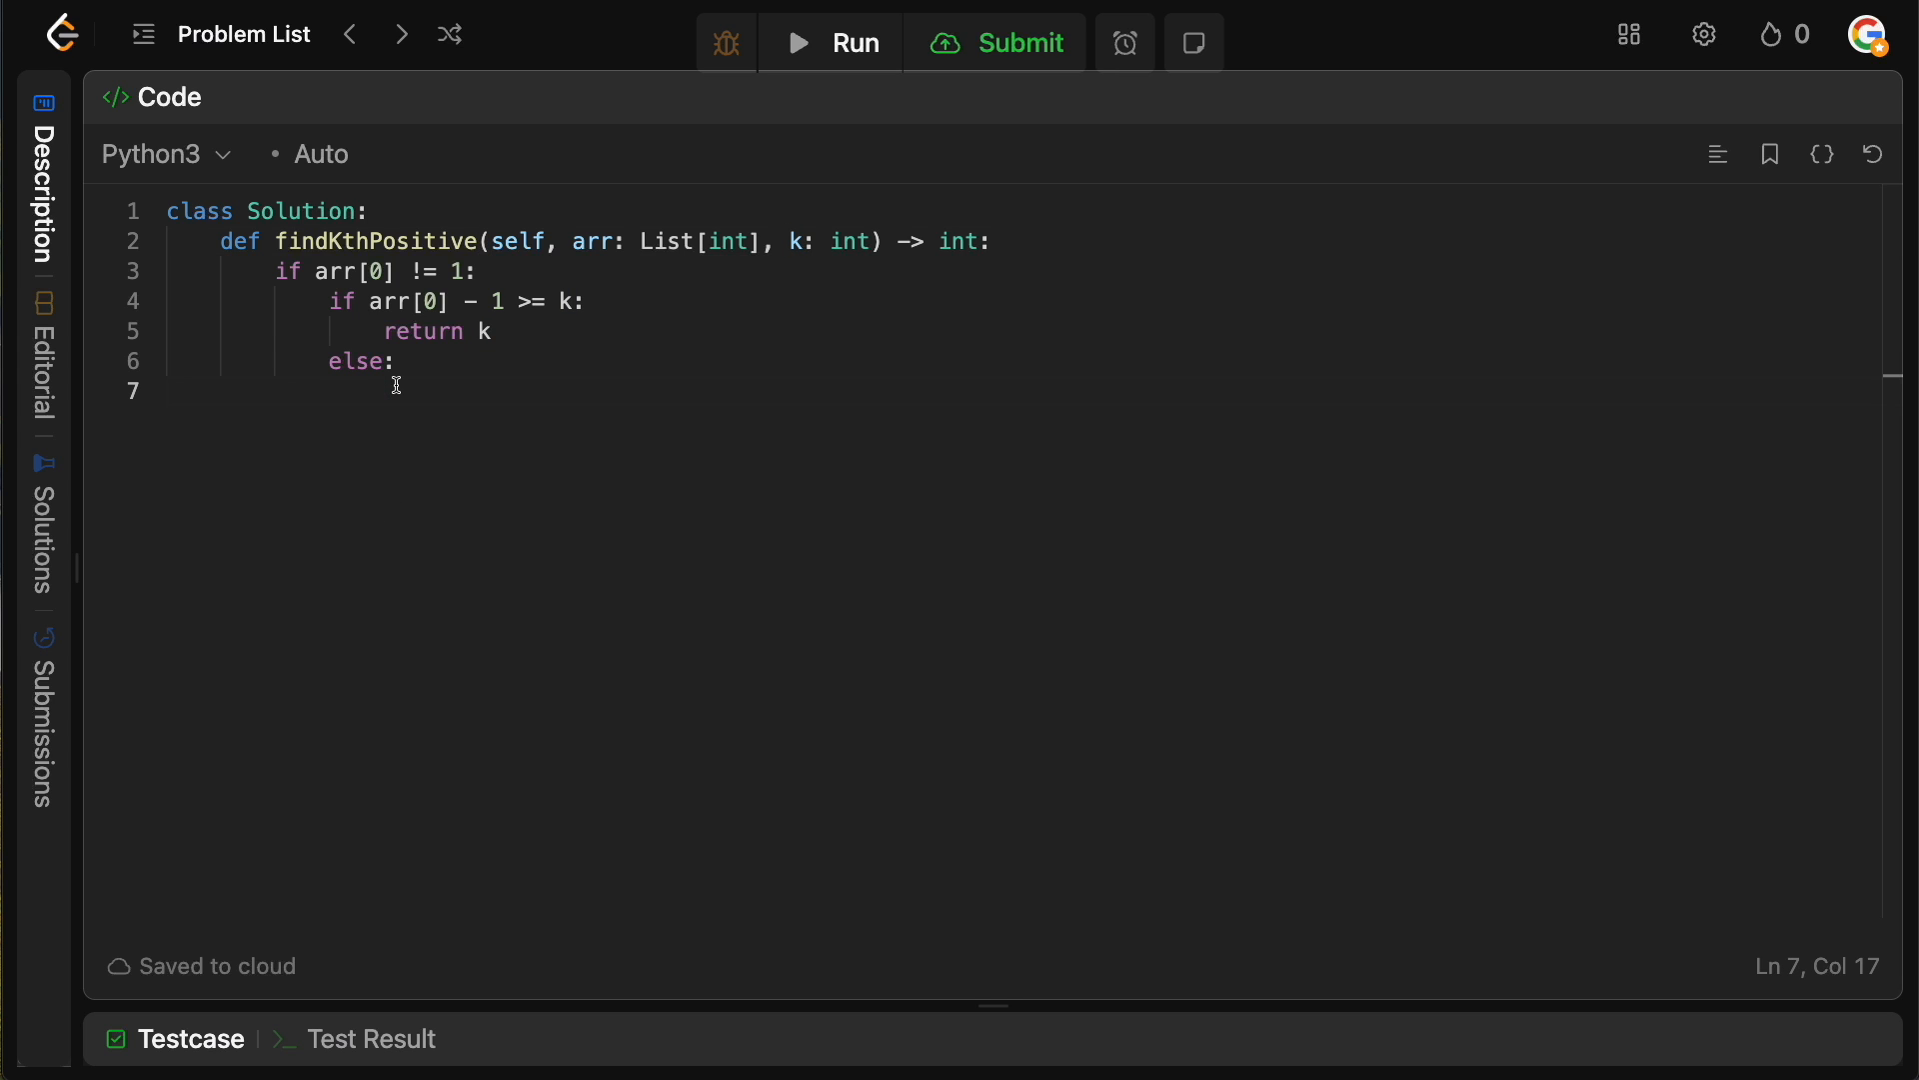
{"action": "type", "text": "k -="}
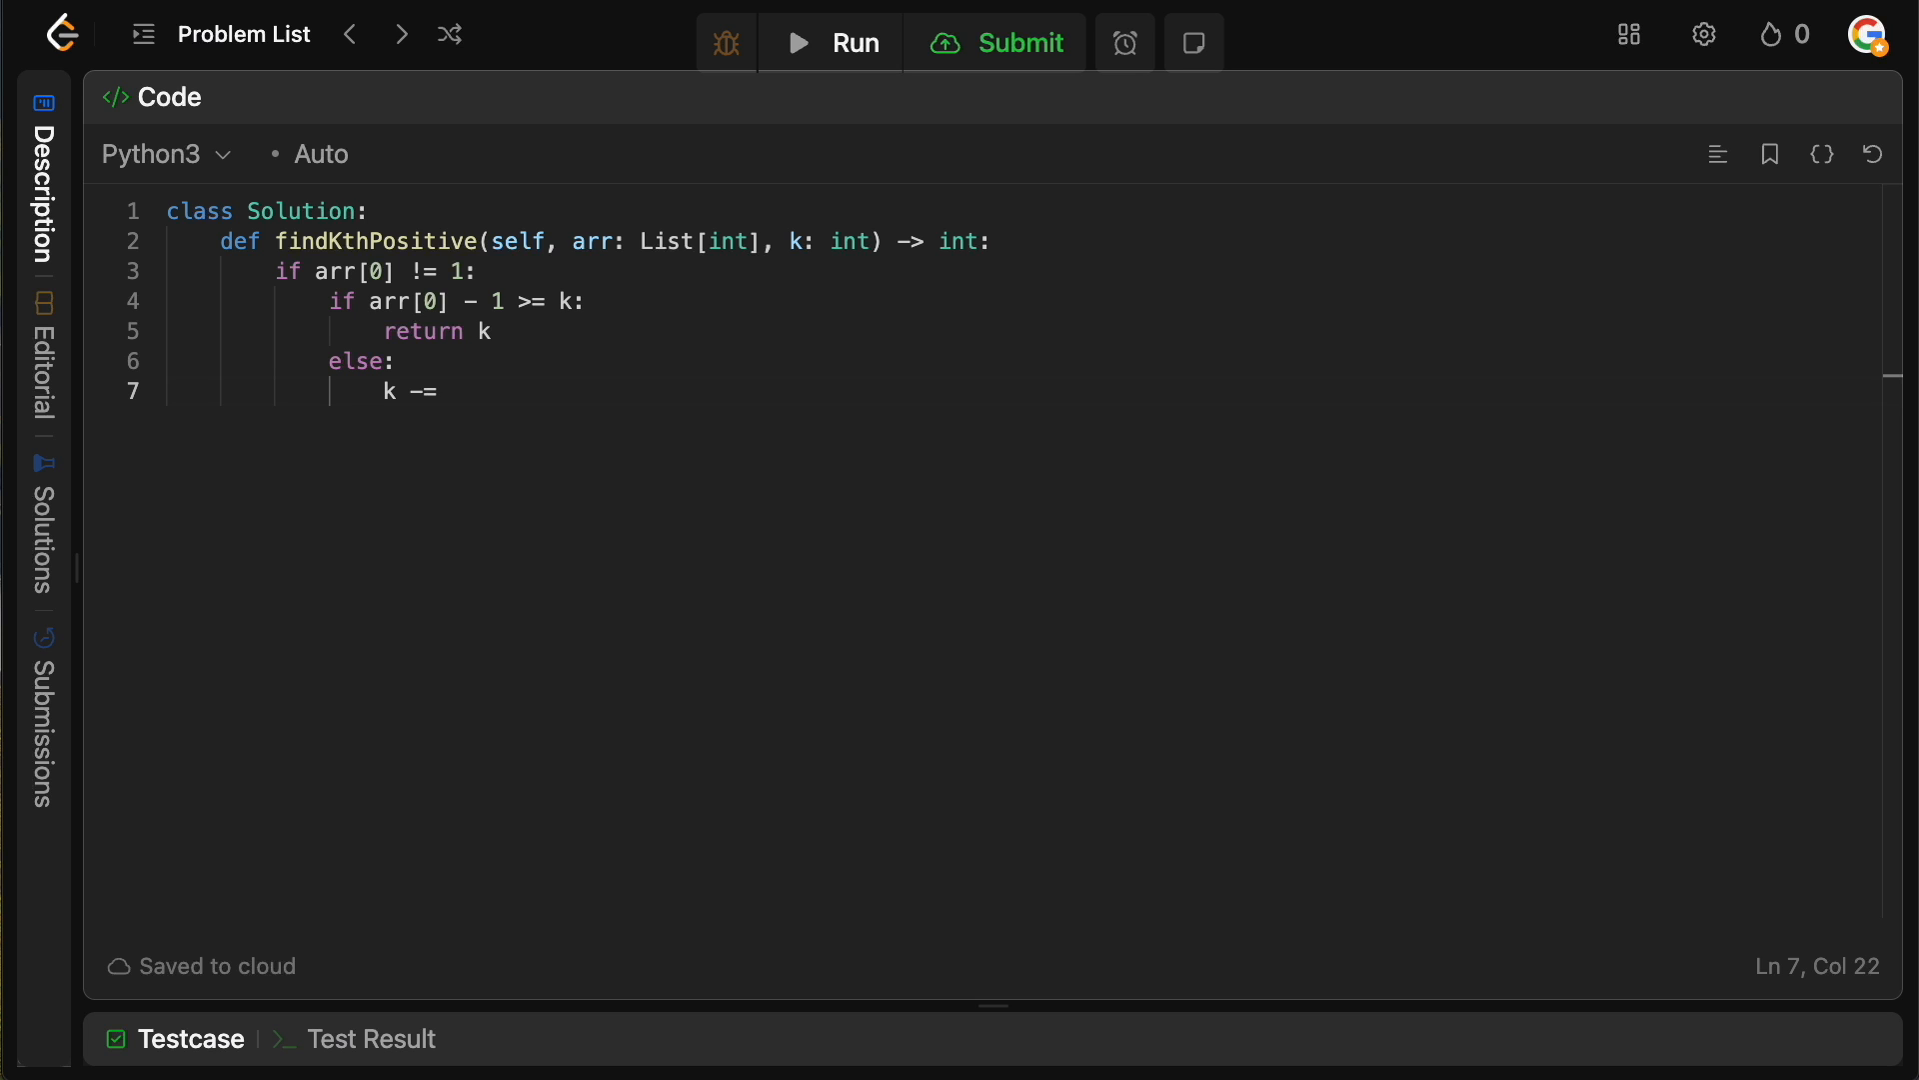
{"action": "type", "text": "arr[]"}
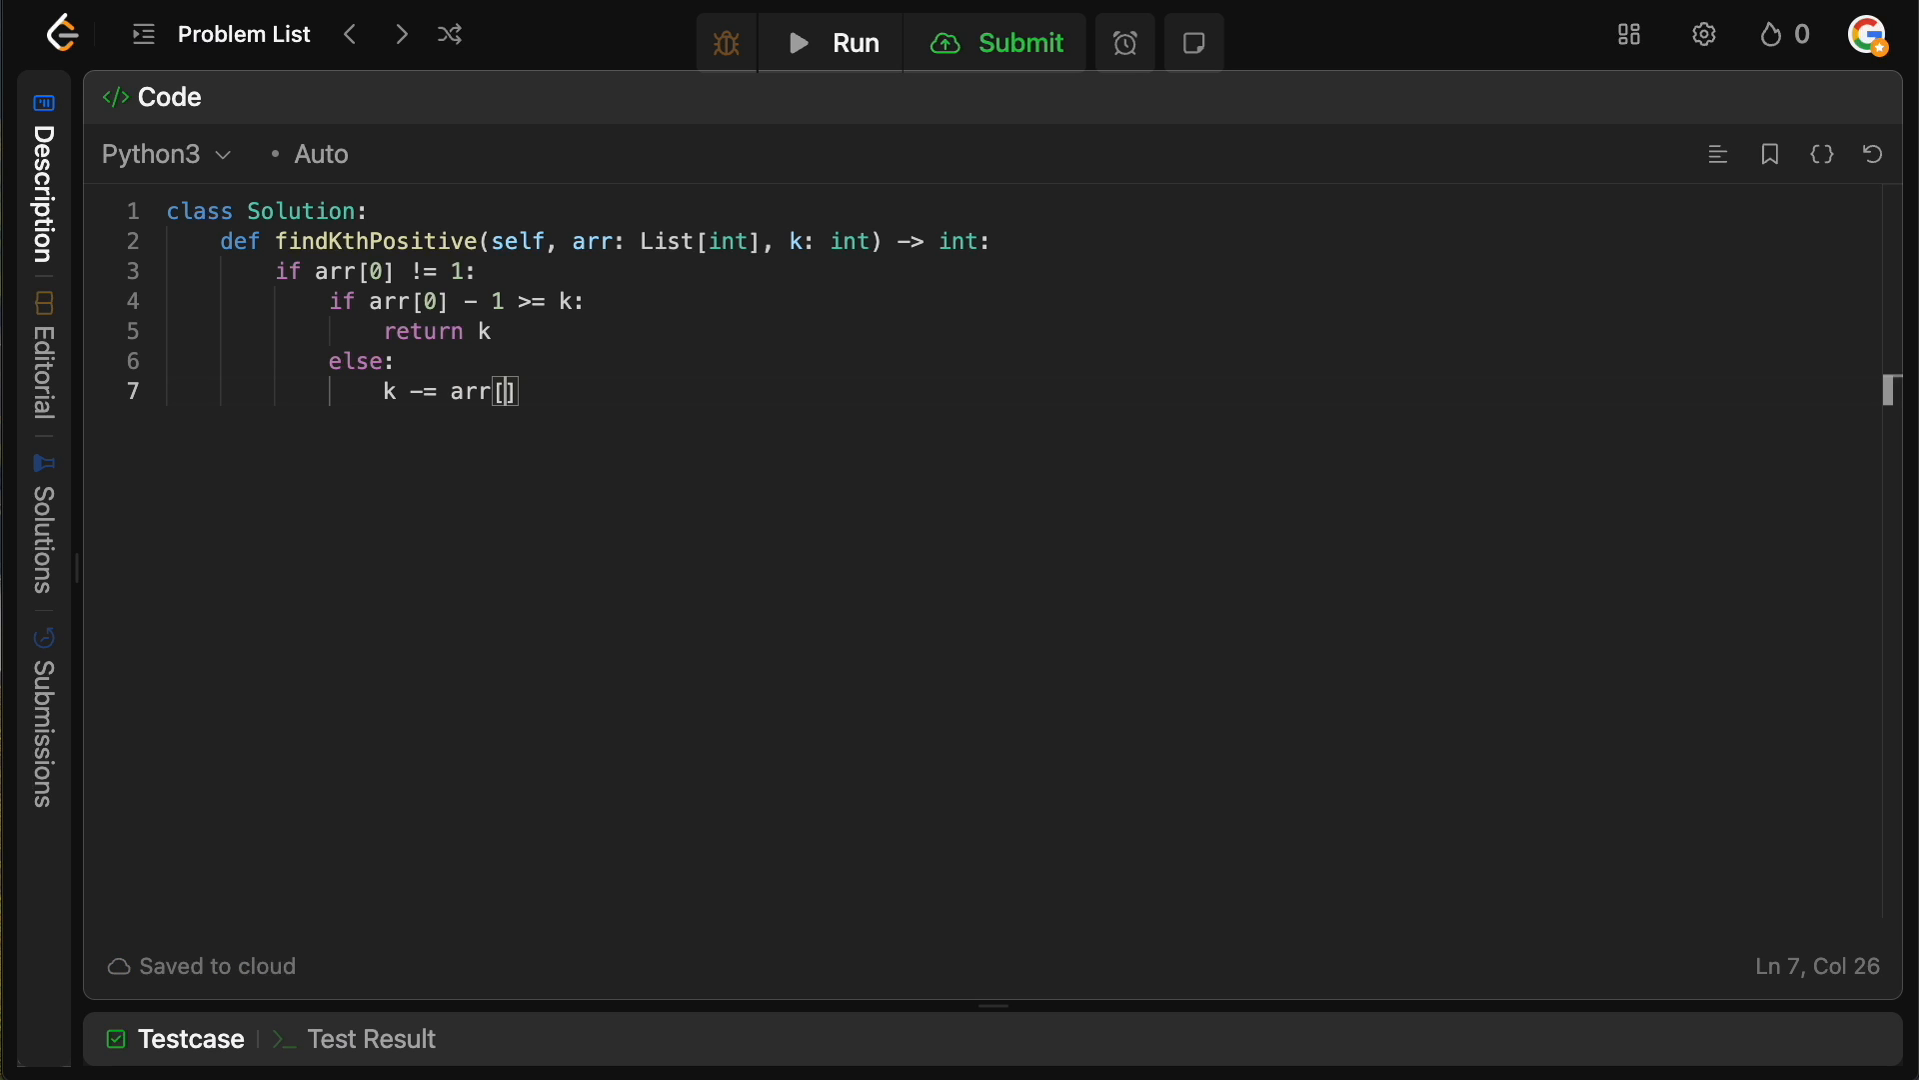
{"action": "type", "text": "0] - 1"}
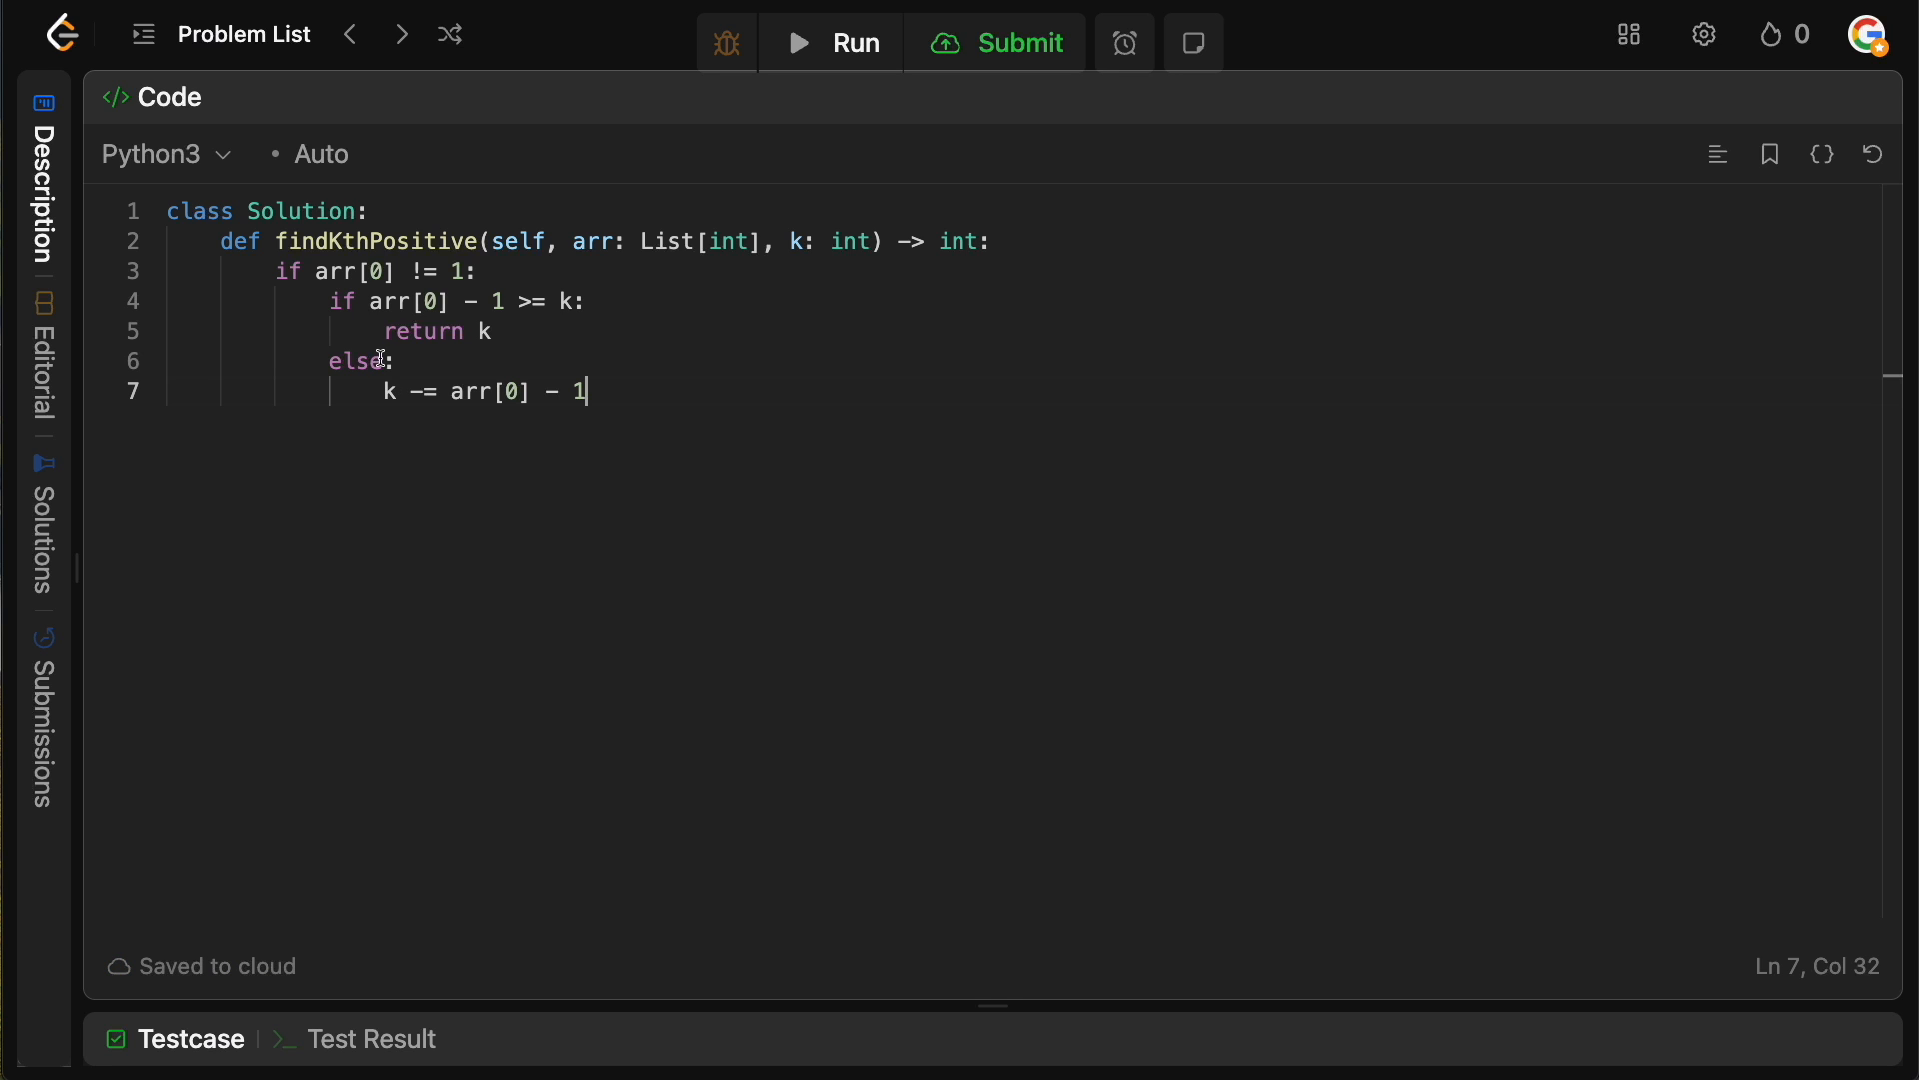
{"action": "mouse_move", "coordinate": [697, 398]}
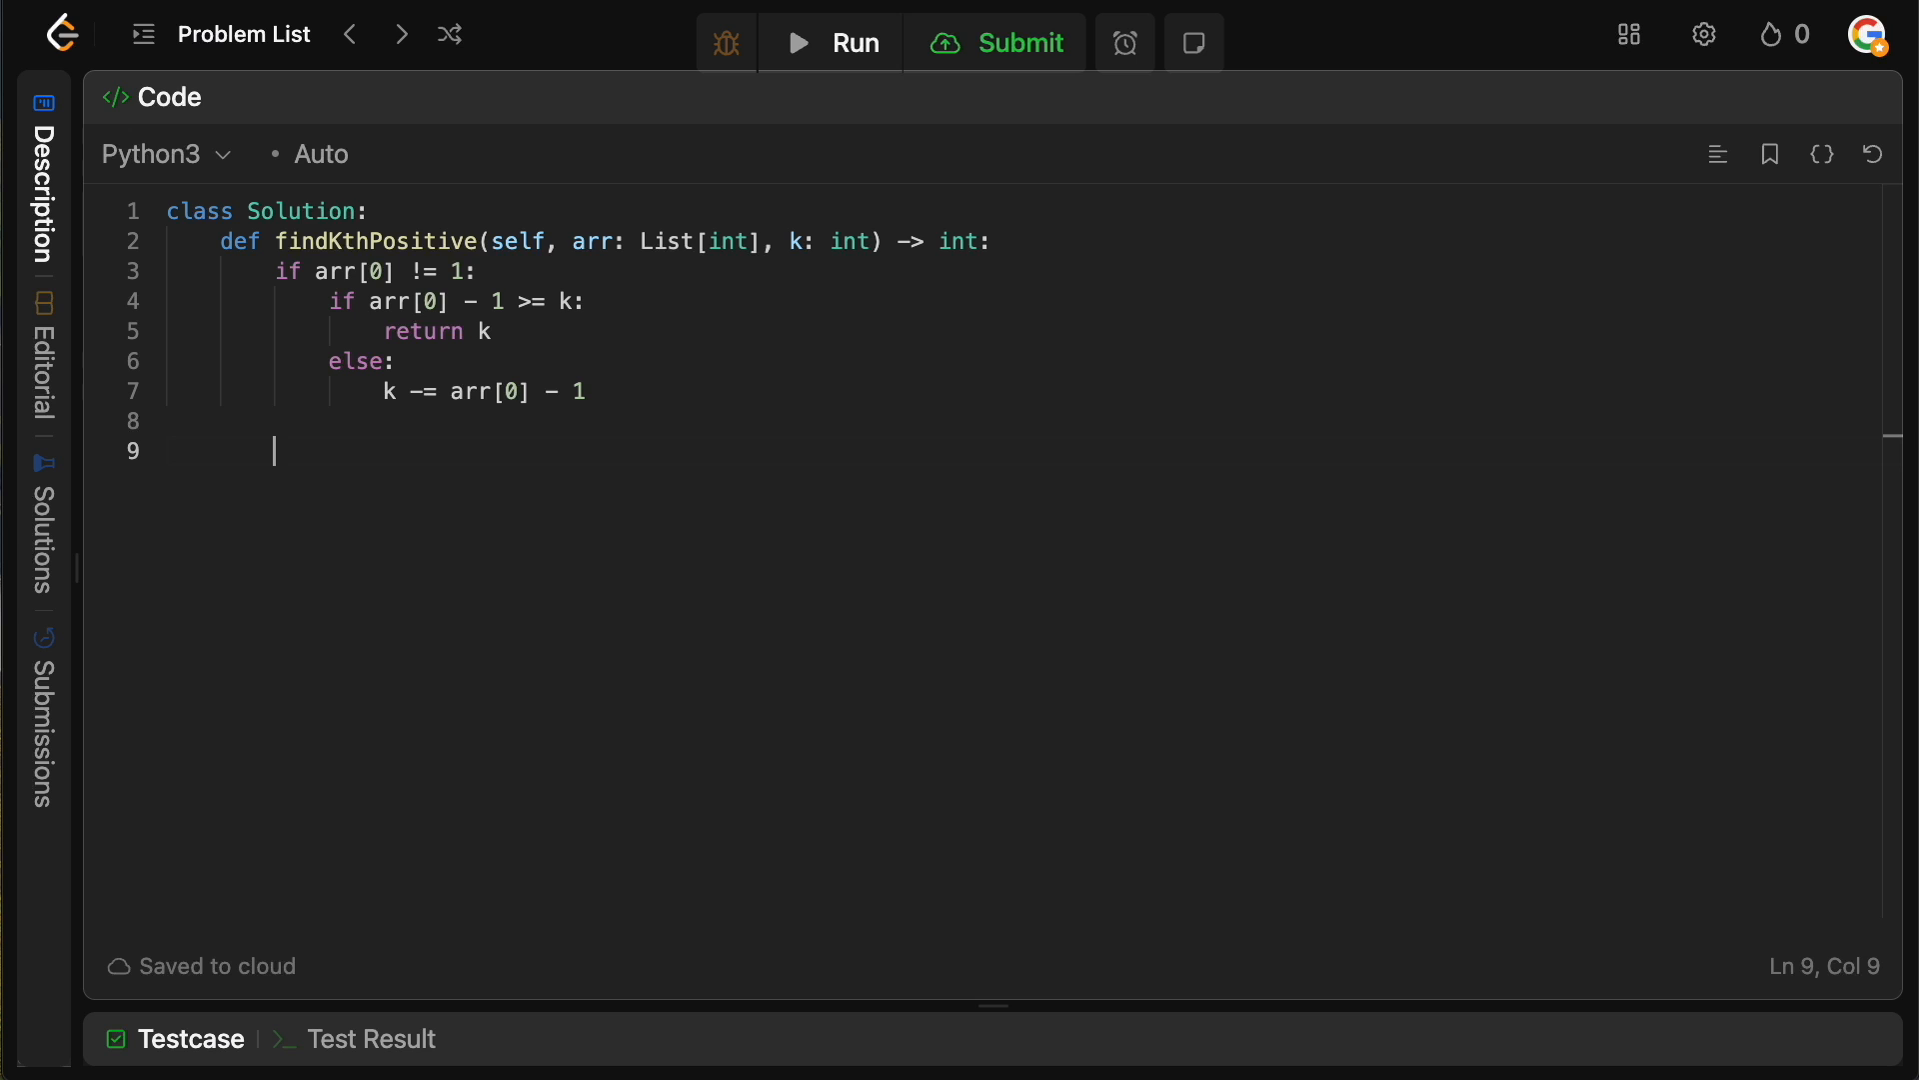
{"action": "type", "text": "4"}
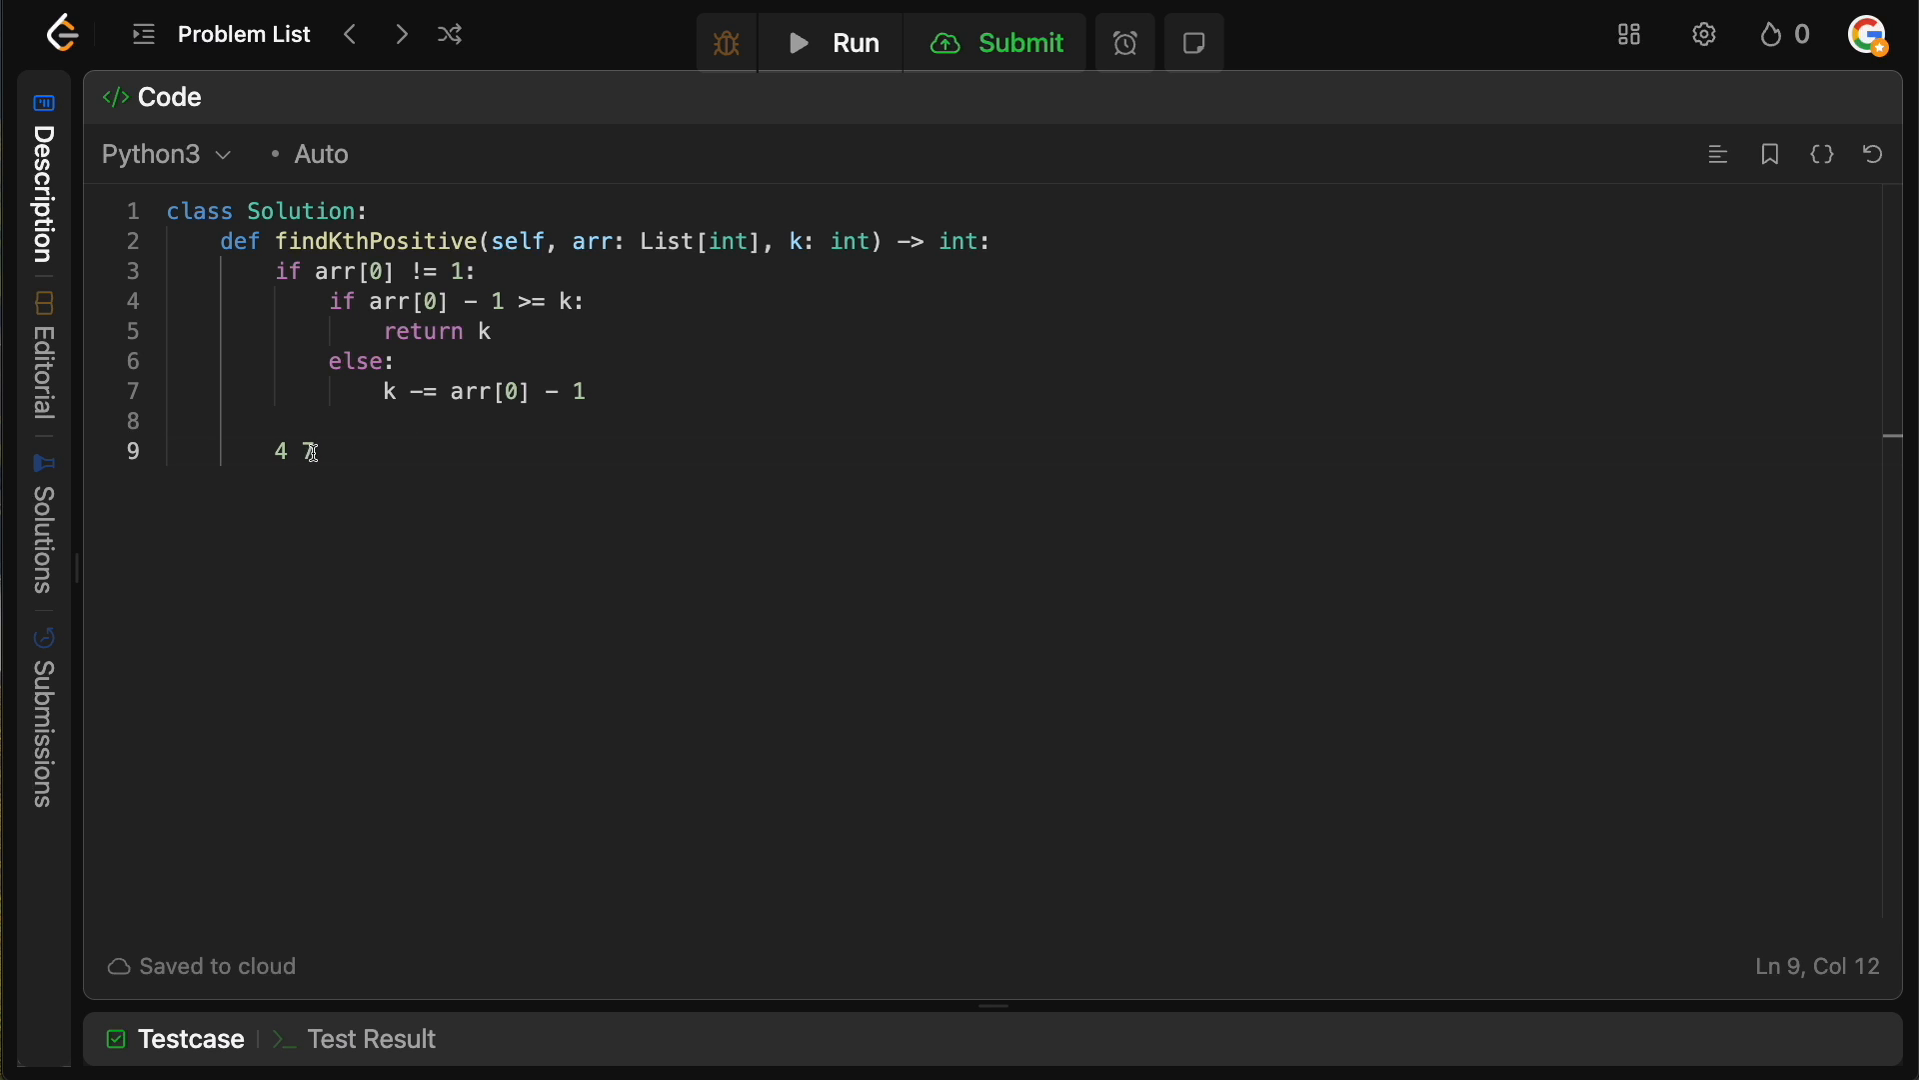
{"action": "type", "text": "7"}
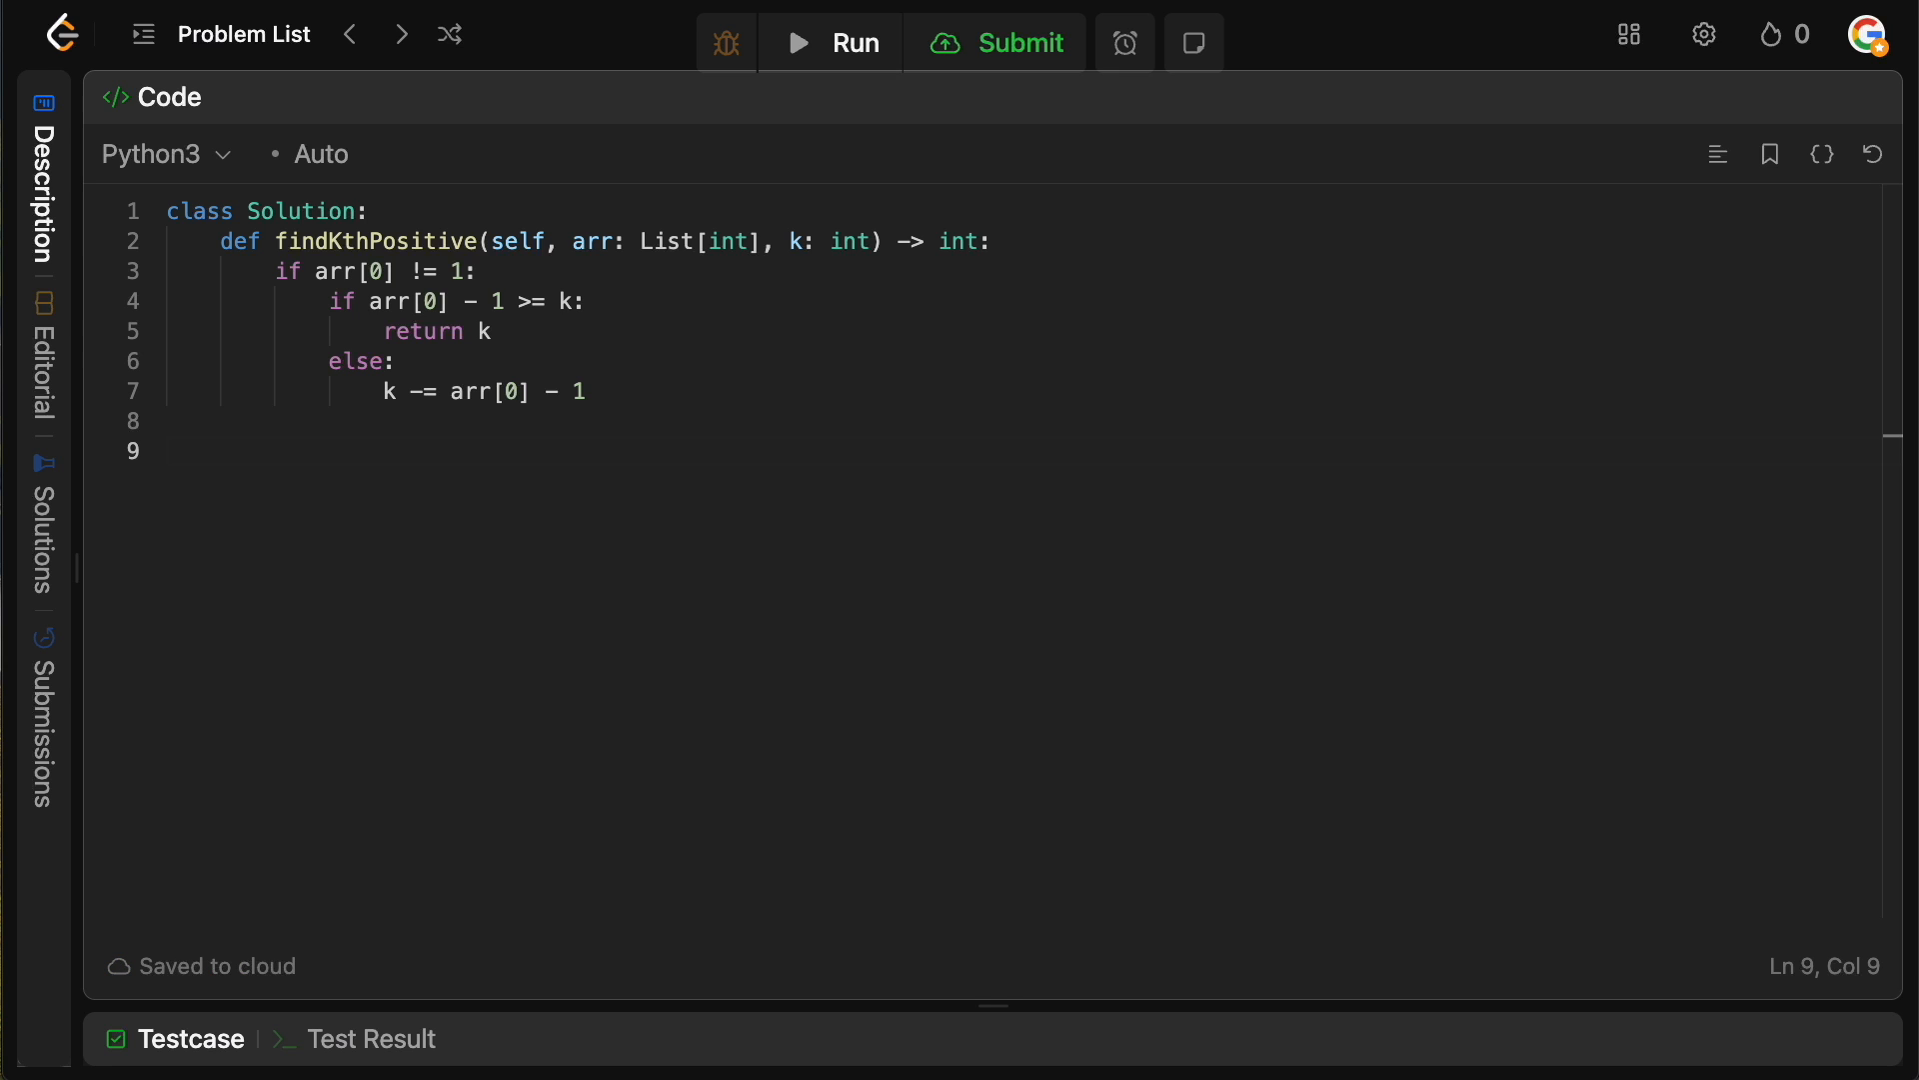
{"action": "type", "text": "i = 0"}
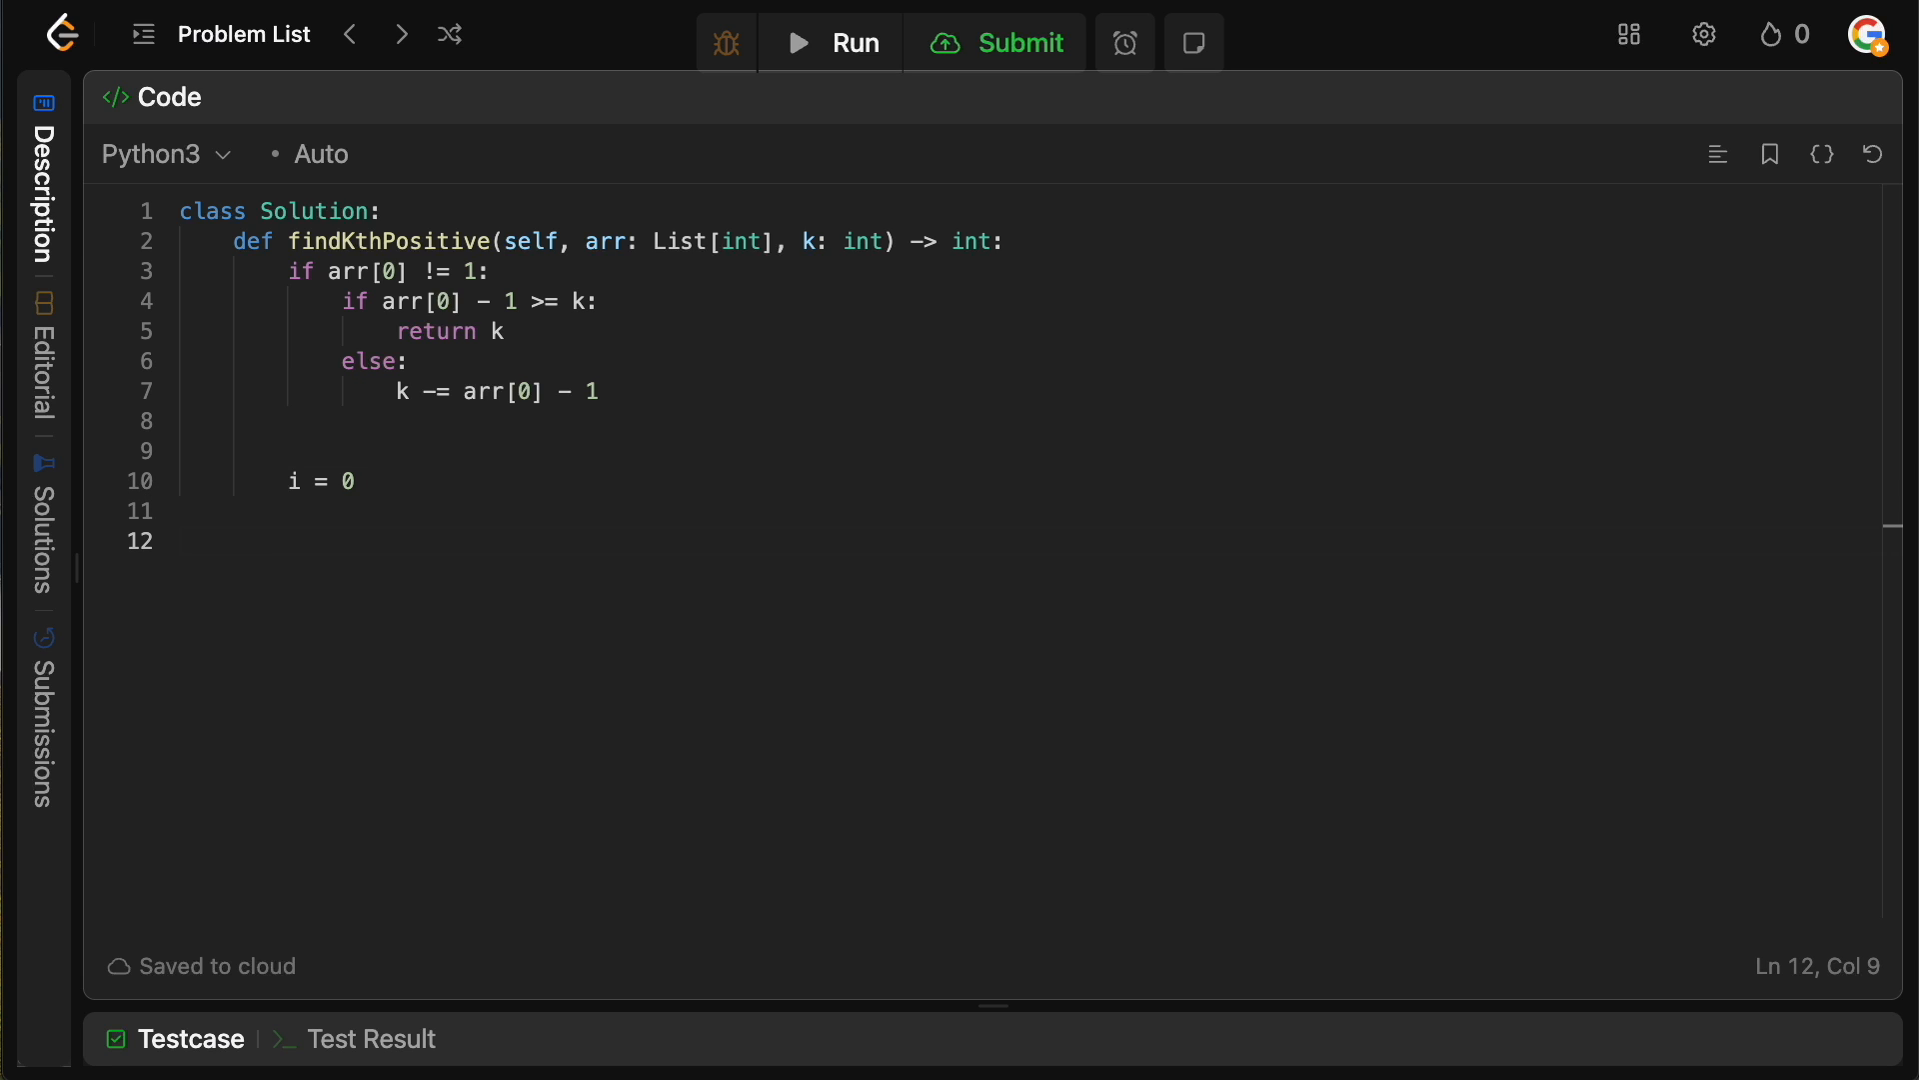
- Write the while loop over len(arr) - 1 computing diff and checking 'if diff != 1:'
{"action": "type", "text": "hile i"}
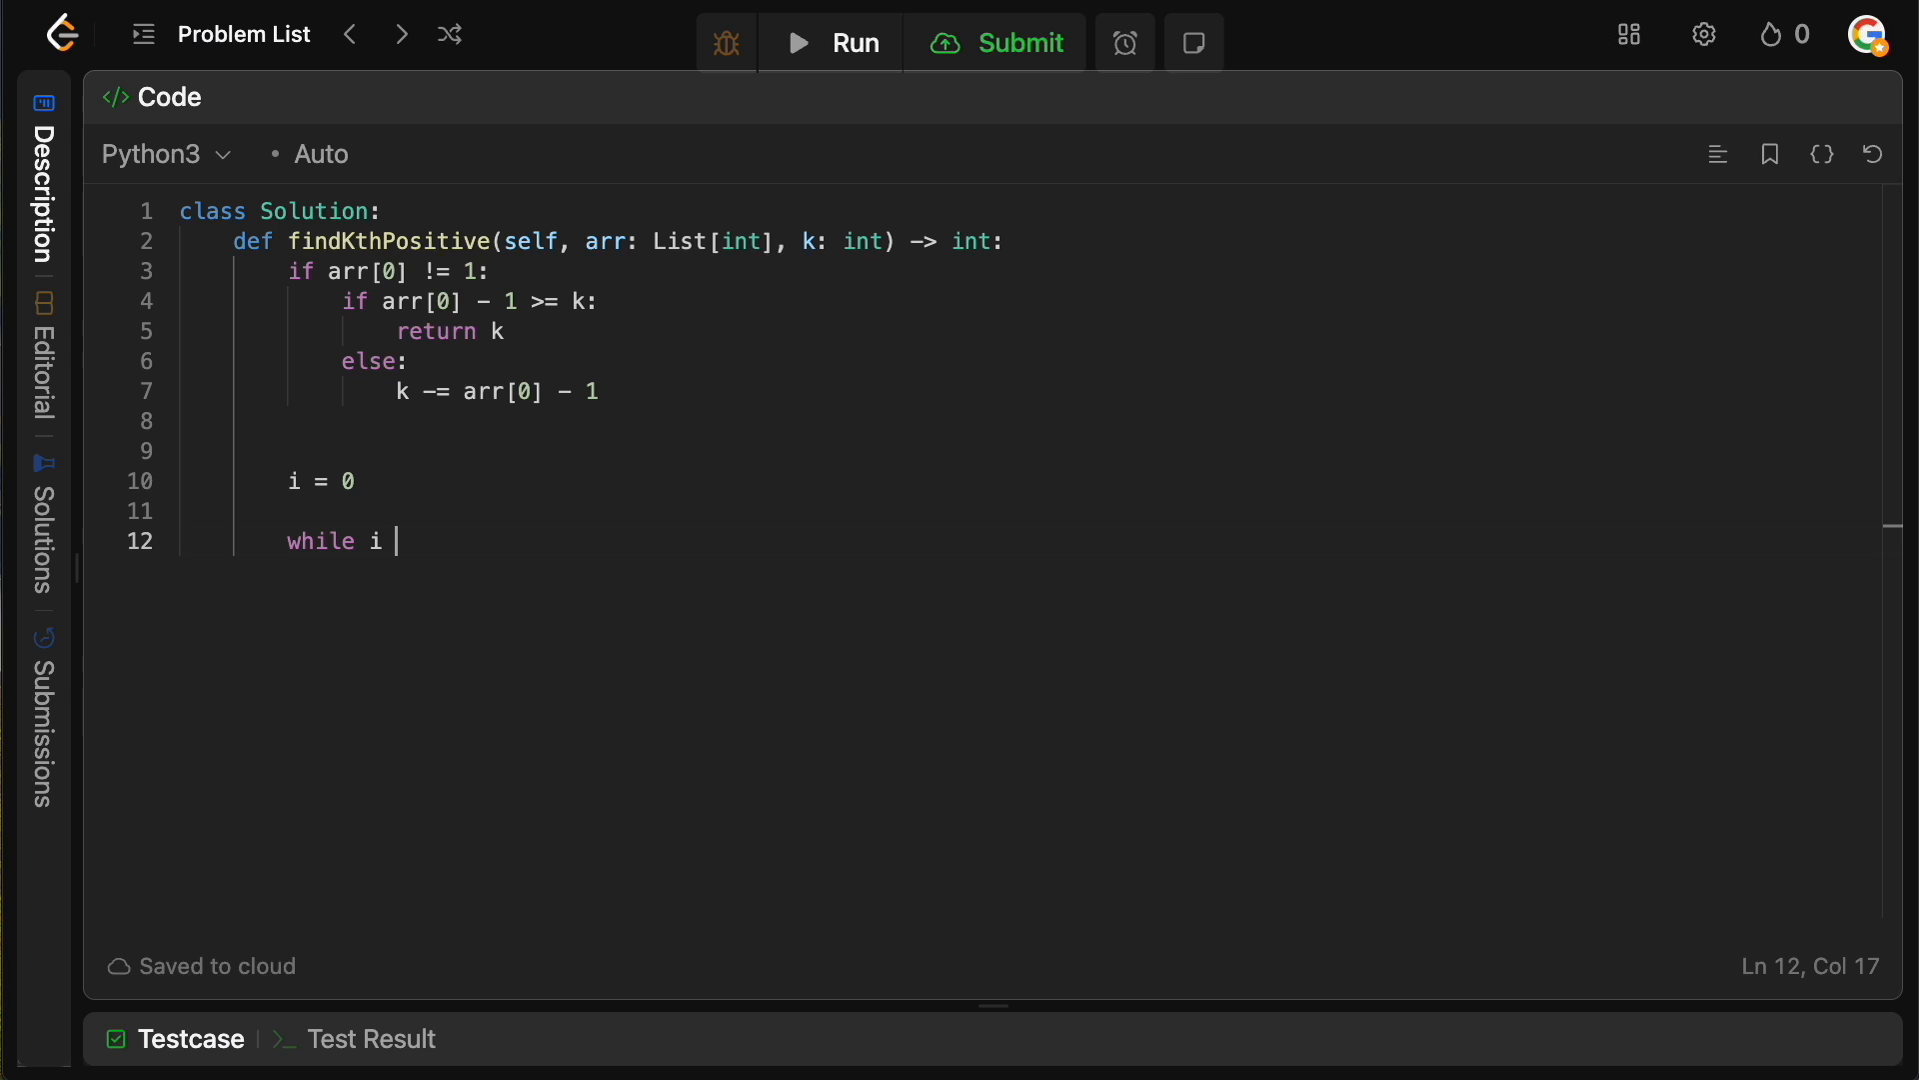
{"action": "type", "text": "< len("}
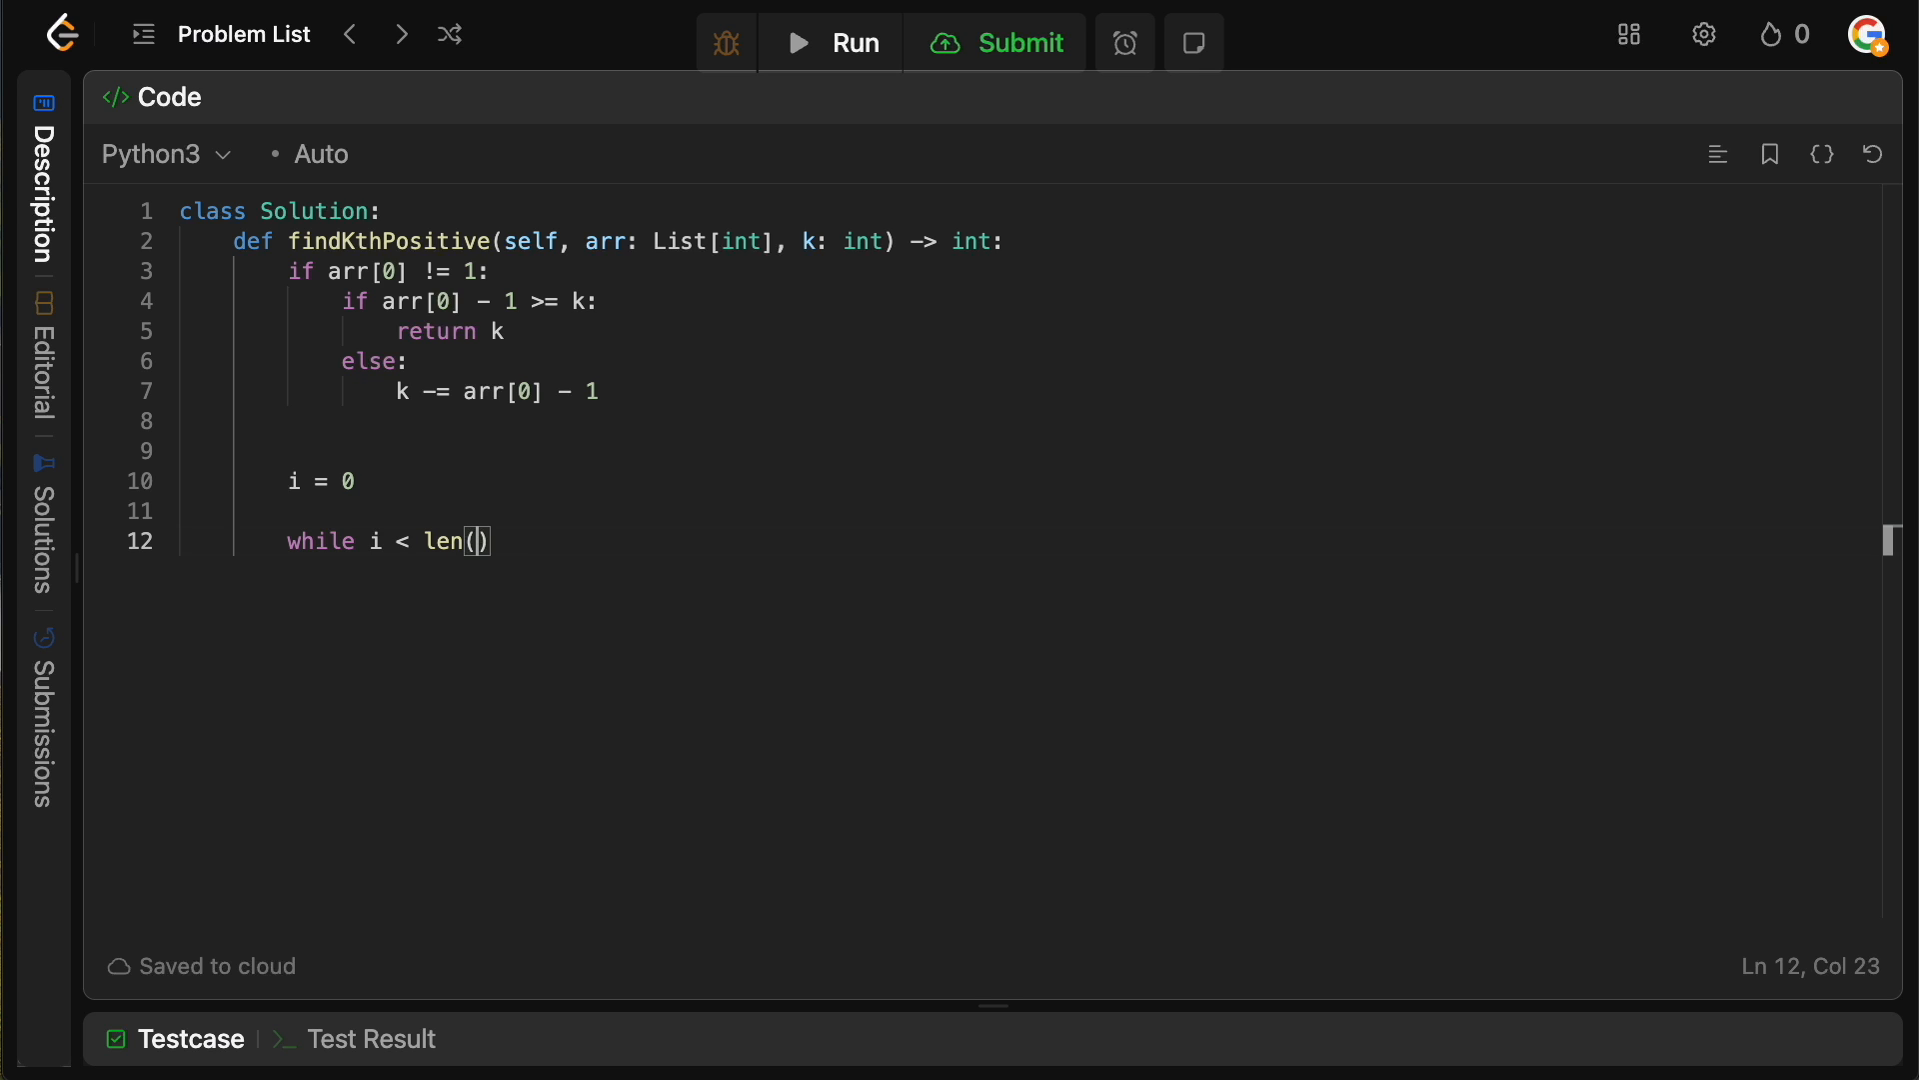
{"action": "type", "text": "arr) - 1:"}
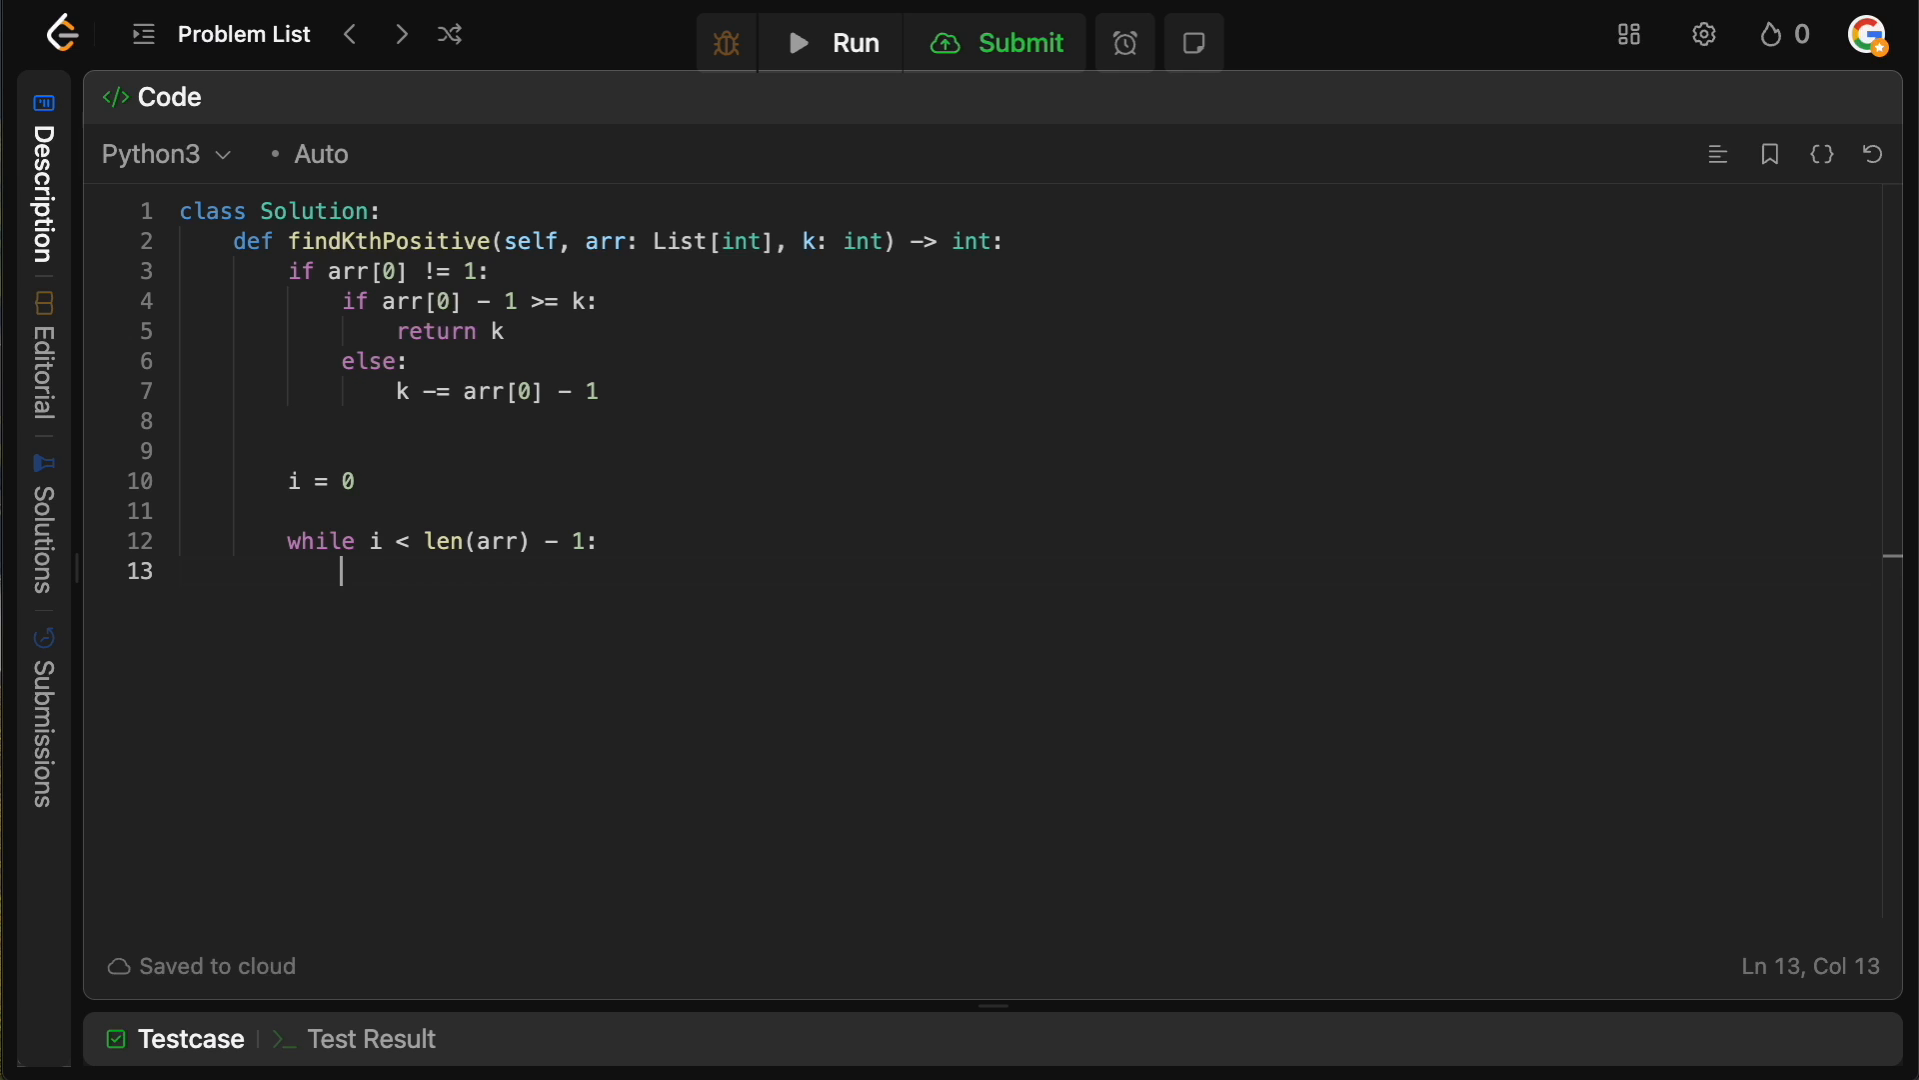
{"action": "type", "text": "diff = a"}
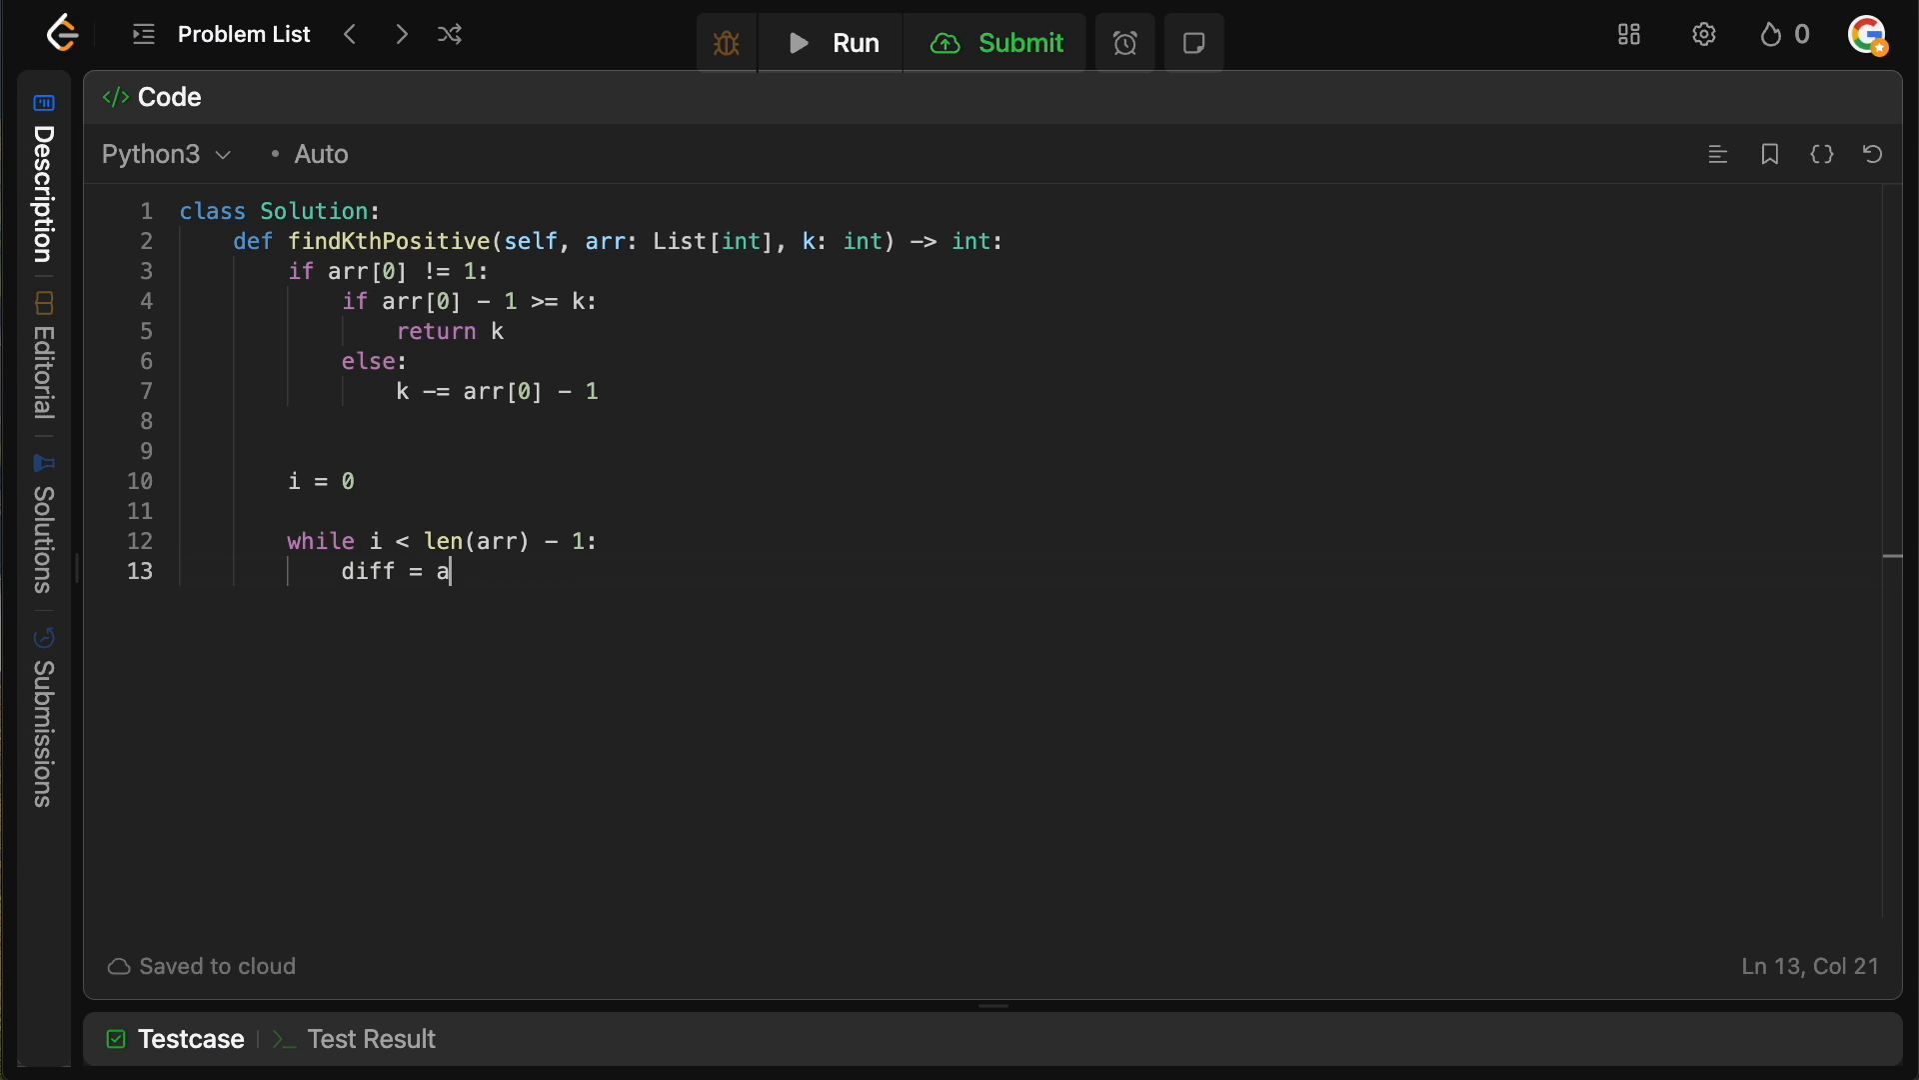
{"action": "type", "text": "rr[i + 1]"}
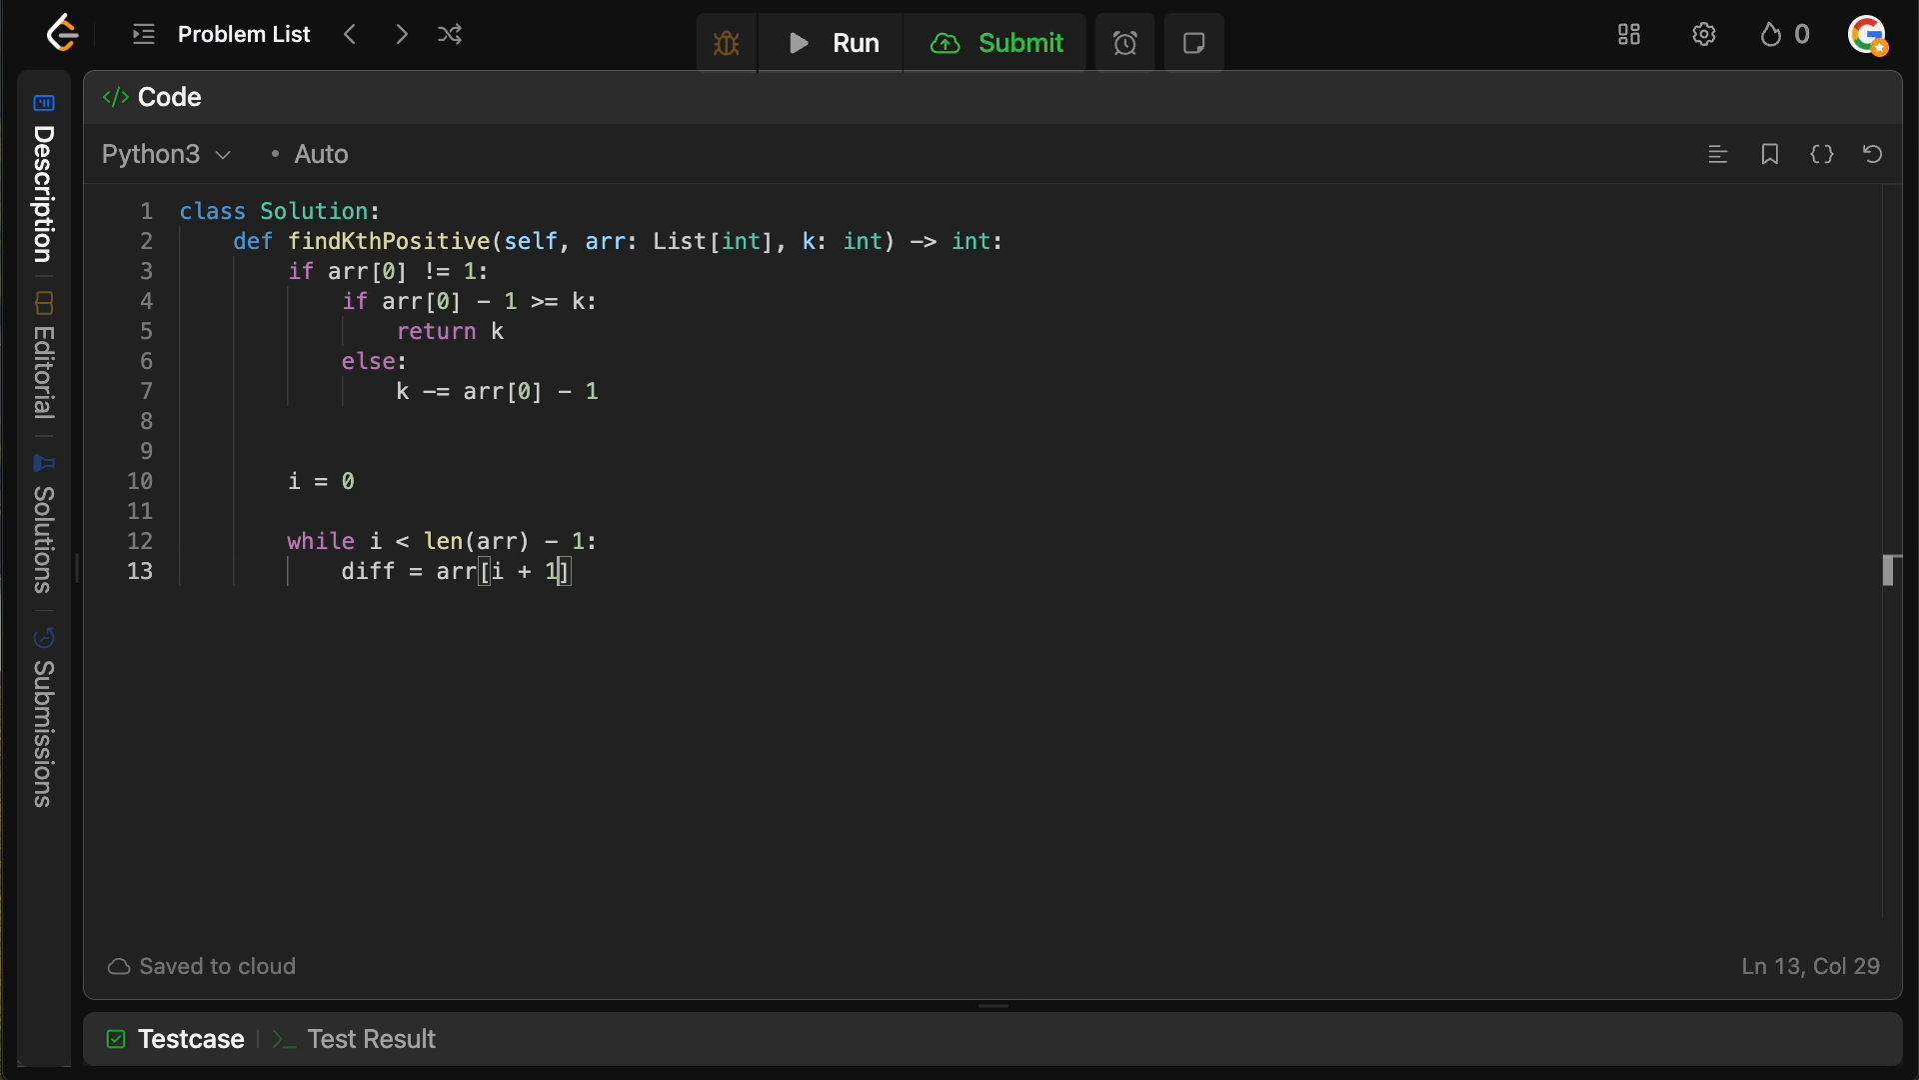
{"action": "type", "text": "= arr[i"}
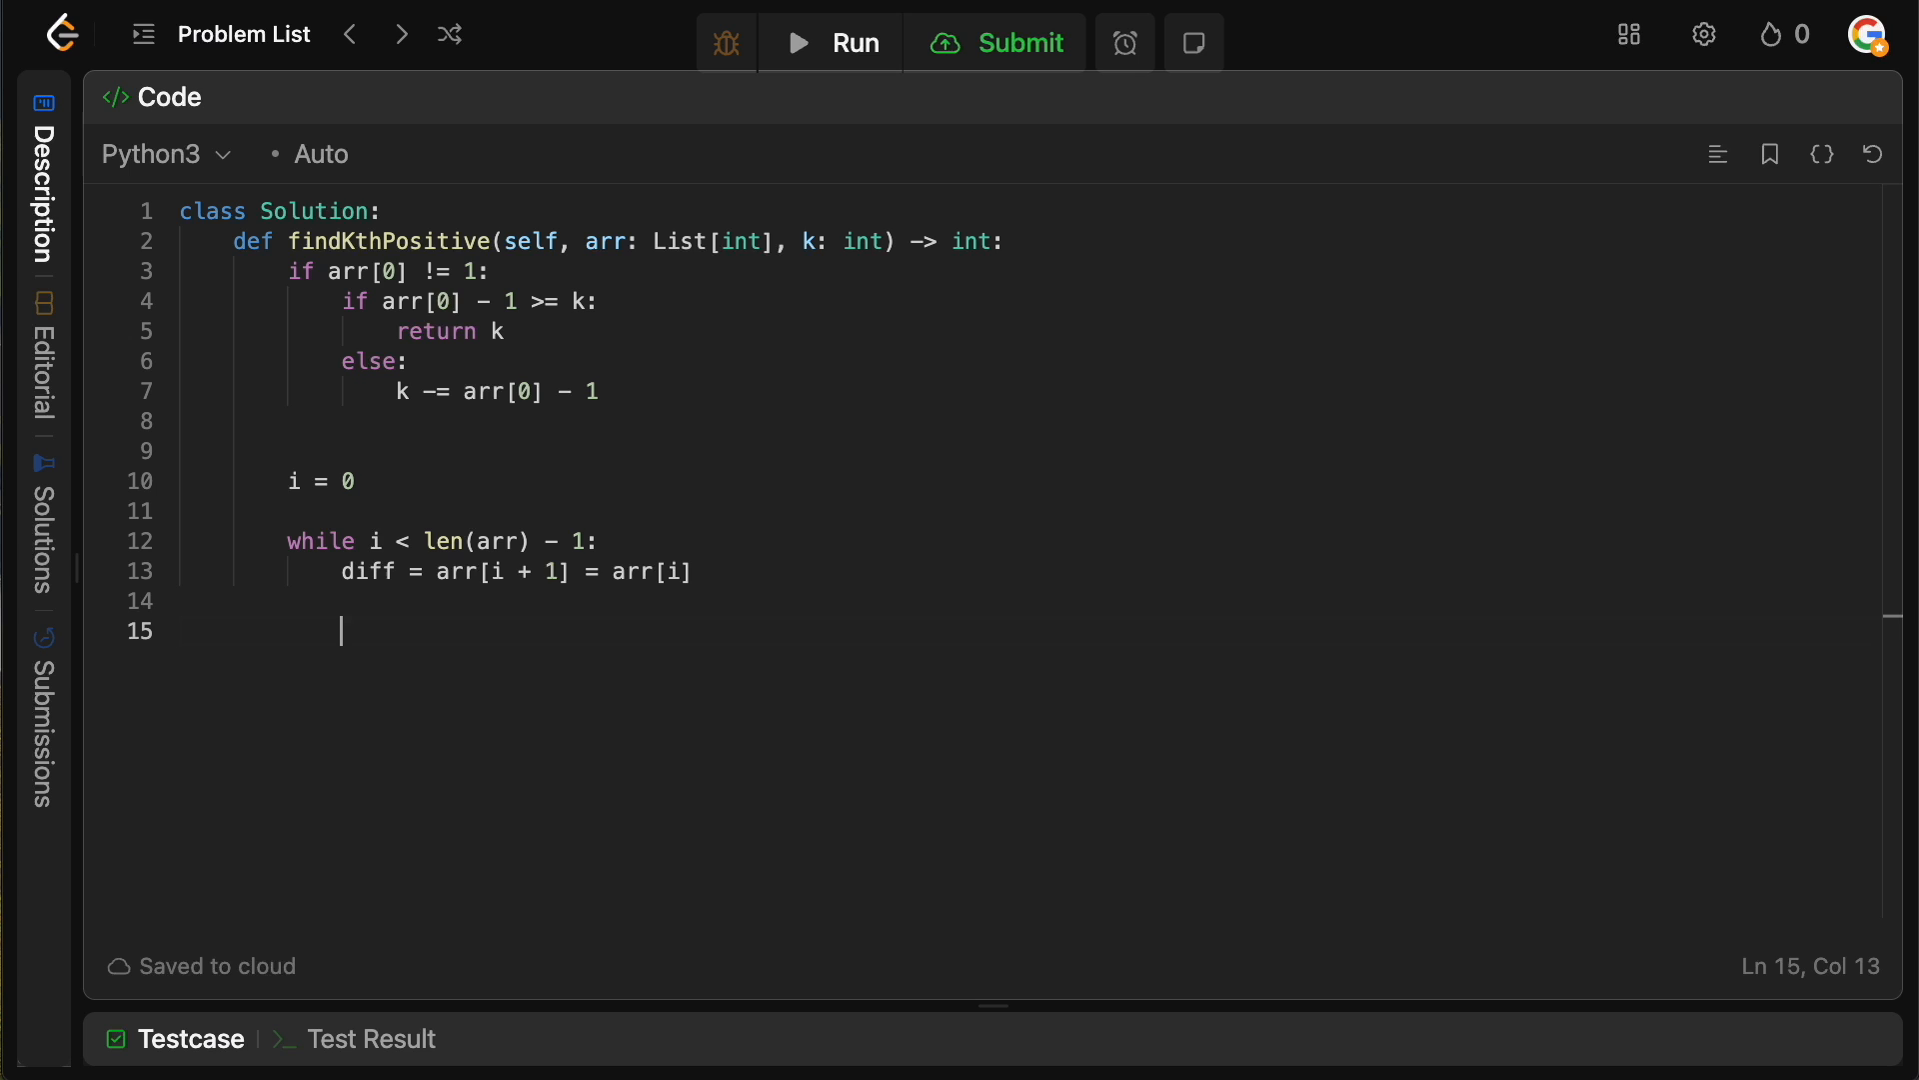
{"action": "type", "text": "if diff !="}
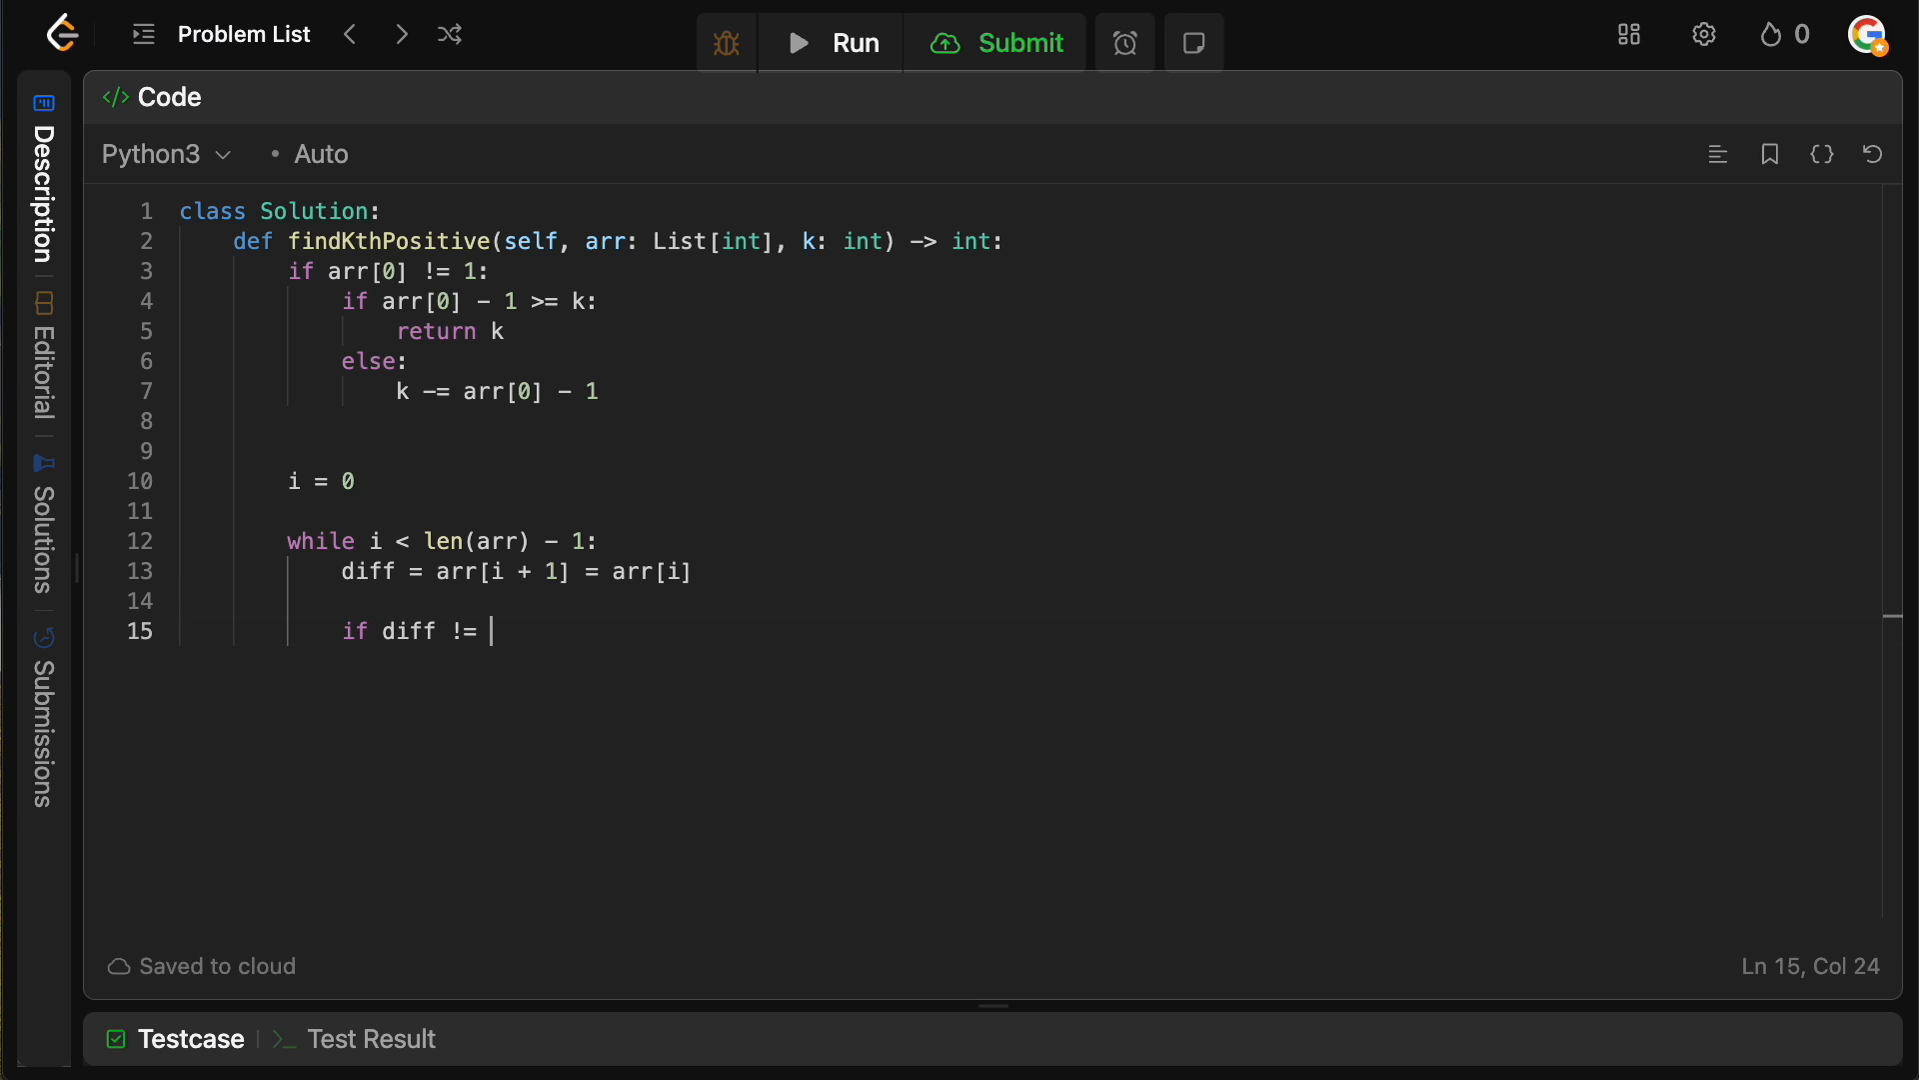
{"action": "type", "text": "1:"}
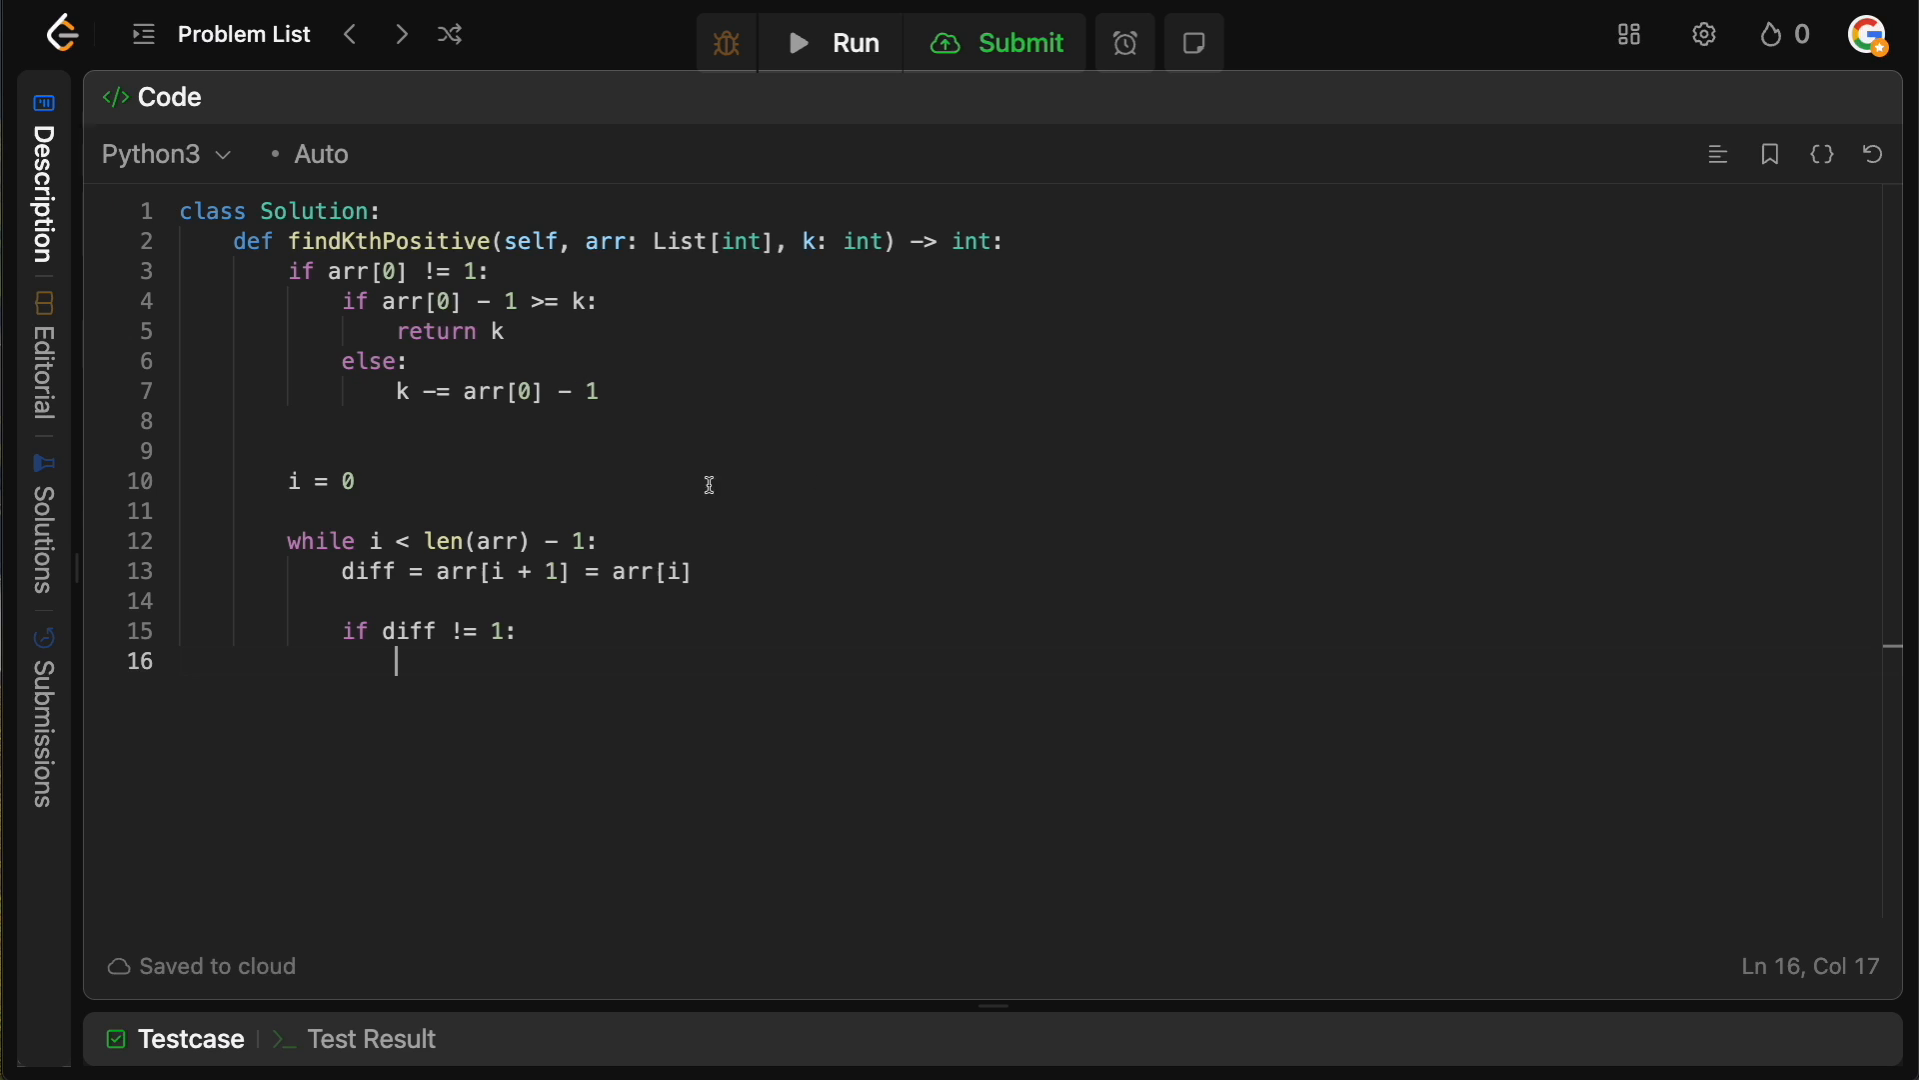
- Loop 'for num in range(arr[i] + 1, arr[i+1]):' decrementing k by 1
{"action": "type", "text": "for"}
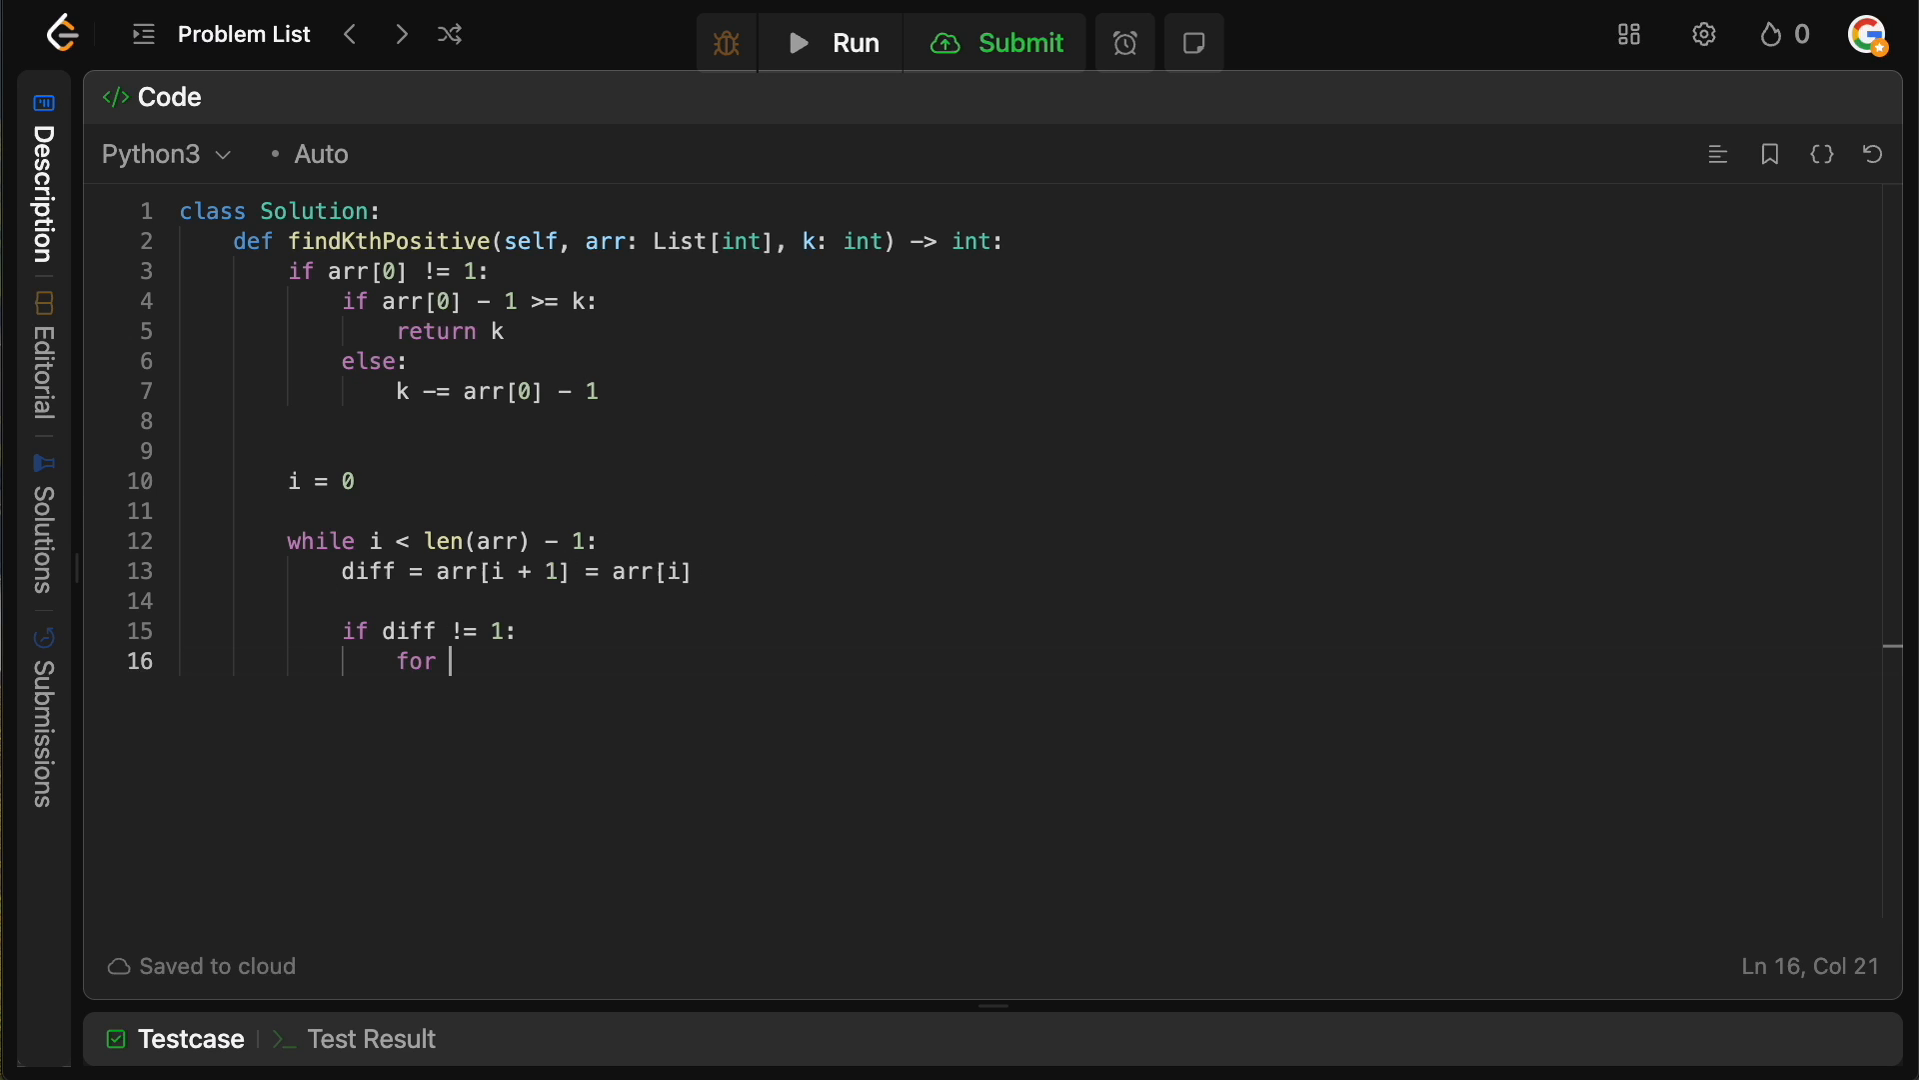
{"action": "type", "text": "num in"}
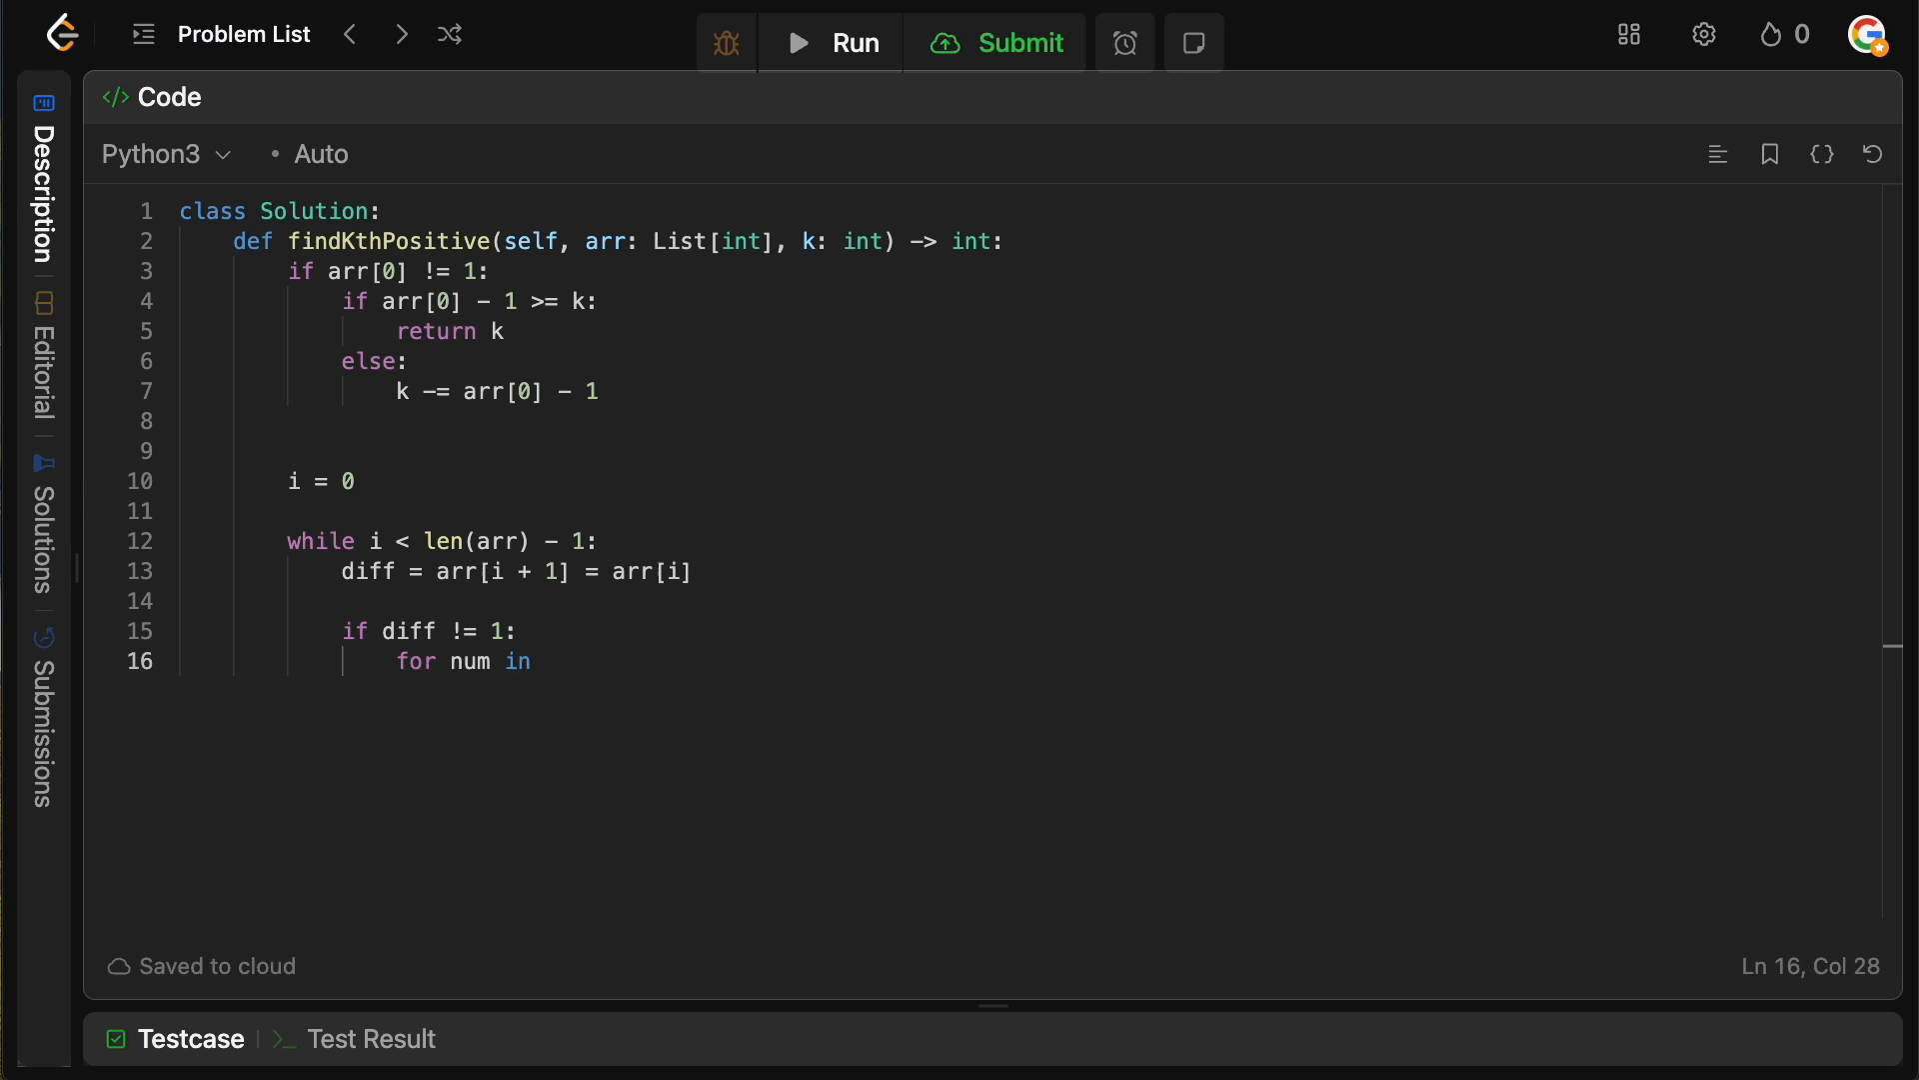
{"action": "type", "text": "range(arr)"}
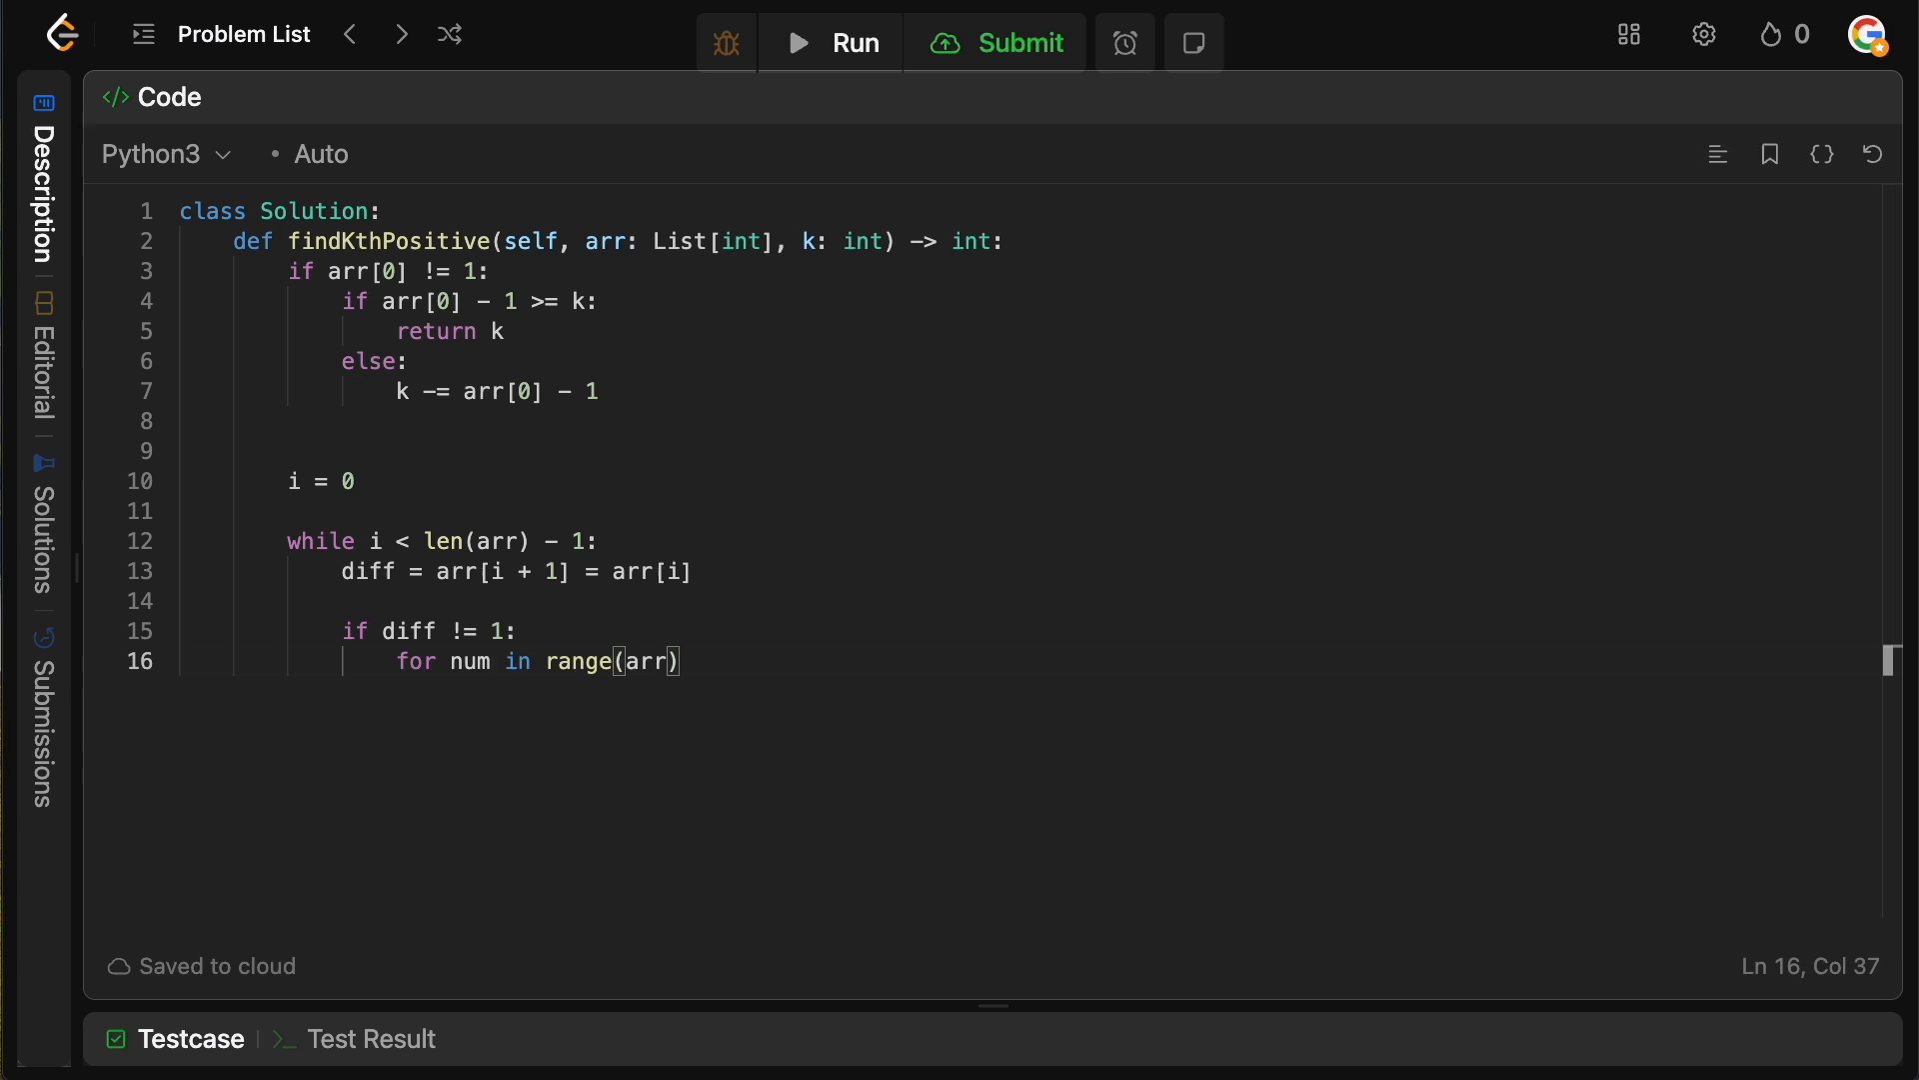
{"action": "type", "text": "[i]"}
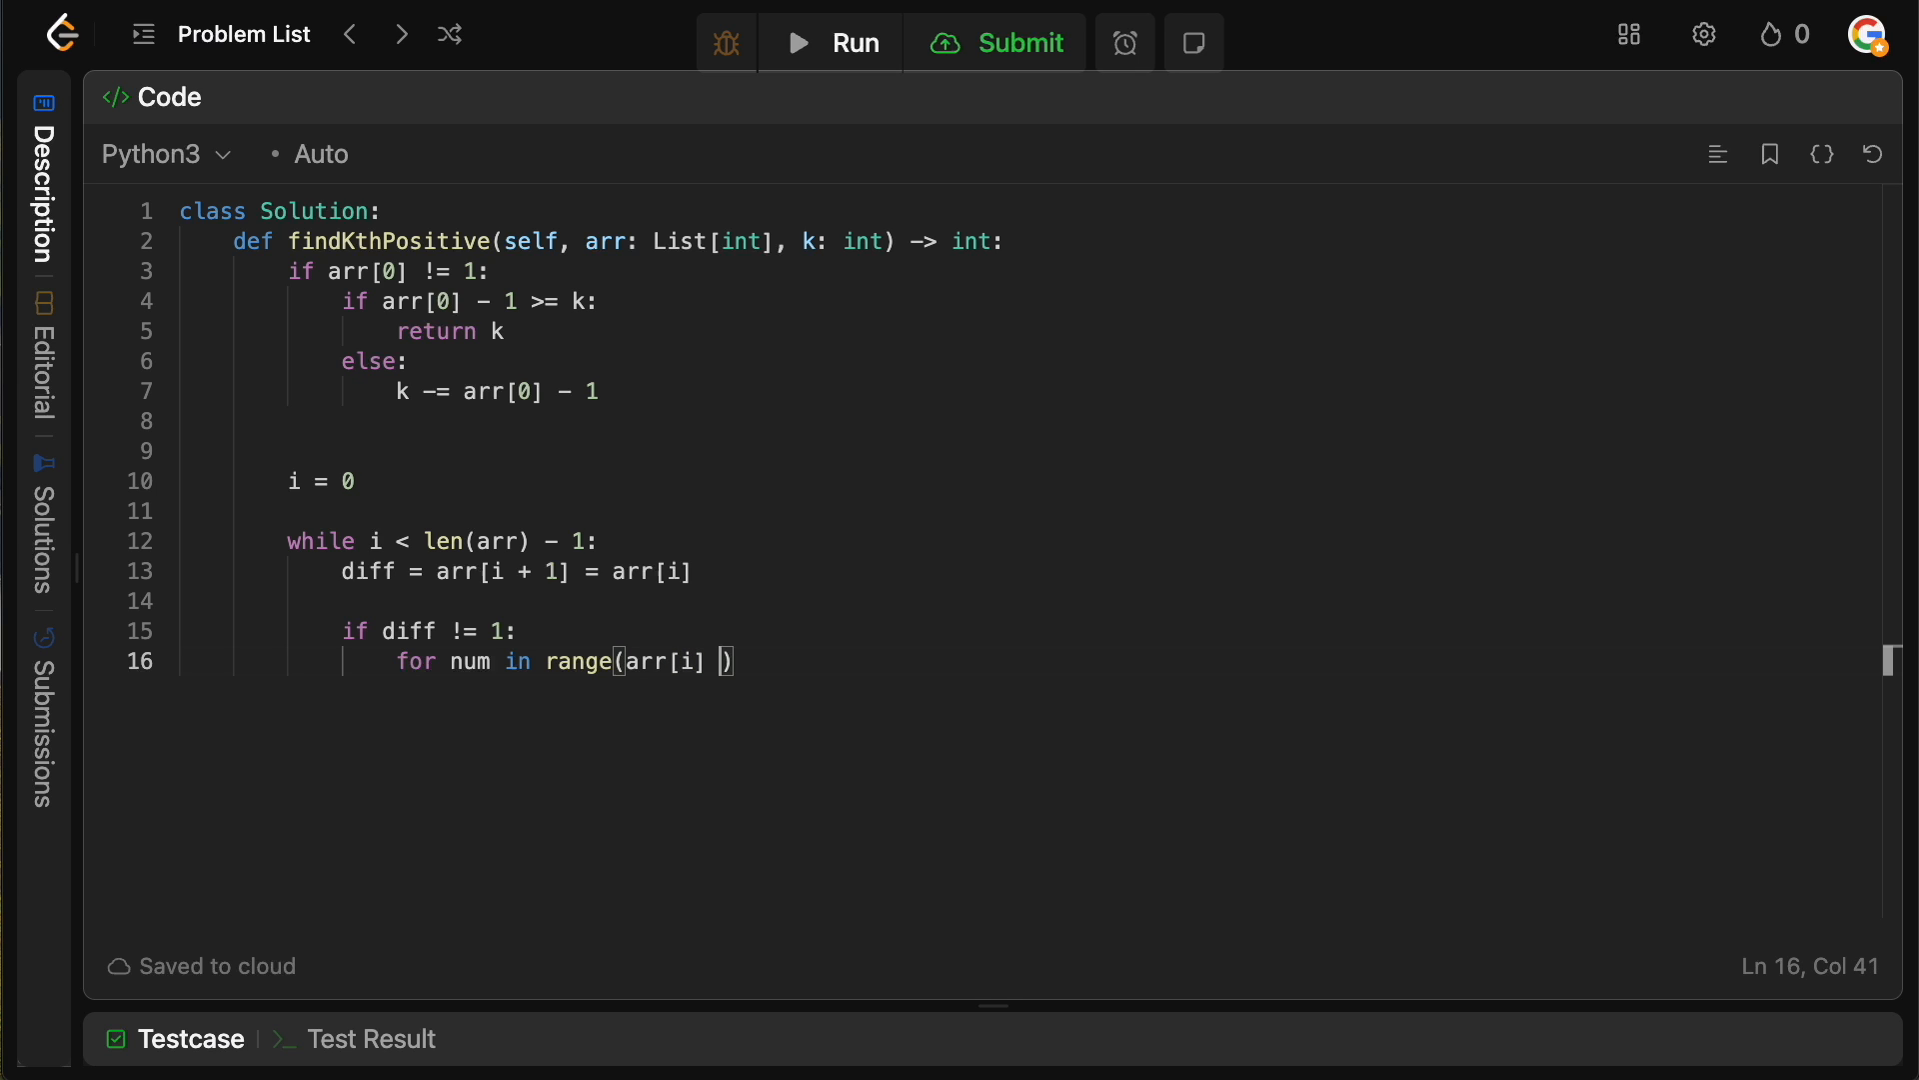
{"action": "type", "text": "+ 1"}
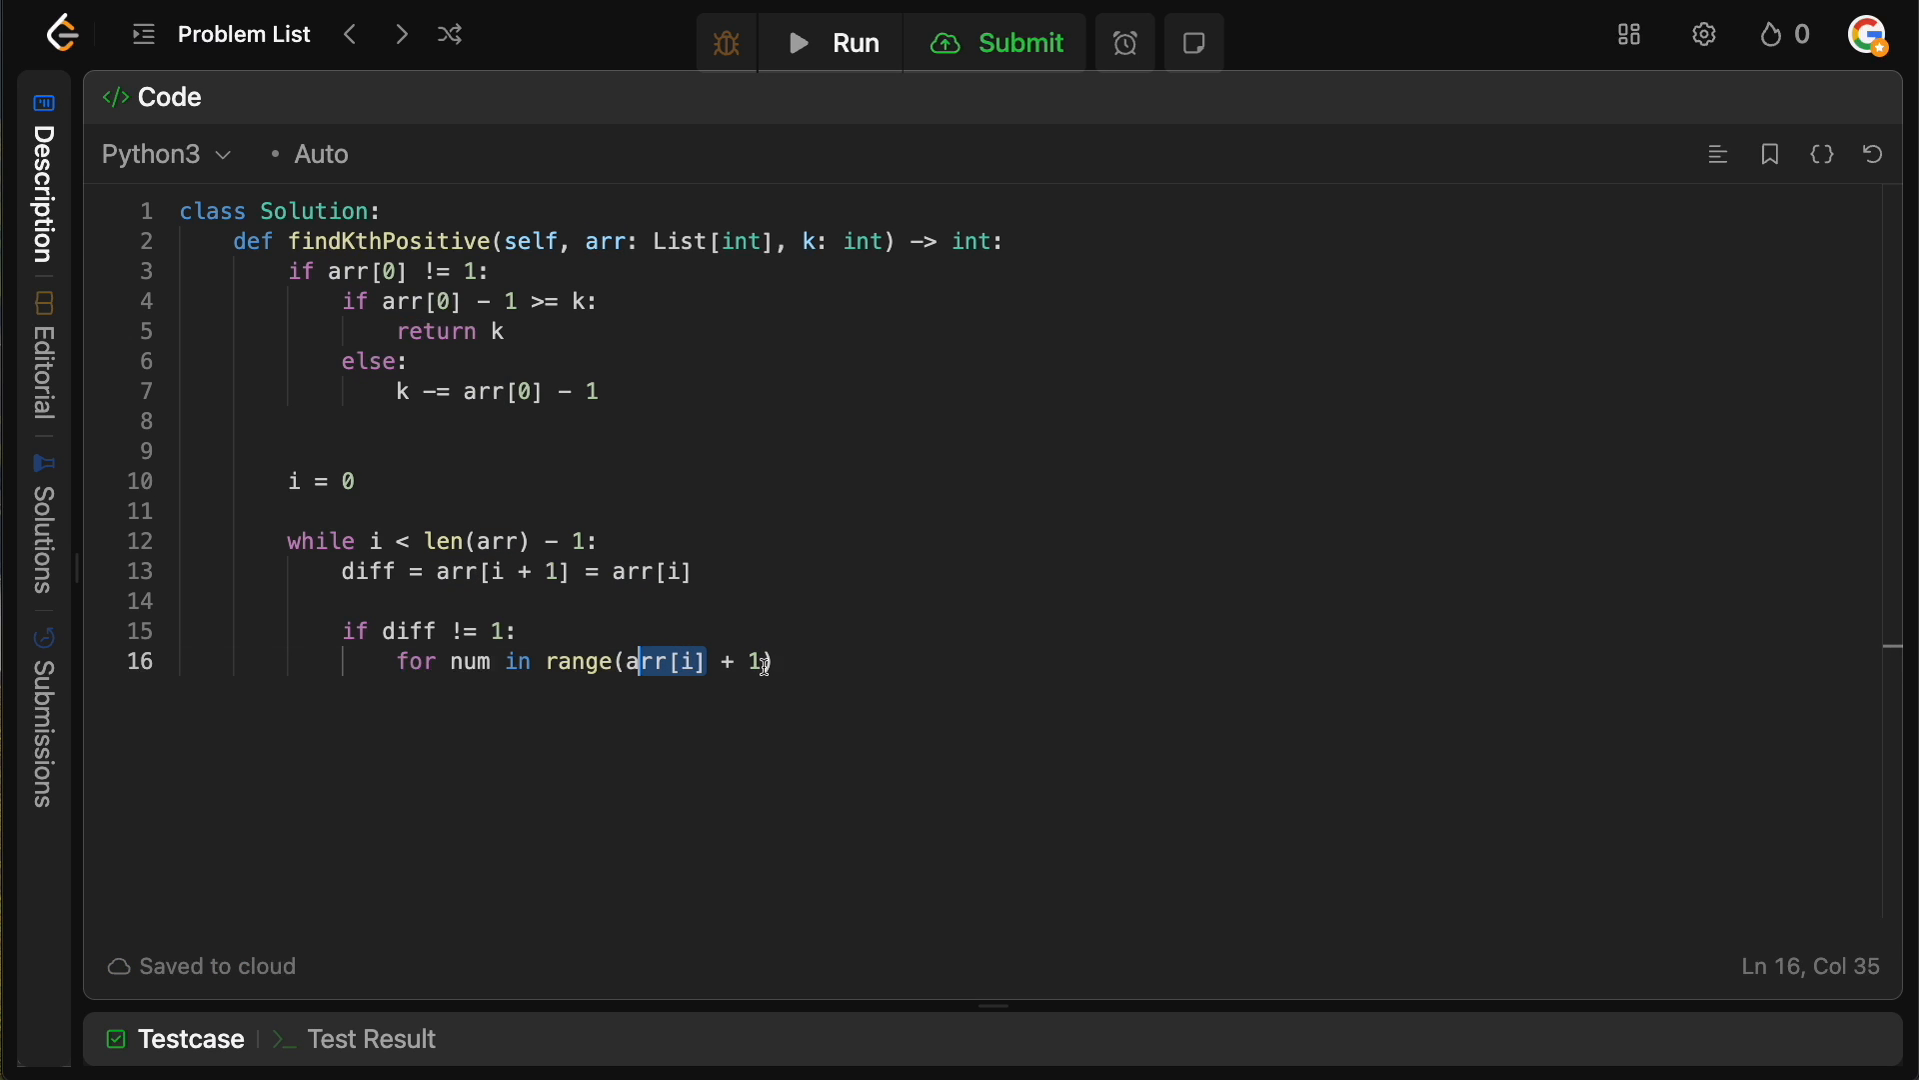
{"action": "type", "text": ", arr"}
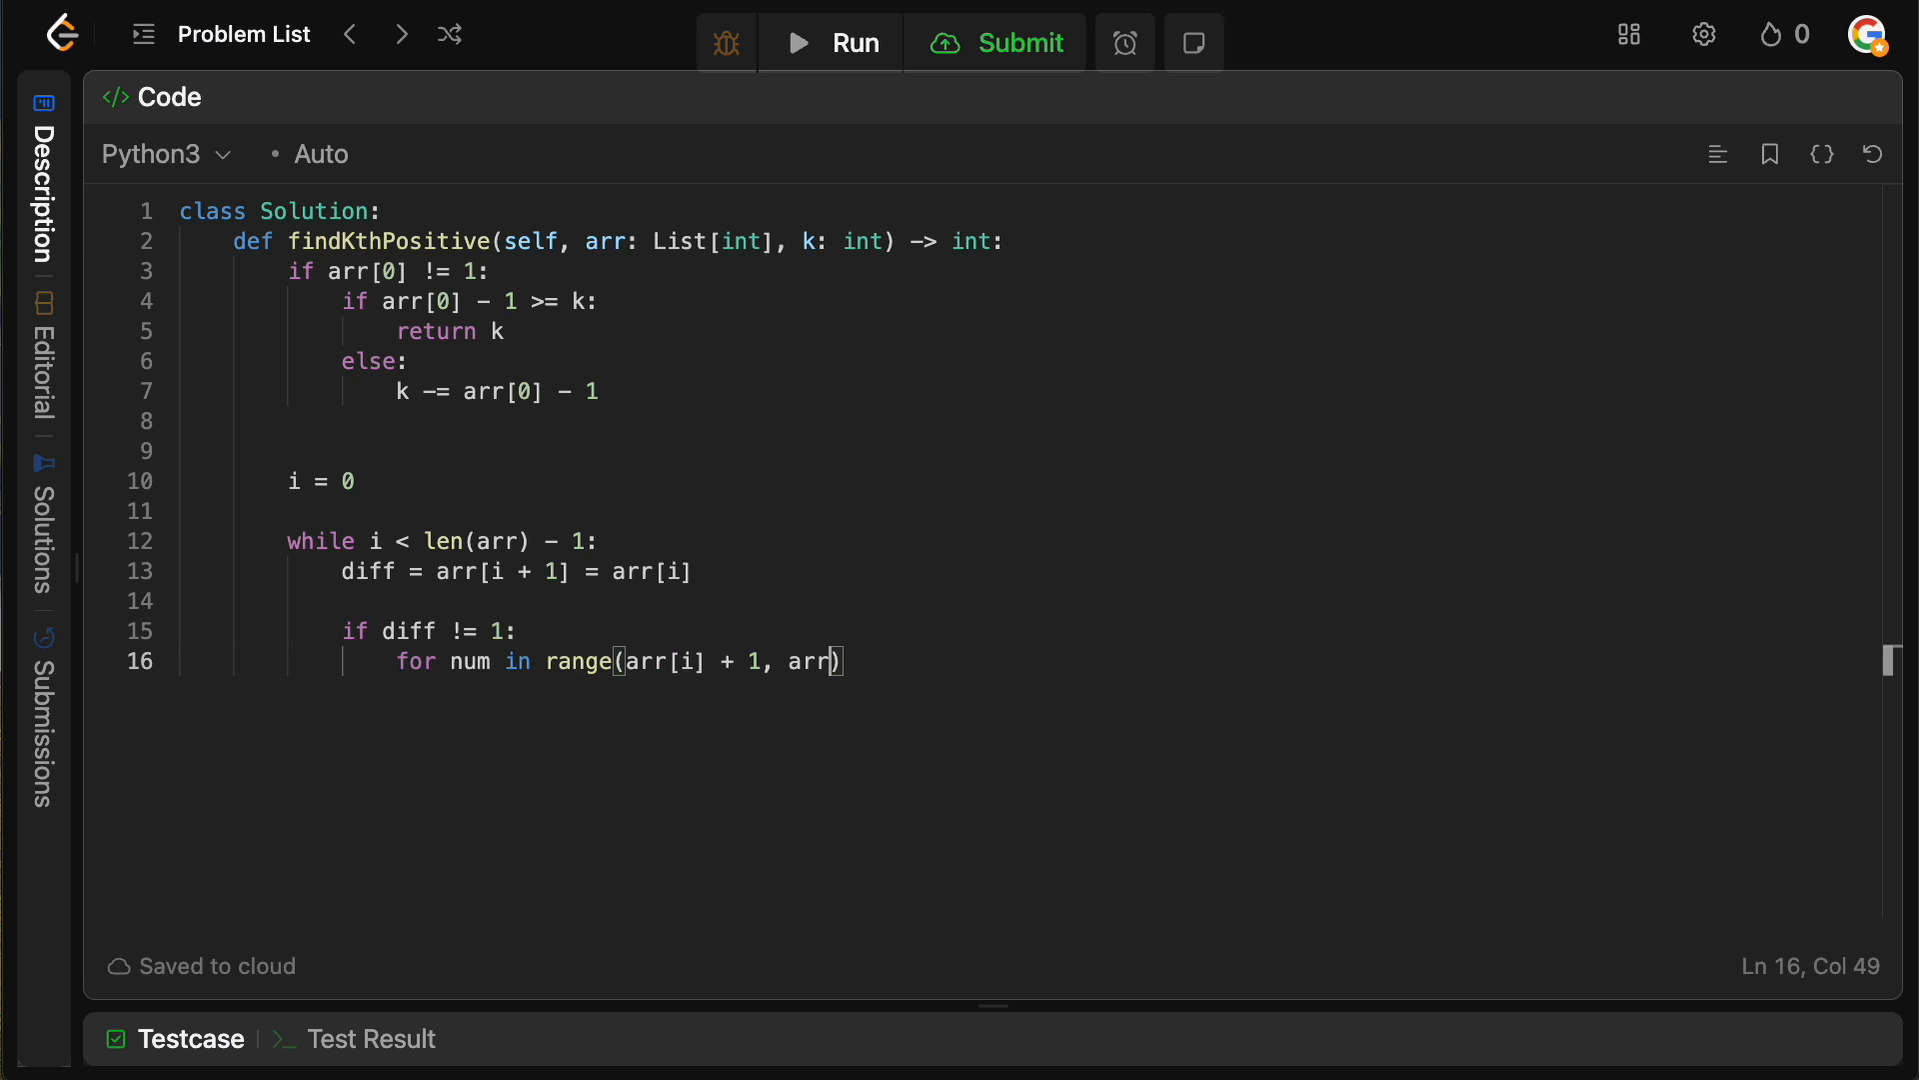
{"action": "type", "text": "[i]"}
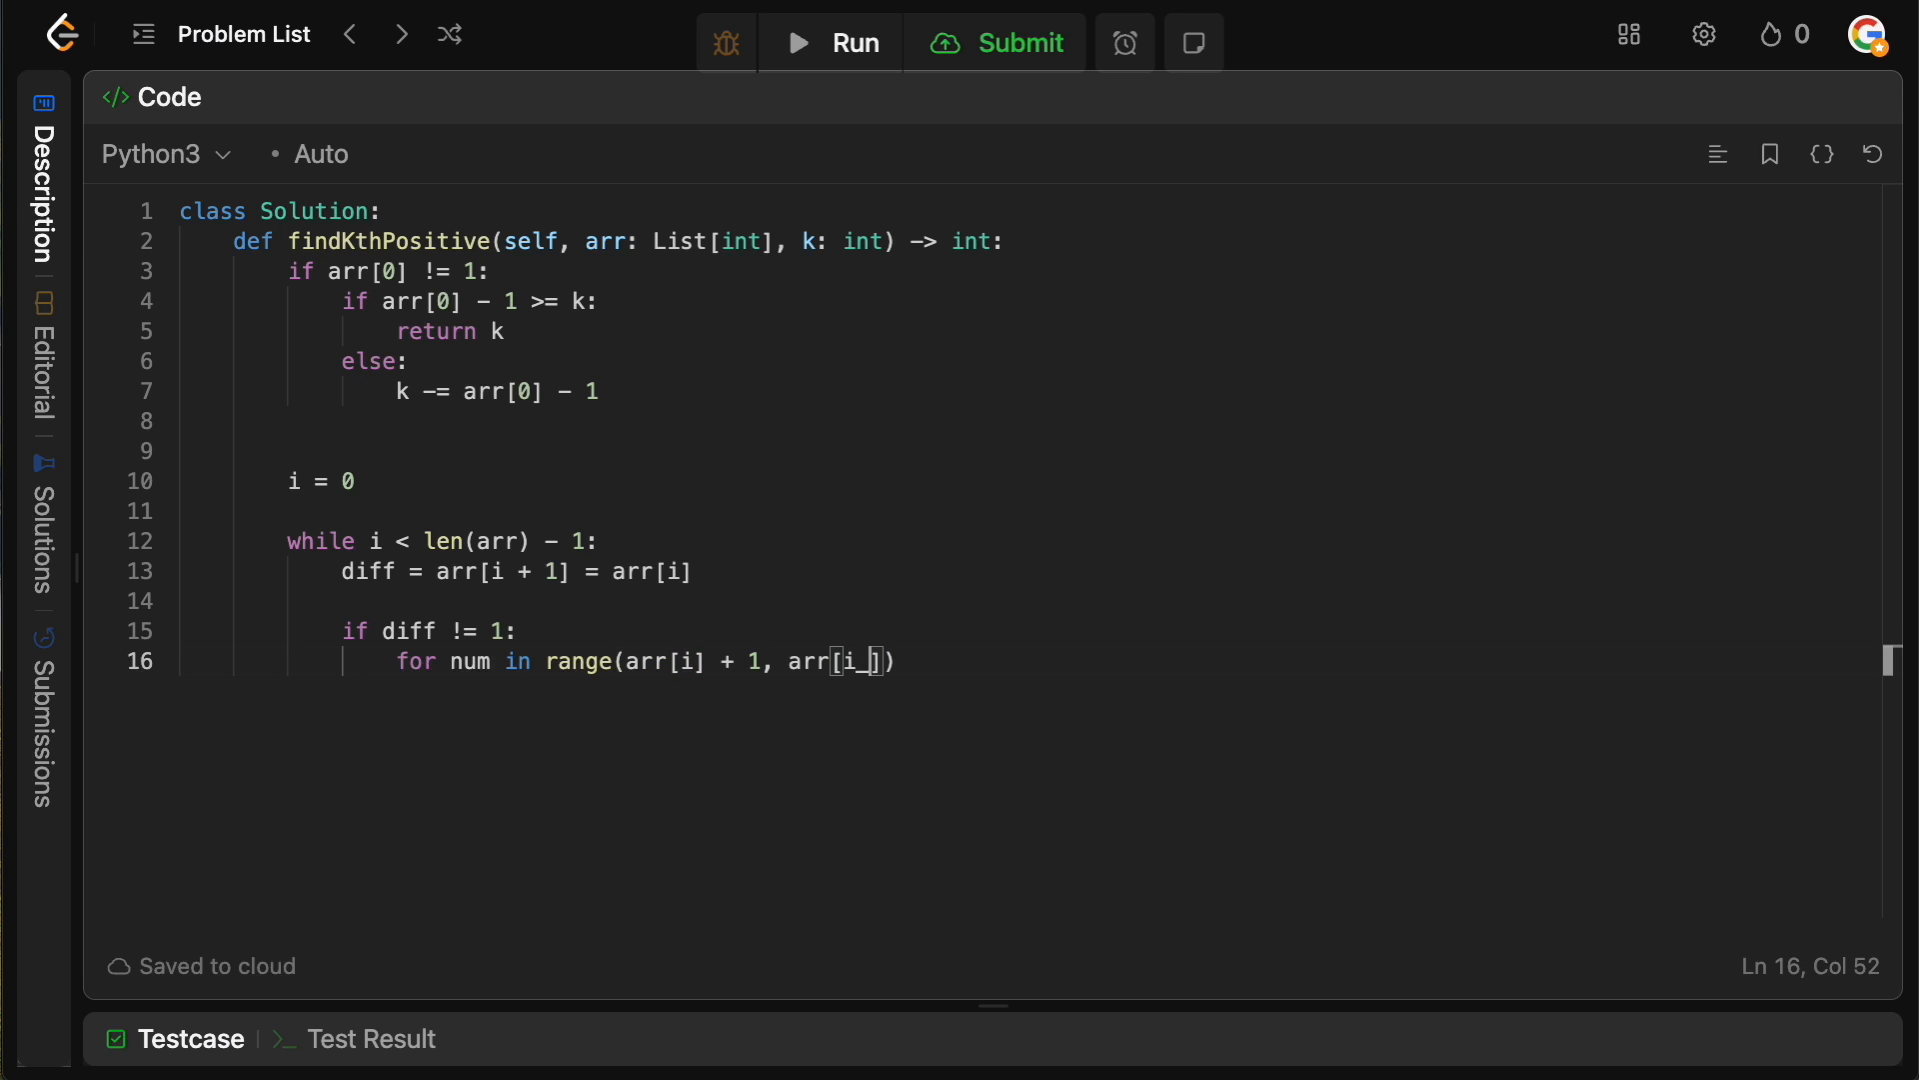
{"action": "type", "text": "+1"}
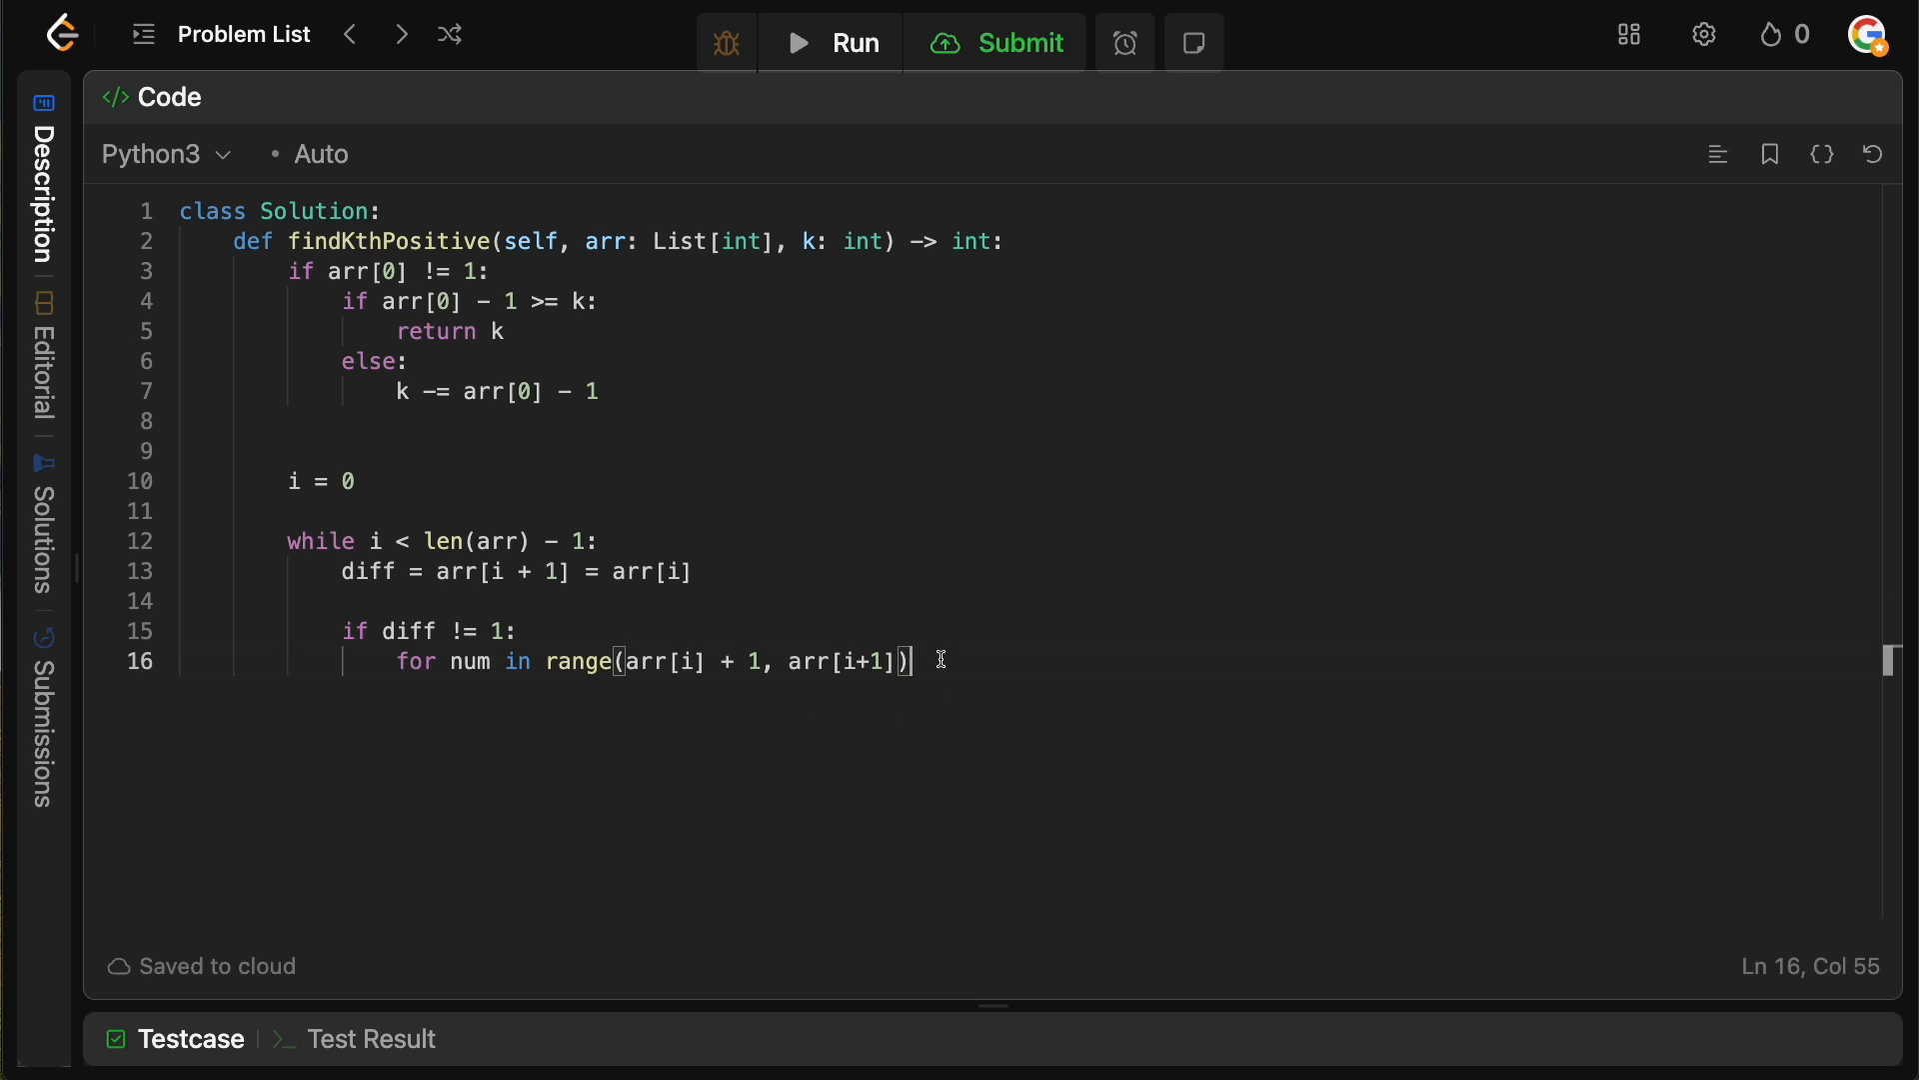
{"action": "type", "text": ":"}
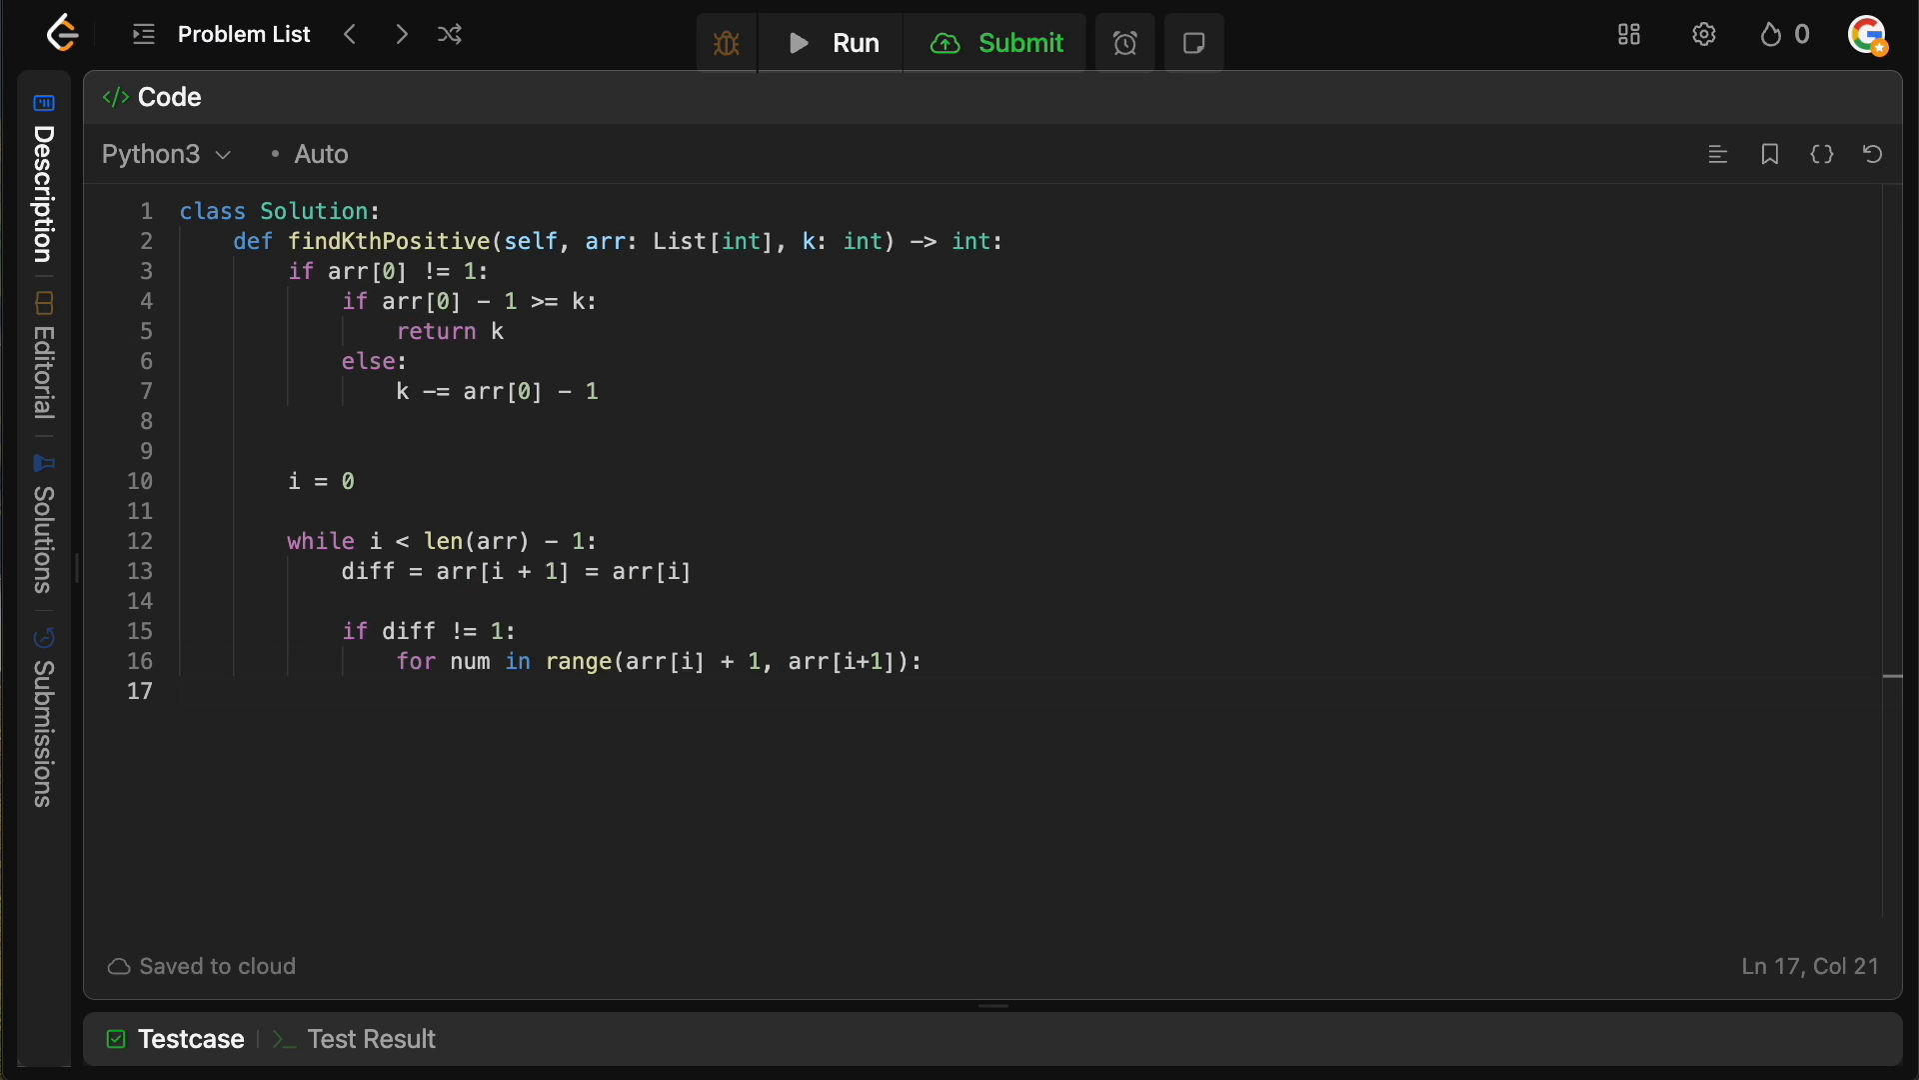
{"action": "type", "text": "k -= 1"}
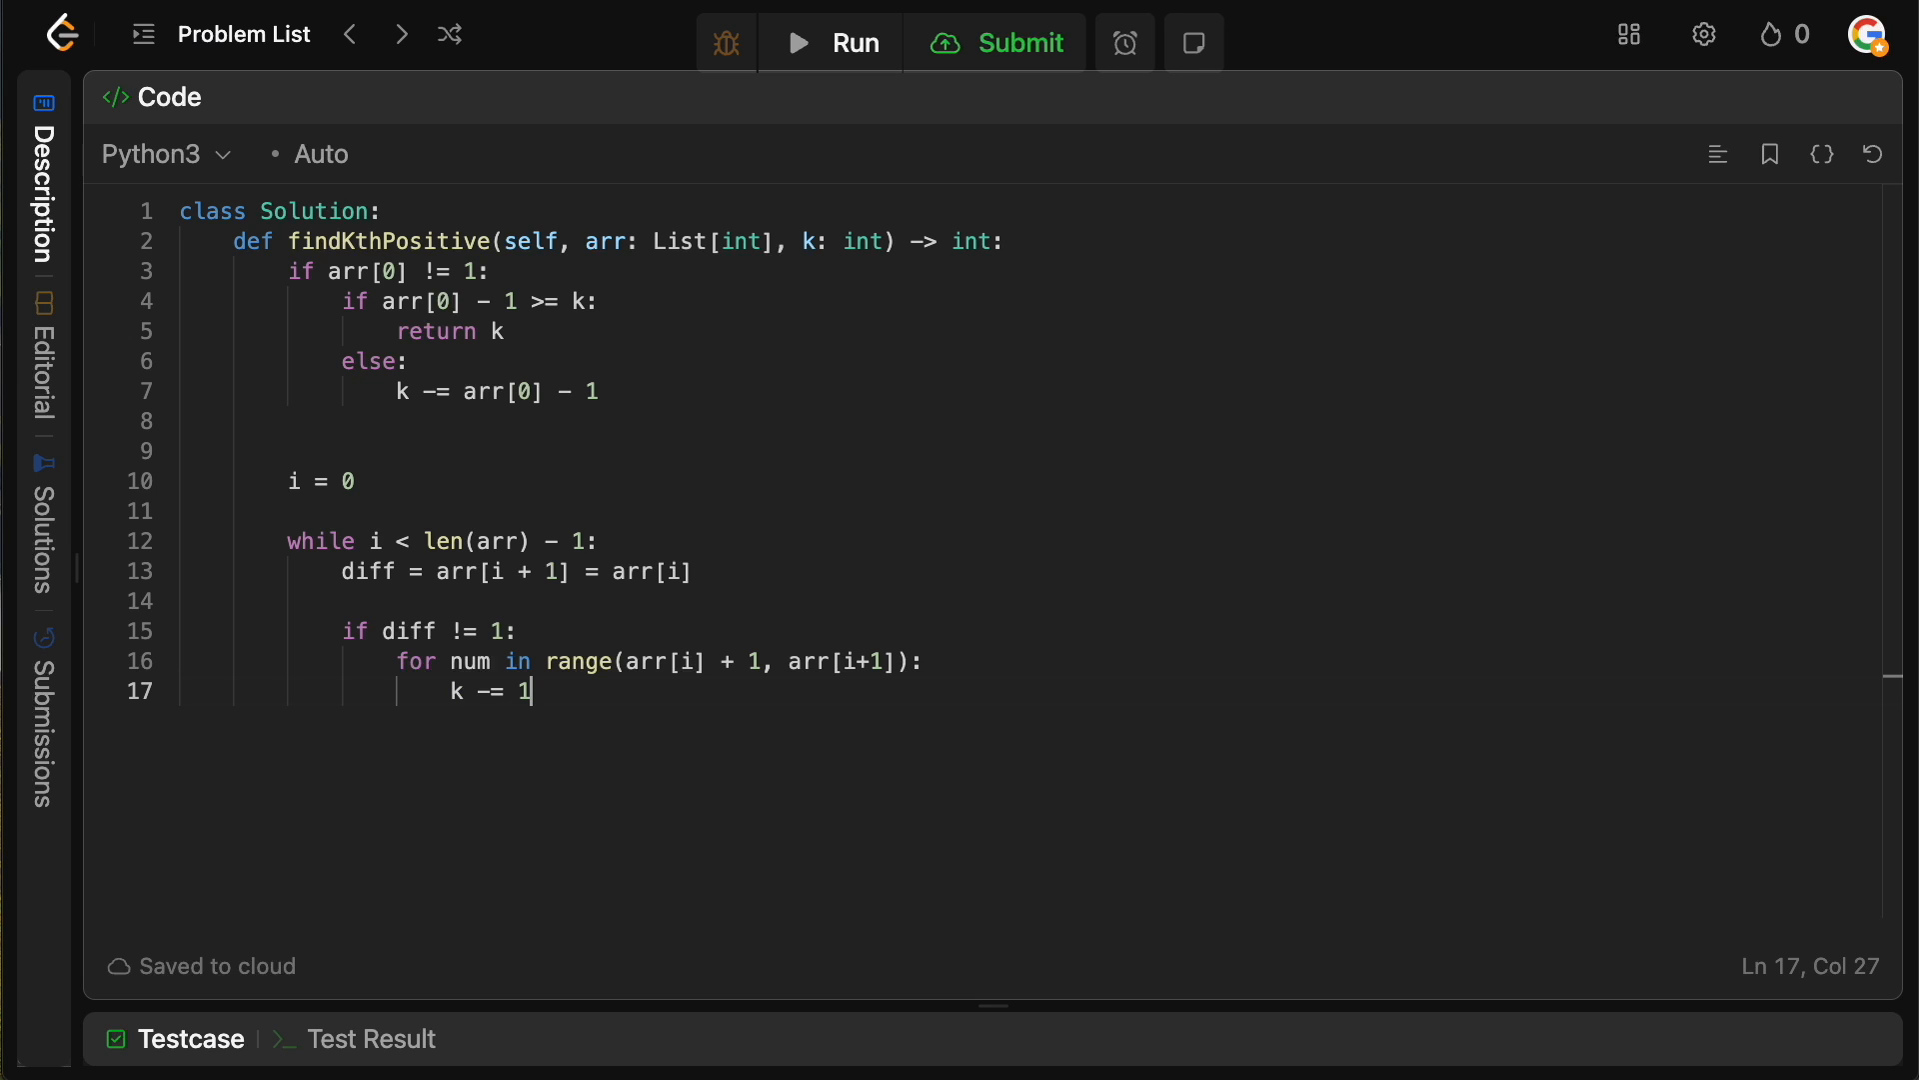
{"action": "key", "text": "Enter"}
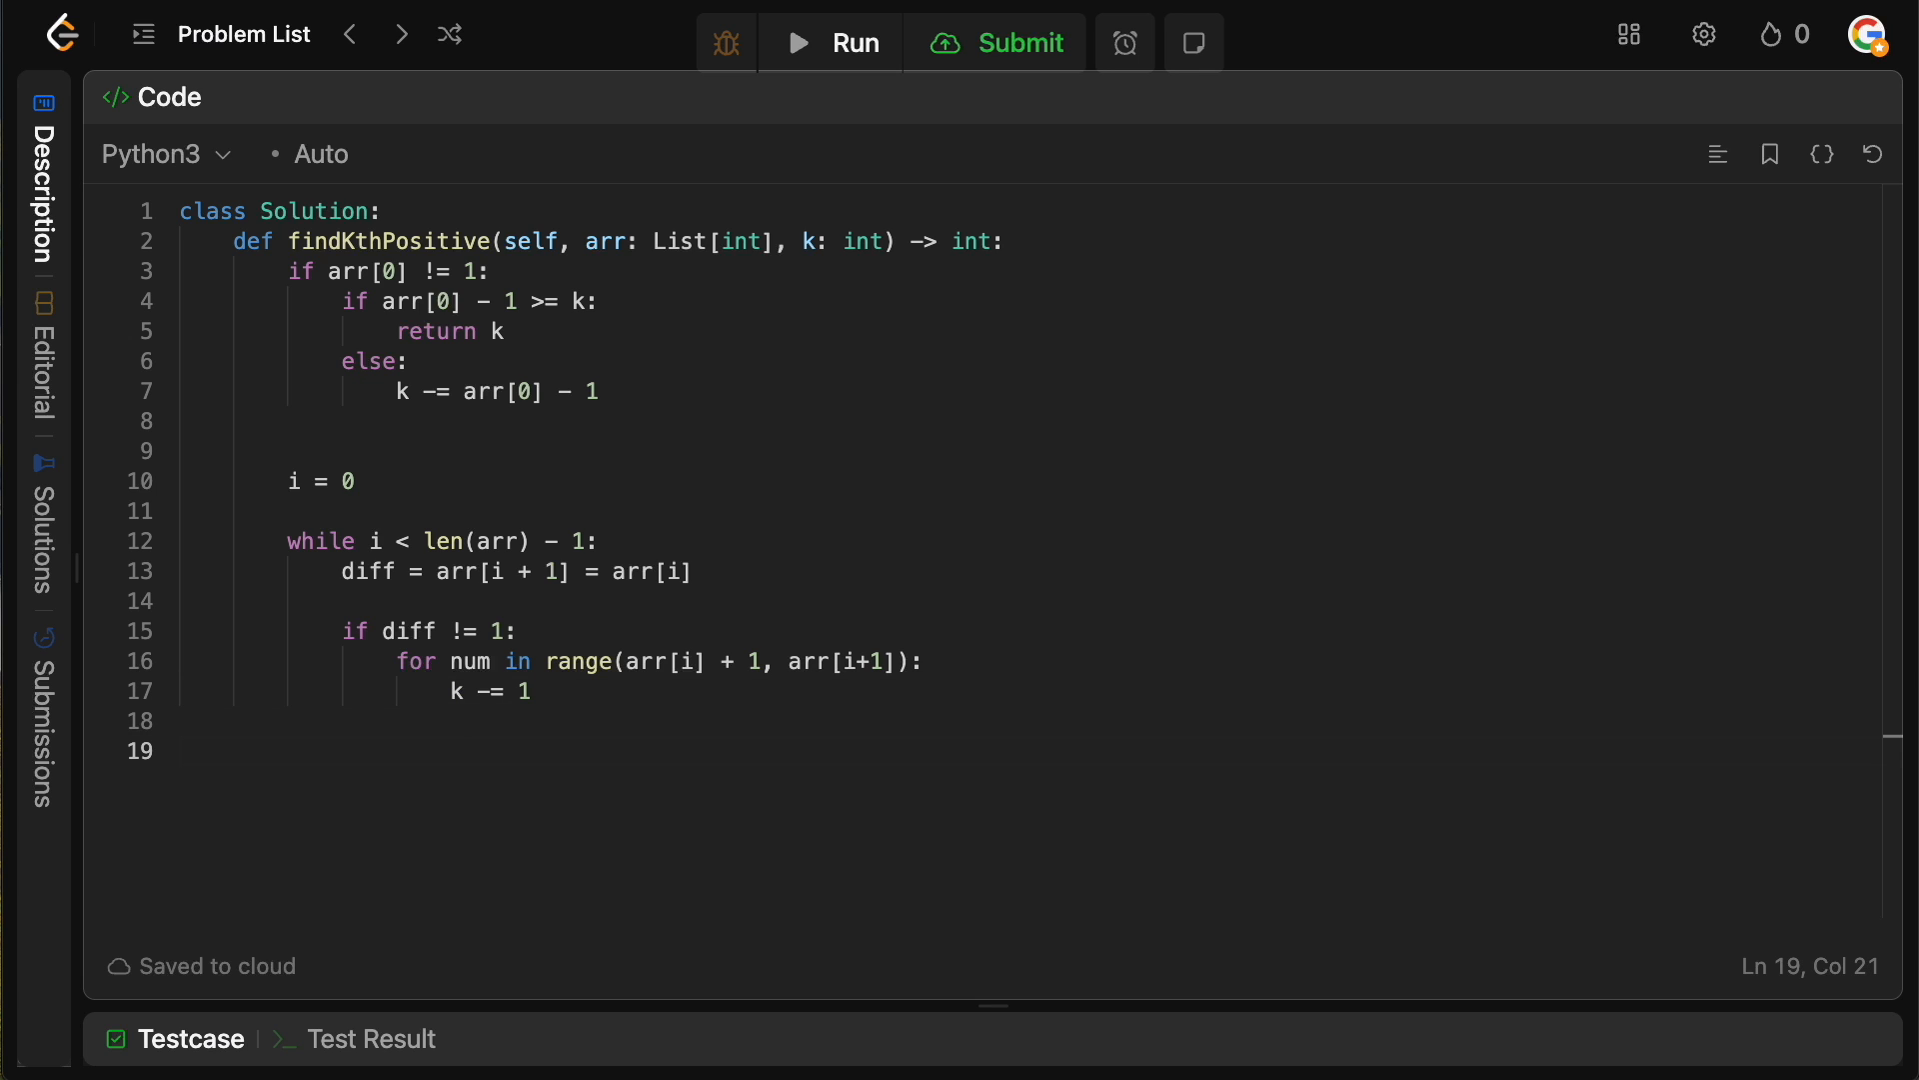
- Inside the loop return num as soon as k drops to zero ('if not k: return num')
{"action": "left_click", "coordinate": [805, 240]}
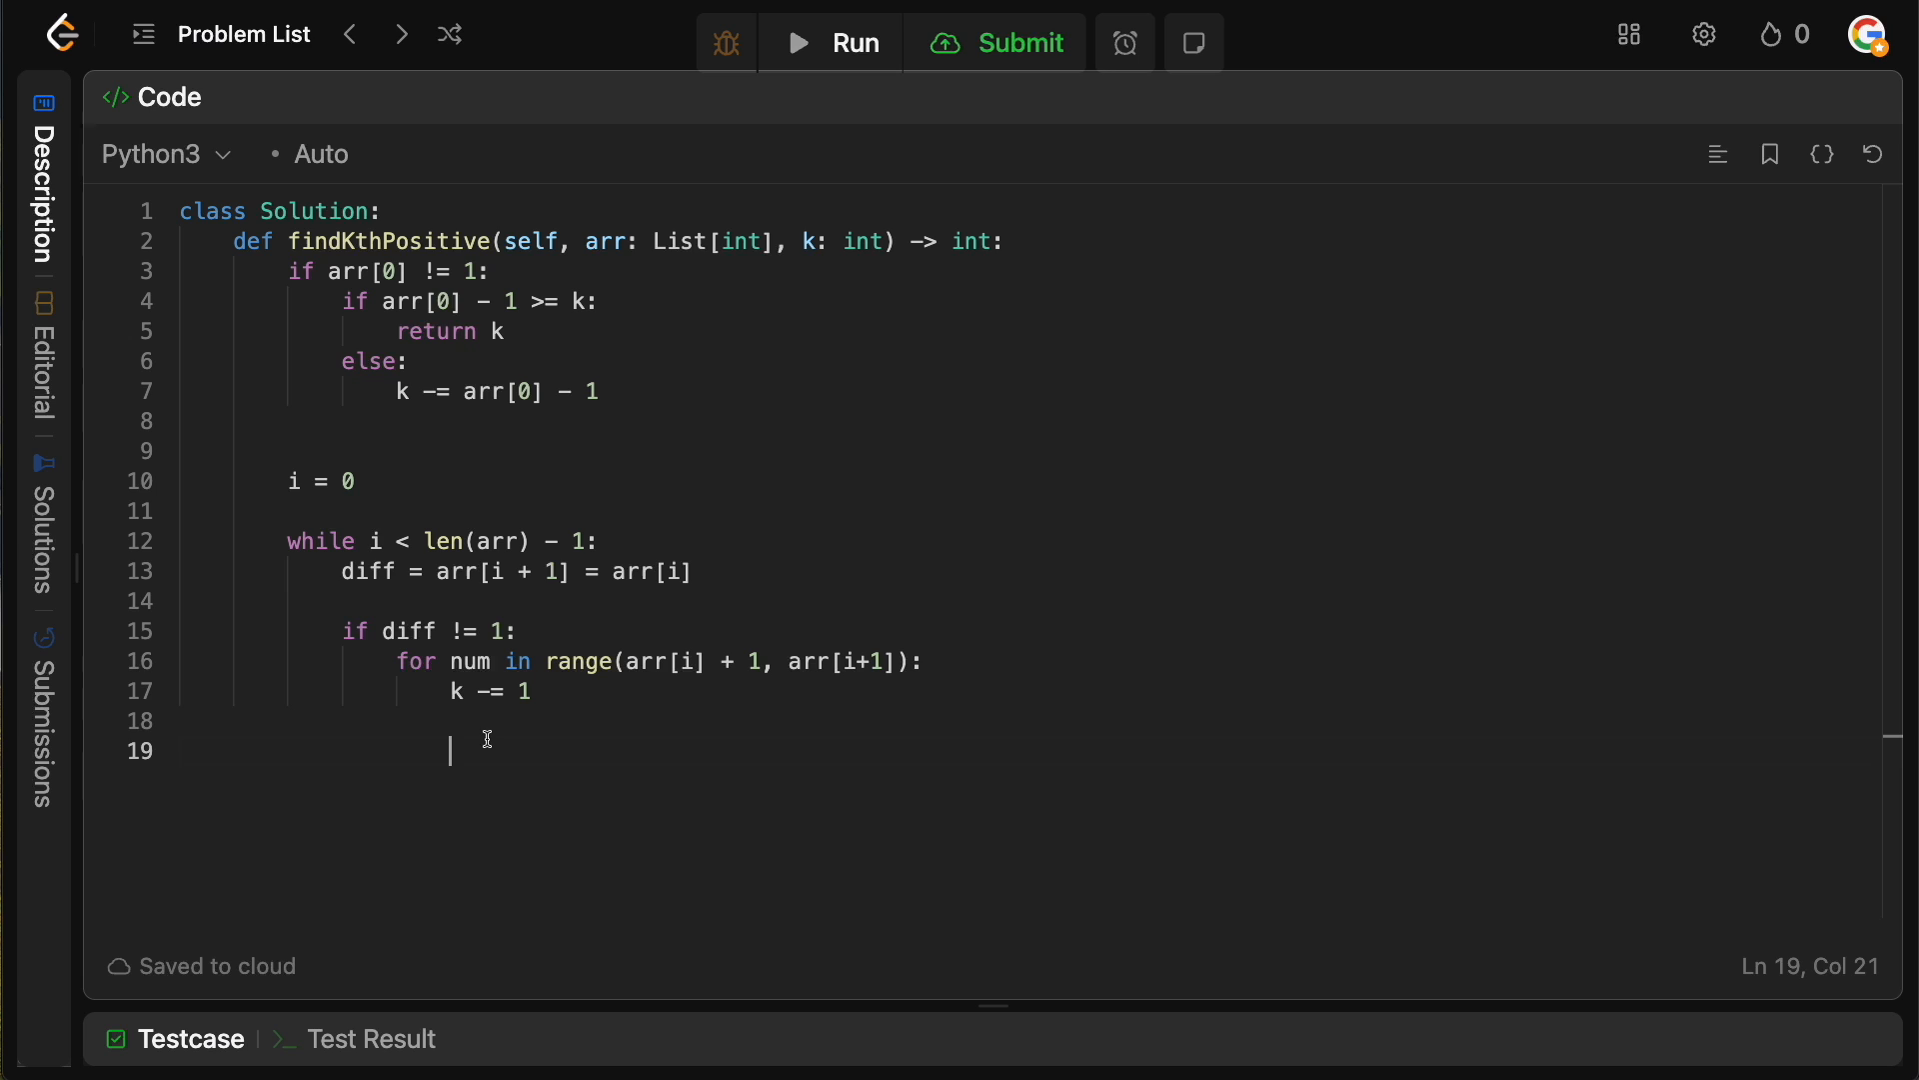
{"action": "mouse_move", "coordinate": [444, 716]}
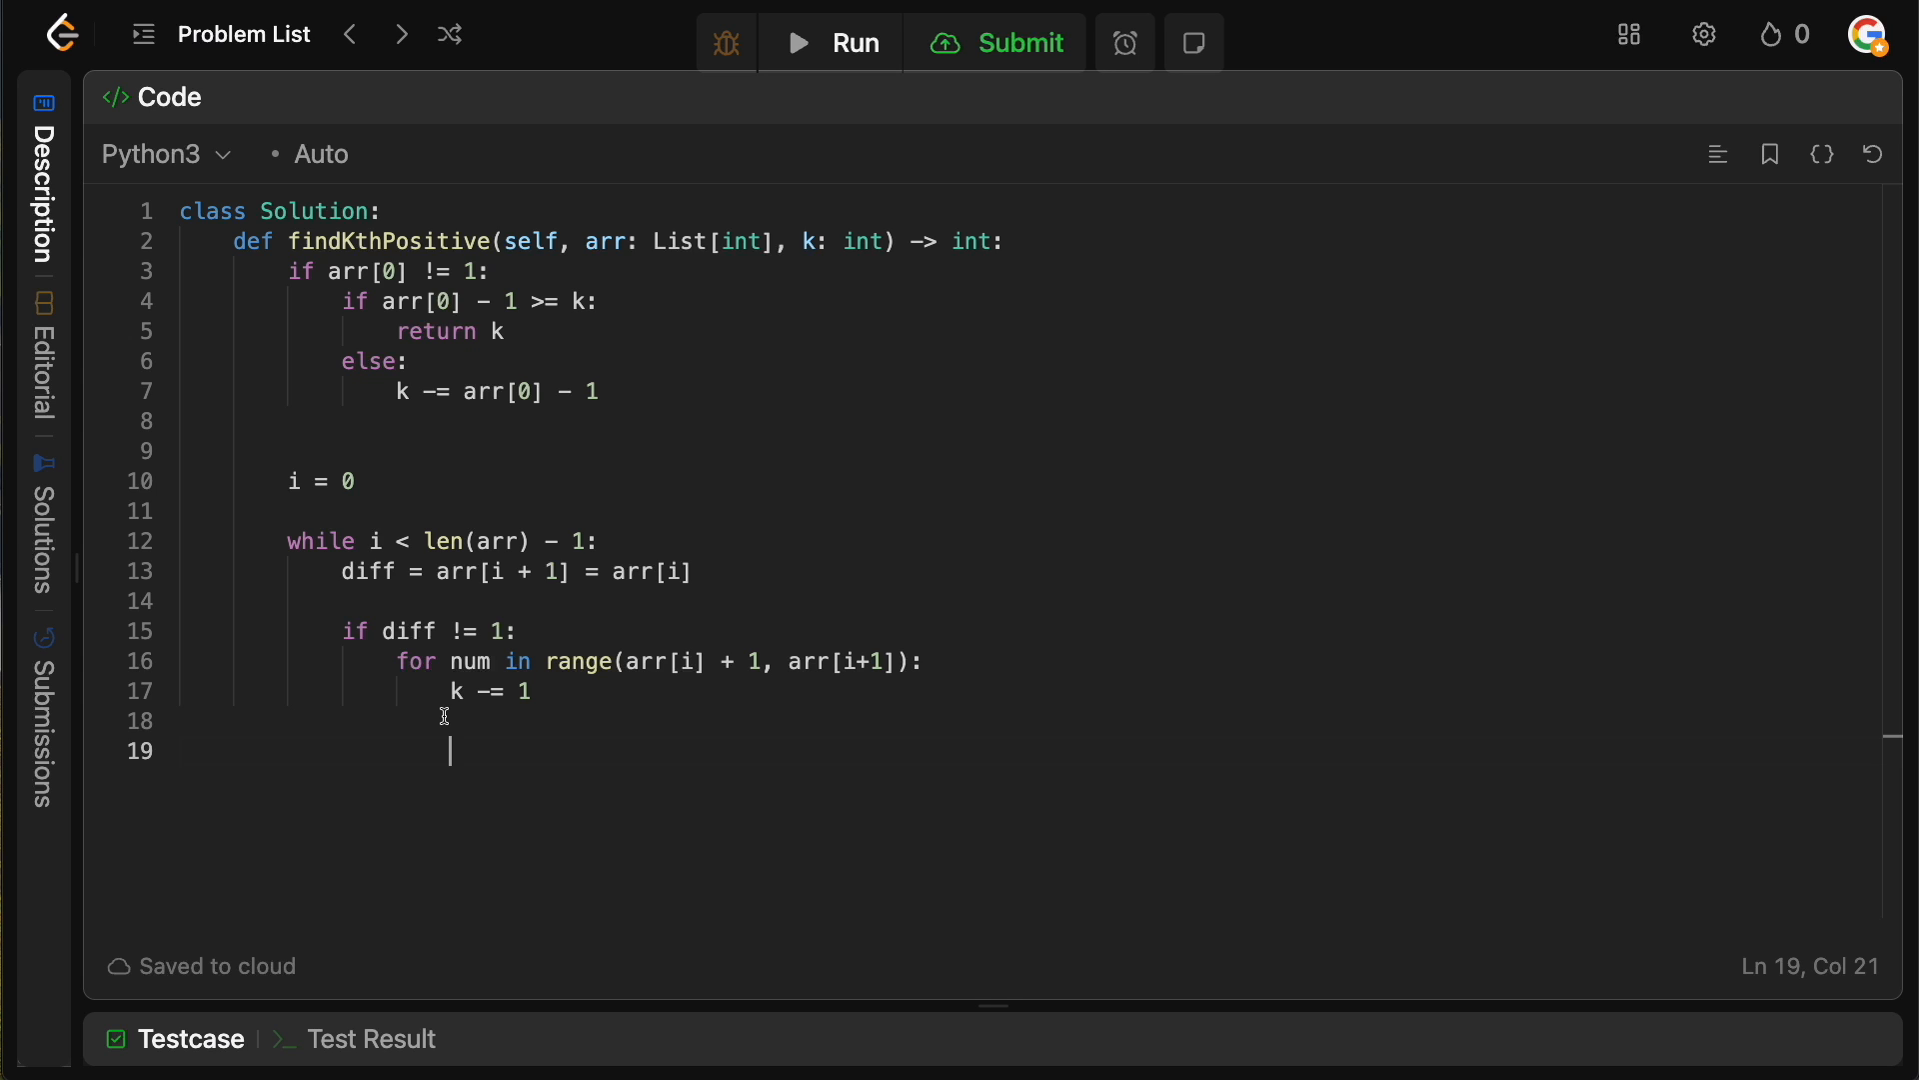
{"action": "type", "text": "if not kL:"}
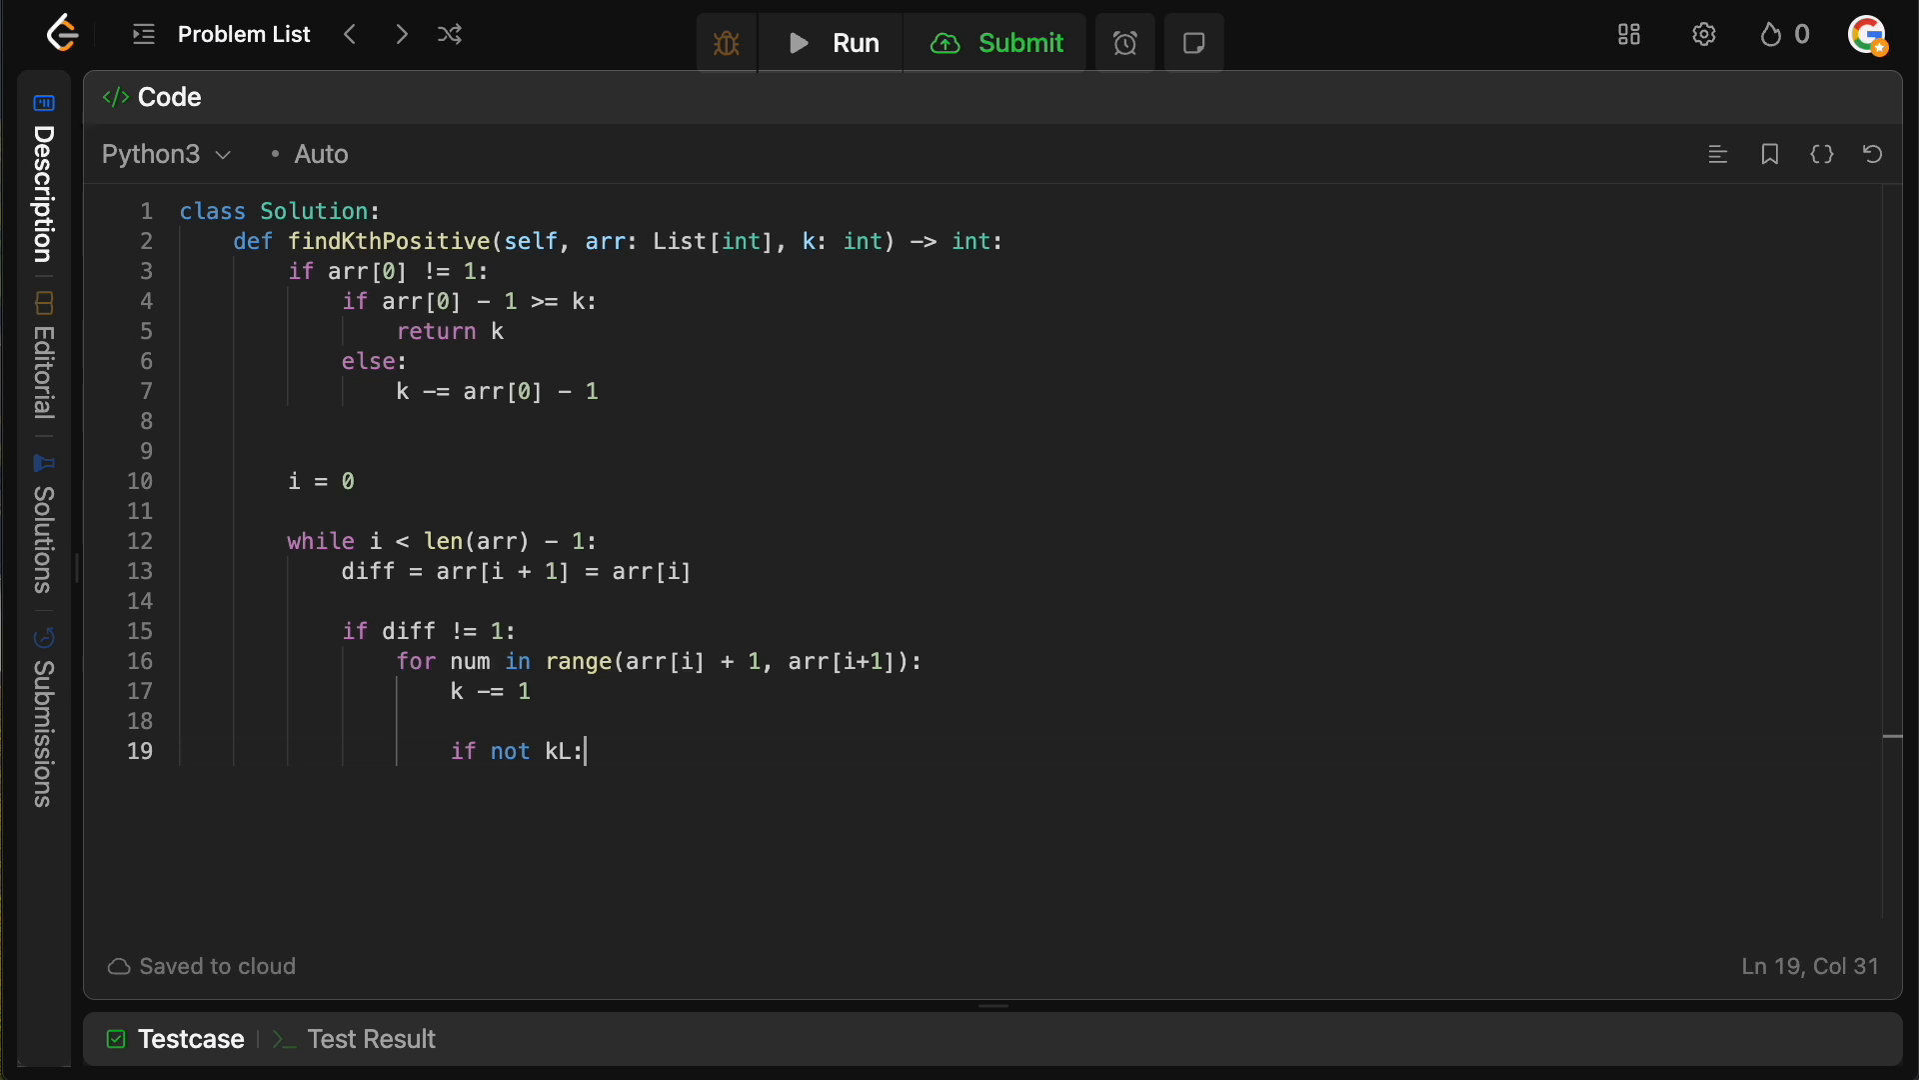
{"action": "type", "text": "return num"}
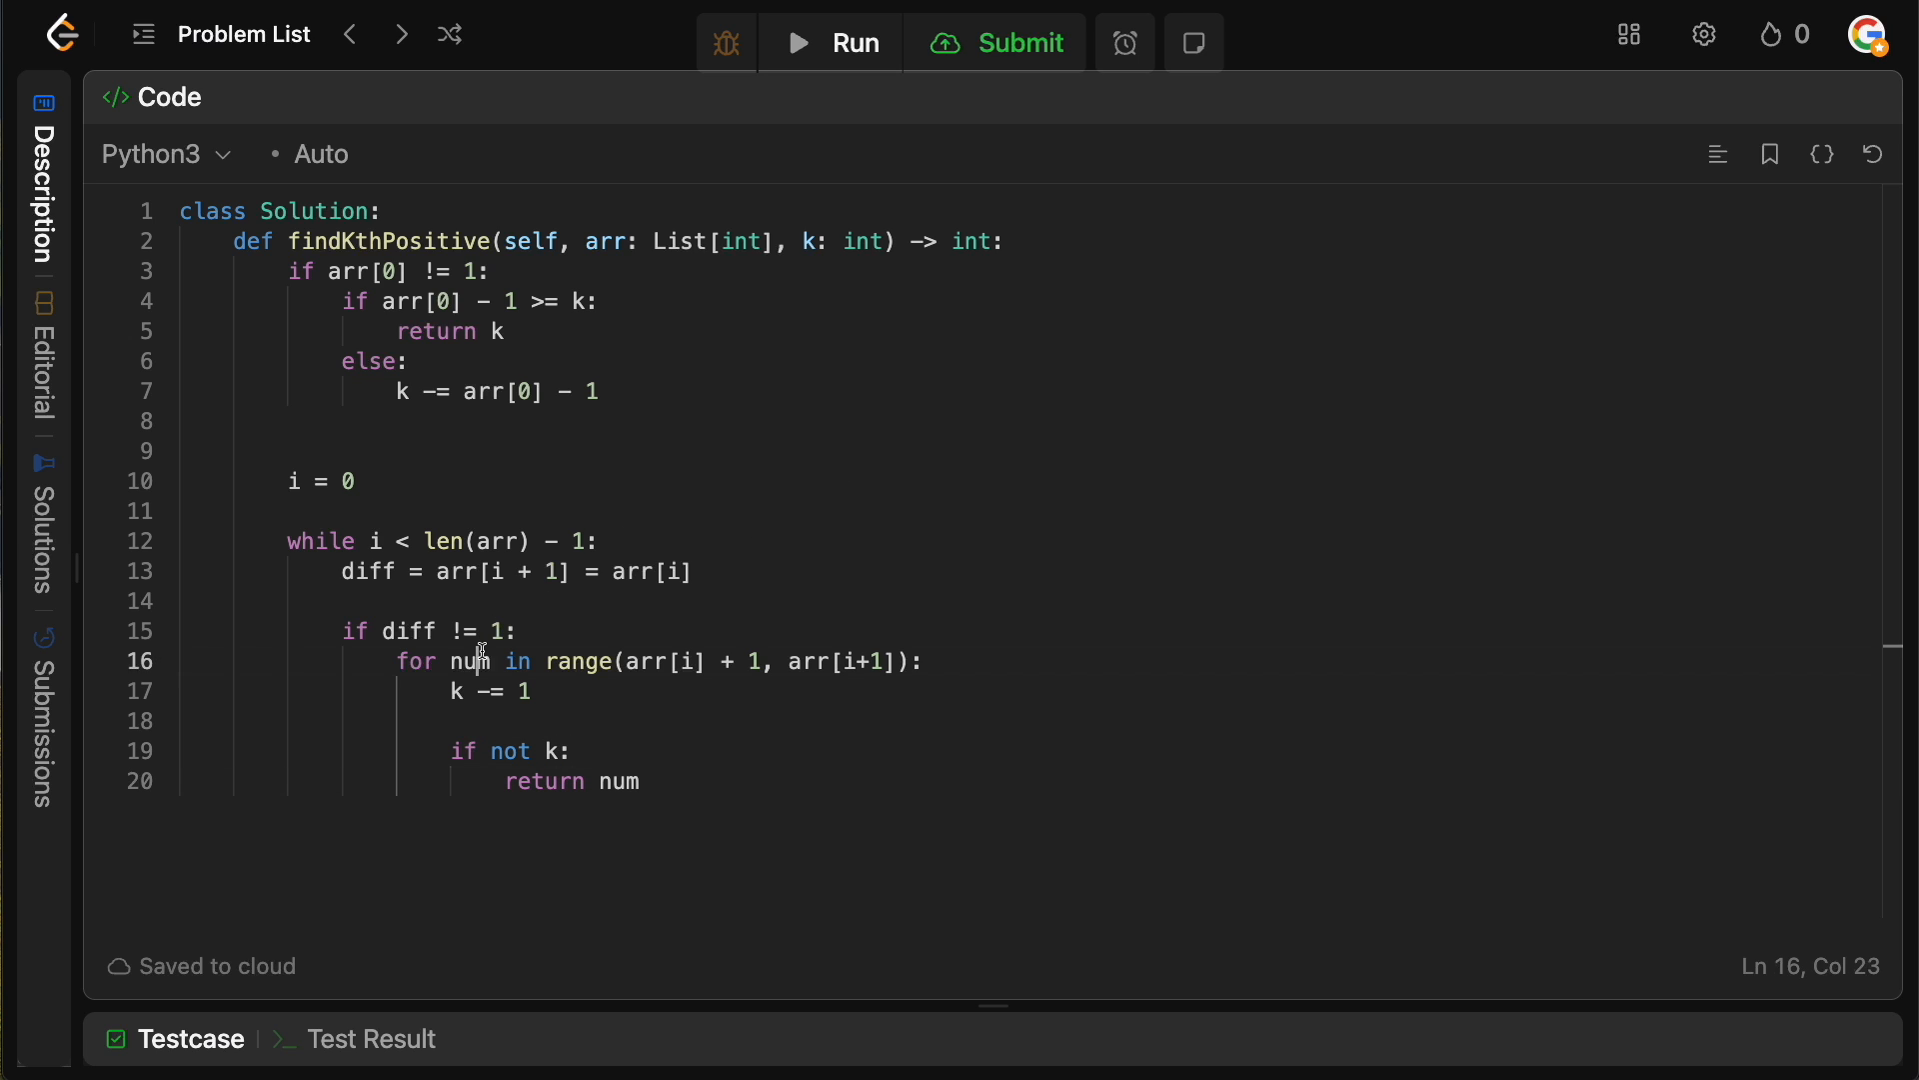
{"action": "left_click", "coordinate": [642, 781]}
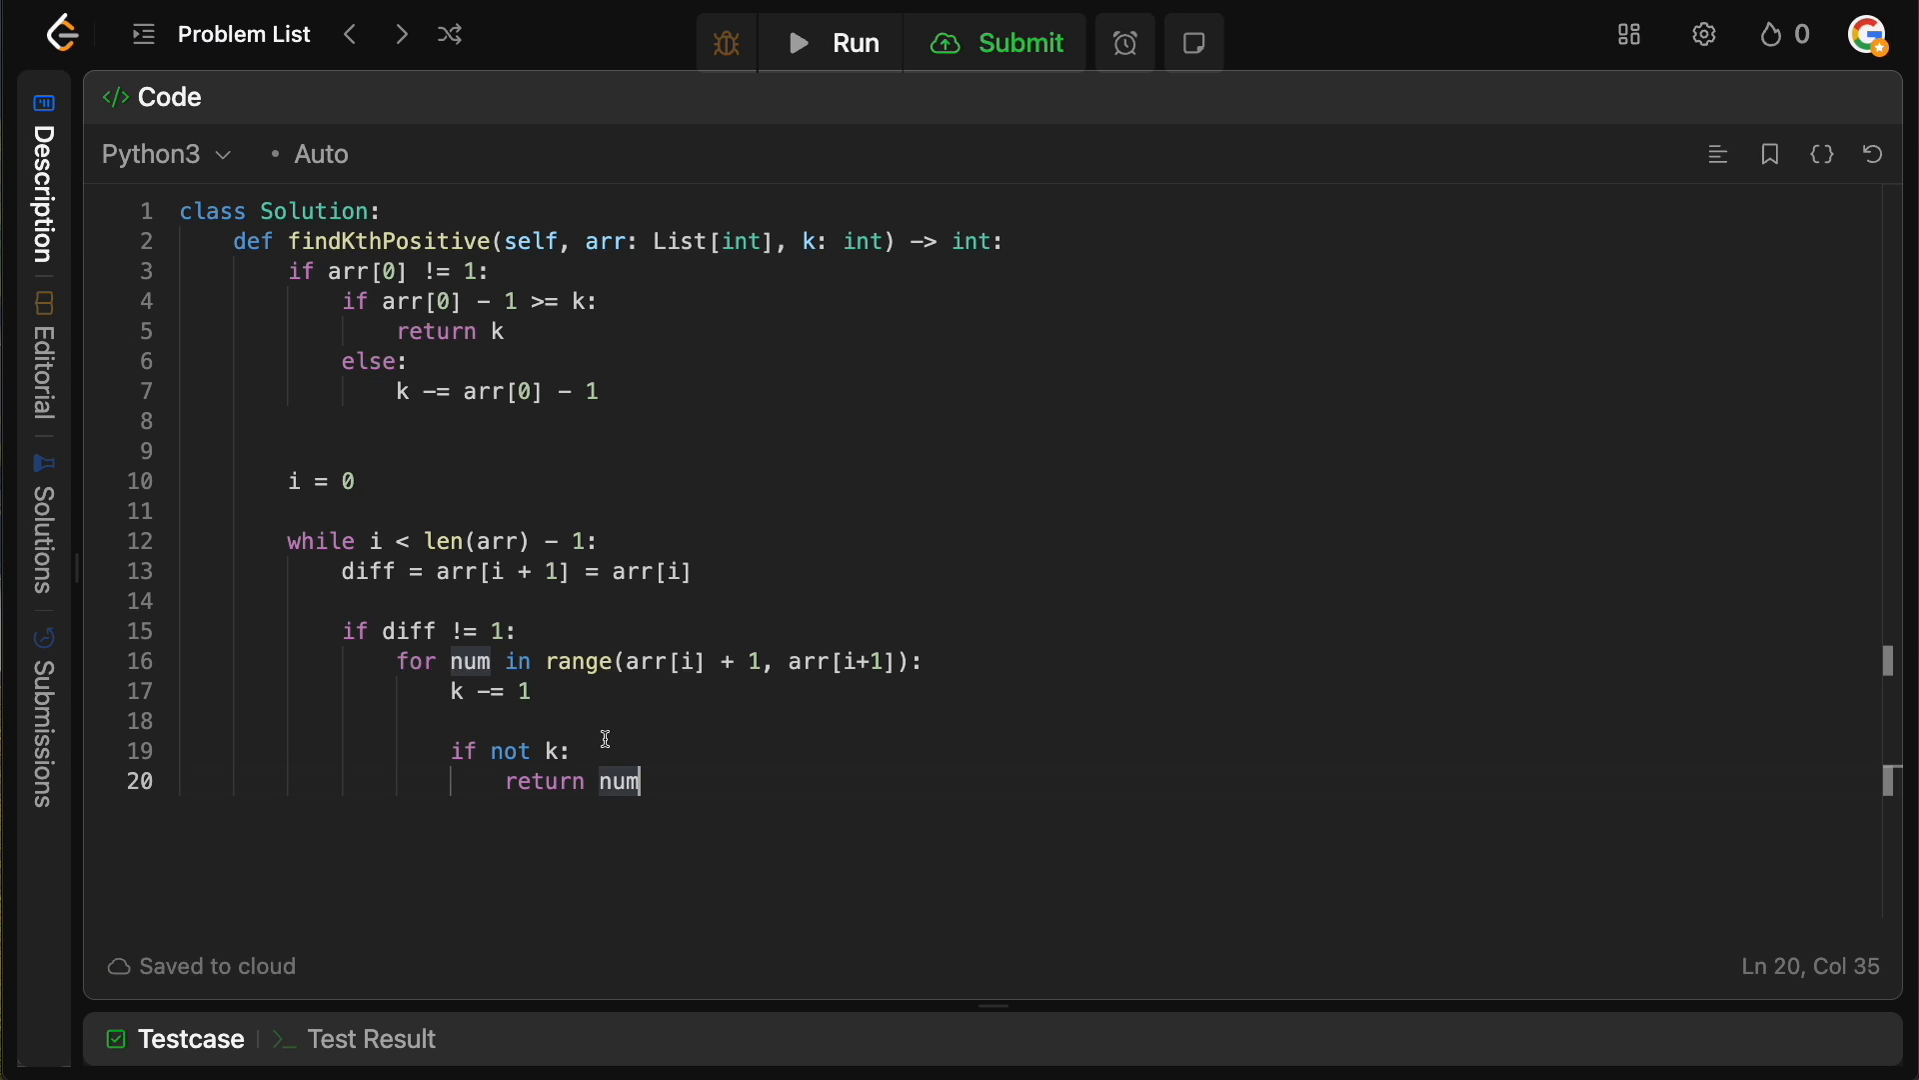
{"action": "mouse_move", "coordinate": [786, 773]}
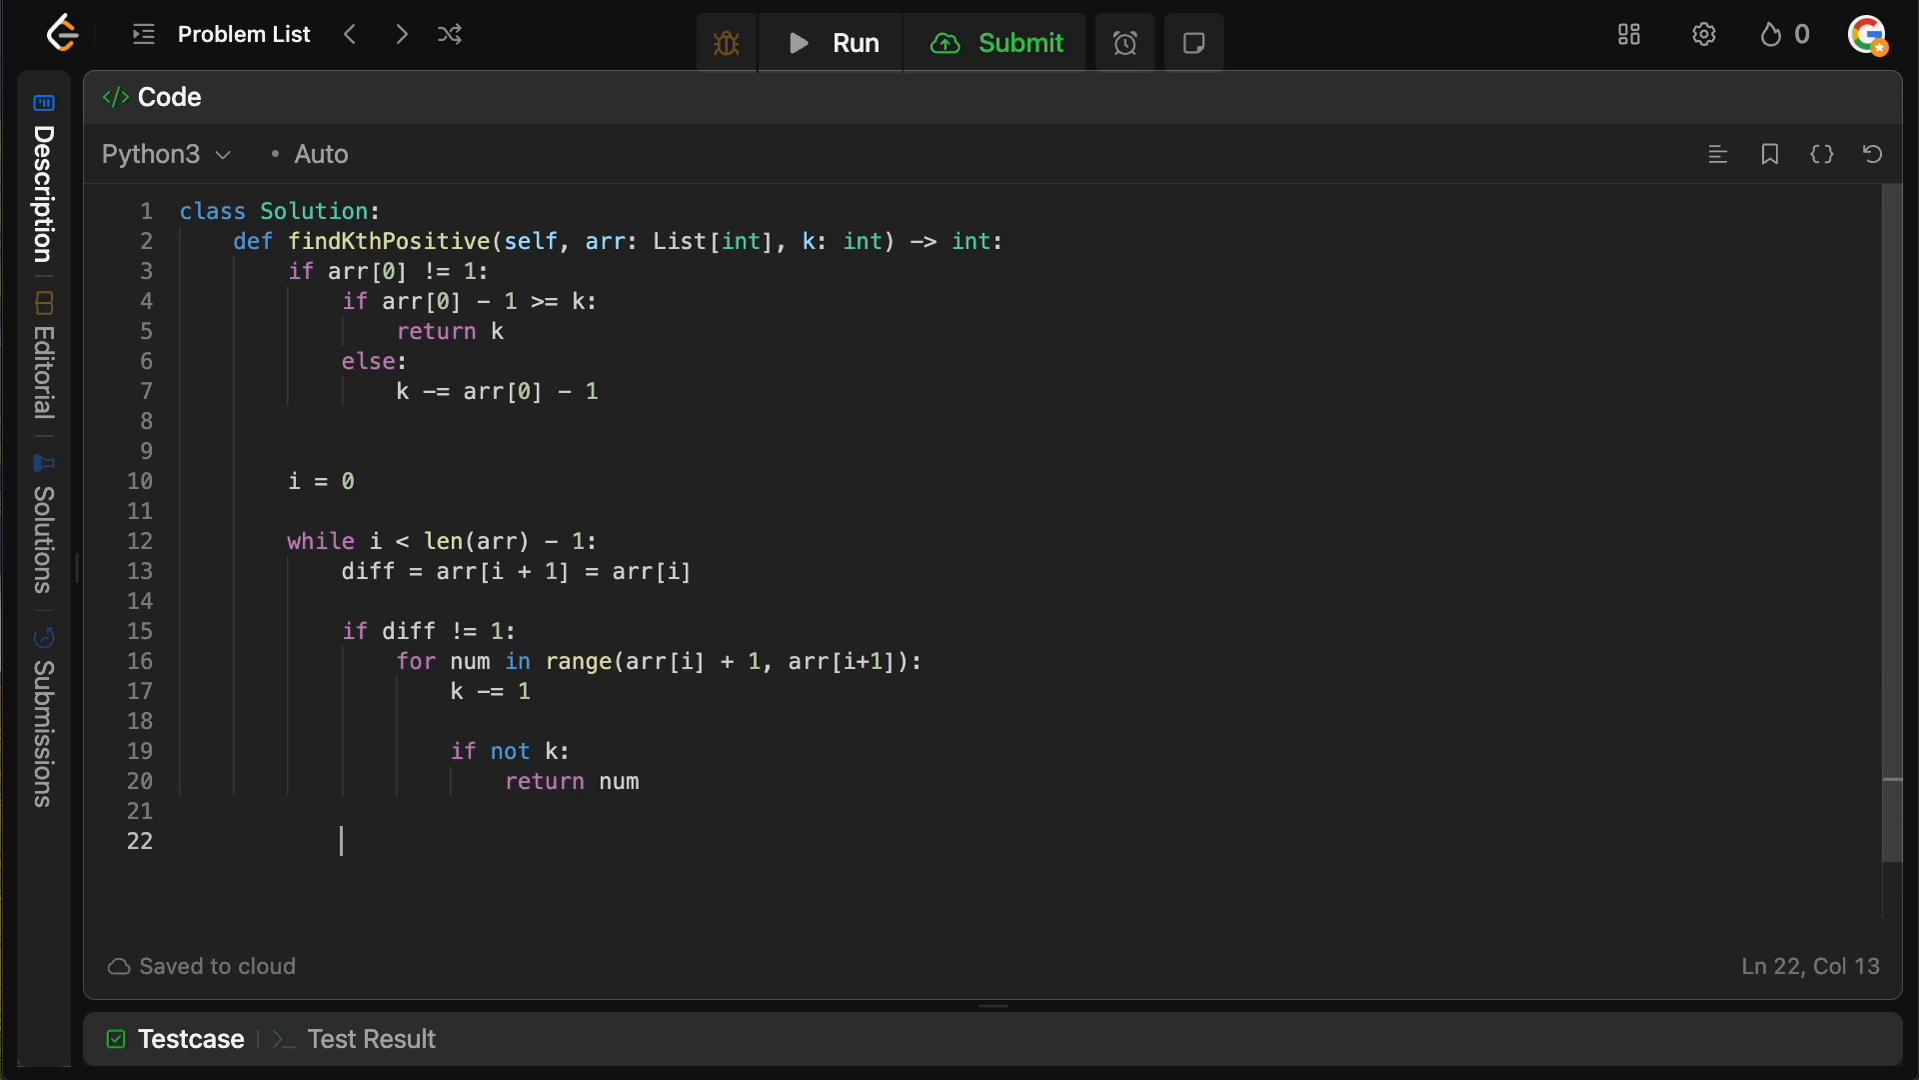
- Add 'i += 1' to the while body, then jot and discard scratch math 11 + 2, 12, 13
{"action": "type", "text": "i += 1"}
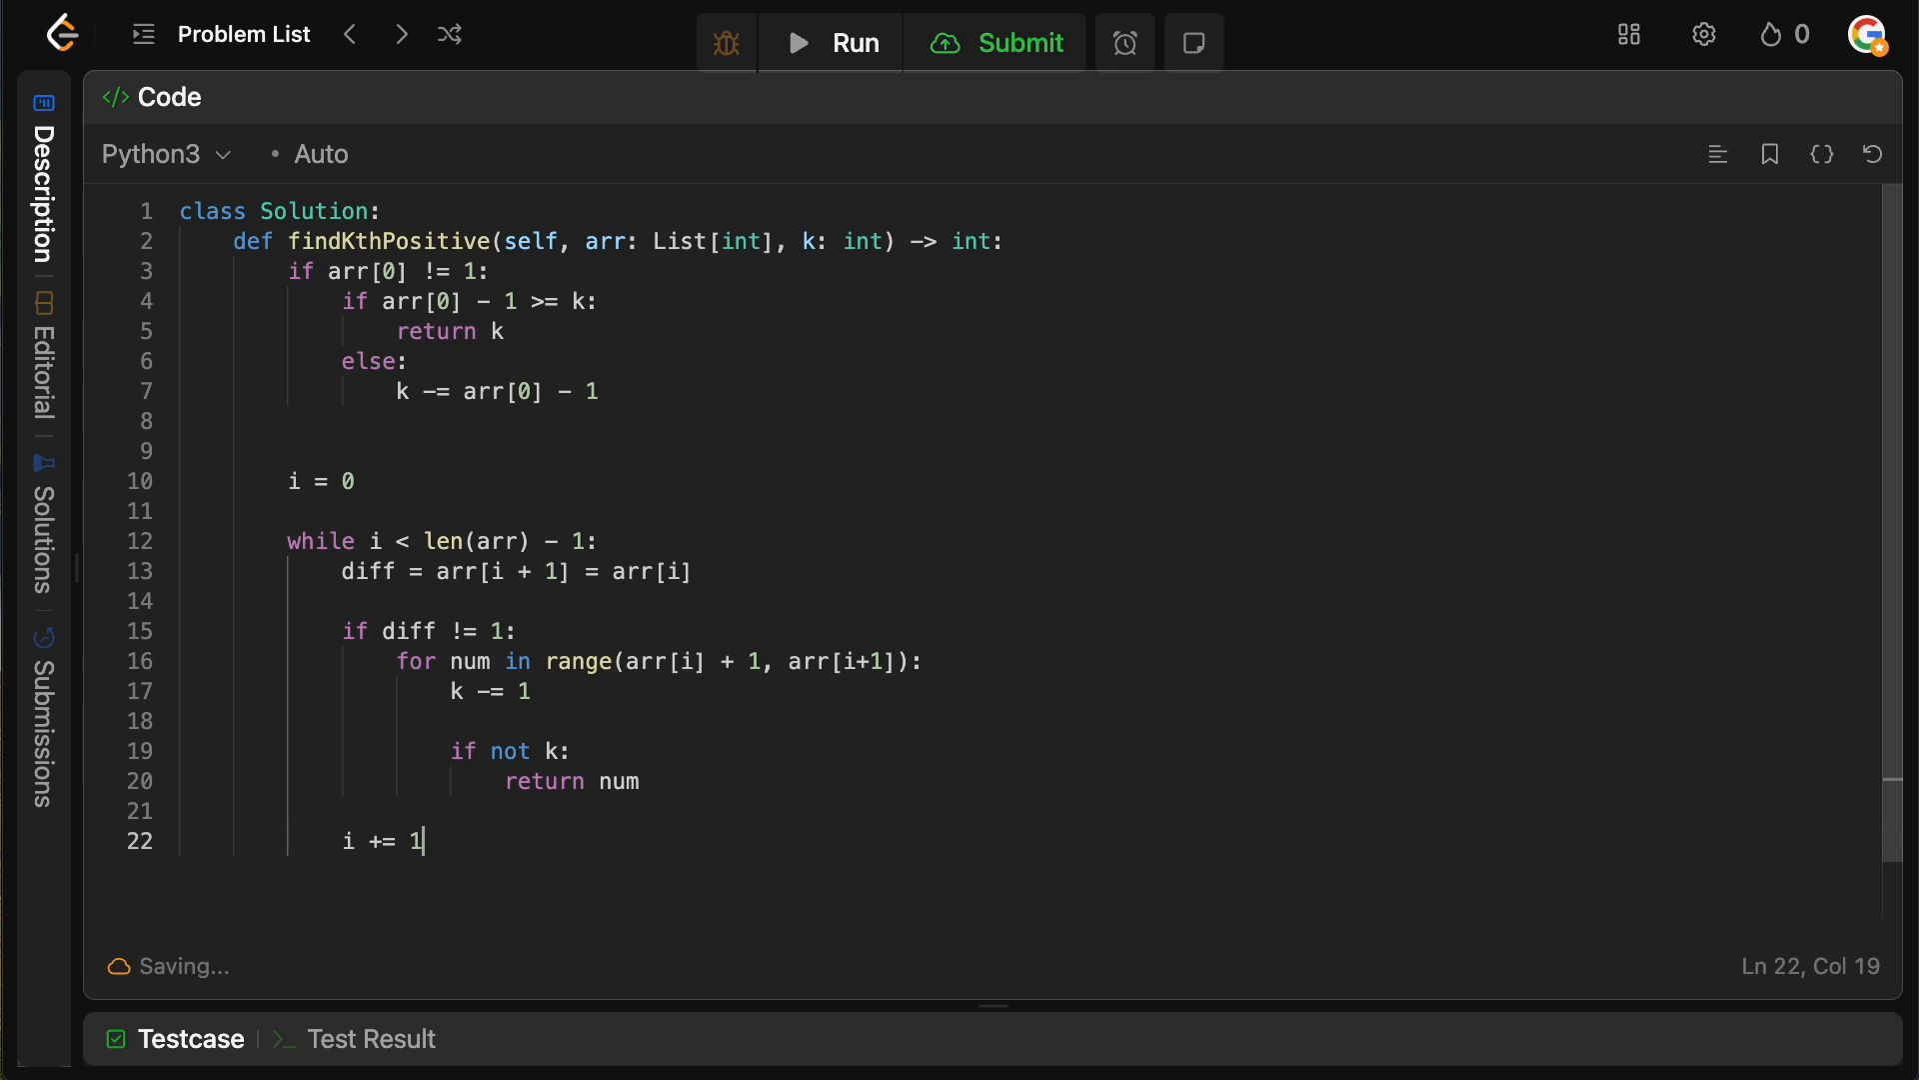
{"action": "key", "text": "Enter"}
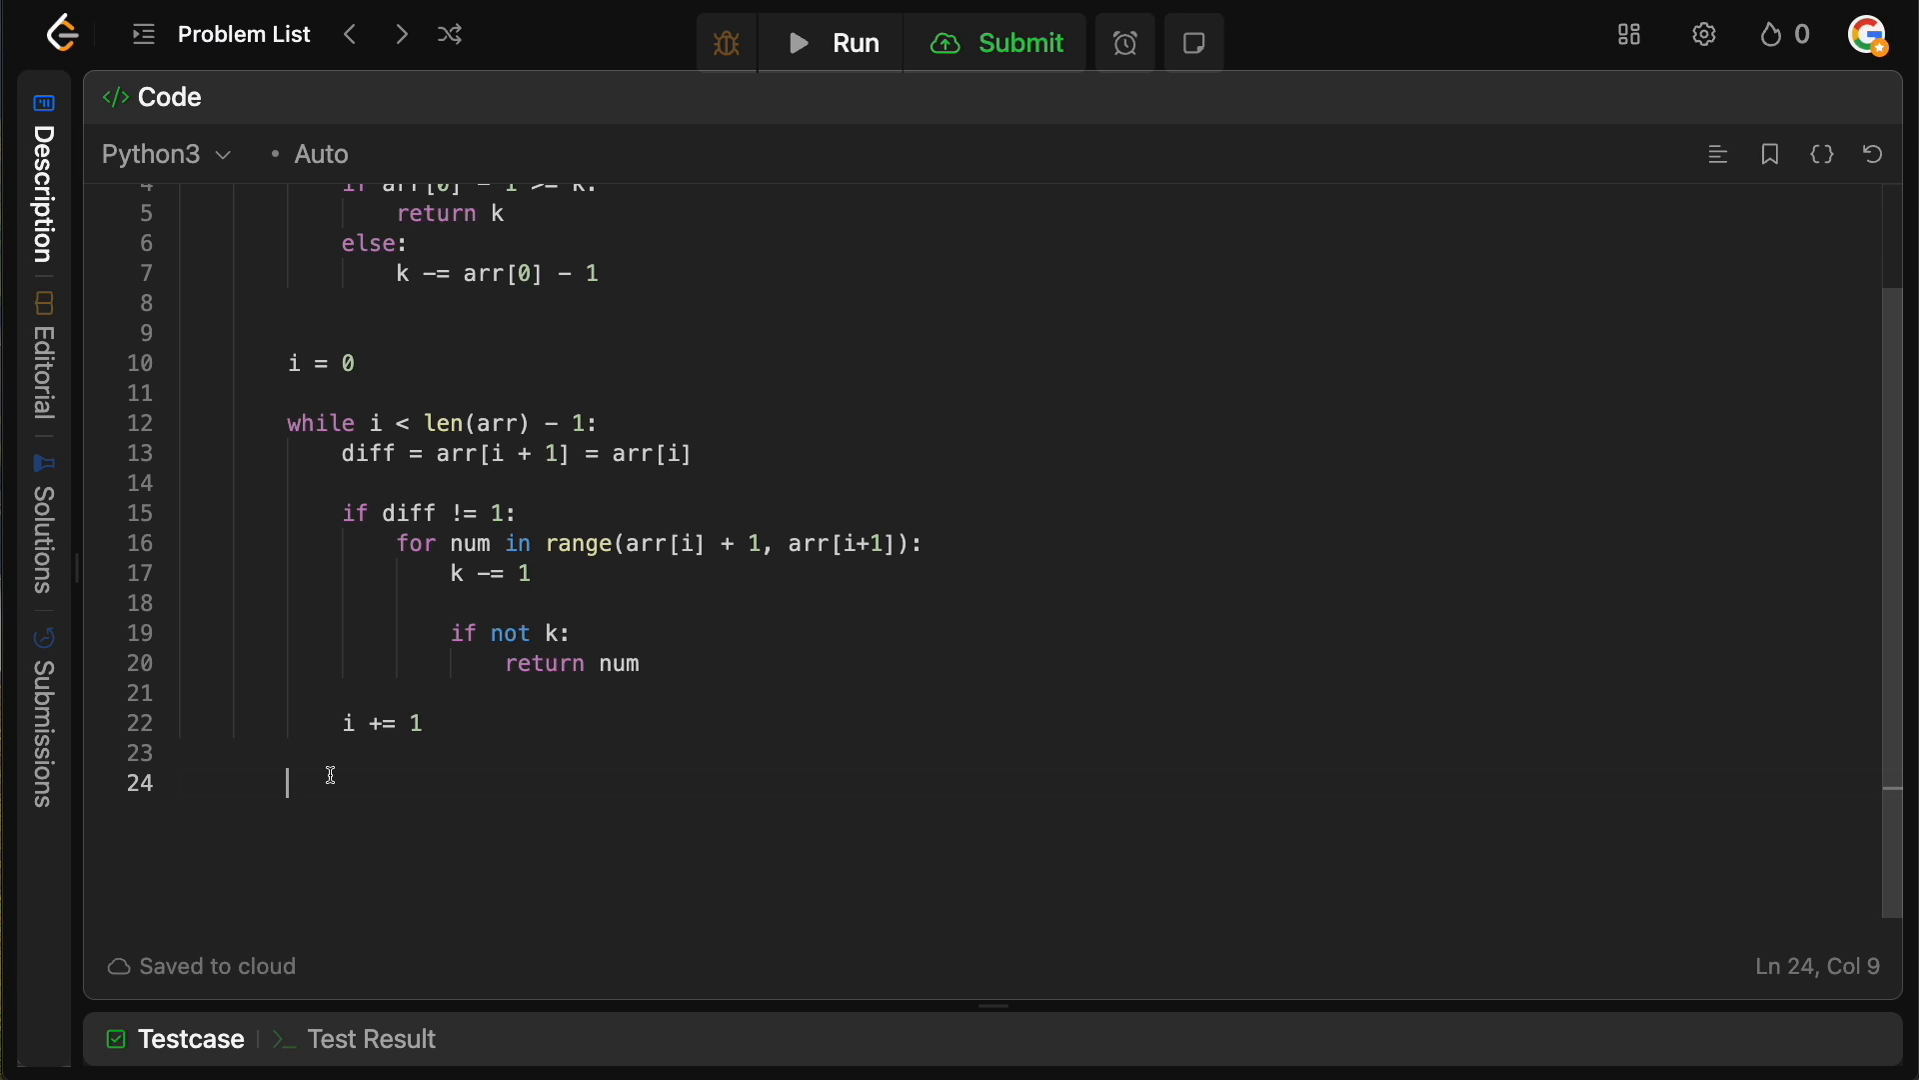
{"action": "type", "text": "11"}
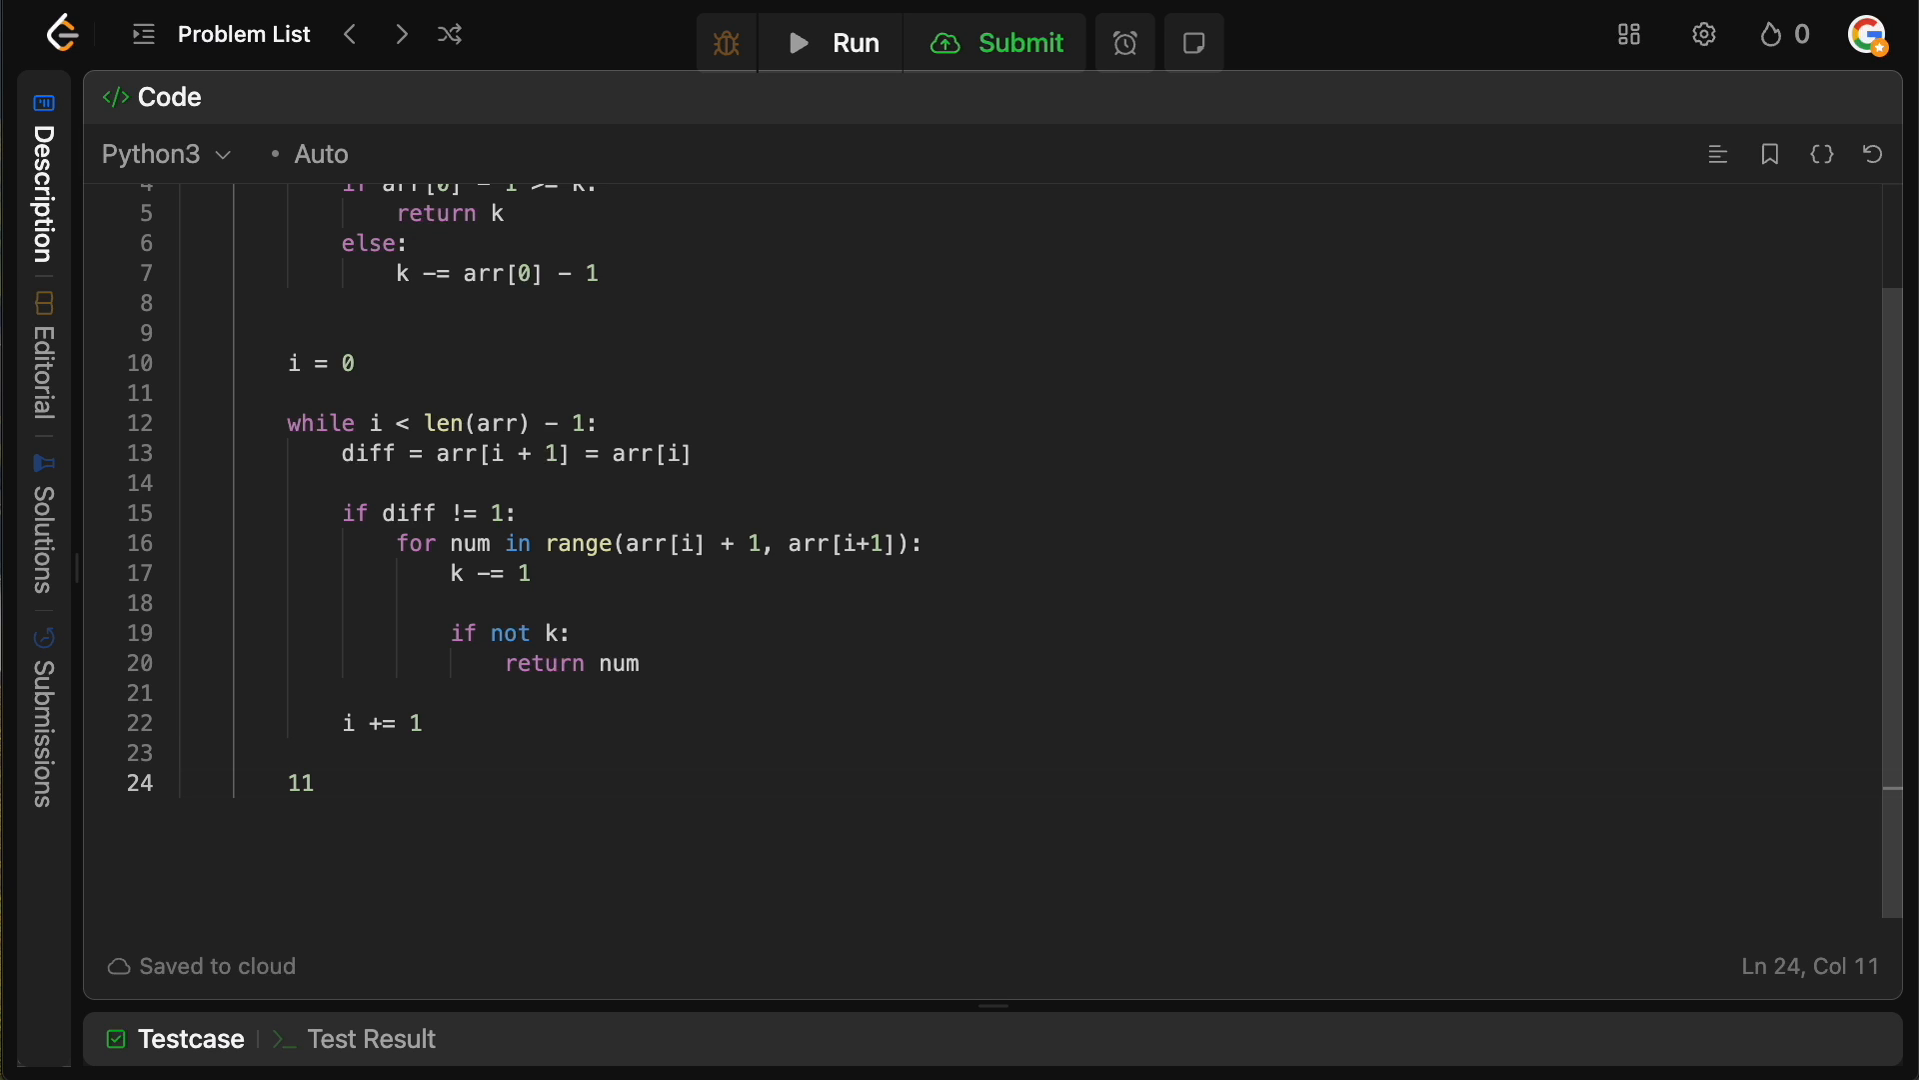
{"action": "type", "text": "+ 2"}
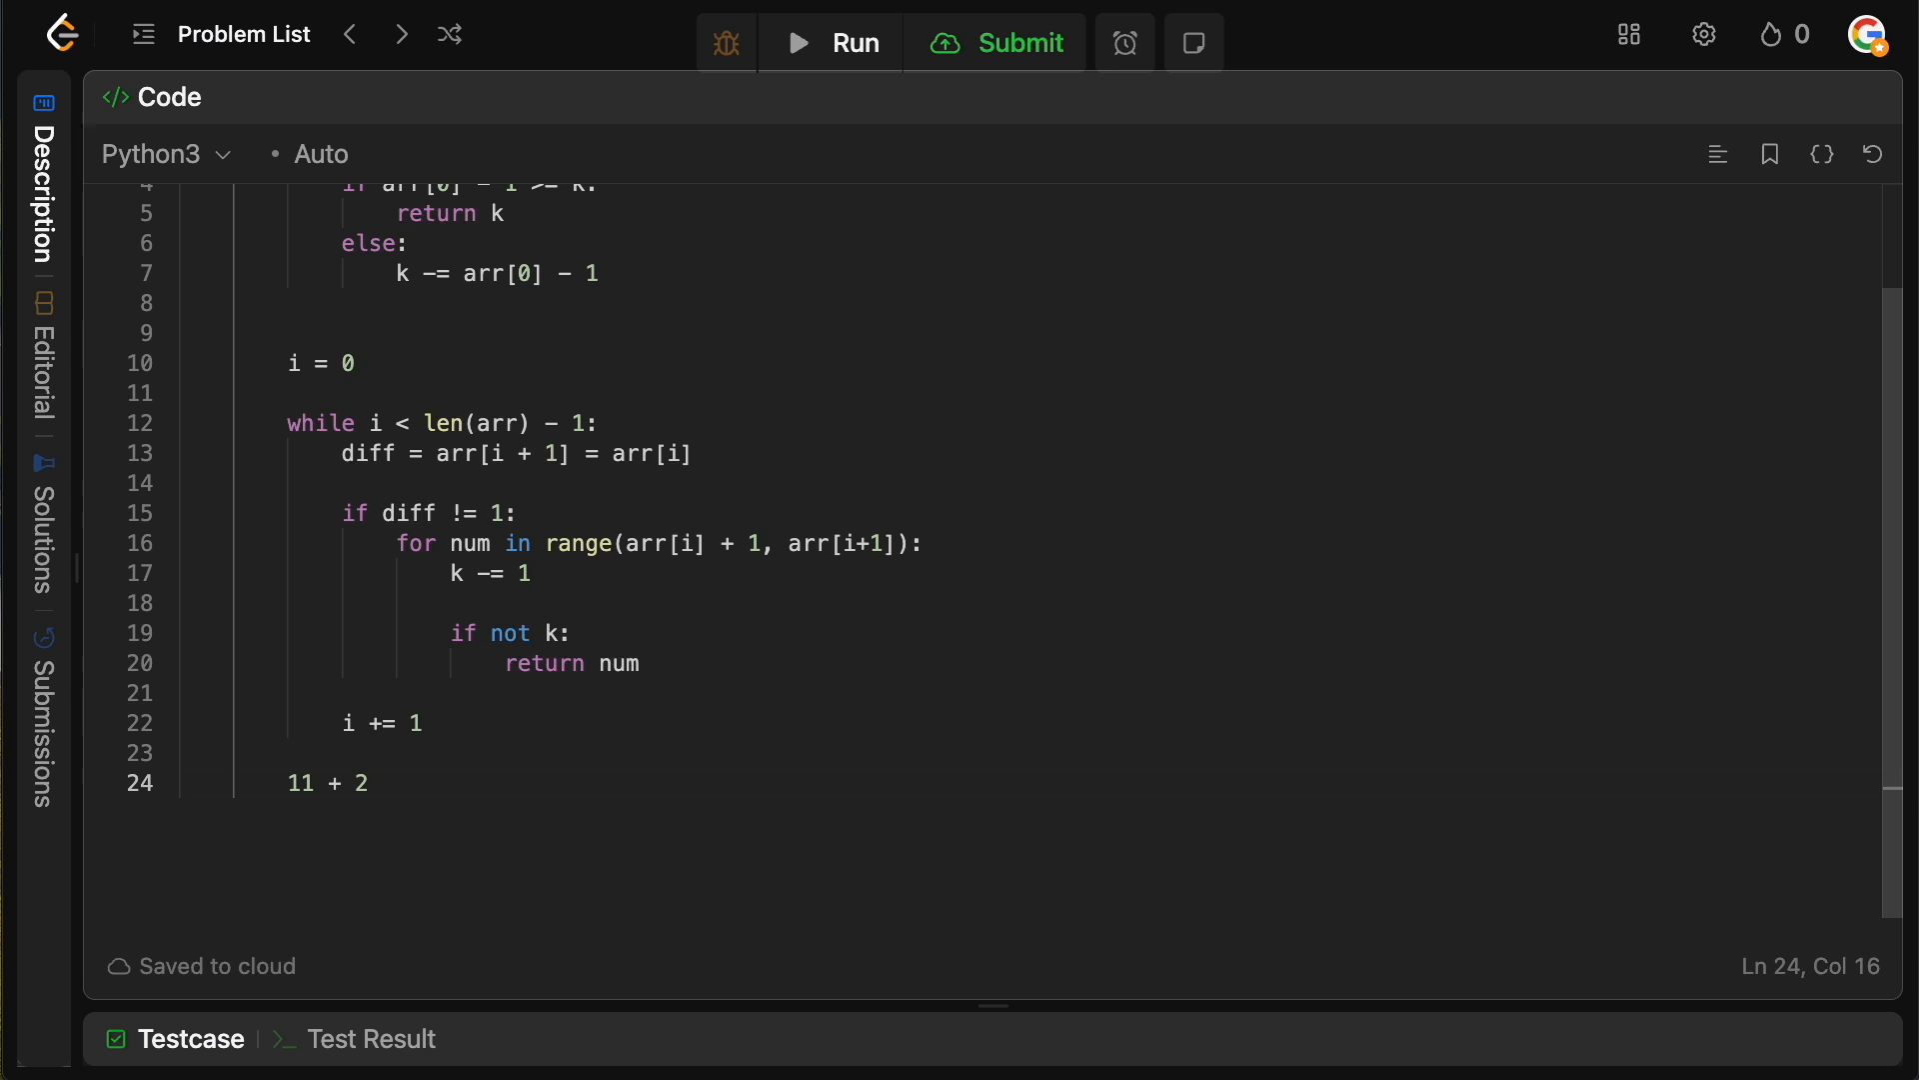
{"action": "type", "text": "12, 13"}
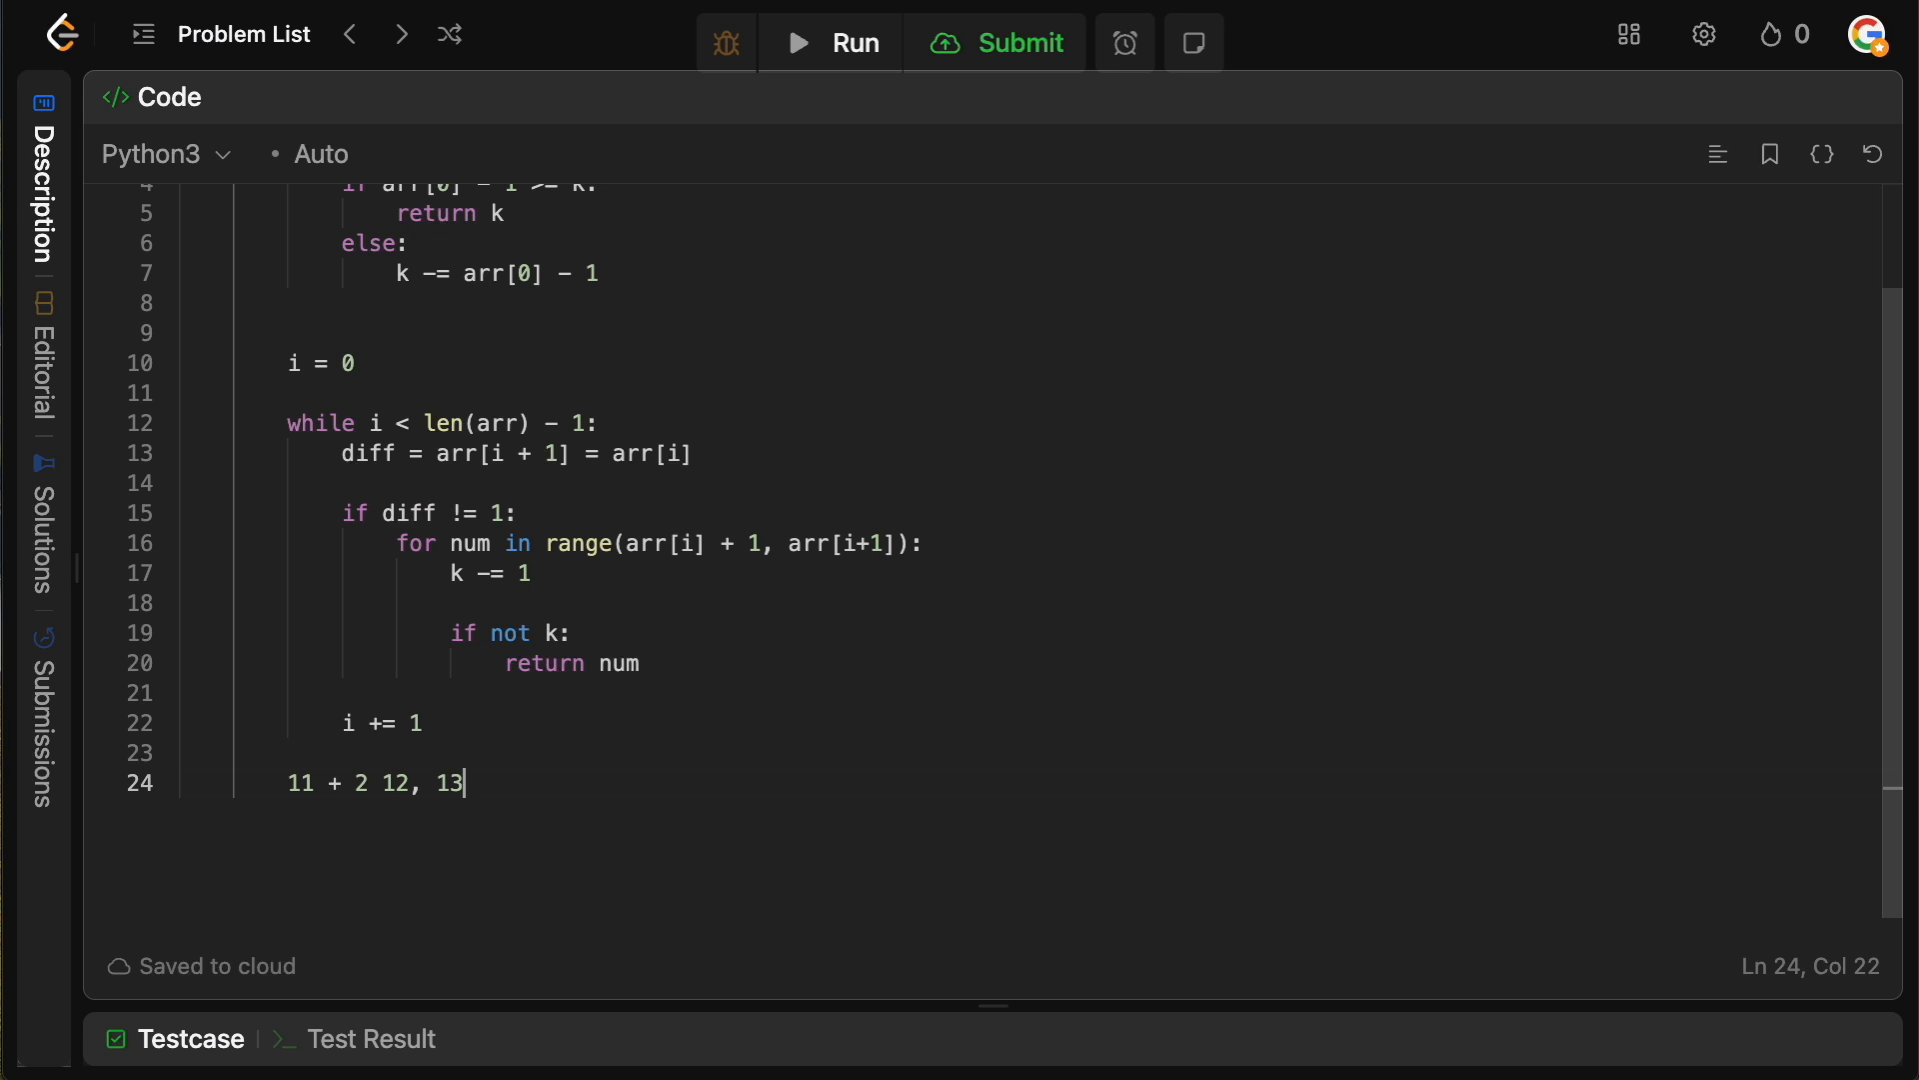
{"action": "double_click", "coordinate": [446, 782]}
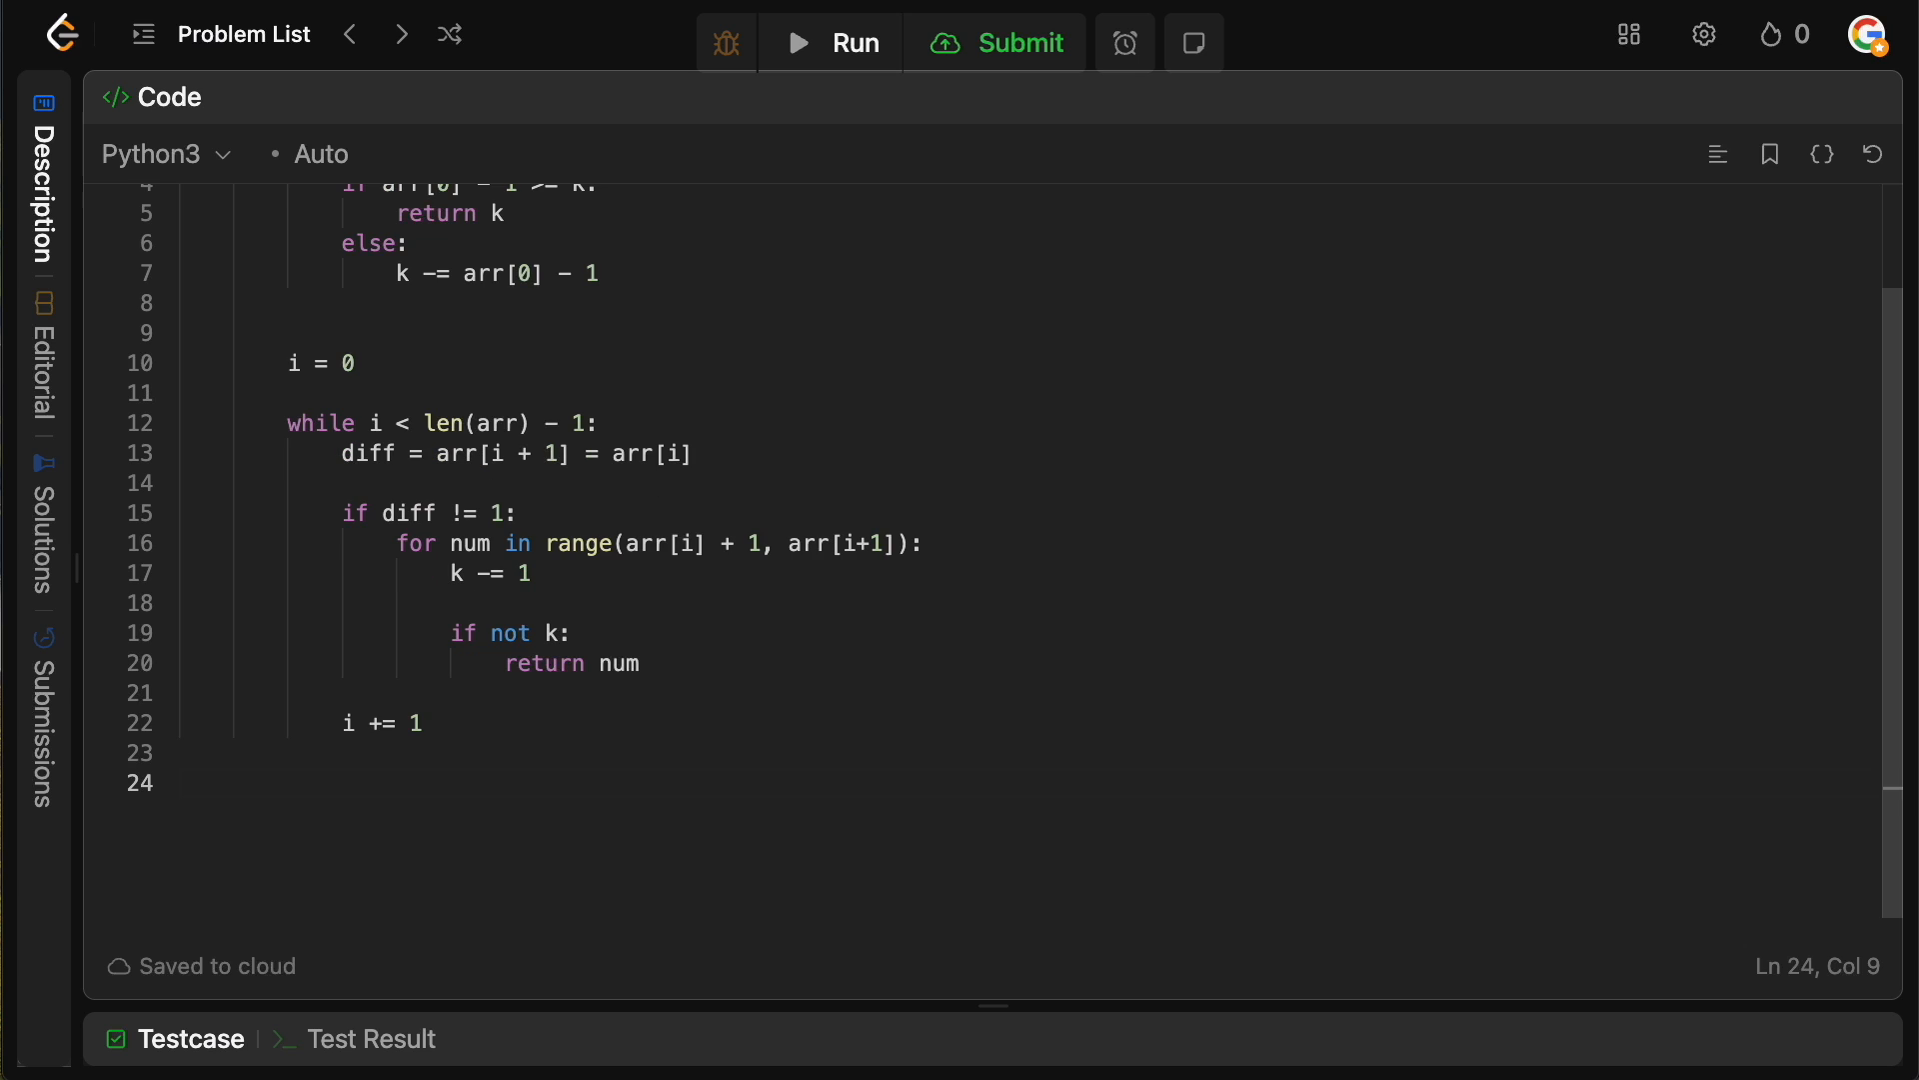
- Finish with 'if k: return arr[-1] + k' after the loop
{"action": "type", "text": "if k:"}
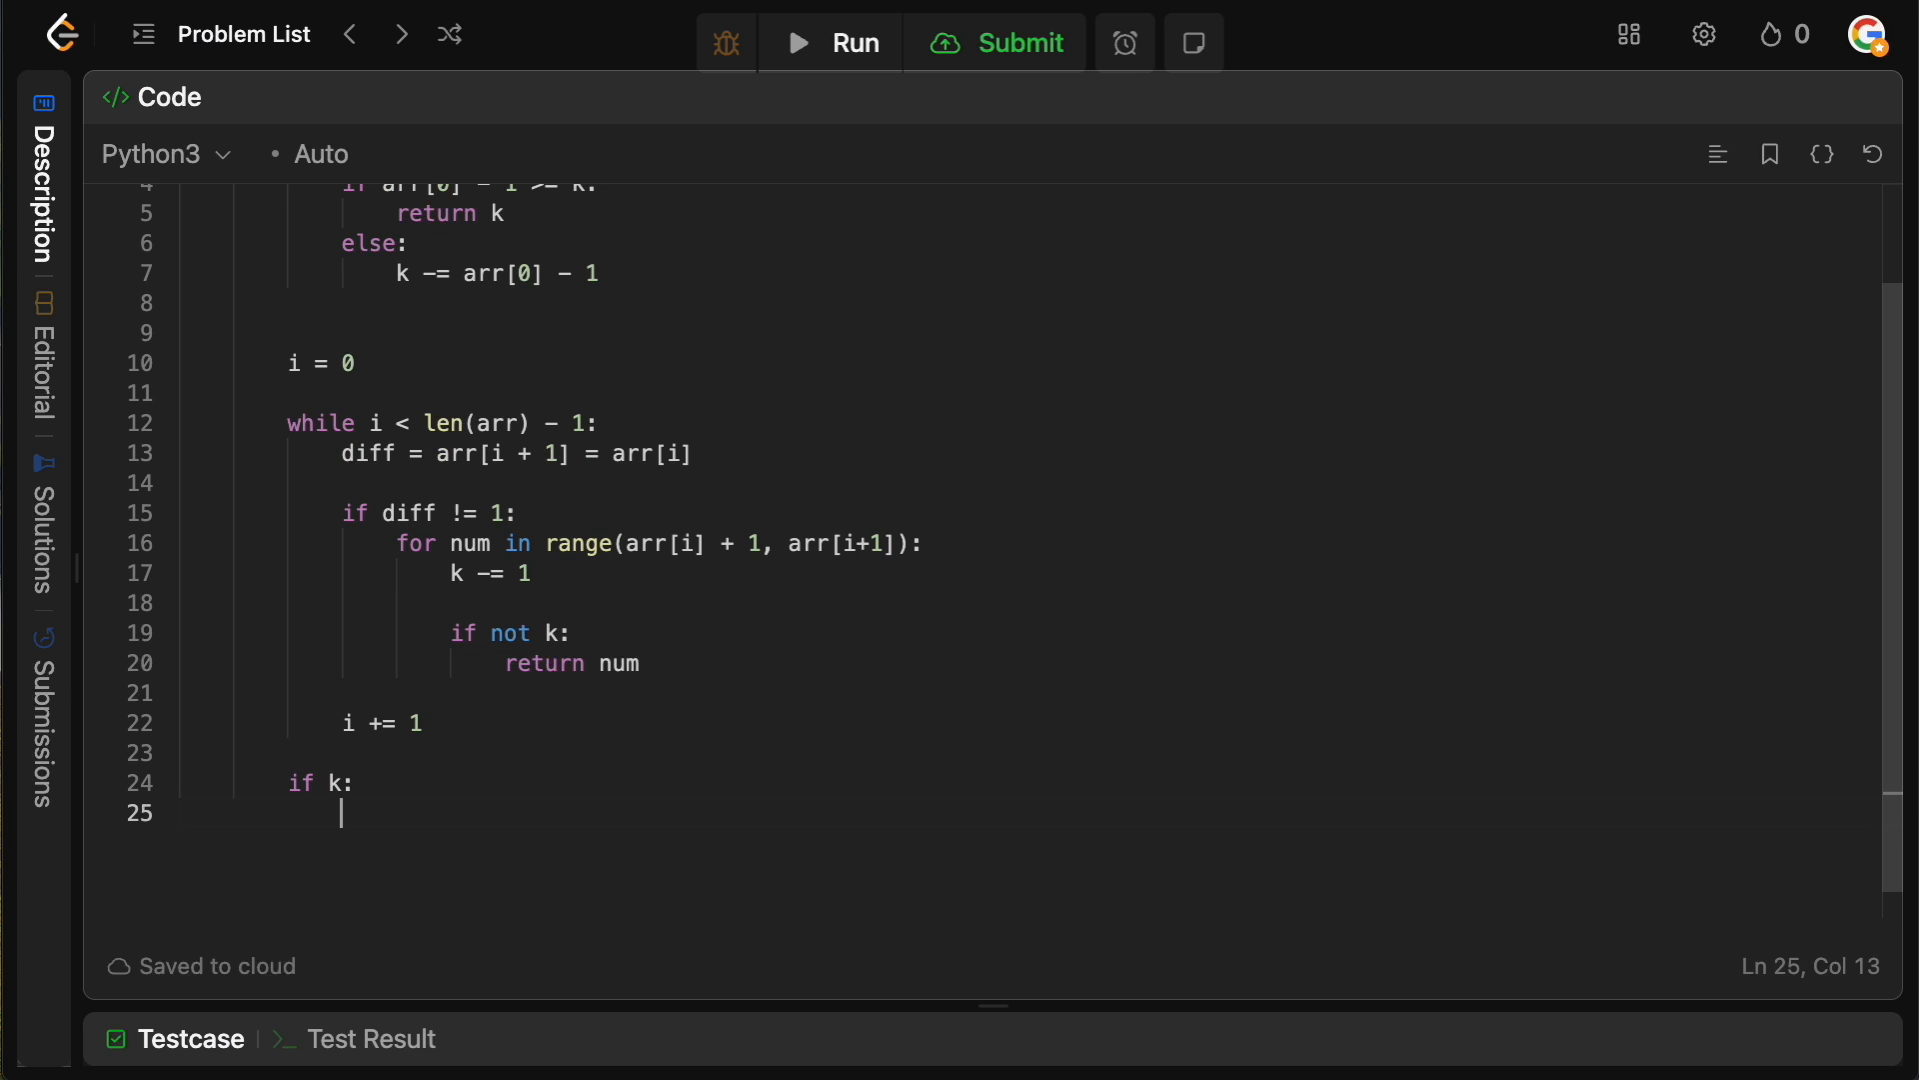
{"action": "type", "text": "return arr"}
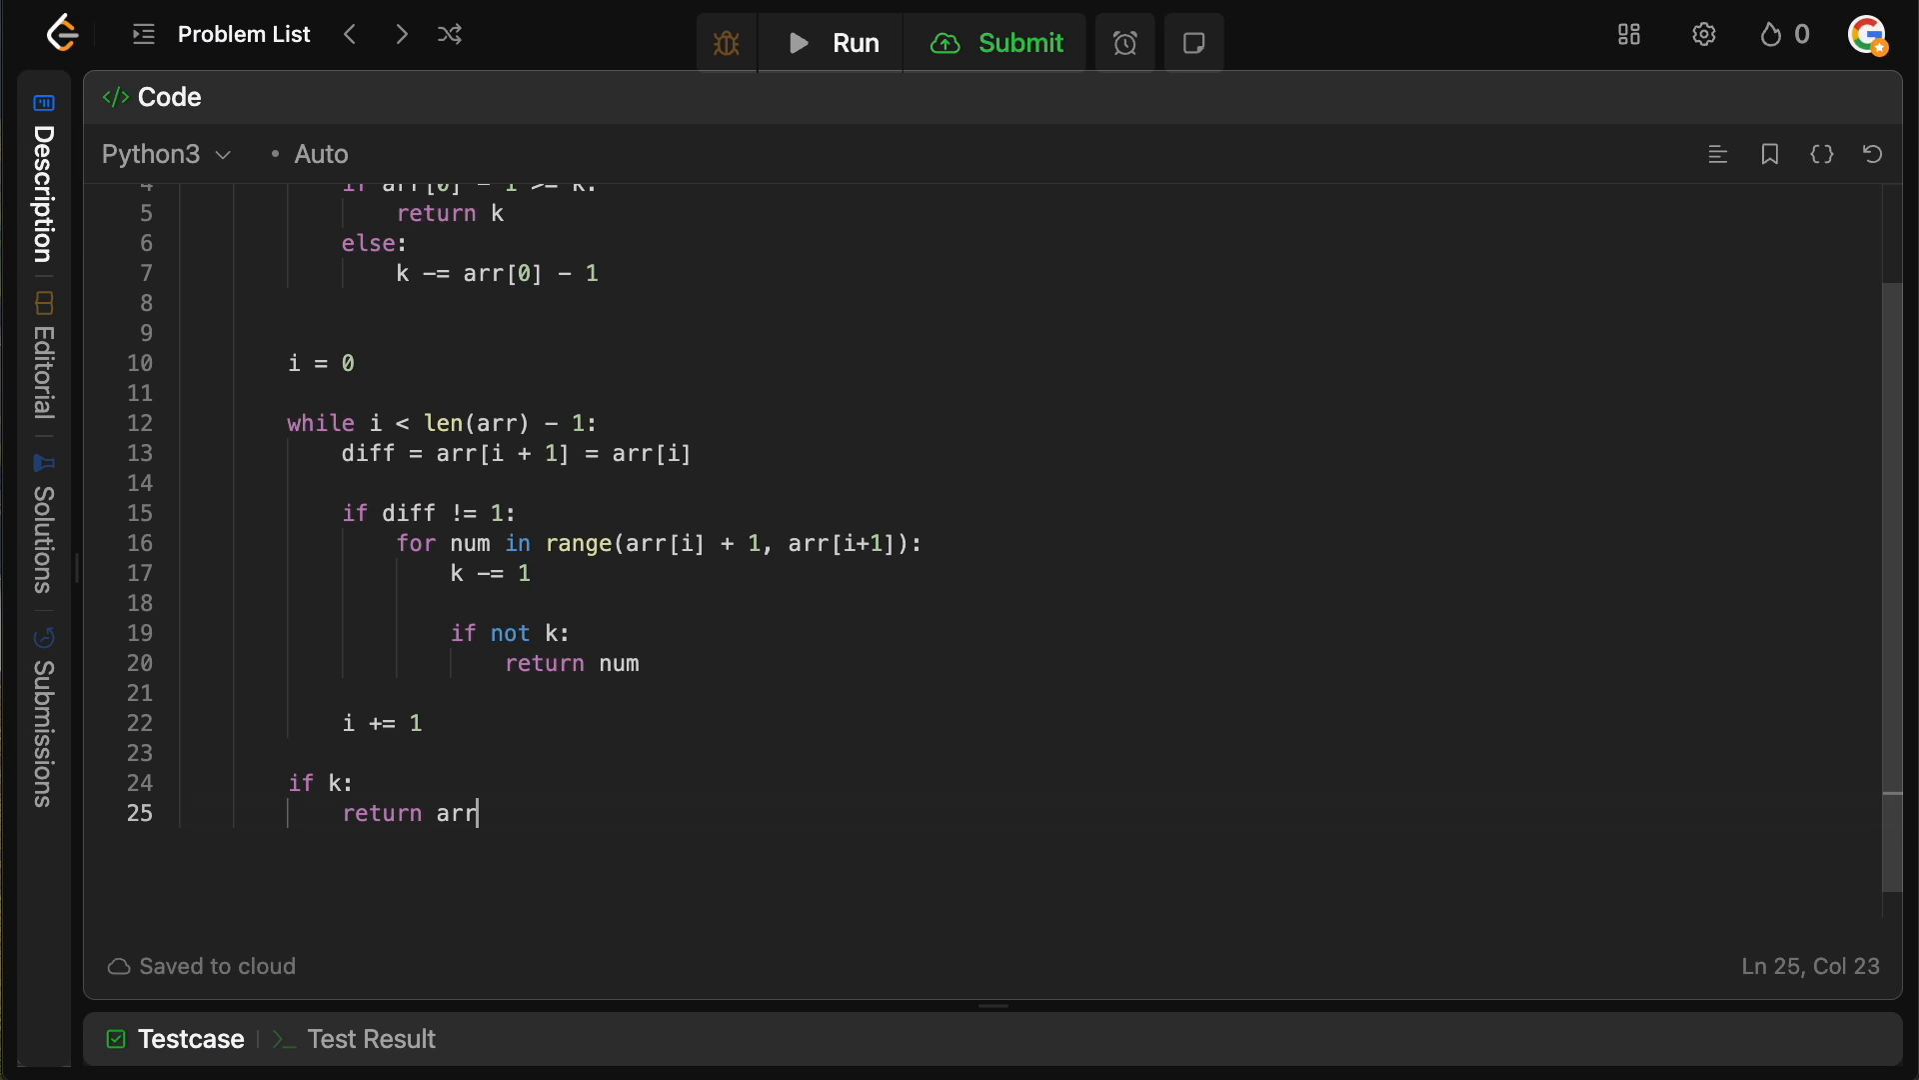
{"action": "type", "text": "[-1] + k"}
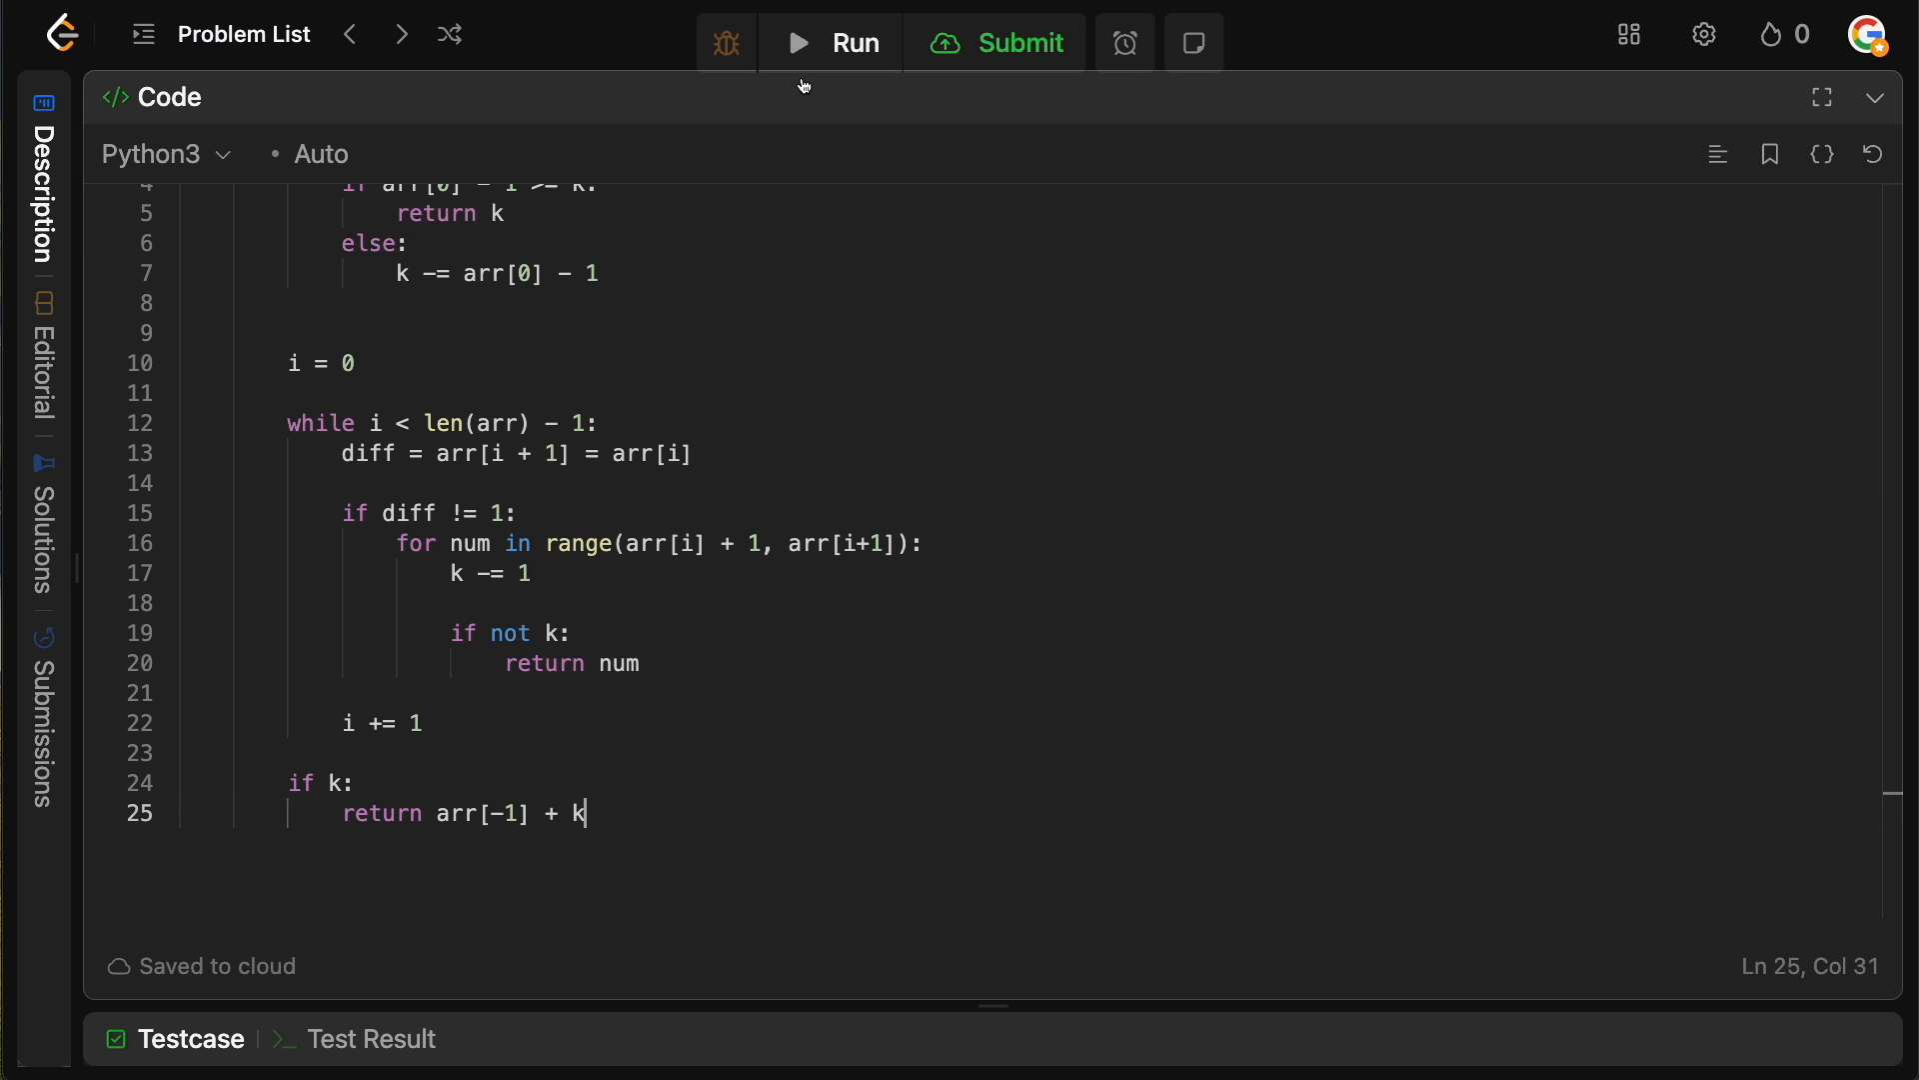
- Run to a Wrong Answer, fix the diff line to arr[i + 1] - arr[i], and rerun
{"action": "left_click", "coordinate": [832, 42]}
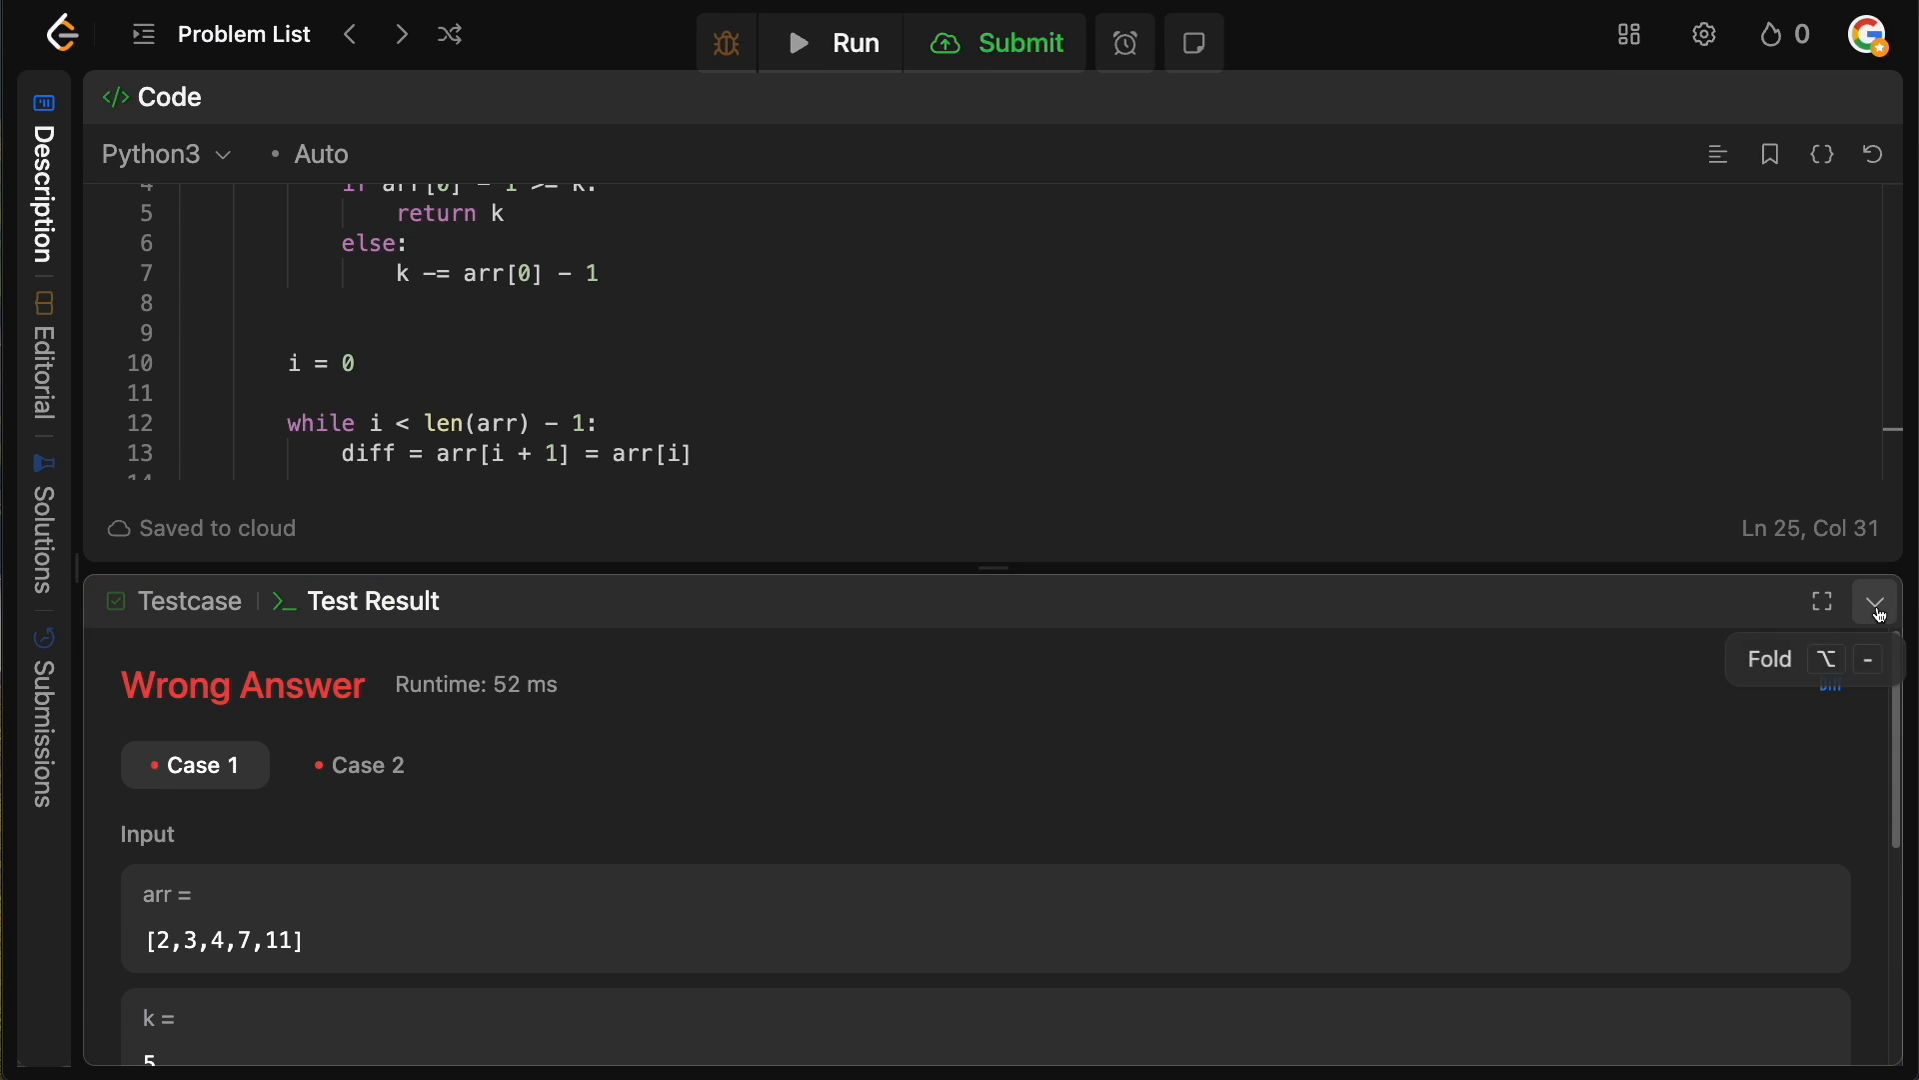
{"action": "left_click", "coordinate": [1873, 602]}
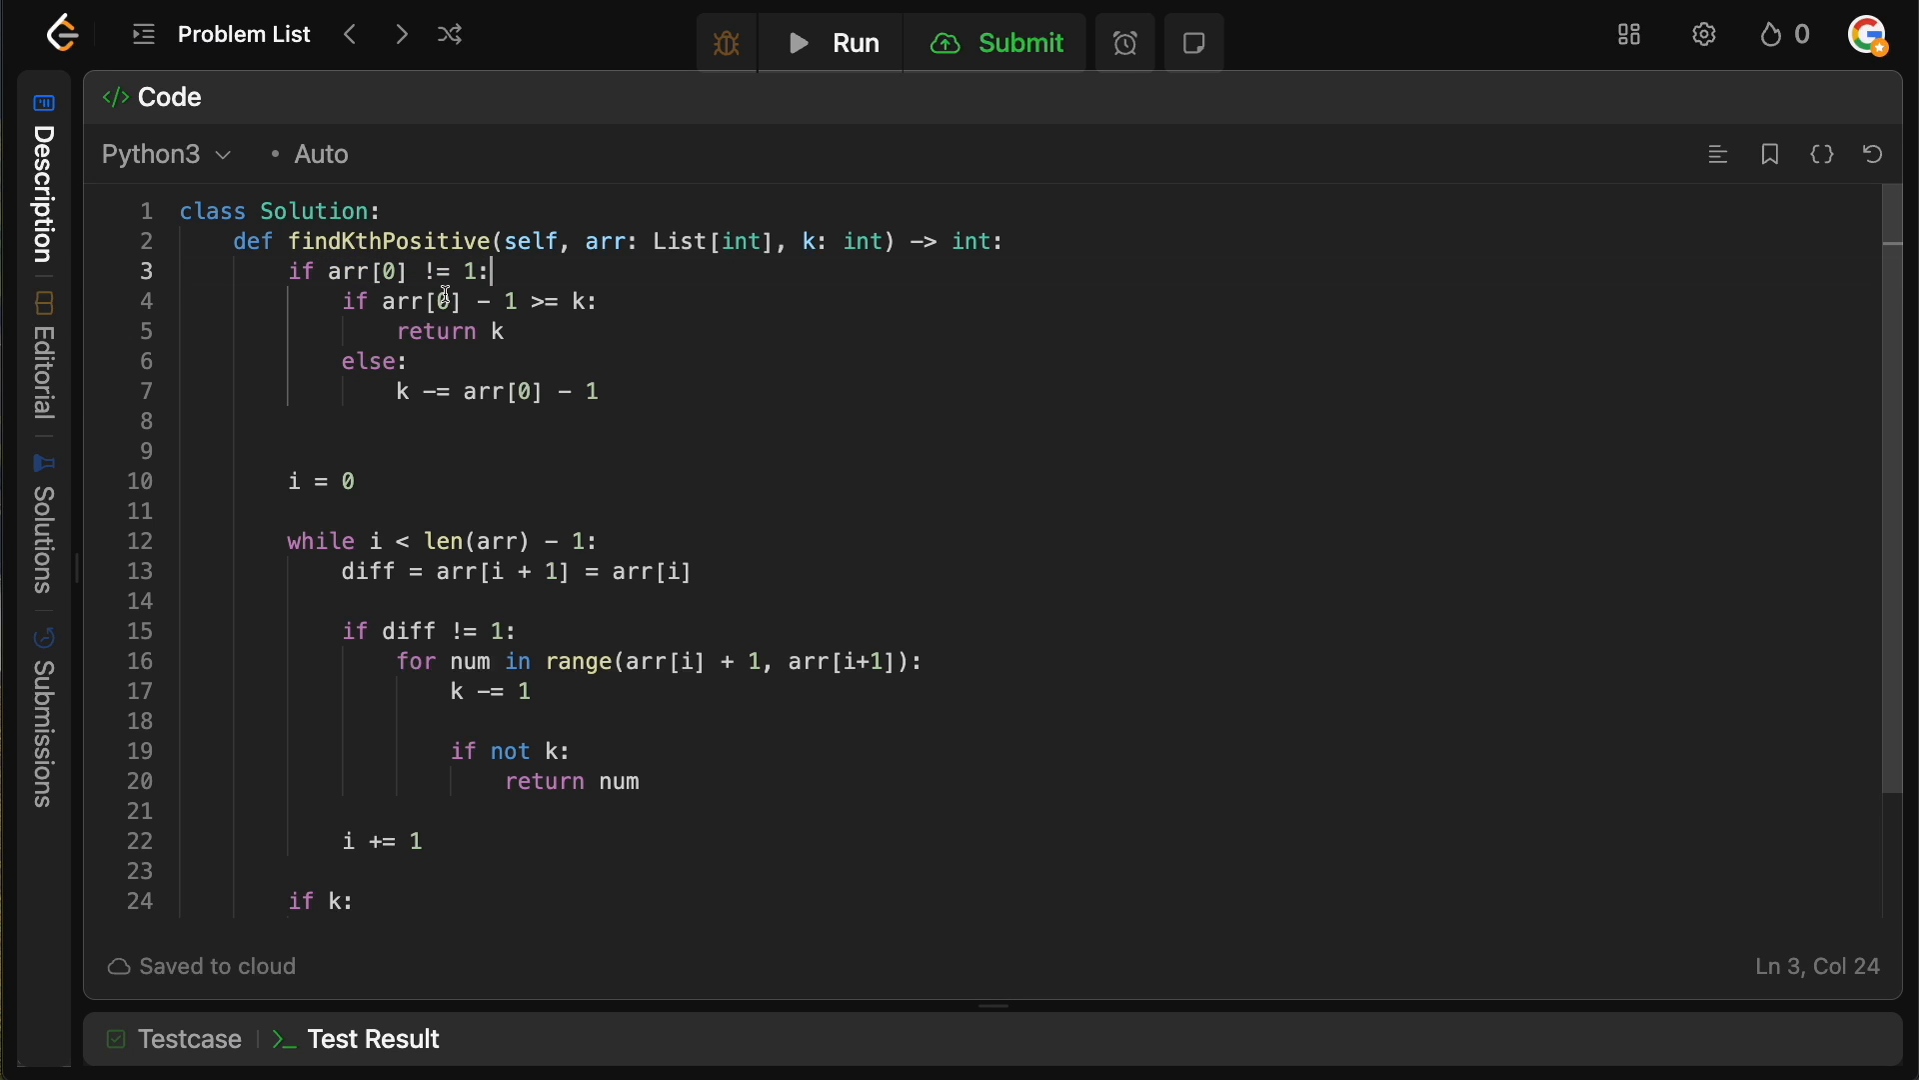
{"action": "mouse_move", "coordinate": [563, 304]}
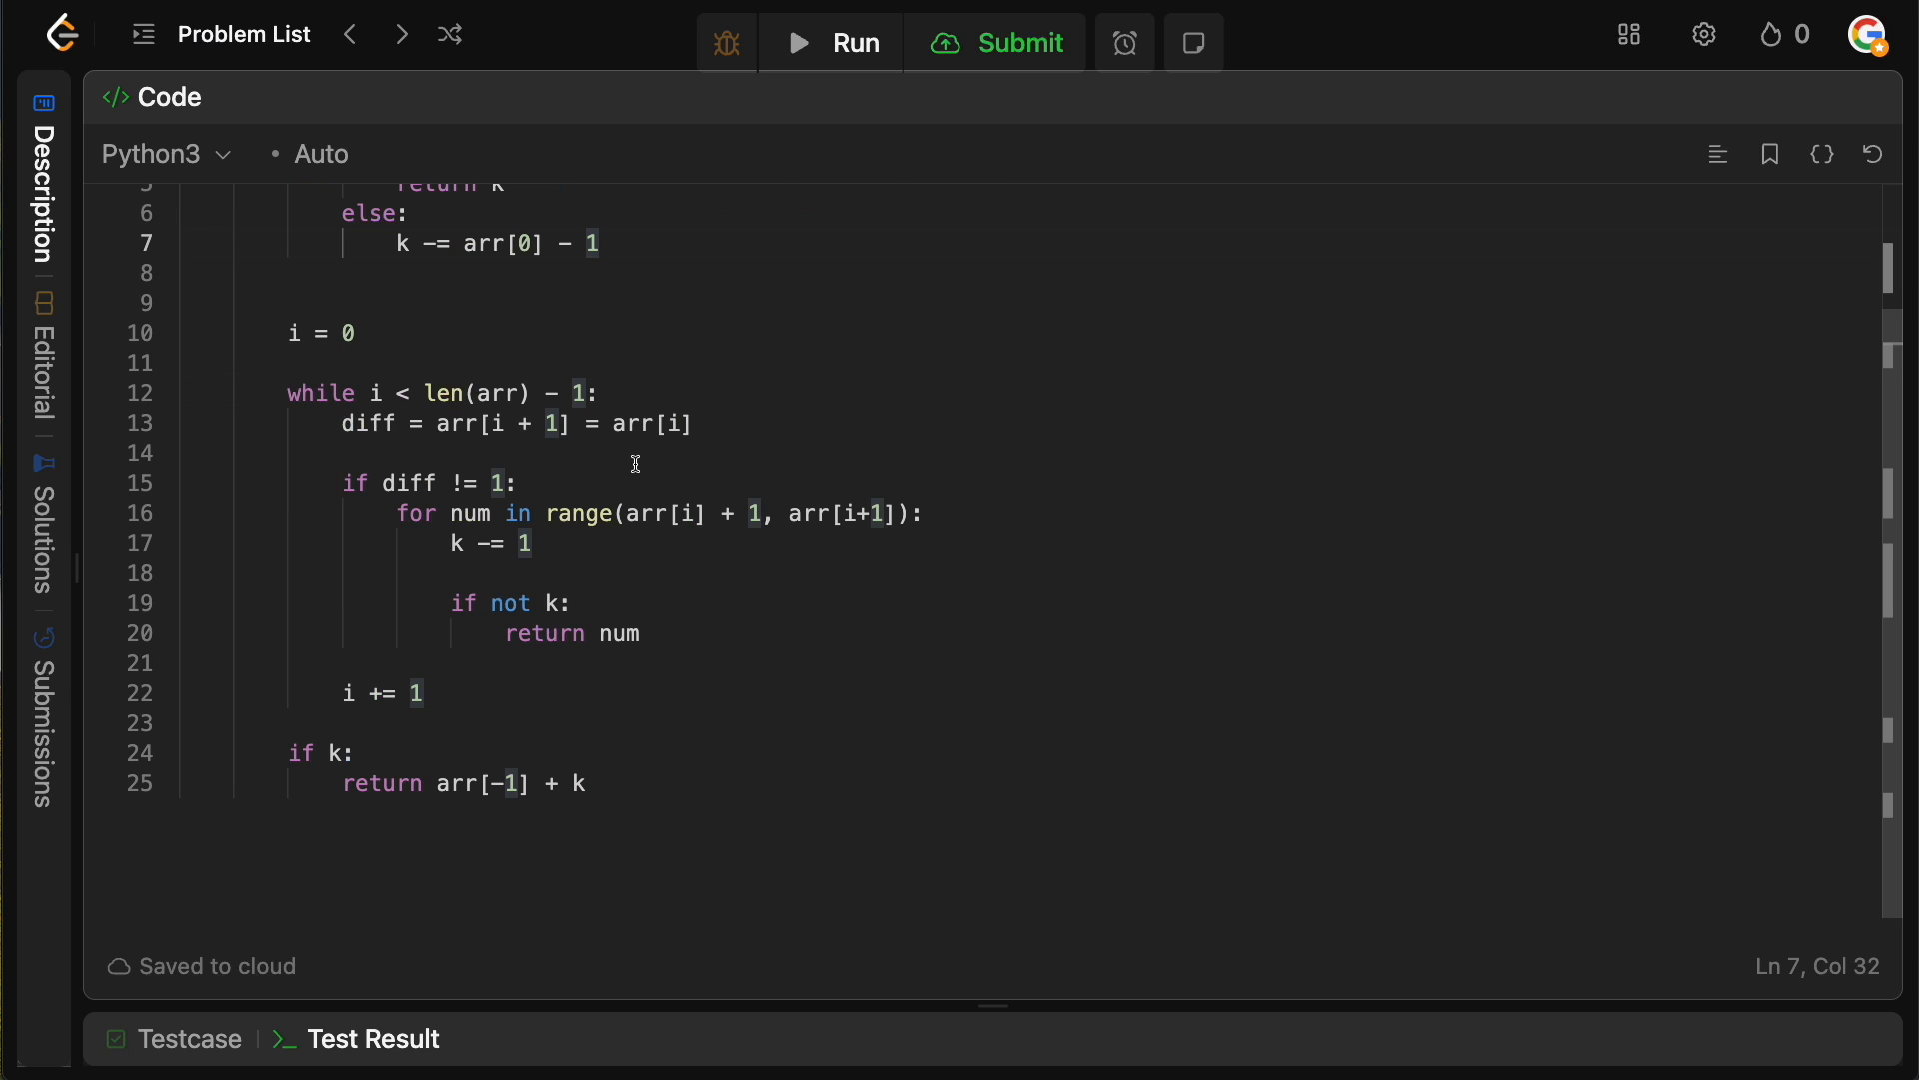
{"action": "mouse_move", "coordinate": [634, 403]}
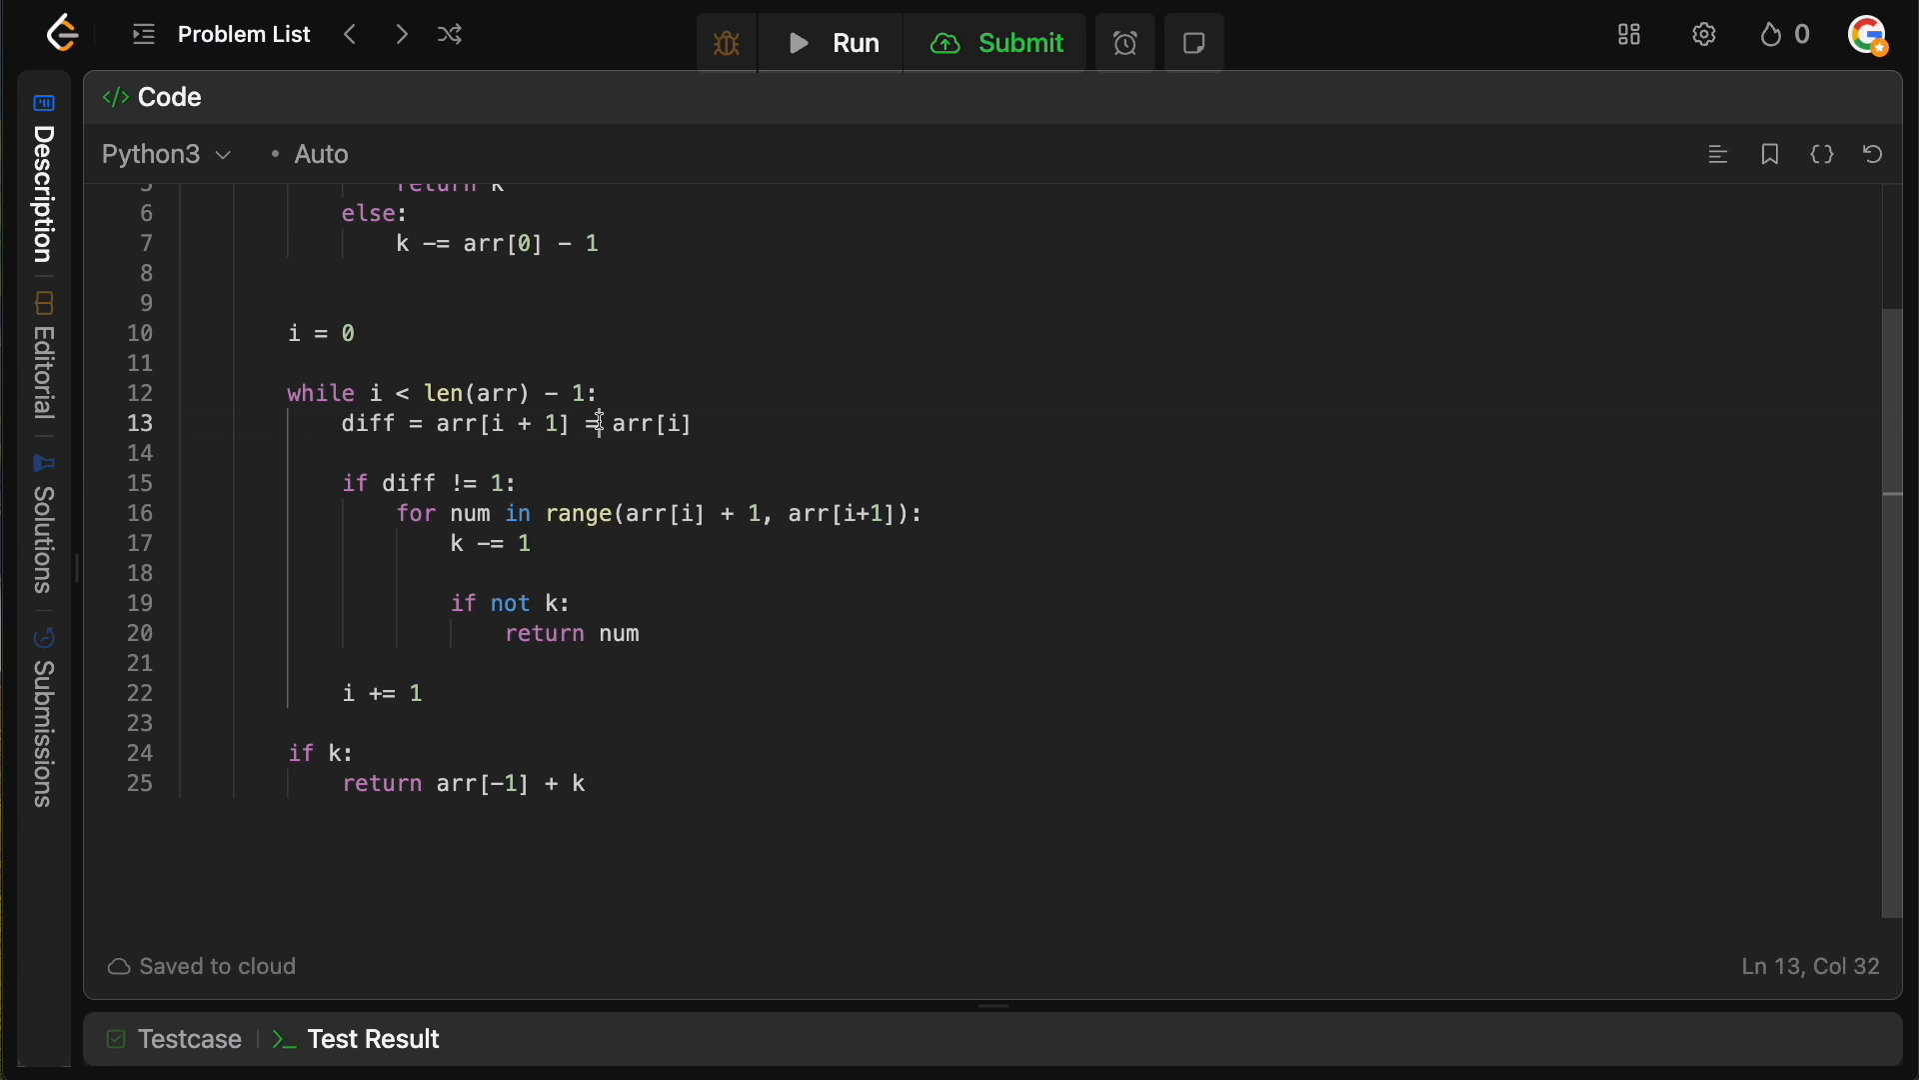
{"action": "left_click", "coordinate": [829, 42]}
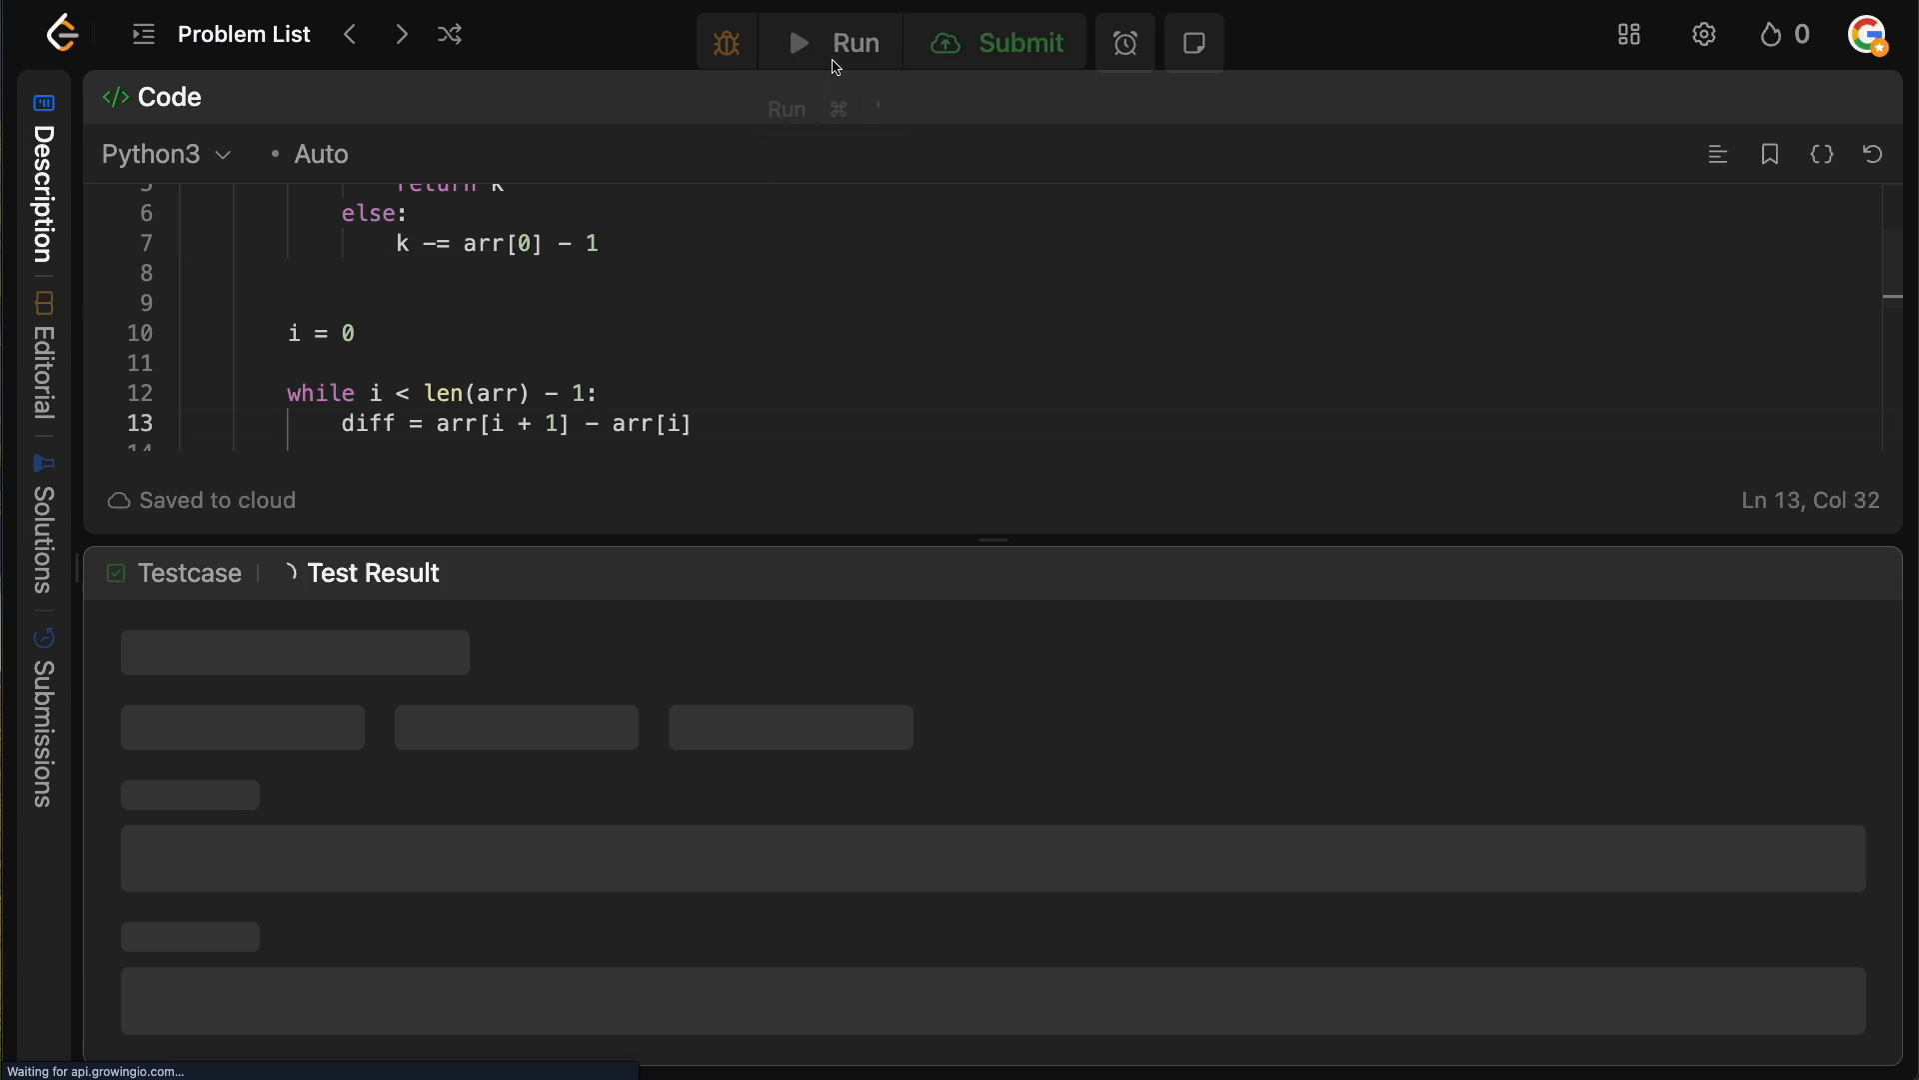
{"action": "left_click", "coordinate": [995, 42]}
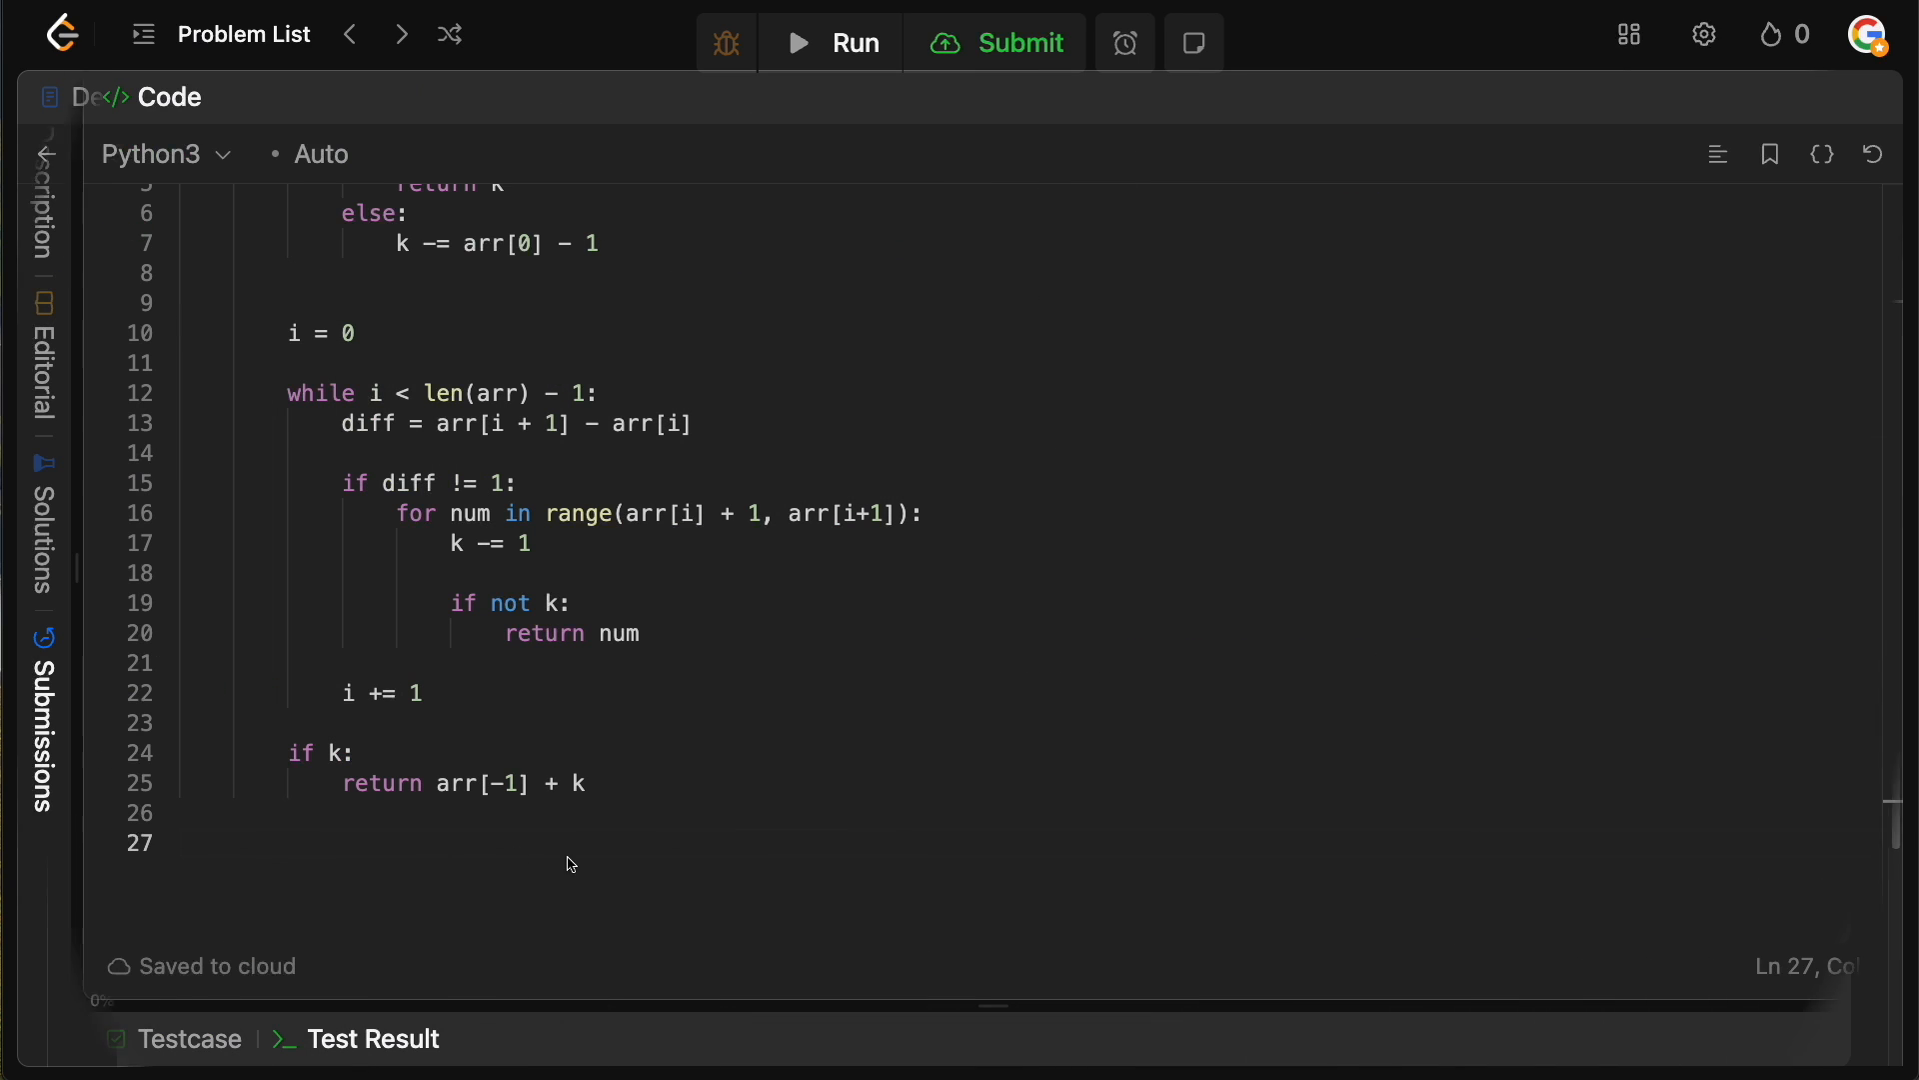
- Write complexity comments '#: T: O(N)' and '#: S: O(1)' below the solution
{"action": "type", "text": "#"}
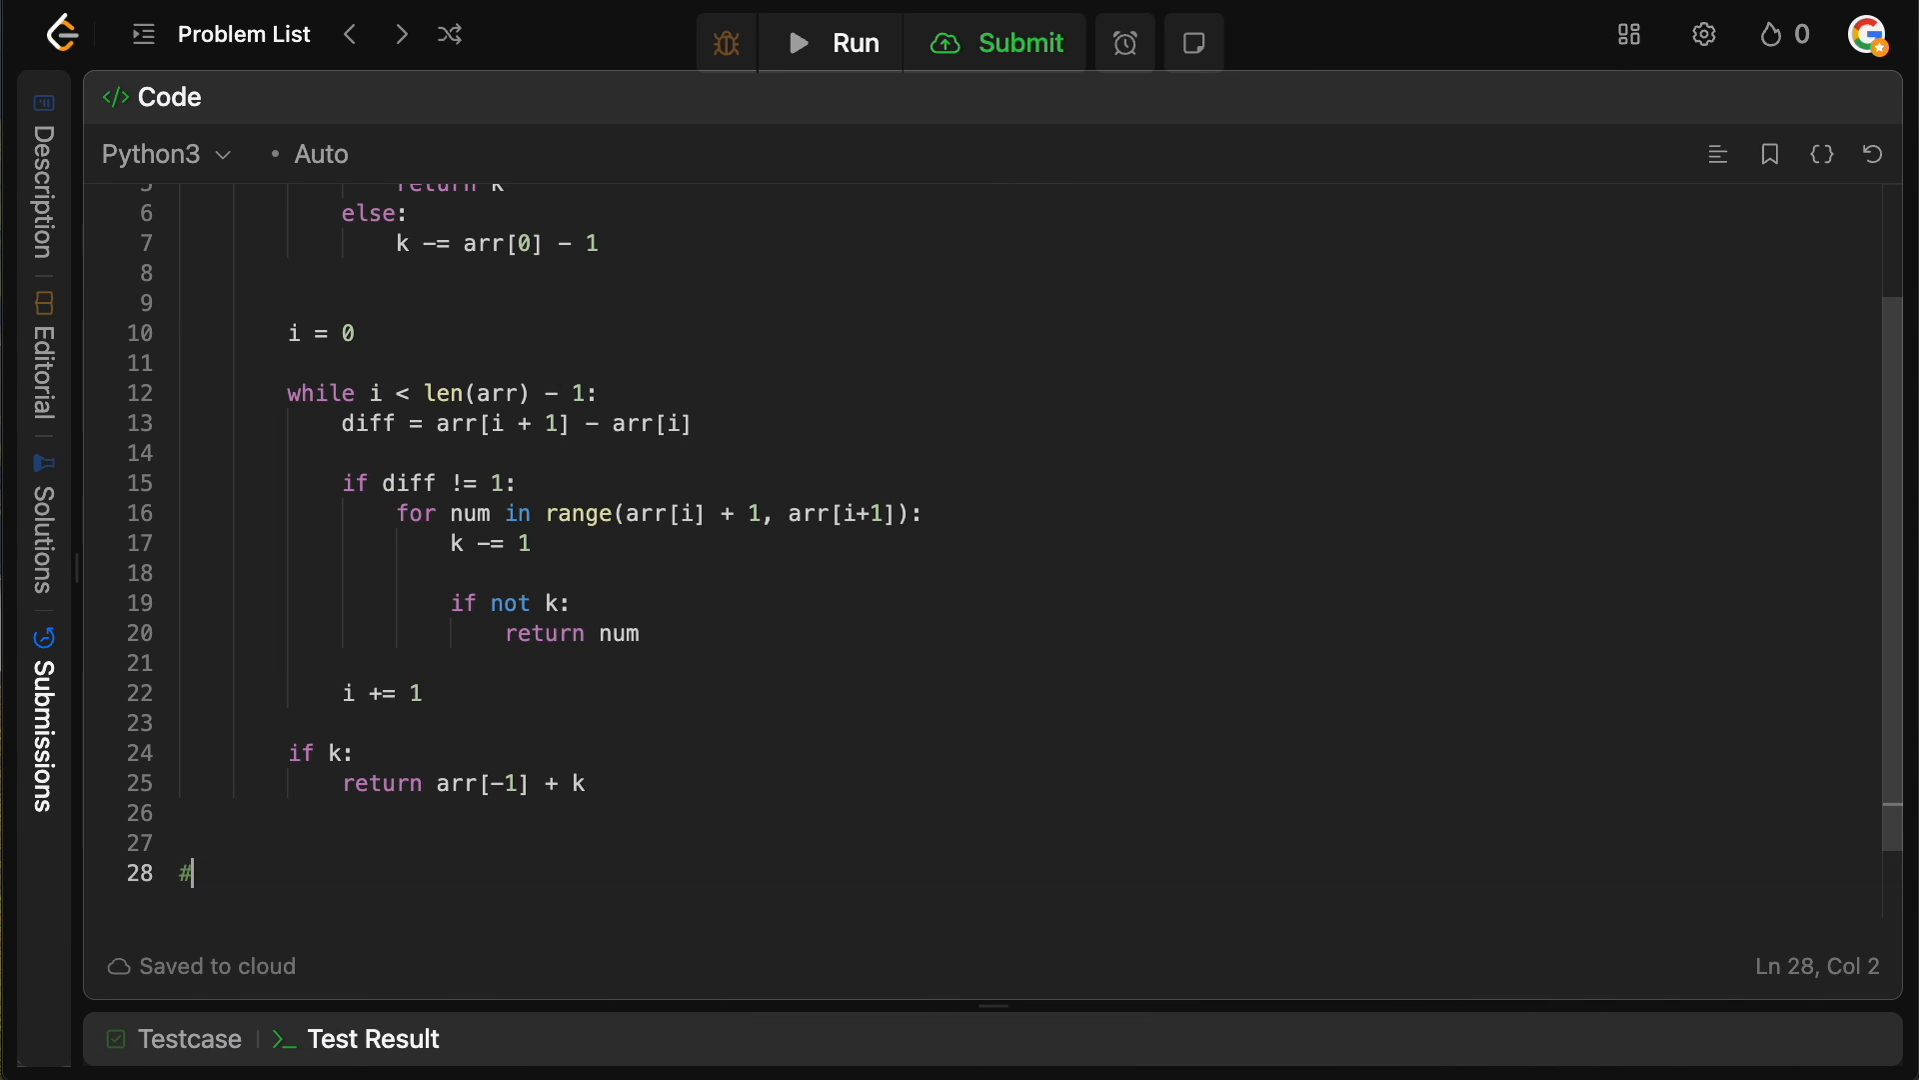
{"action": "type", "text": ":"}
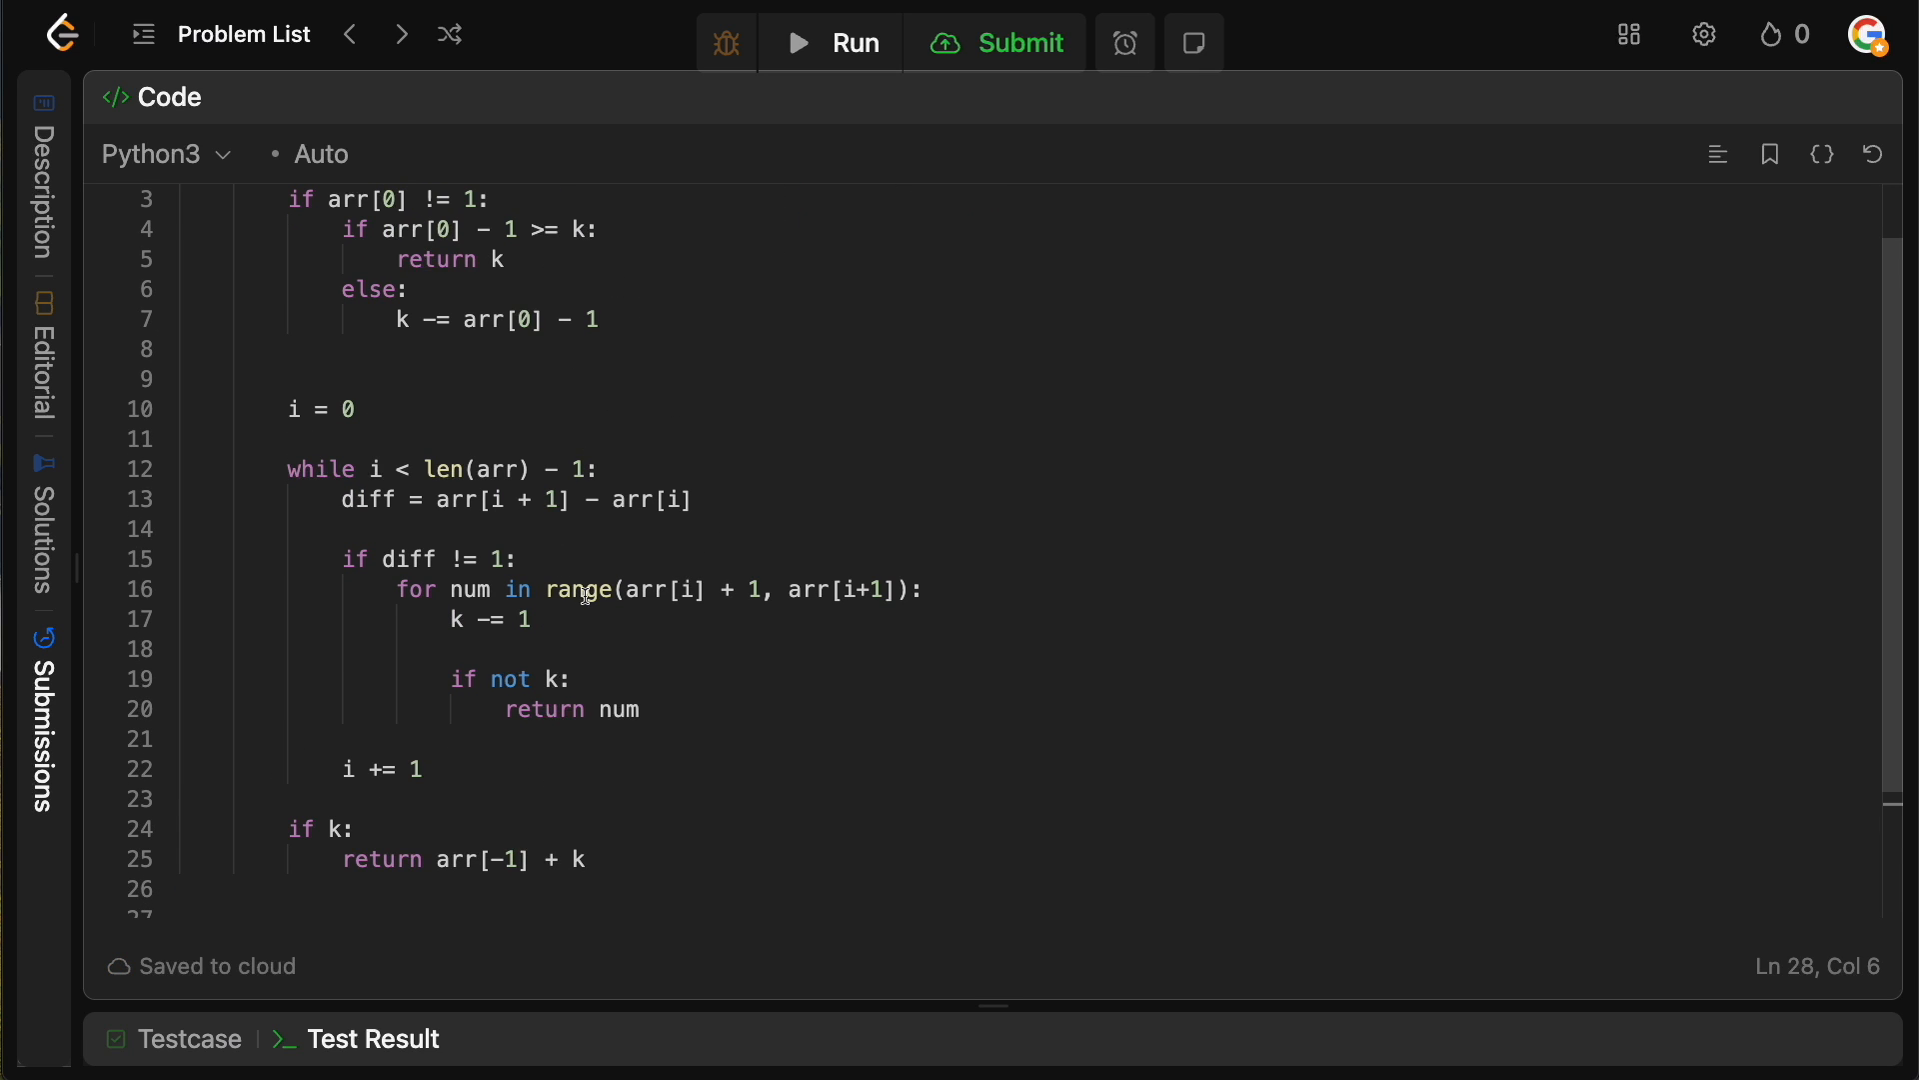
{"action": "type", "text": "#: T: 0"}
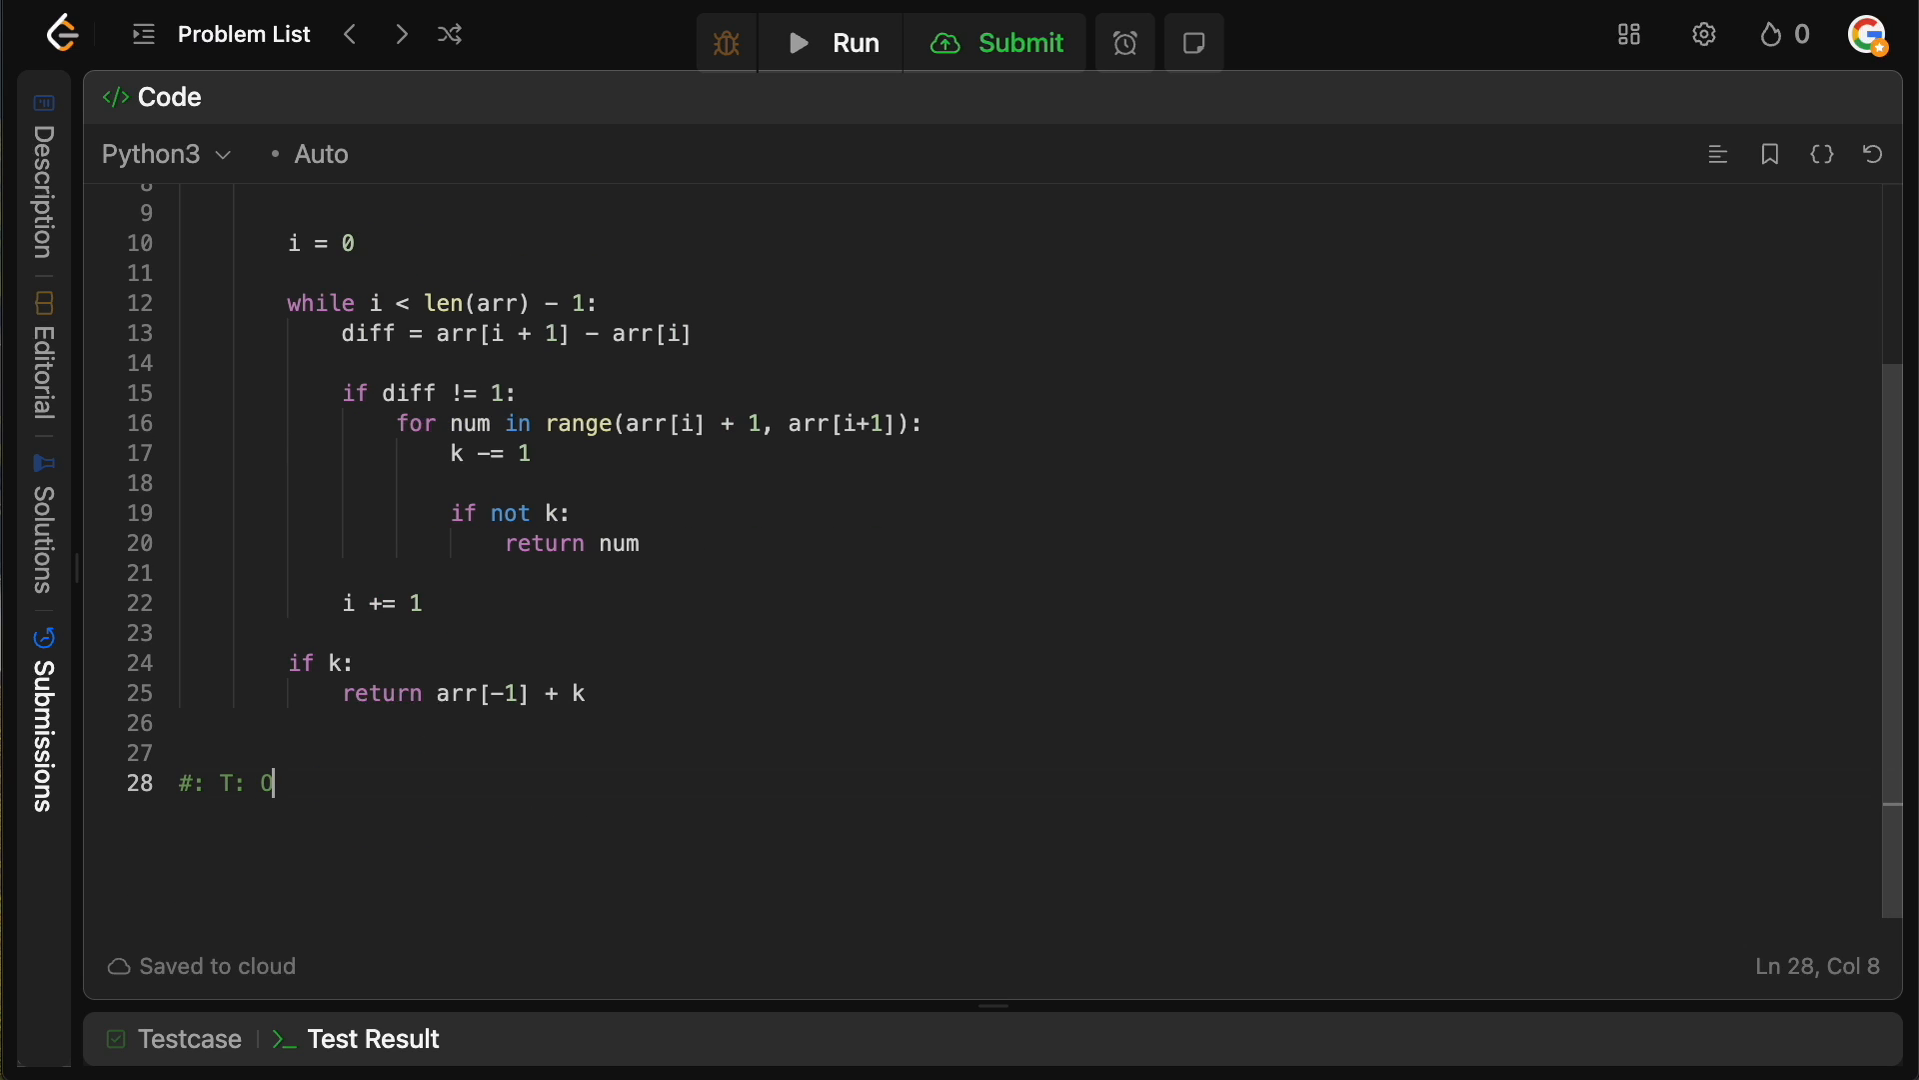
{"action": "type", "text": "(N)"}
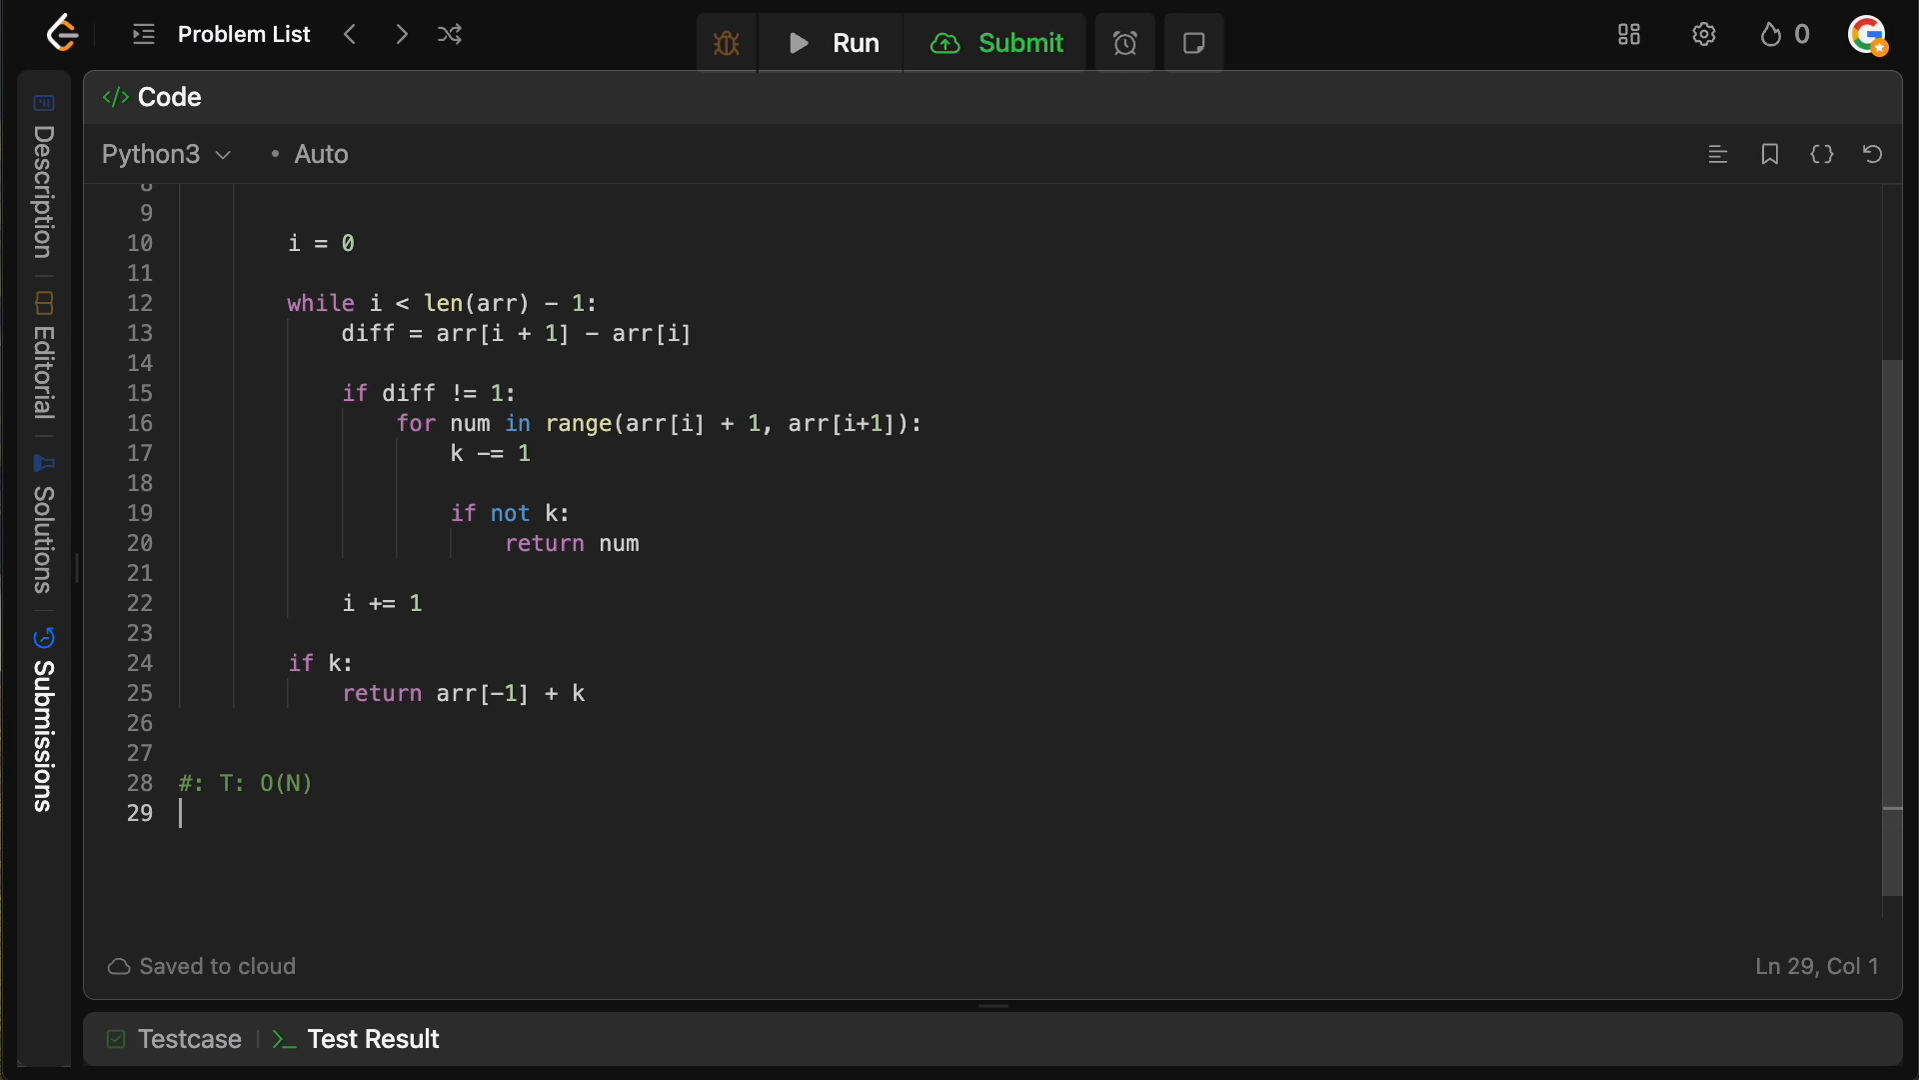
{"action": "type", "text": "#: S"}
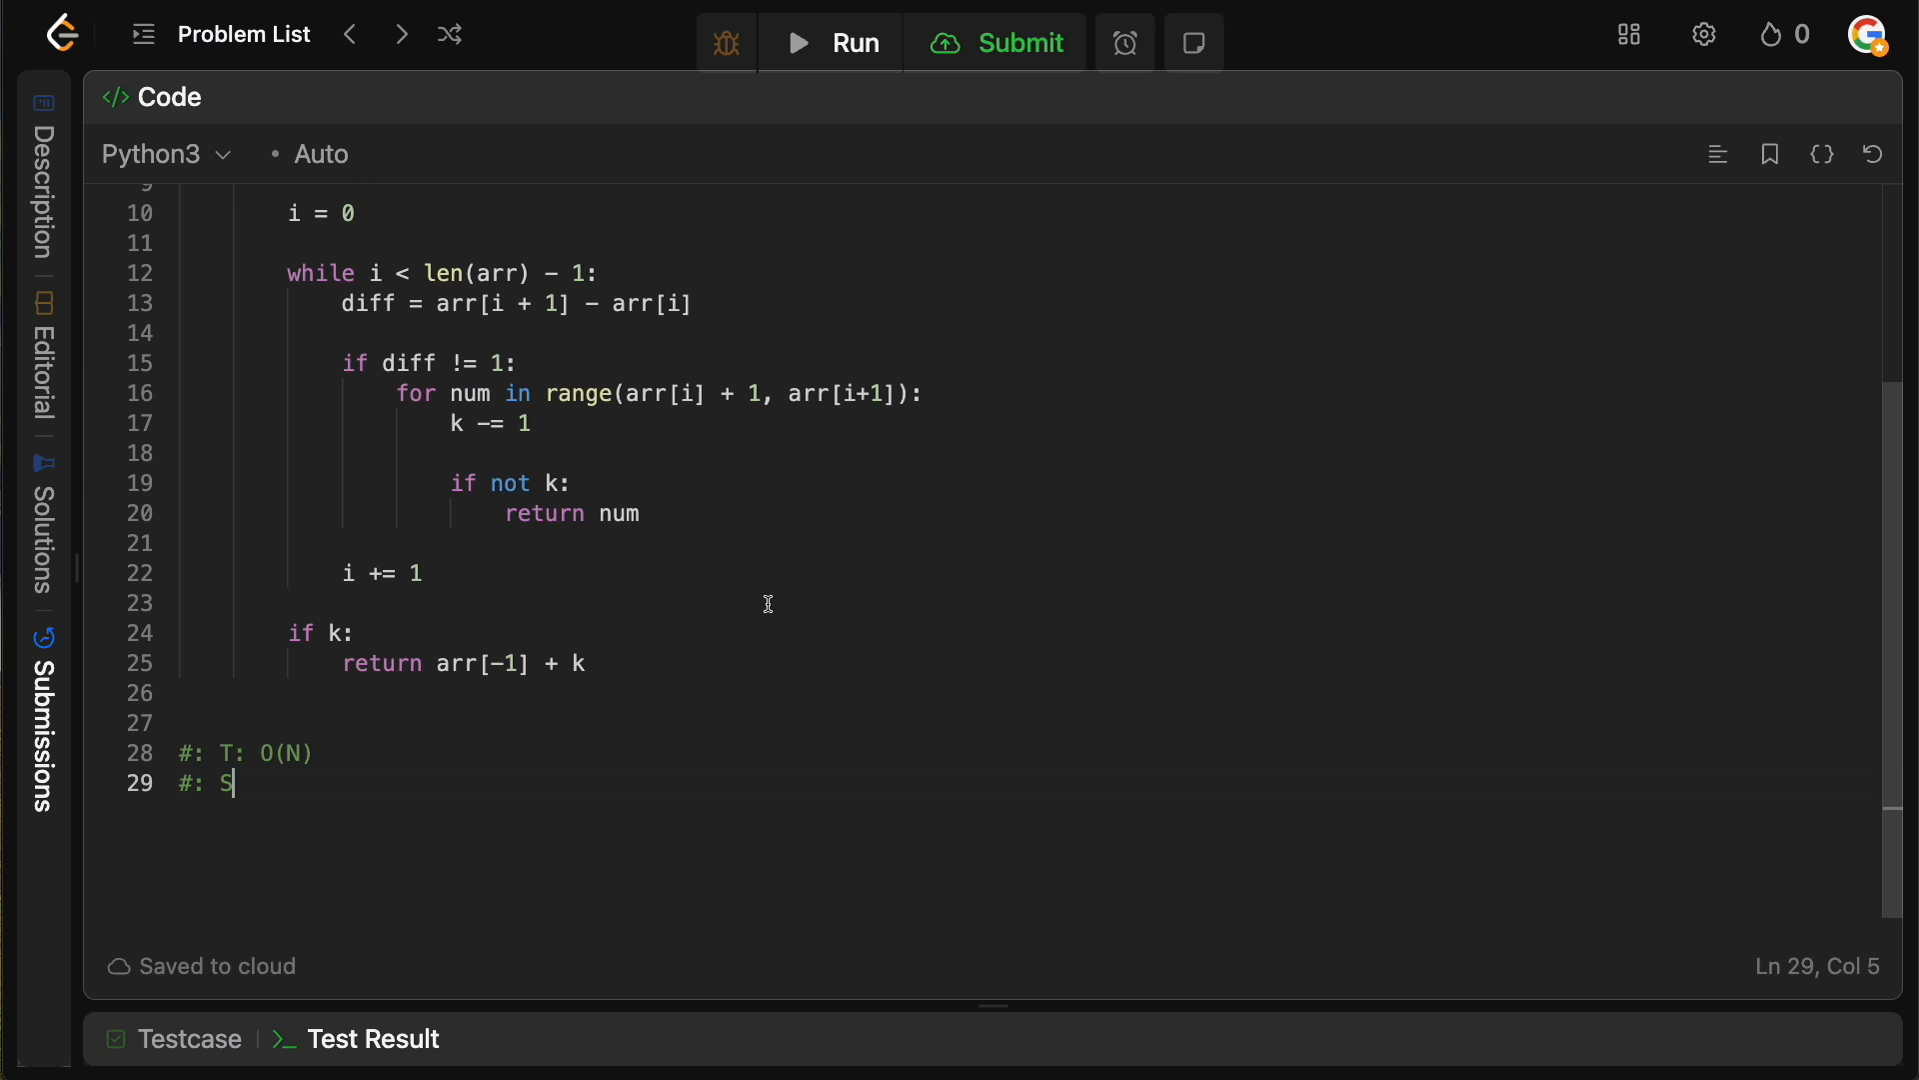
{"action": "type", "text": ": O"}
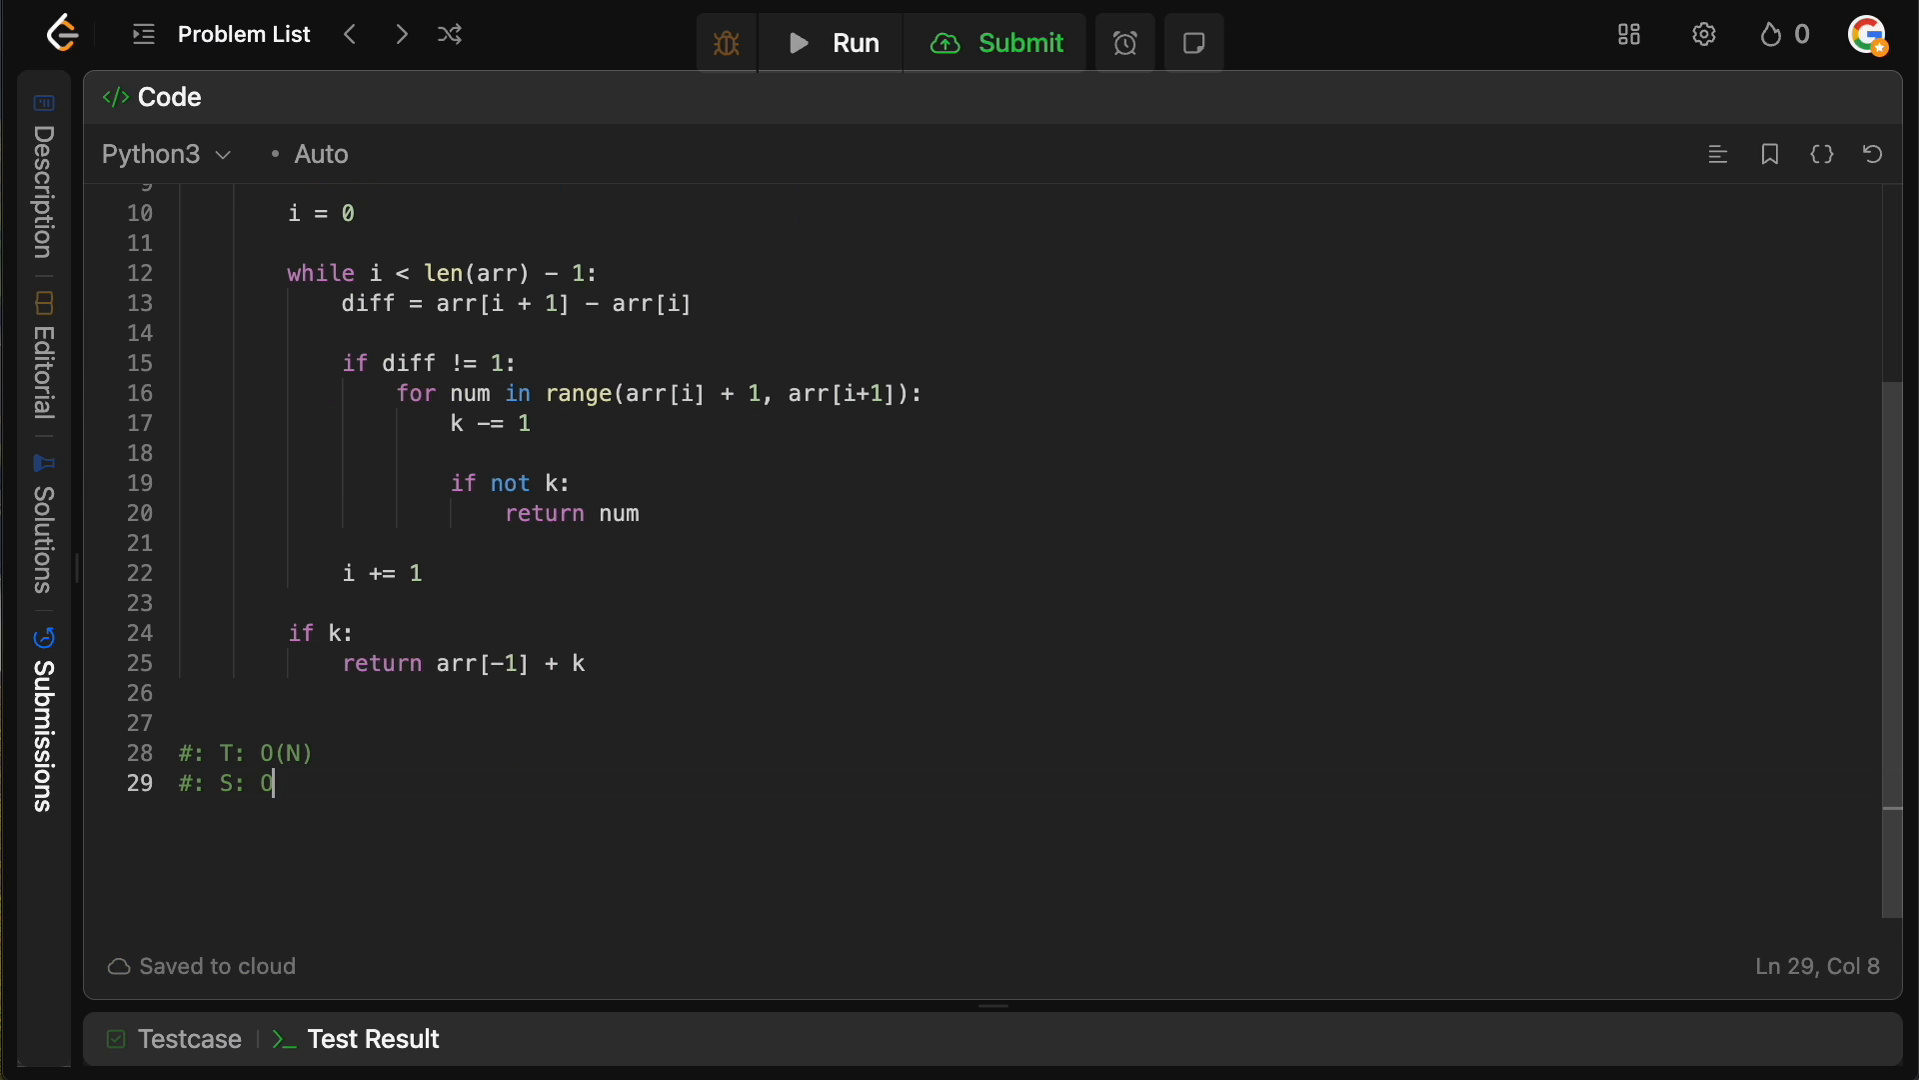
{"action": "type", "text": "(1)"}
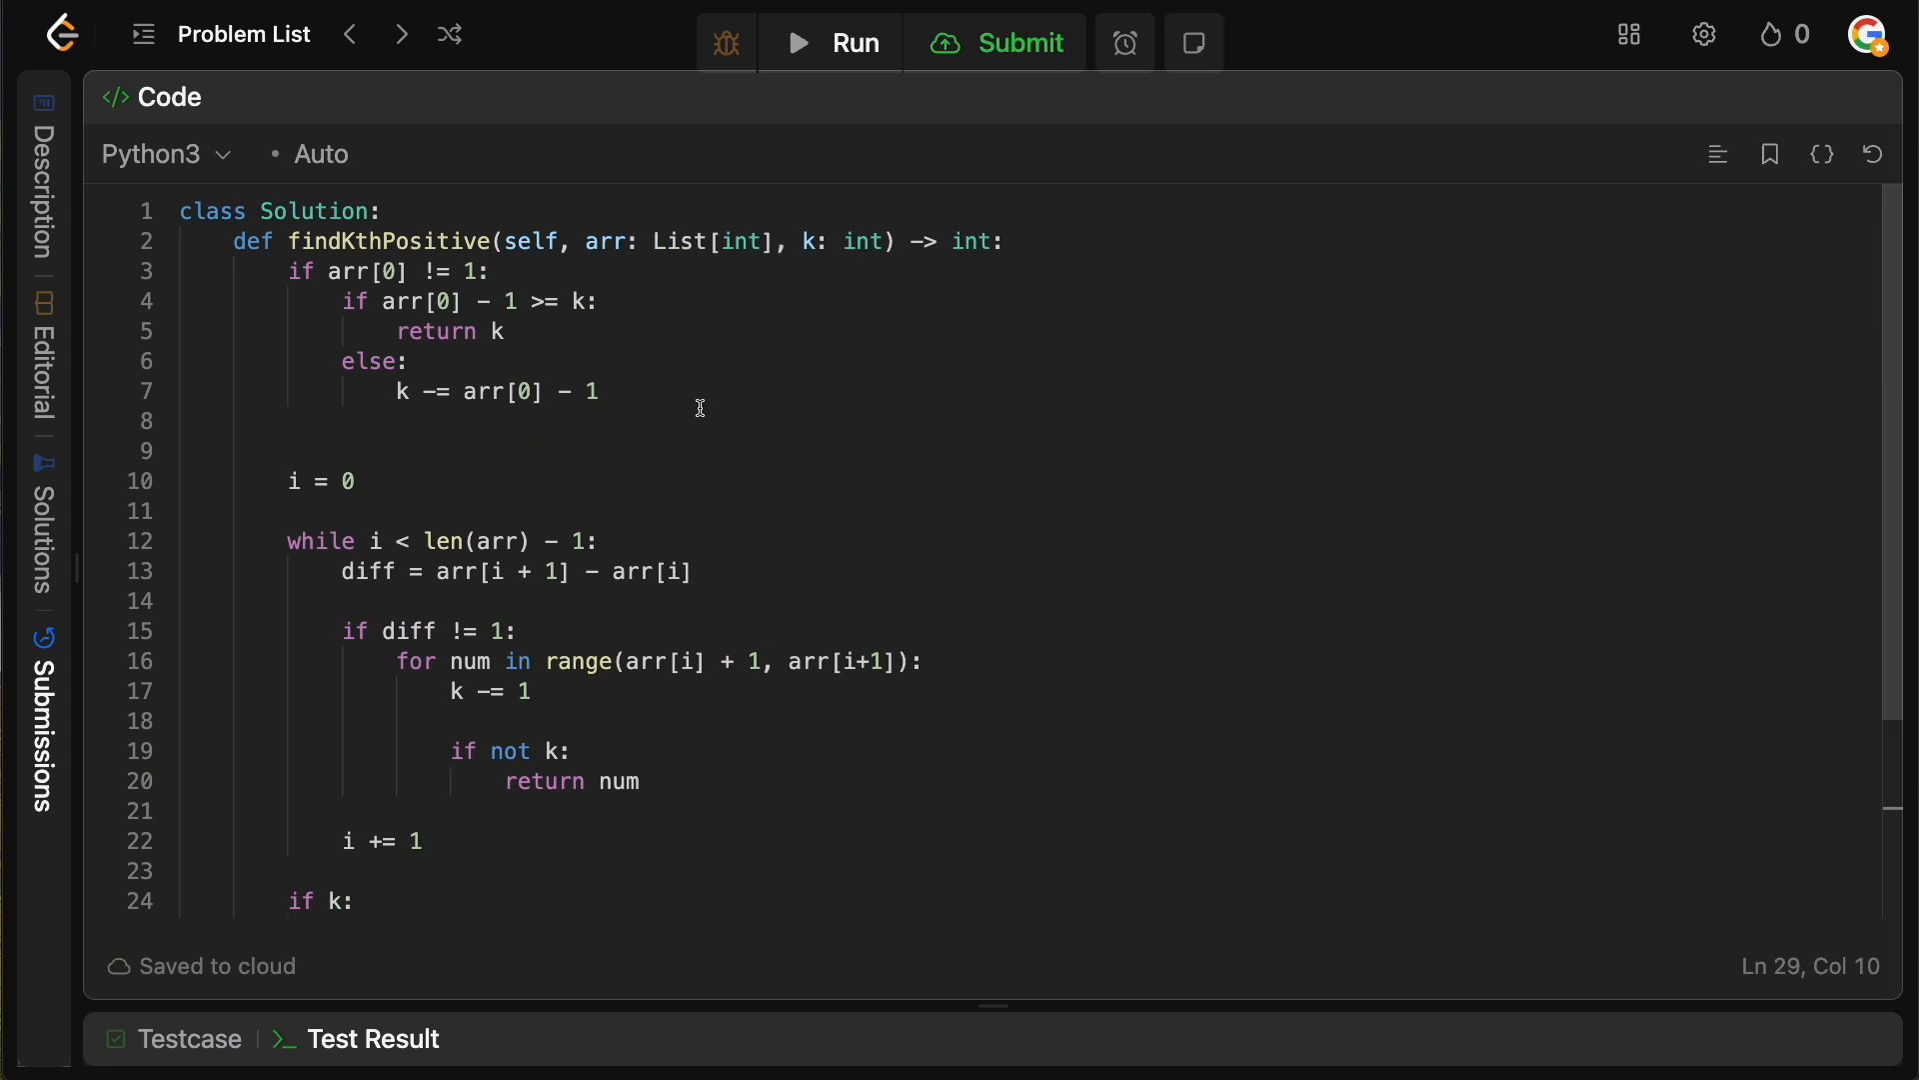
{"action": "mouse_move", "coordinate": [824, 564]}
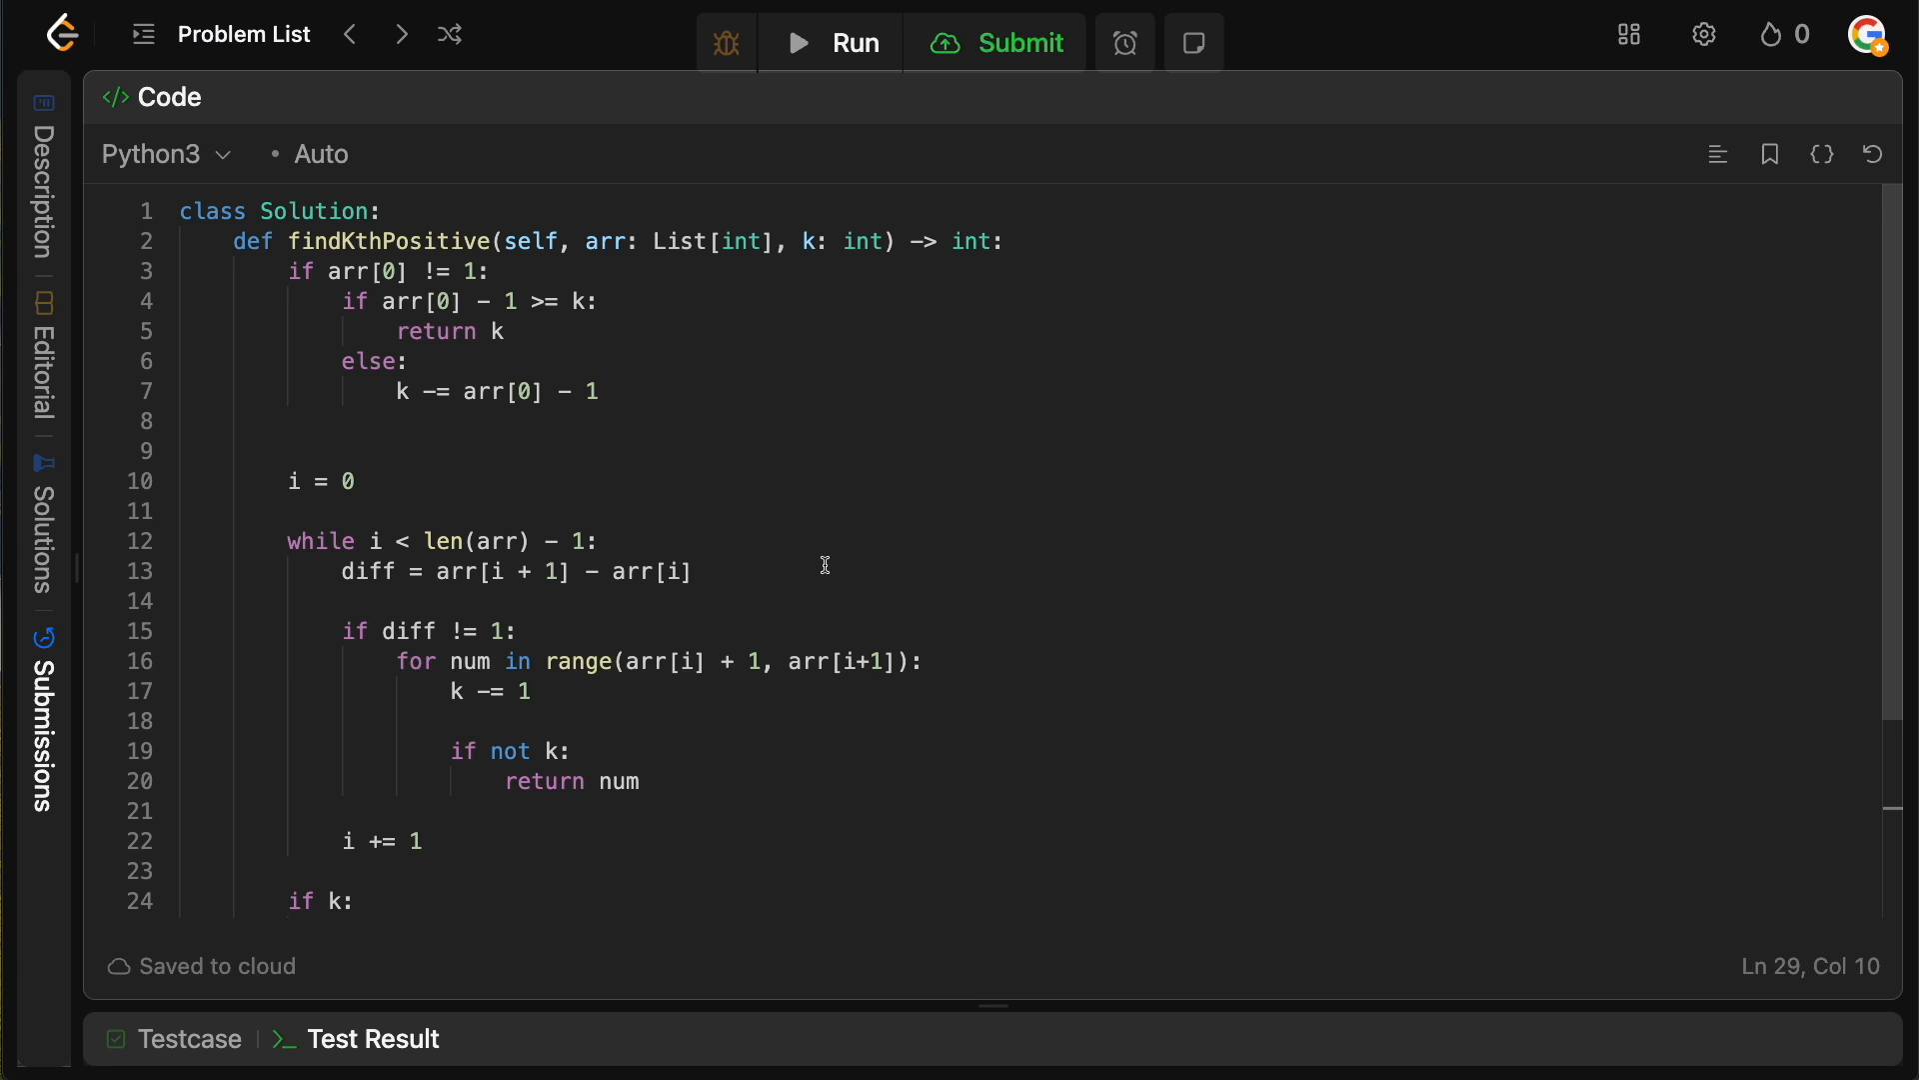